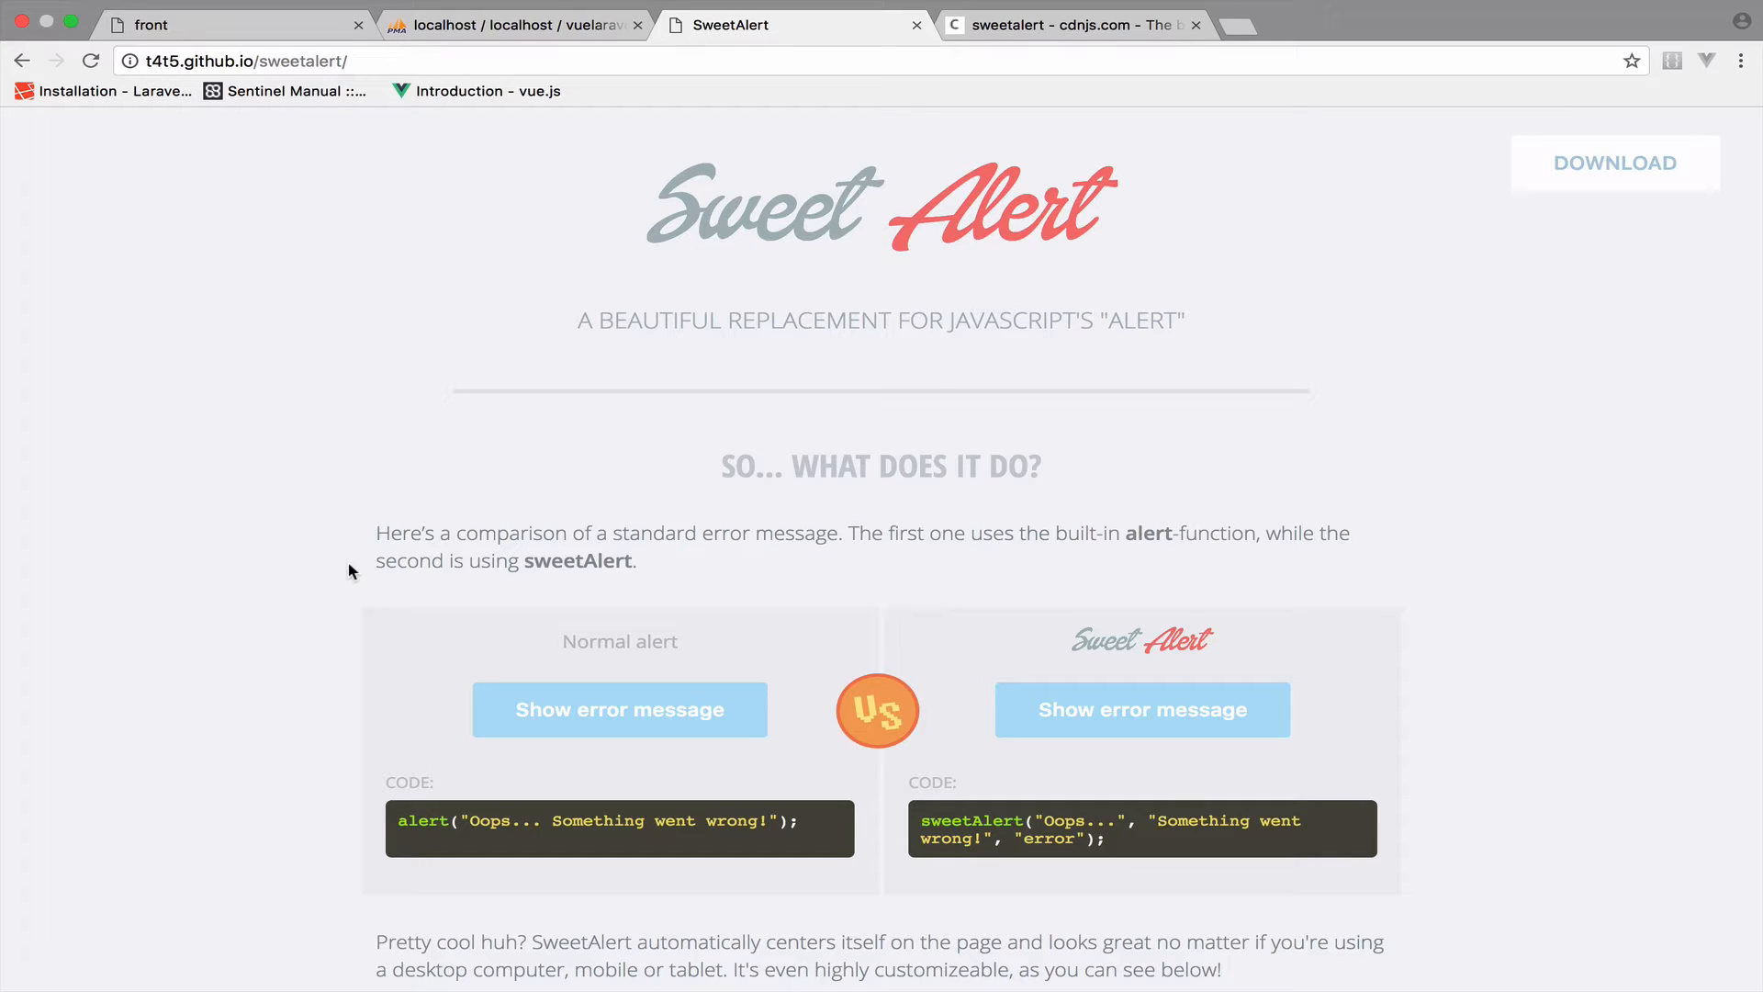
mouse_move(582, 663)
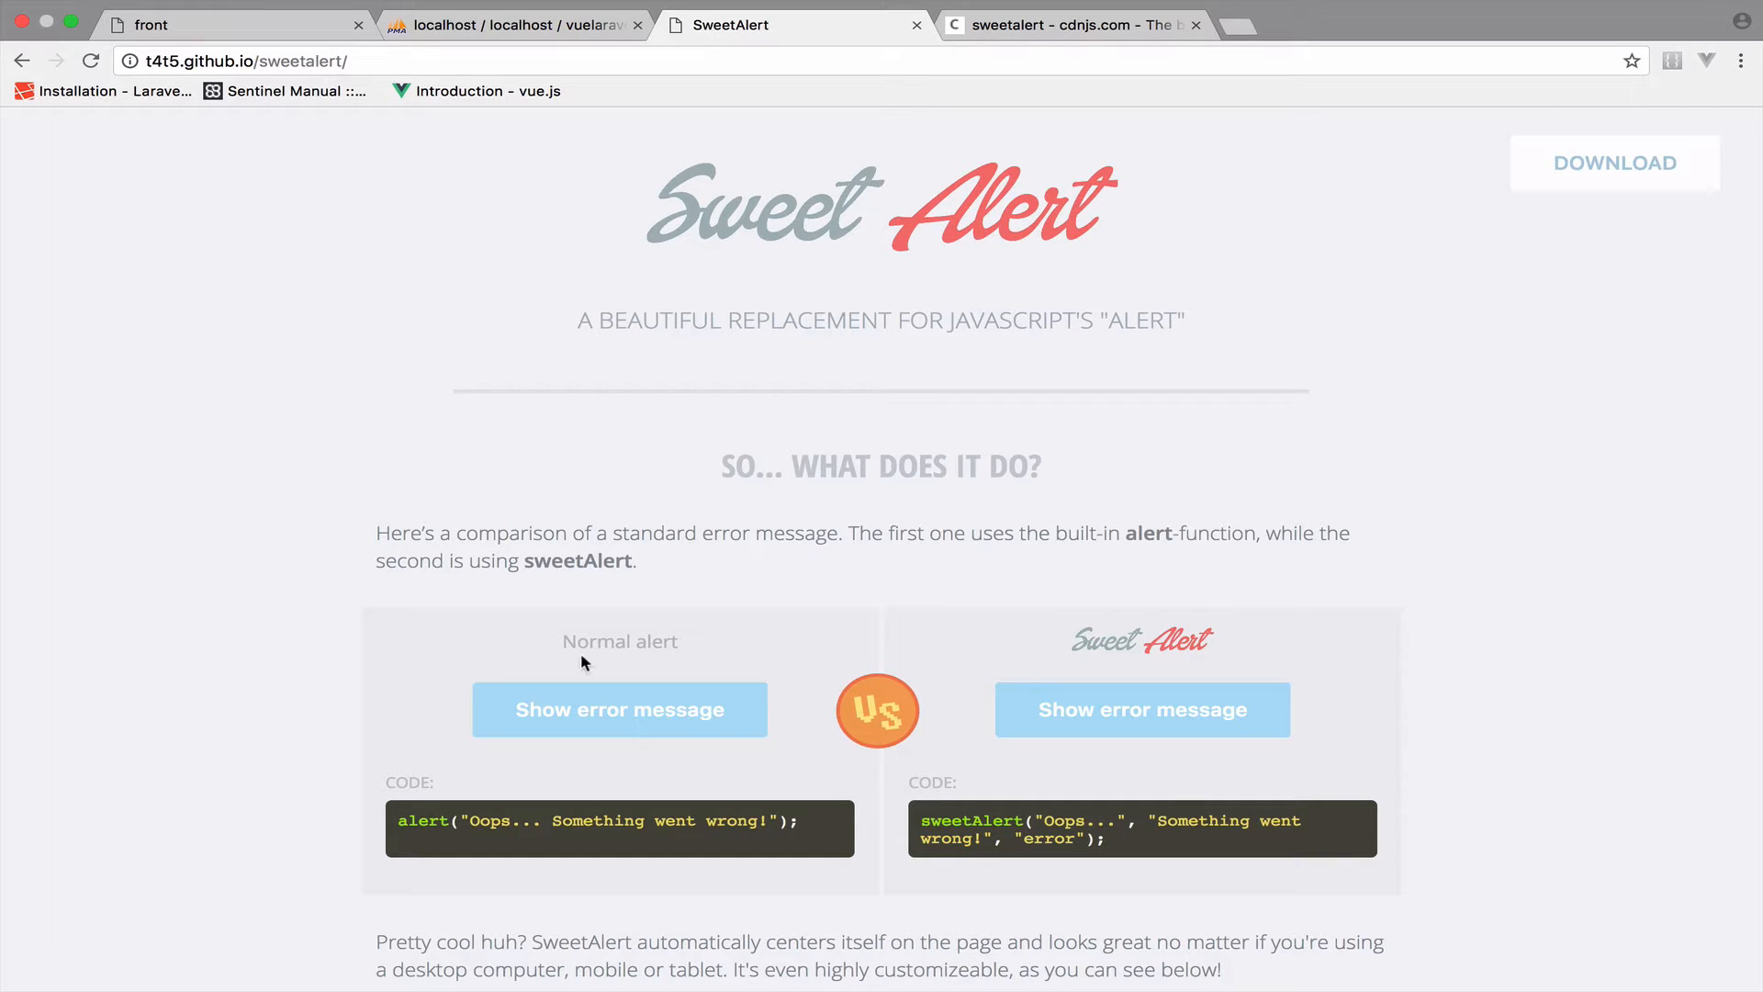
Step: Compare the standard browser error alert with the sweetAlert version, dismissing each
left_click(618, 710)
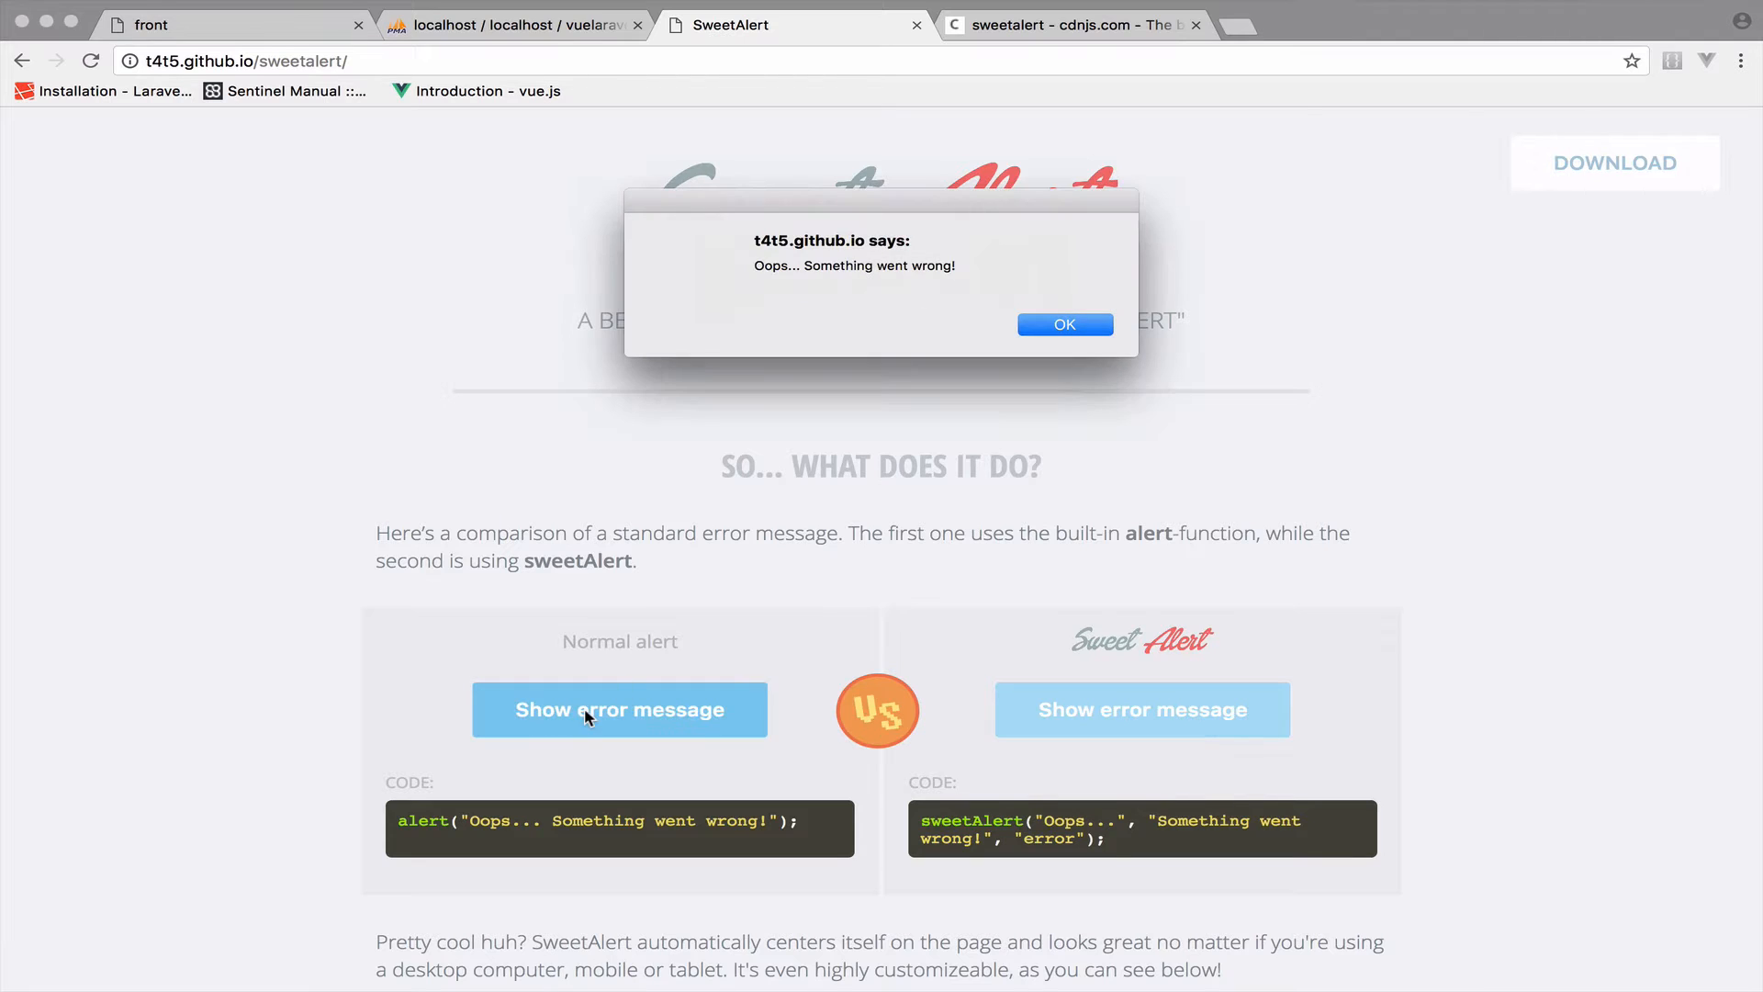
left_click(1063, 324)
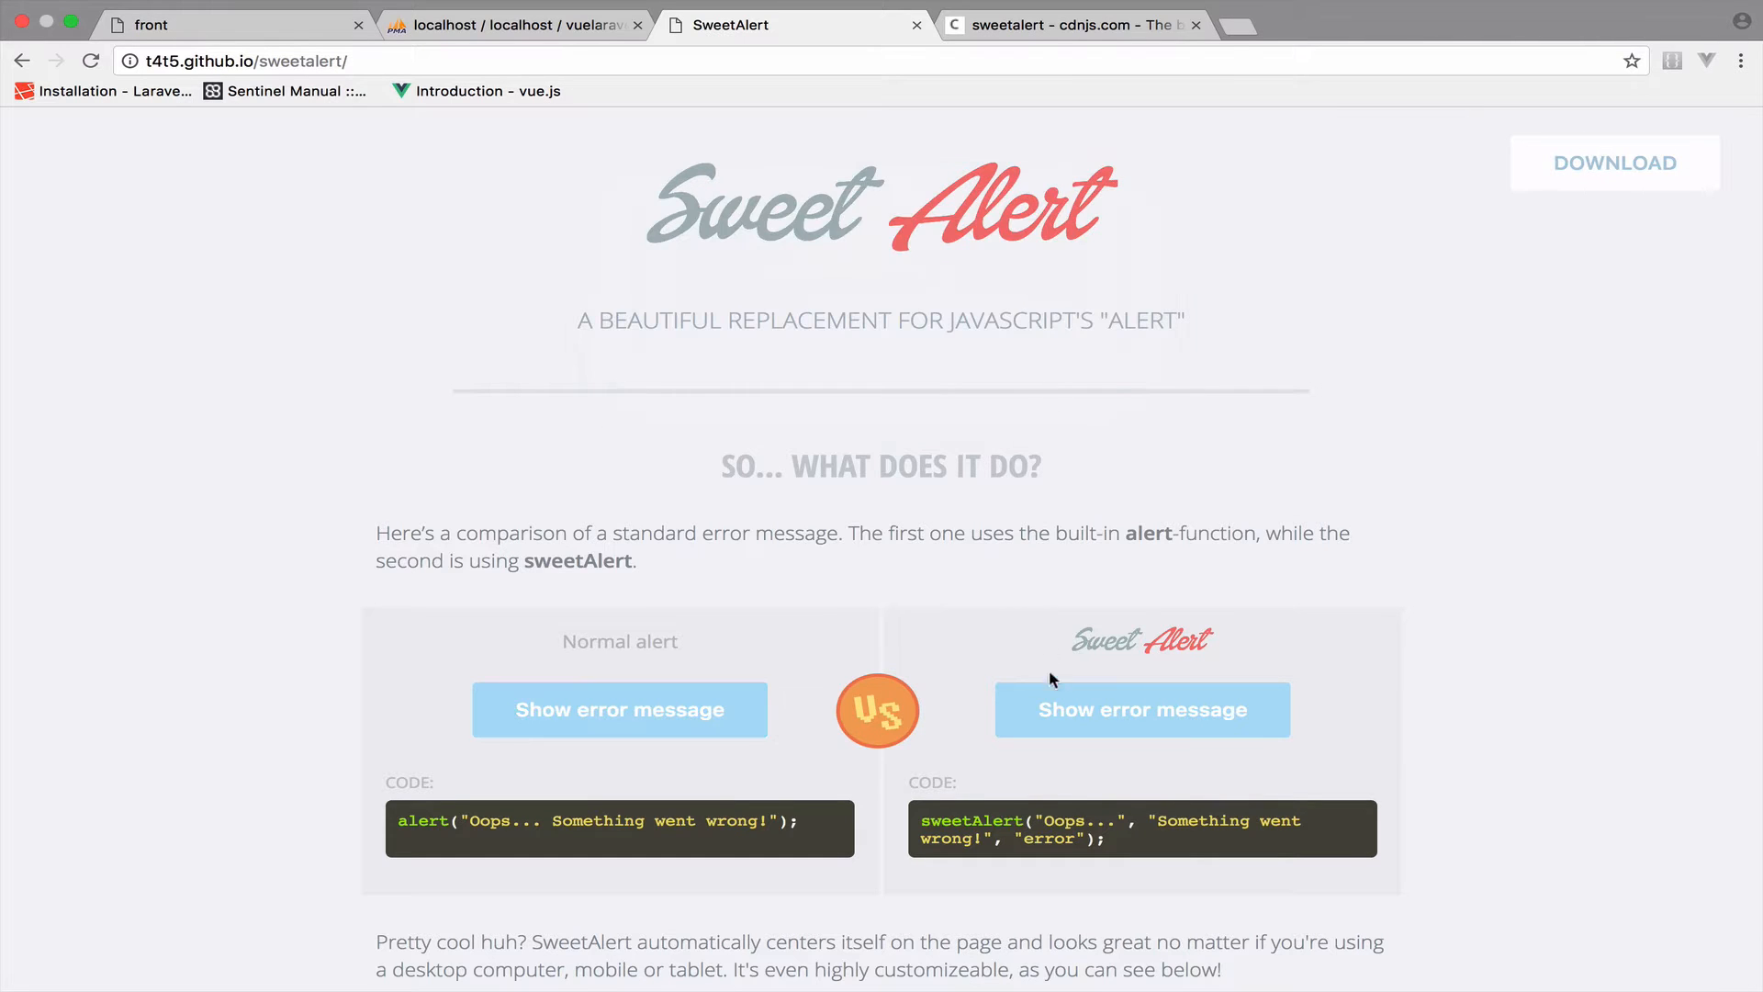
left_click(1141, 710)
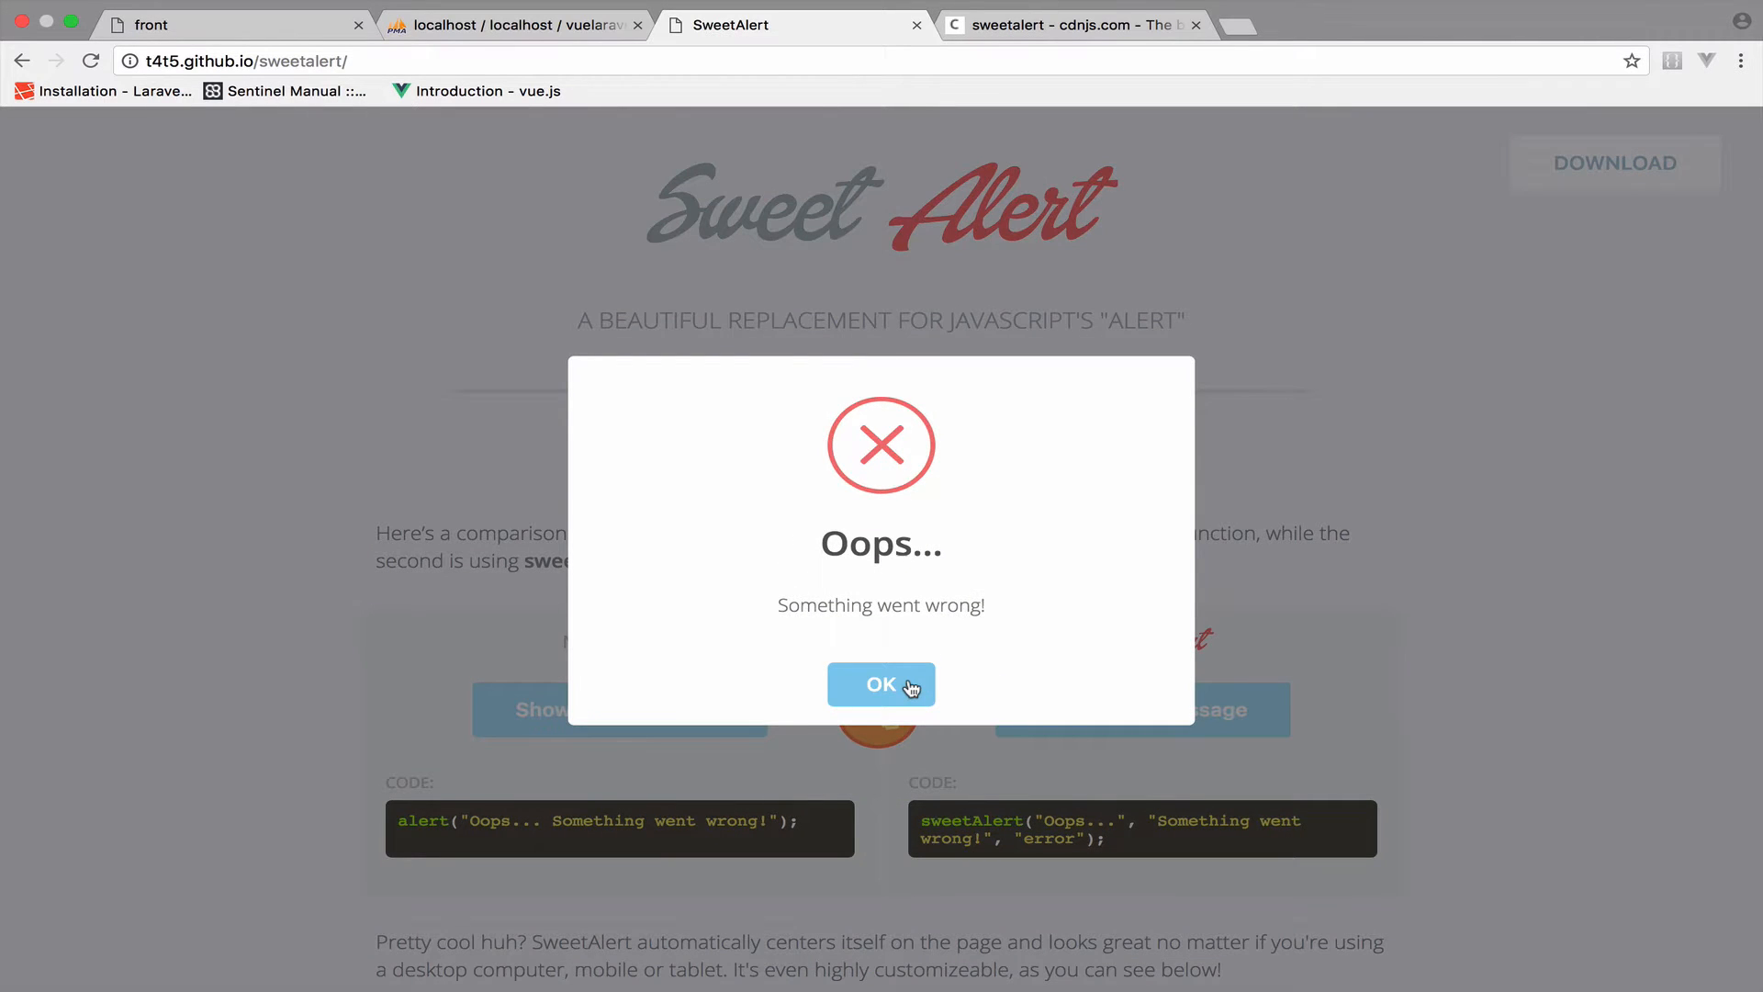
left_click(882, 685)
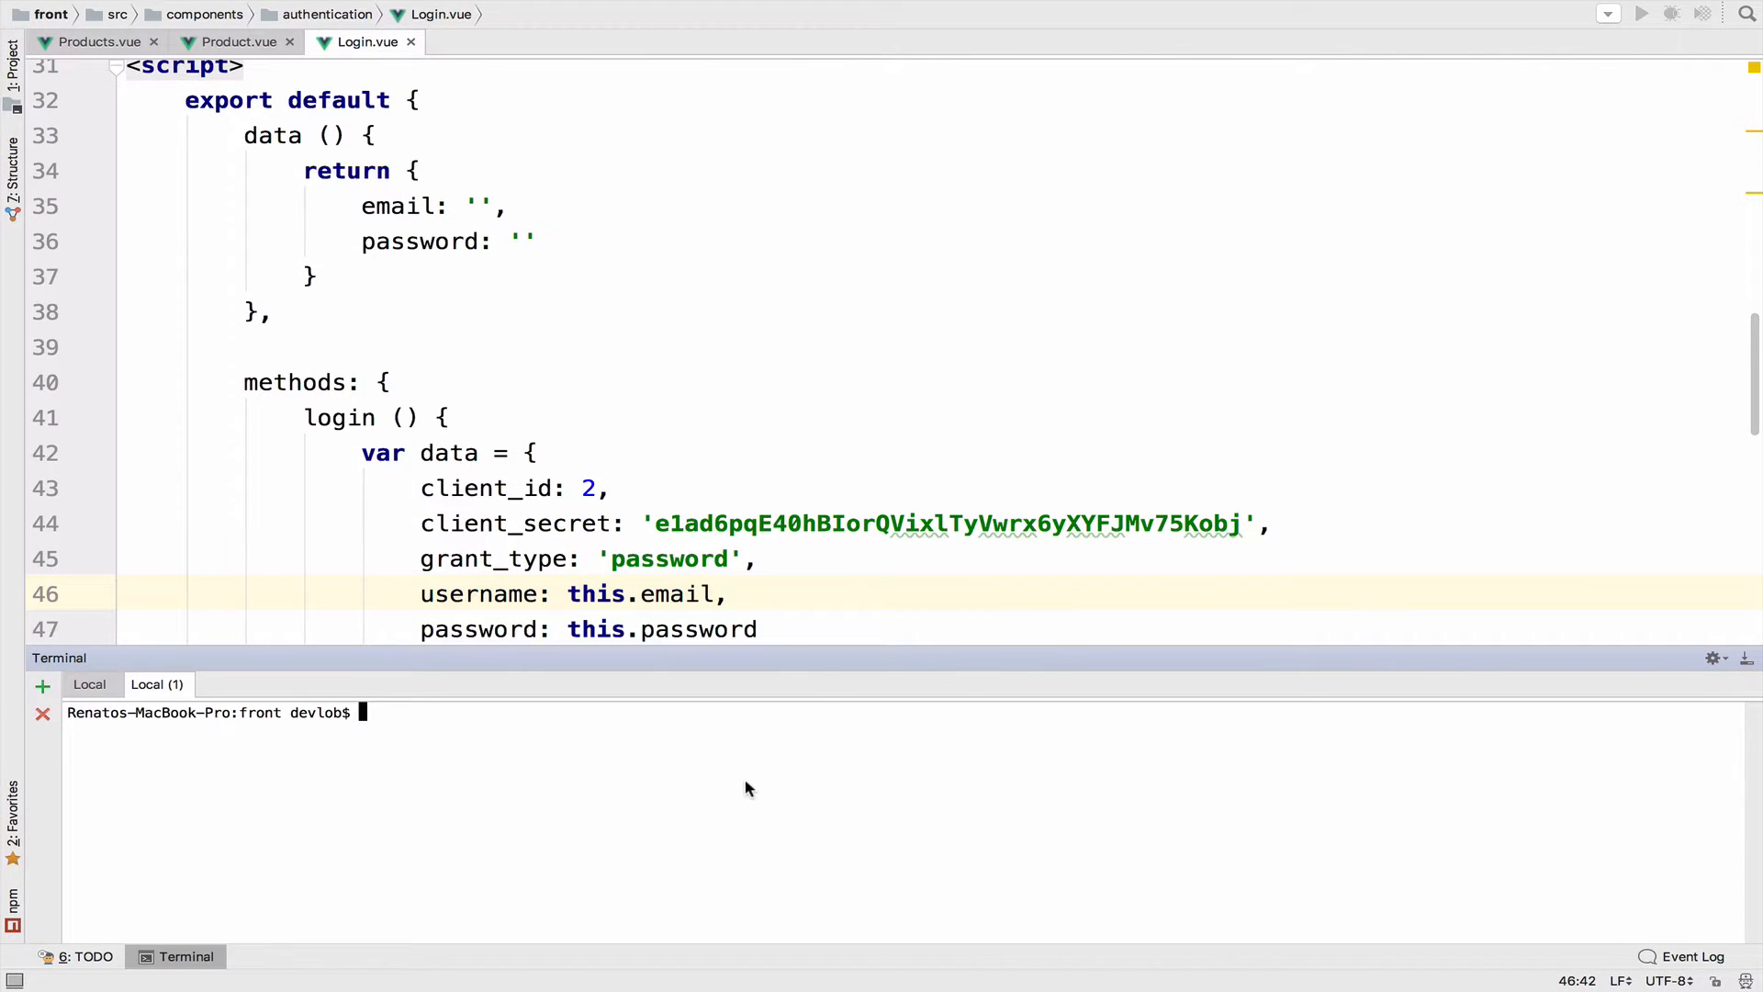
Step: Install sweetalert with 'npm install sweetalert --save' and check it in package.json
type("npm install sweetalert")
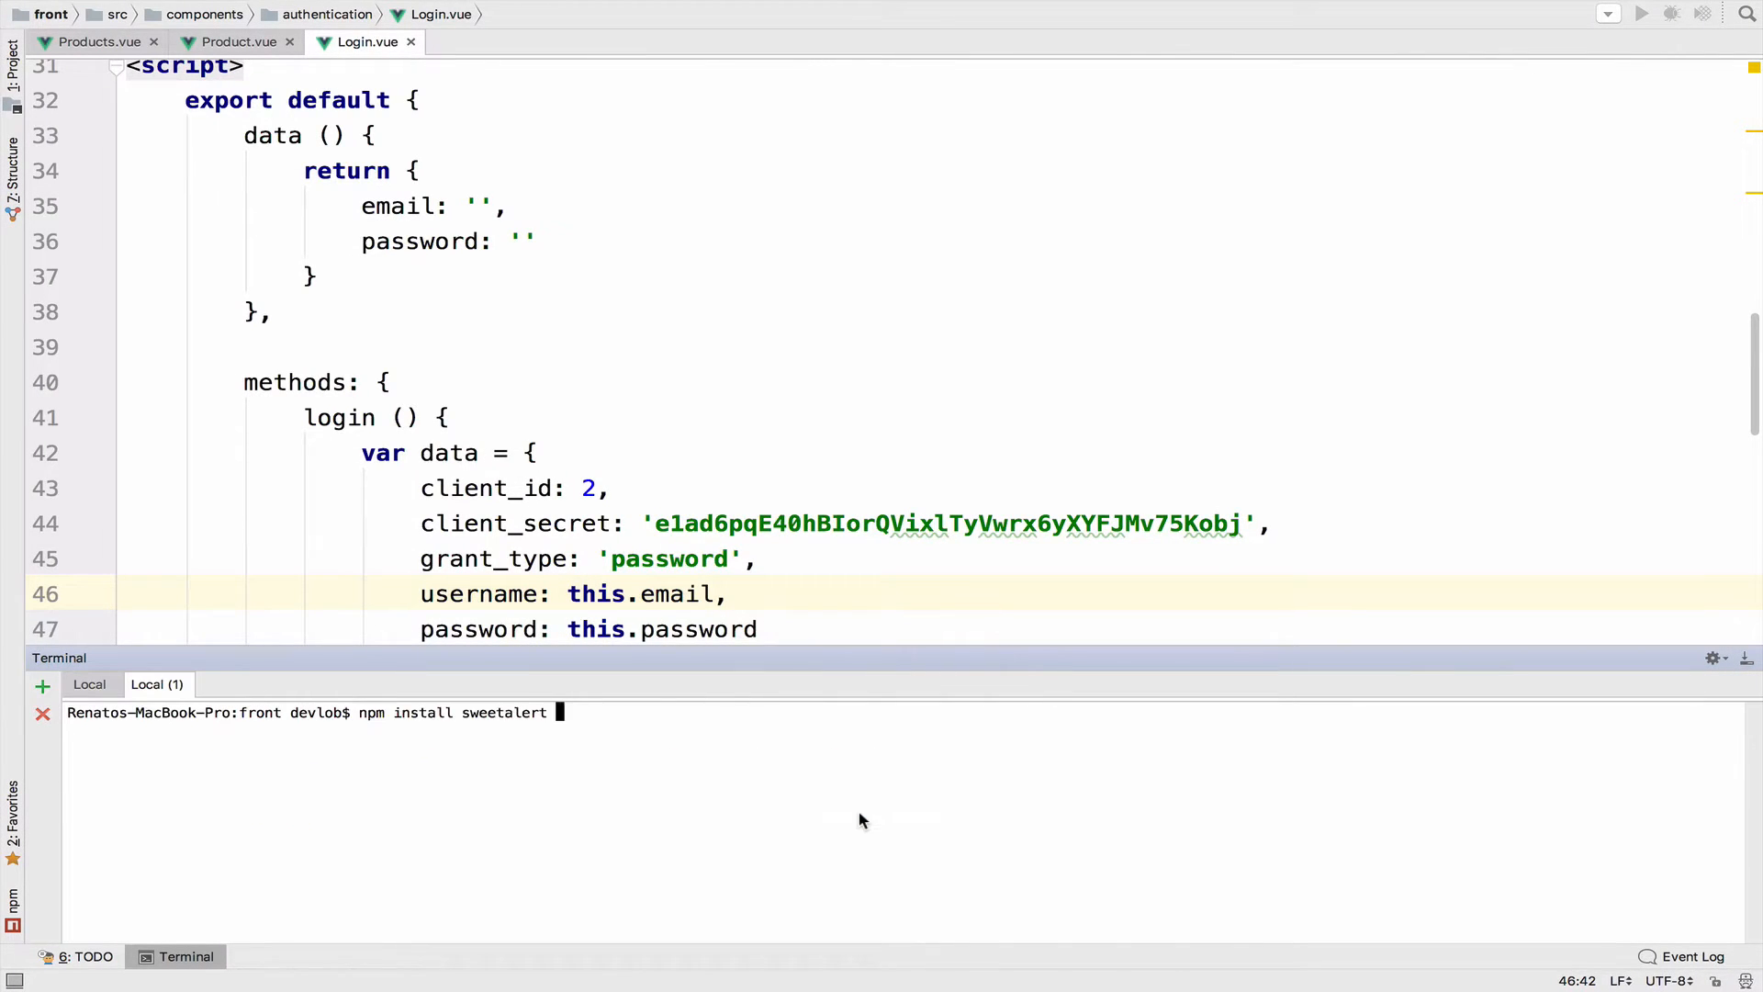
type("--save")
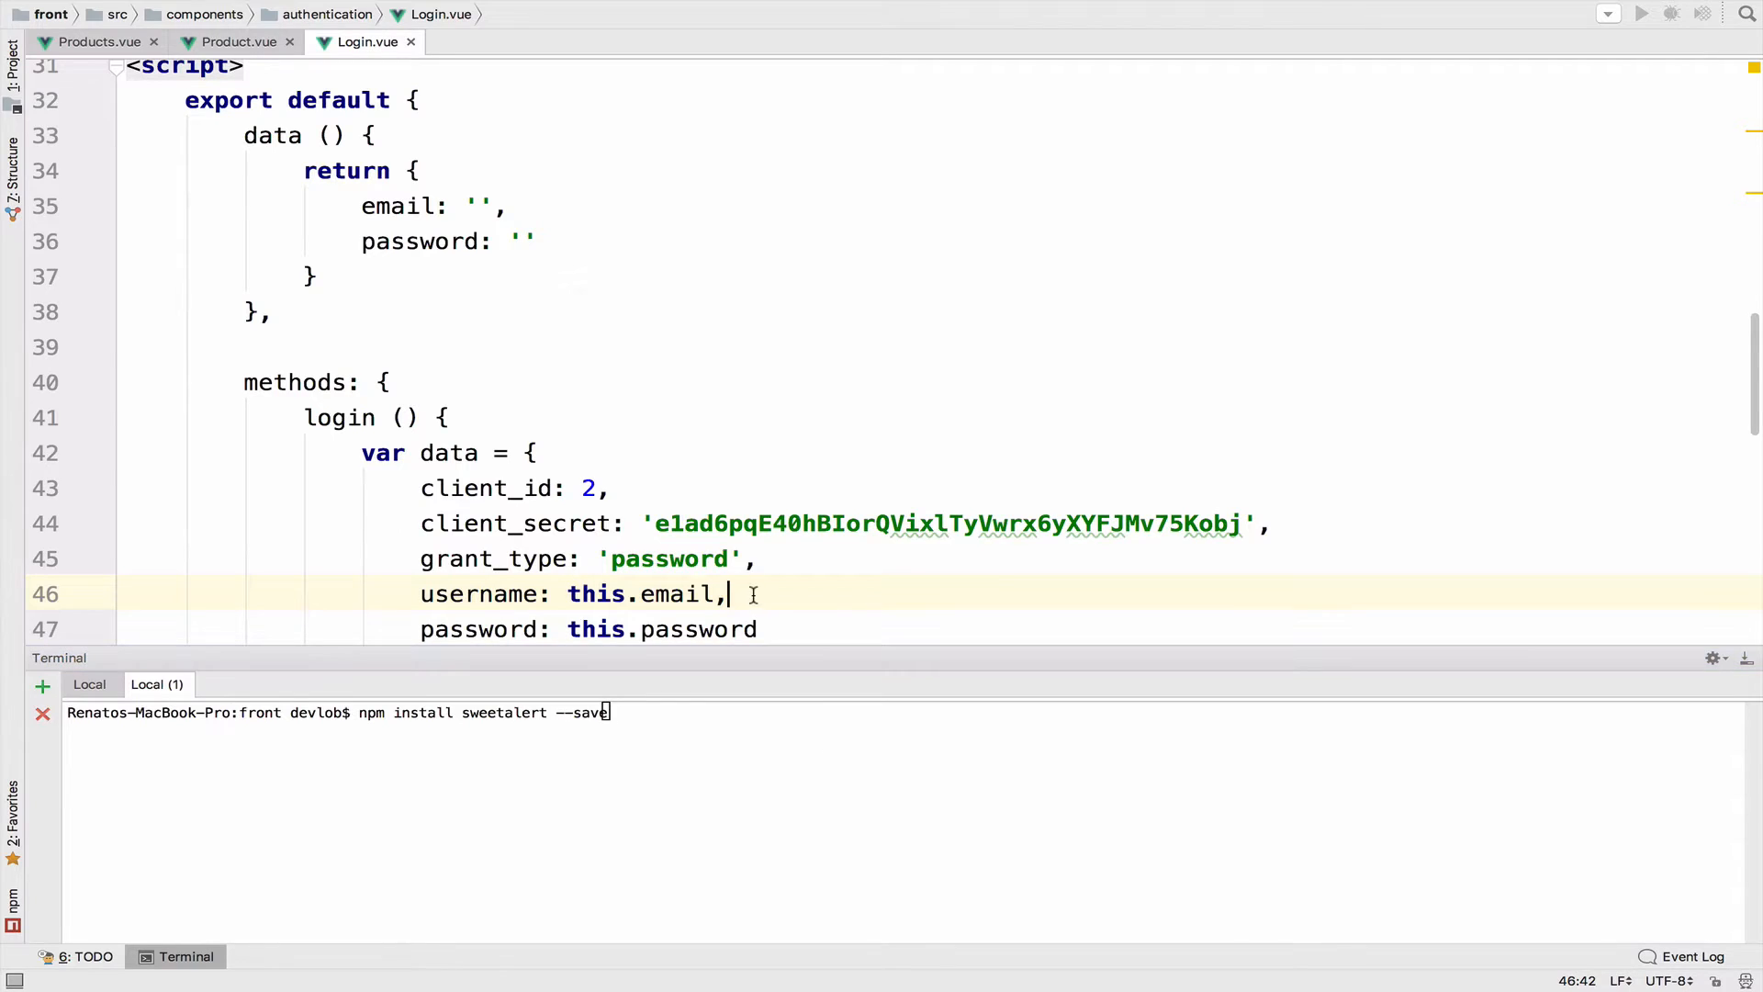
left_click(498, 41)
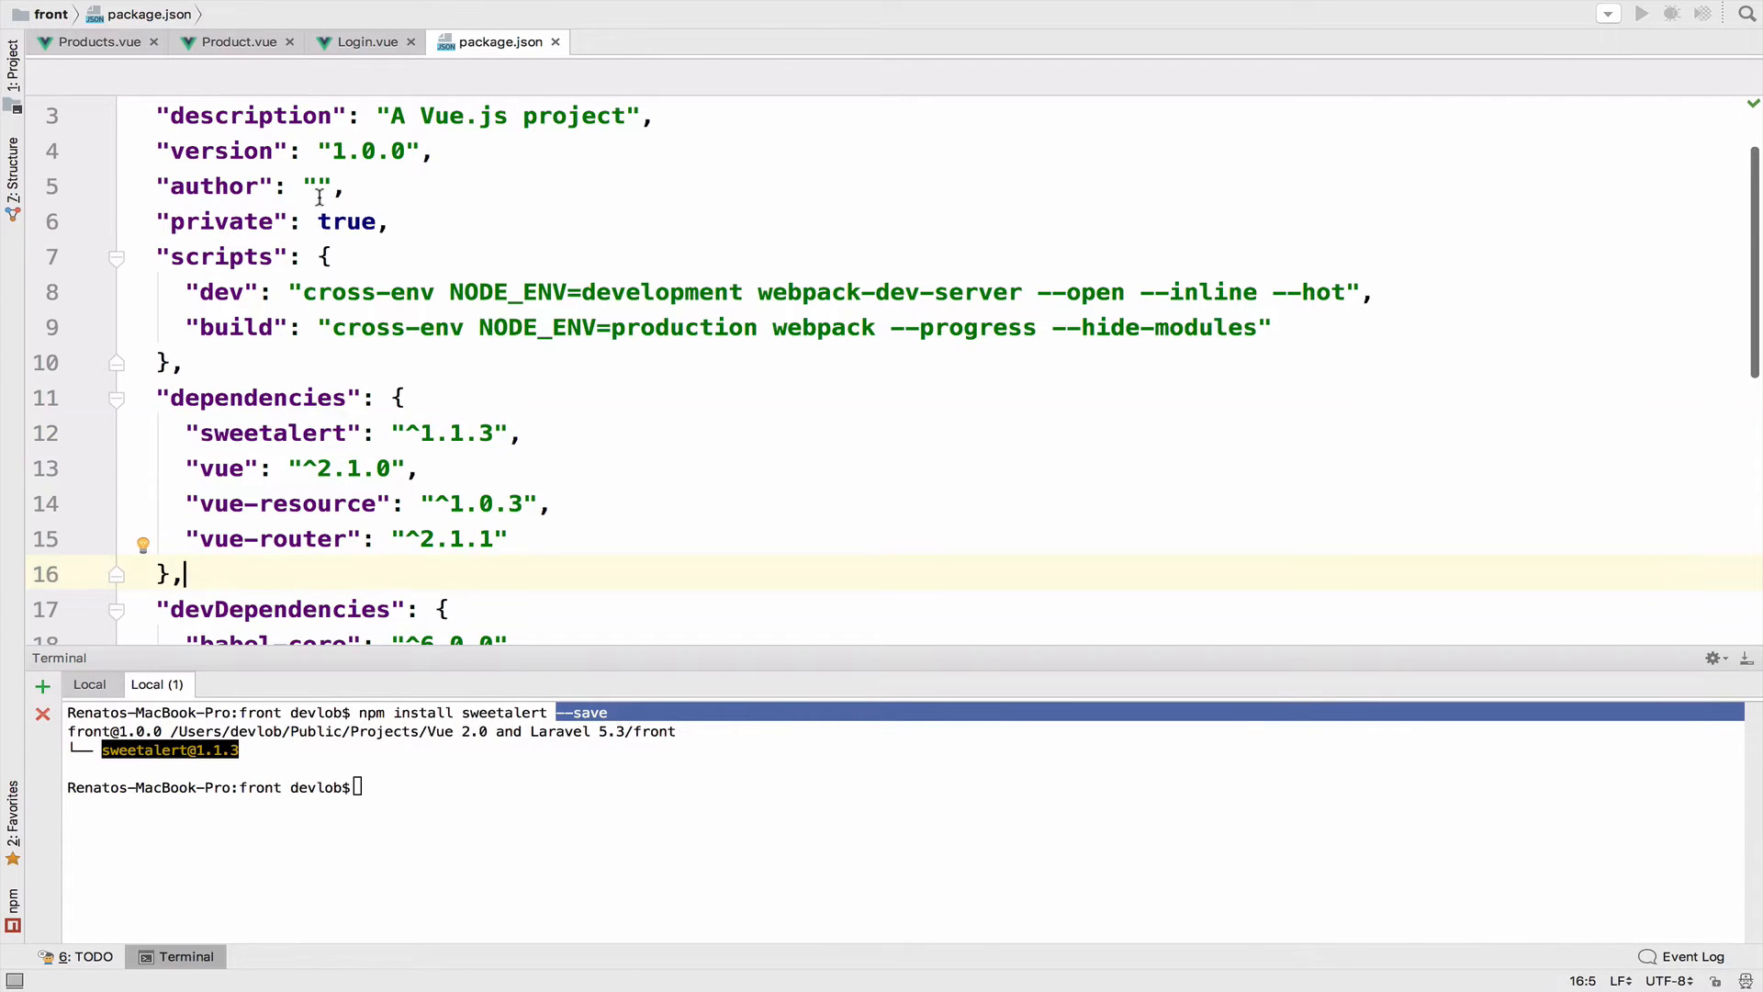
left_click(239, 41)
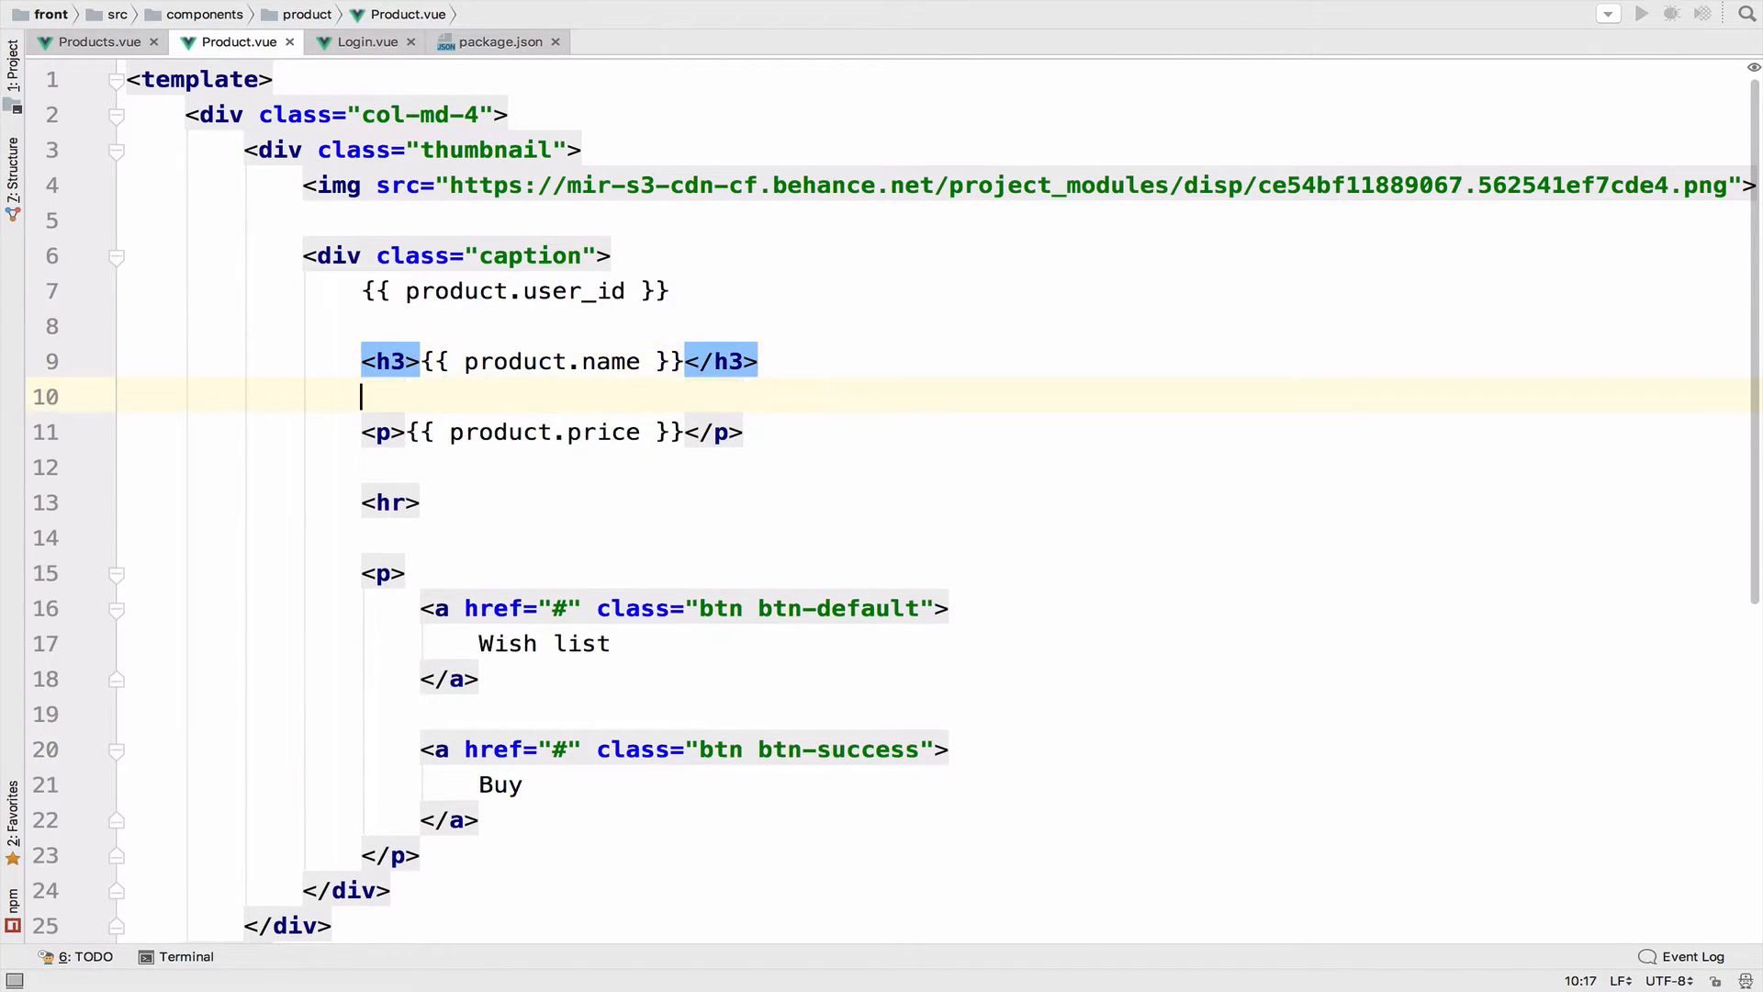
Step: Add a 'btn btn-danger' Delete link with v-if product.user_id == authenticatedUser.id
scroll("down", 3)
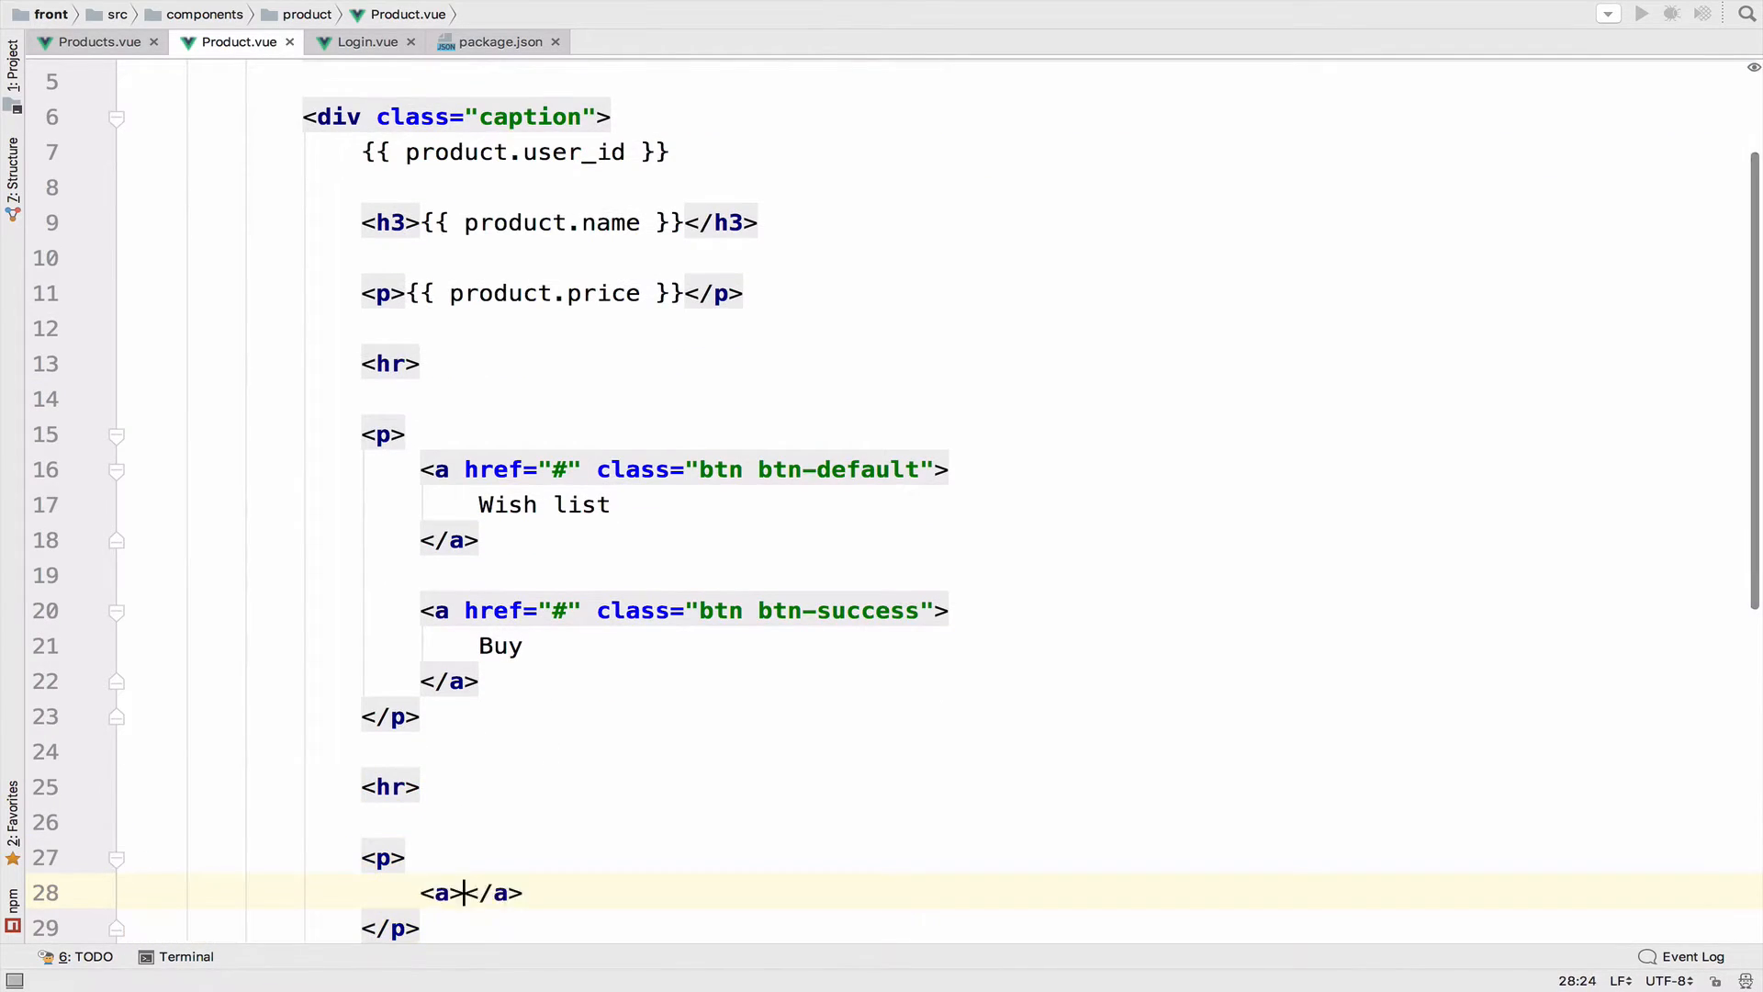
type("D")
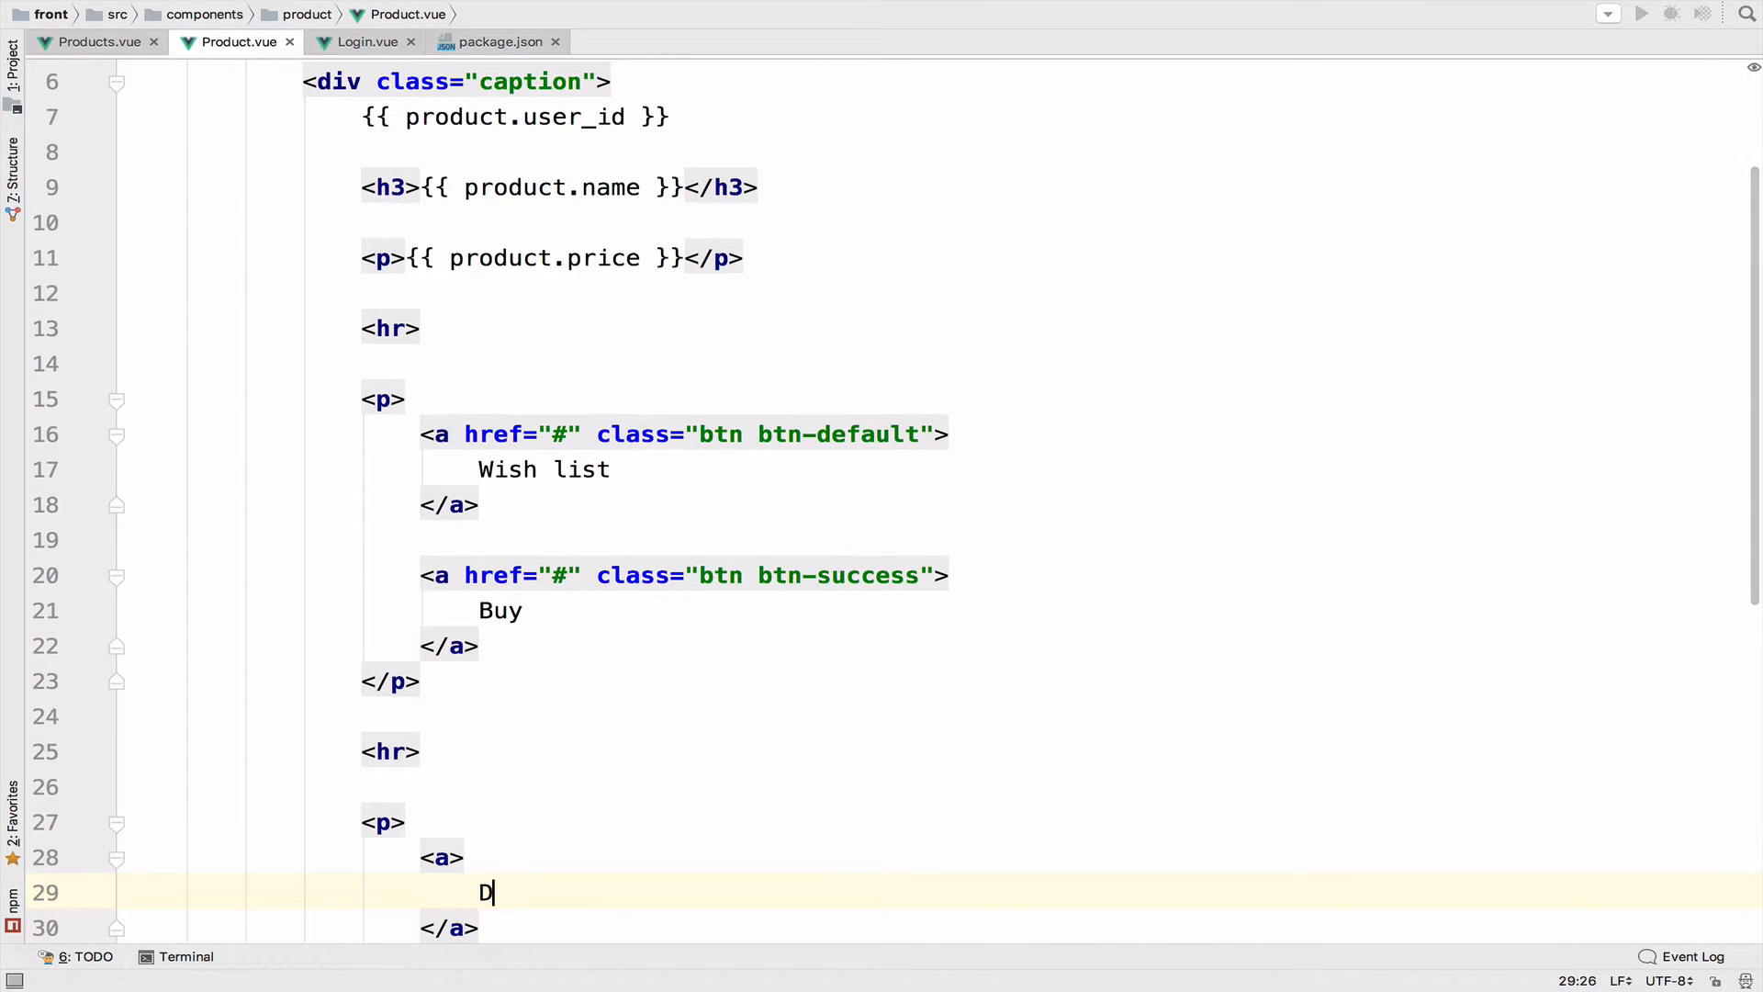
type("elete")
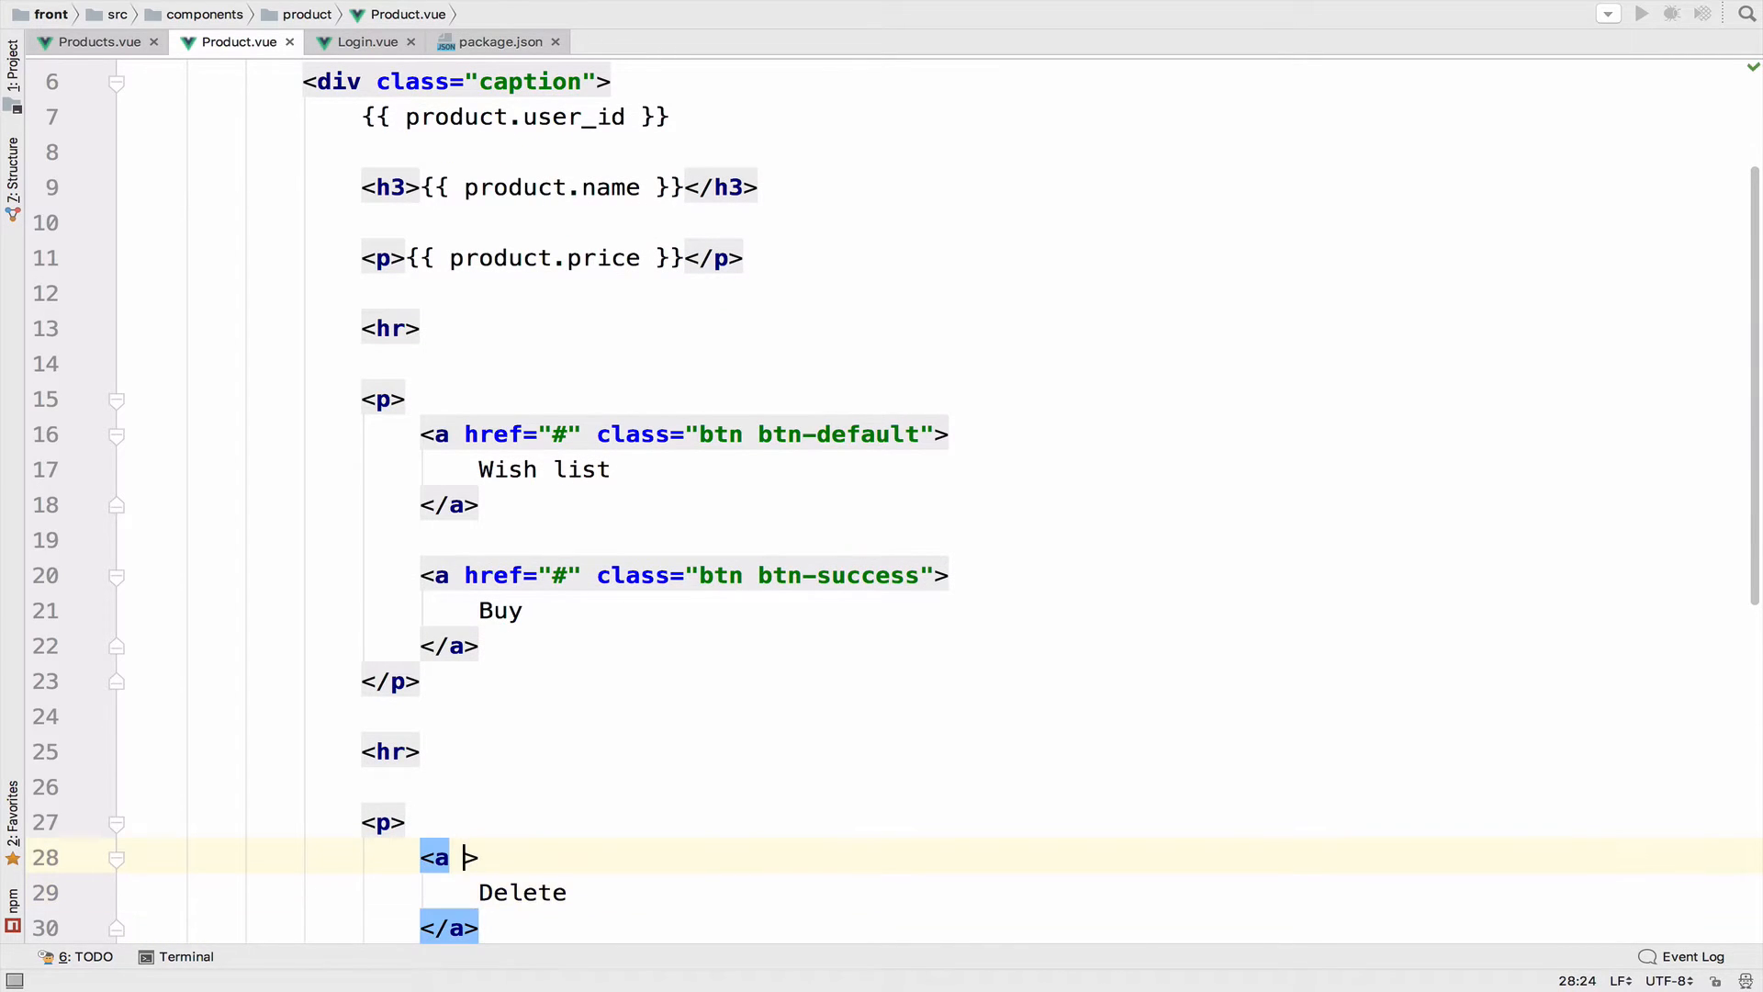
type("href=\"#\"")
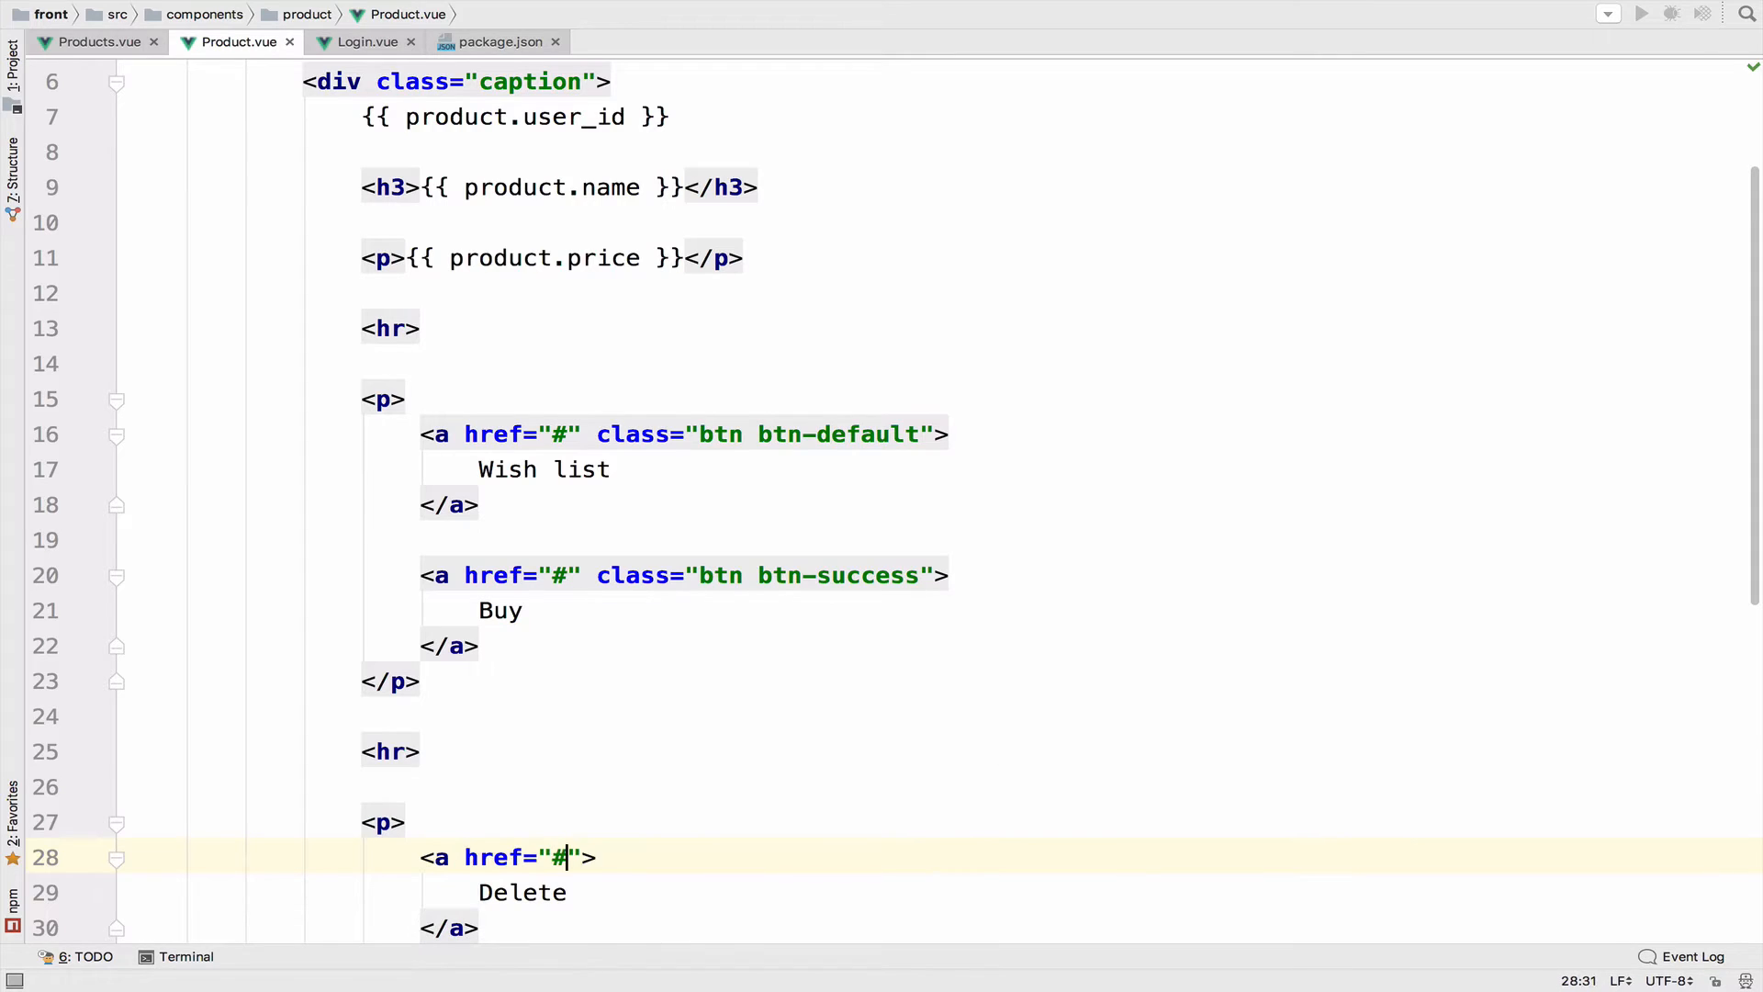
type("class=\"\"")
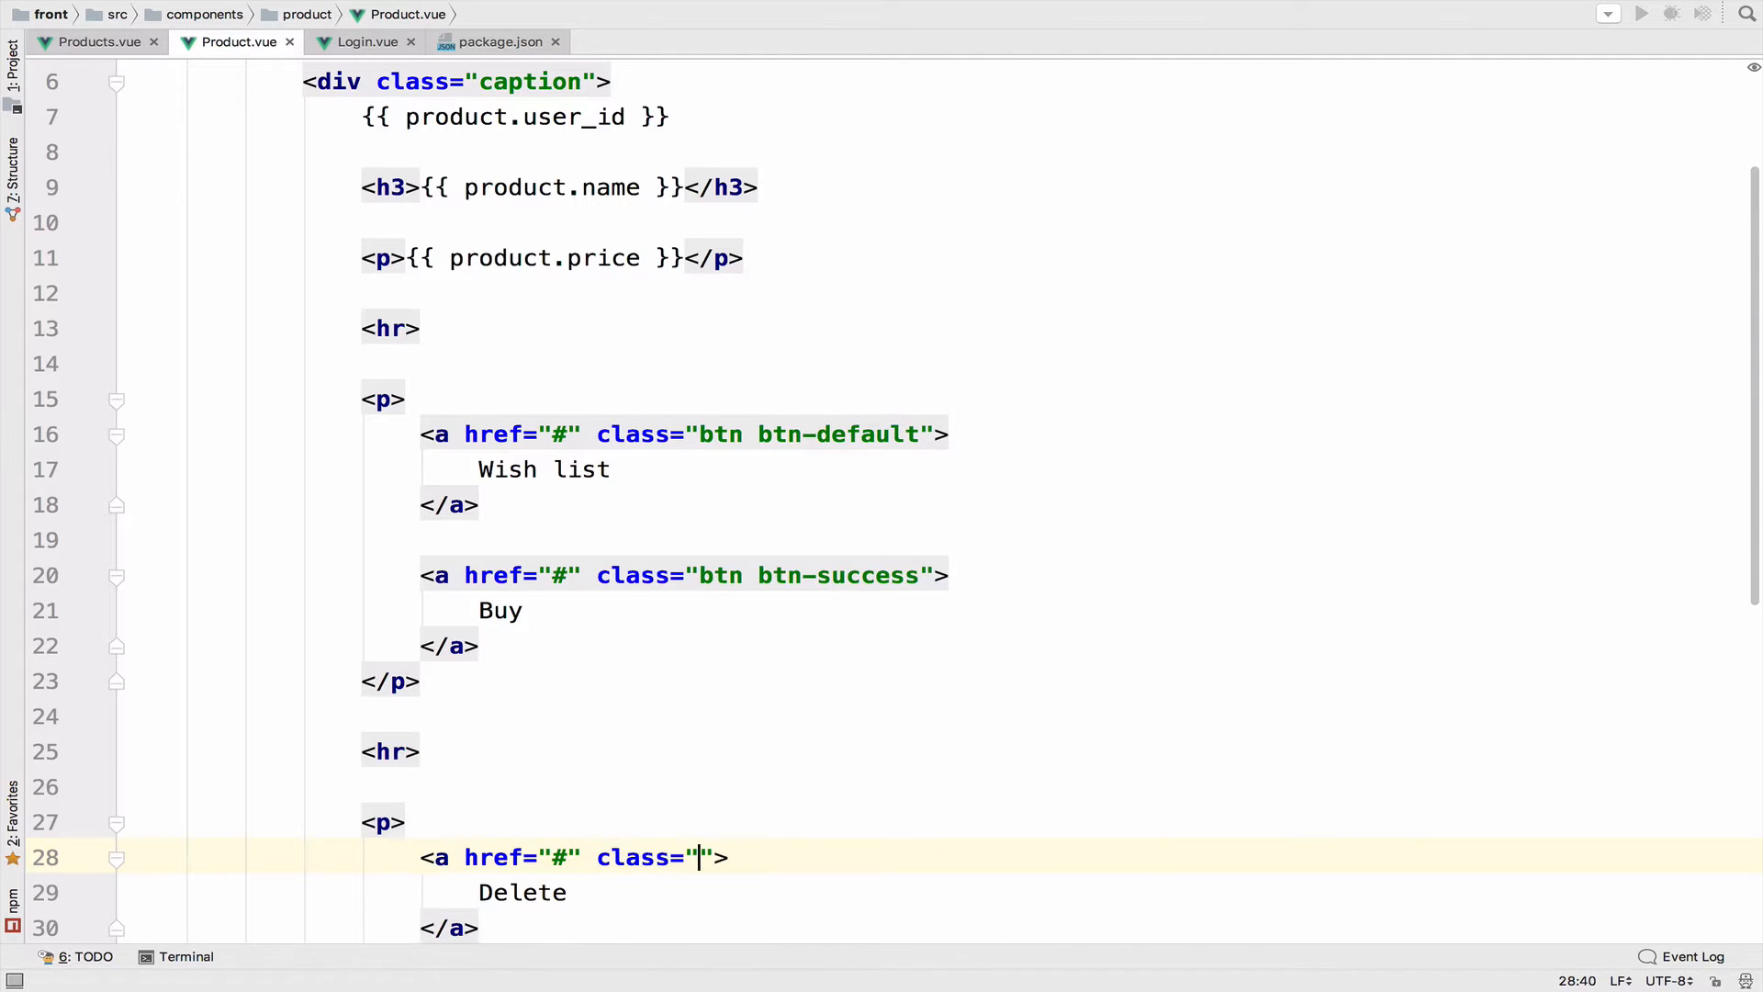
type("btn btn-da")
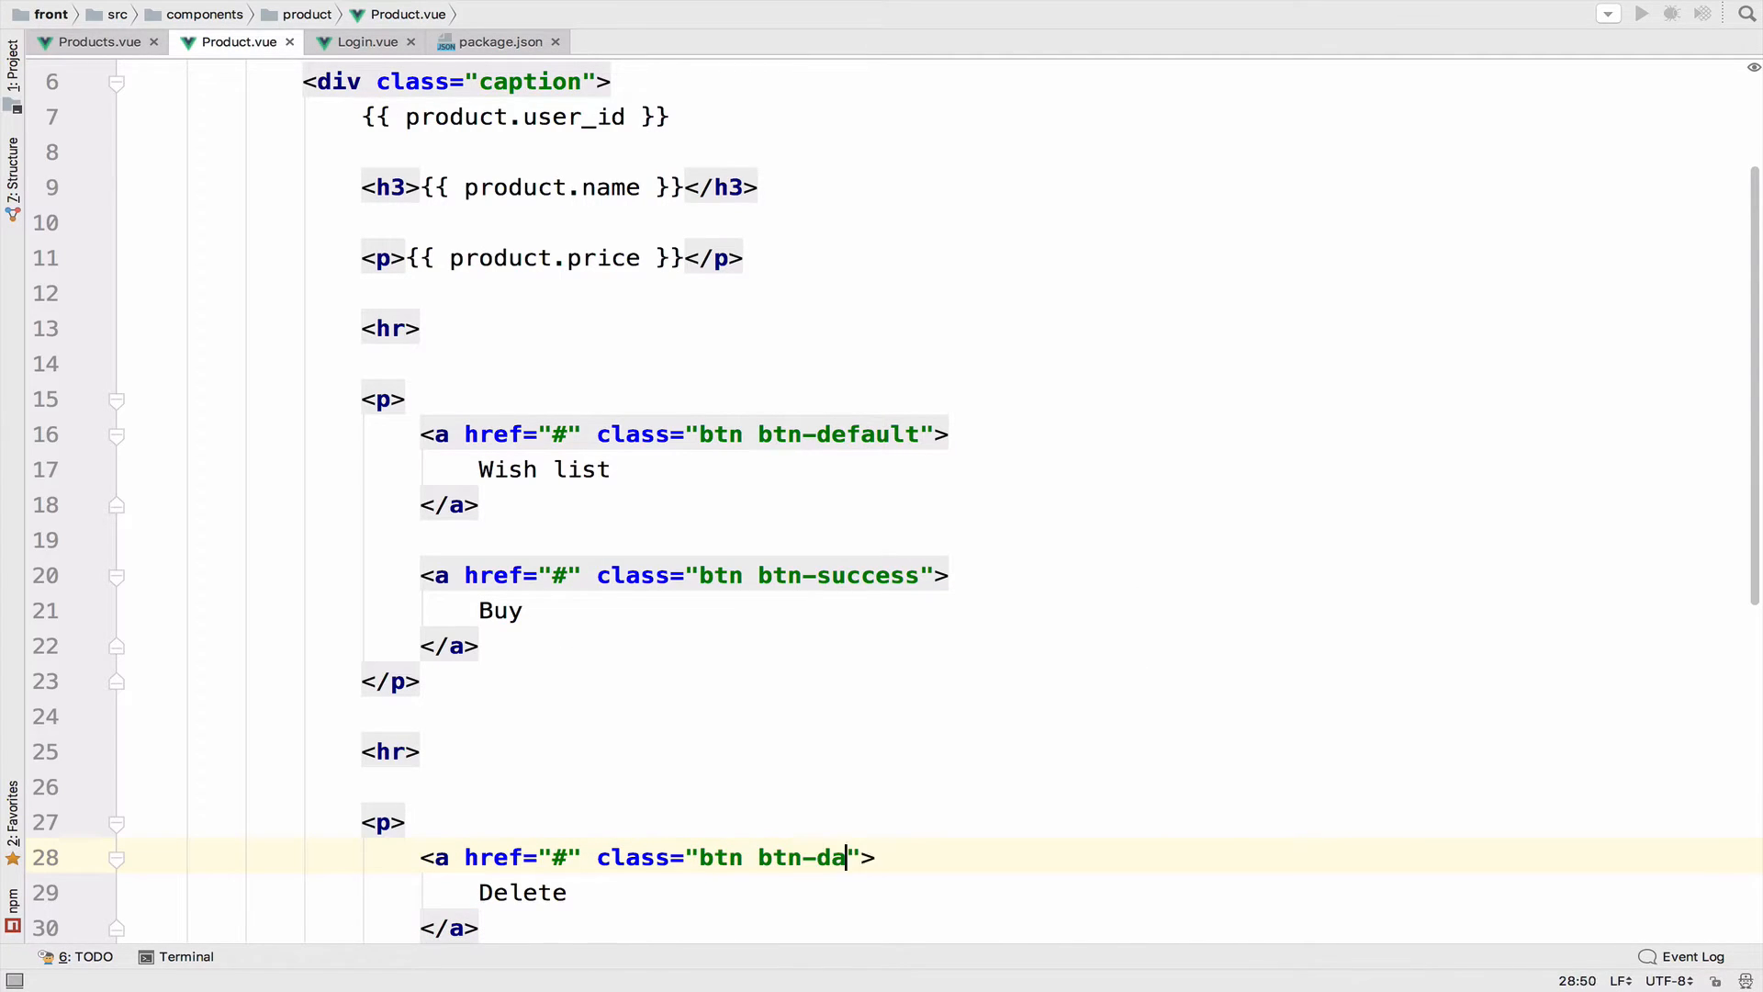
type("nger")
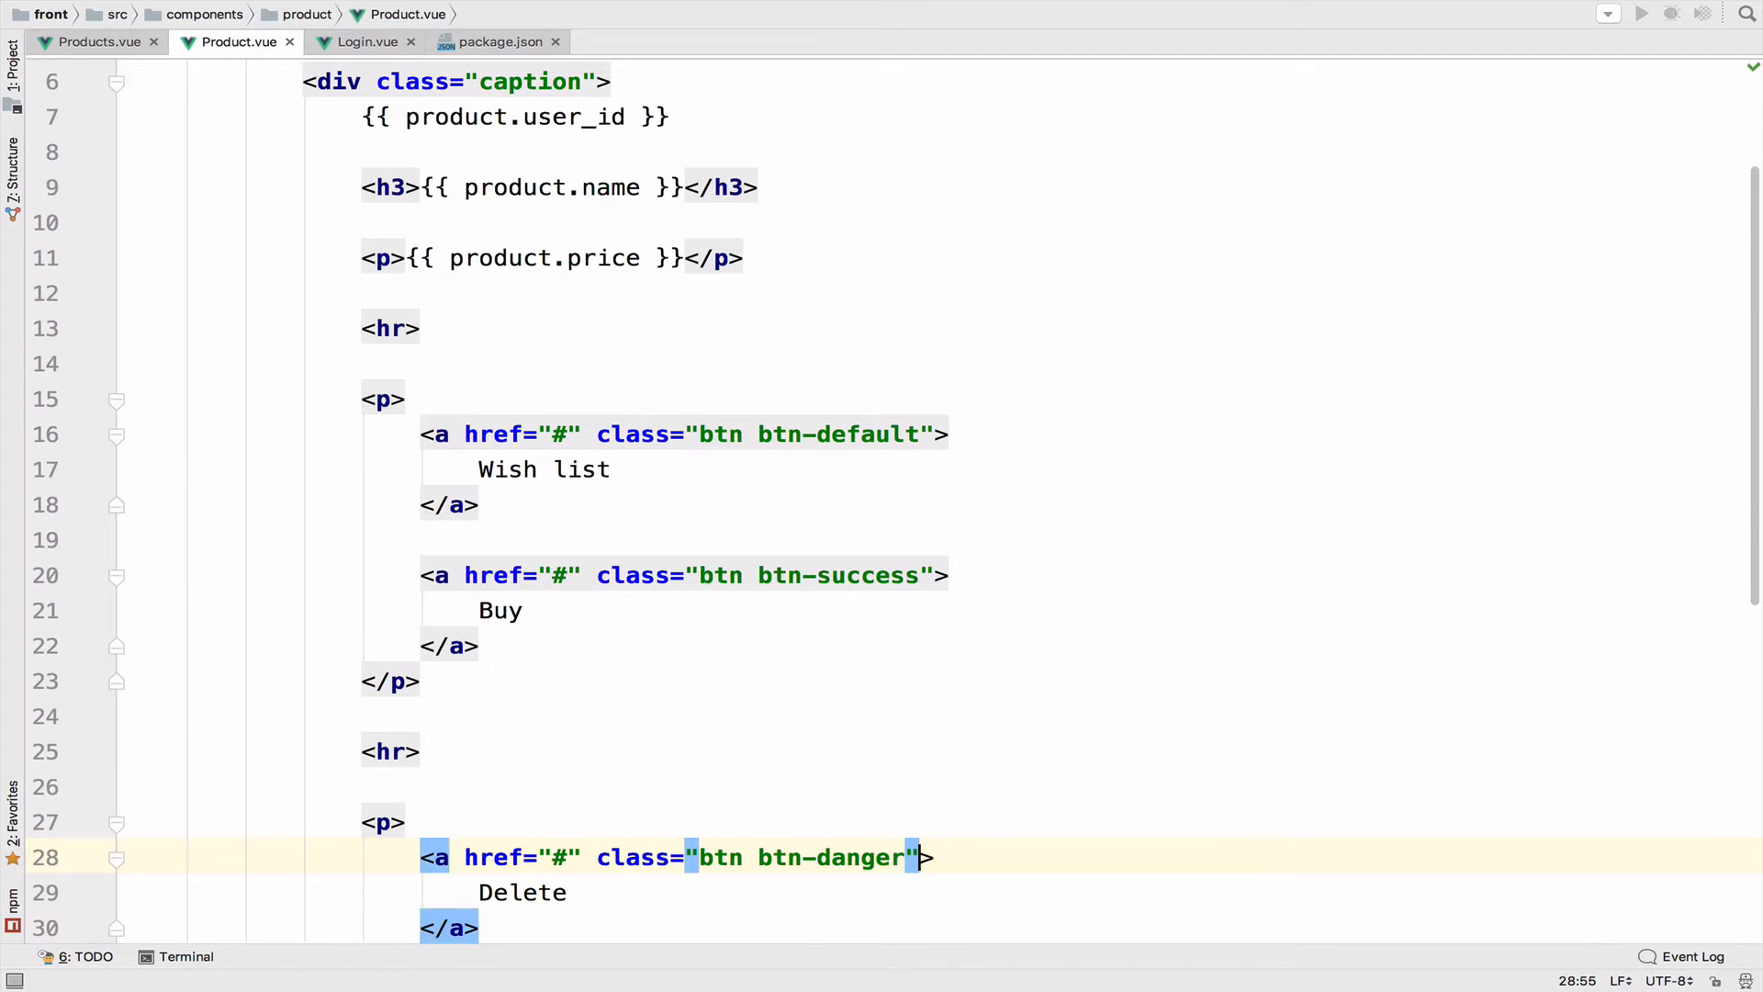
type("role=\"button")
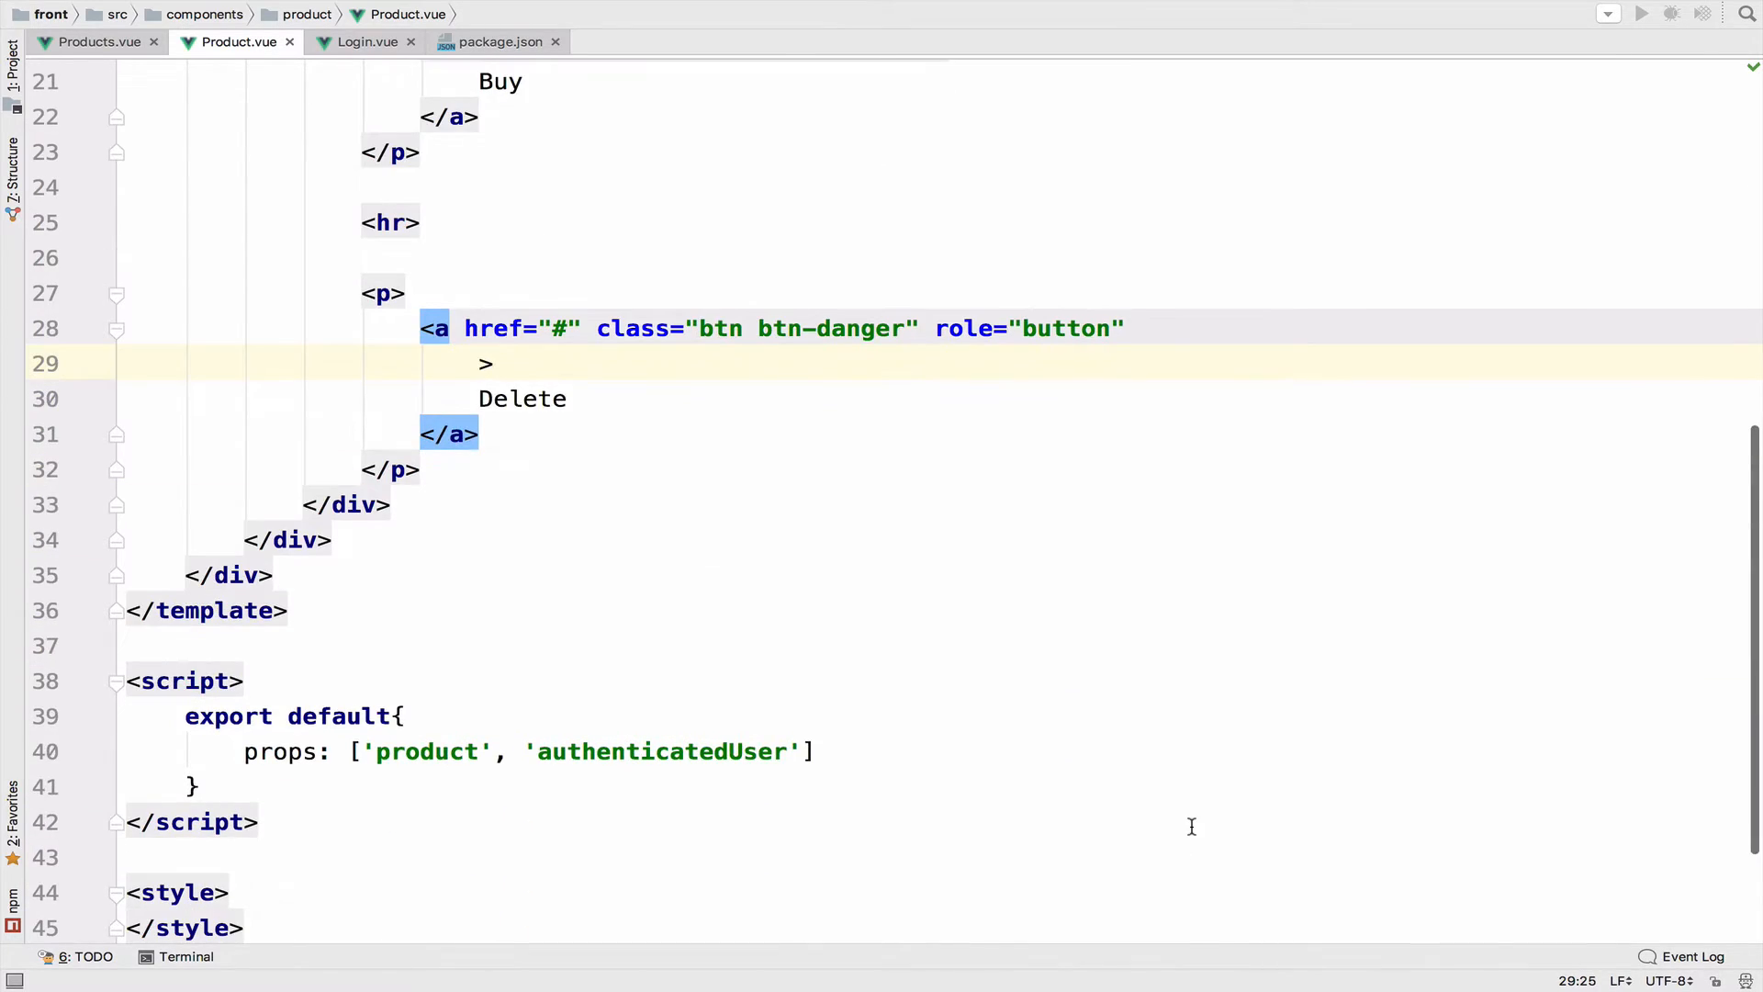
type("v-if=")
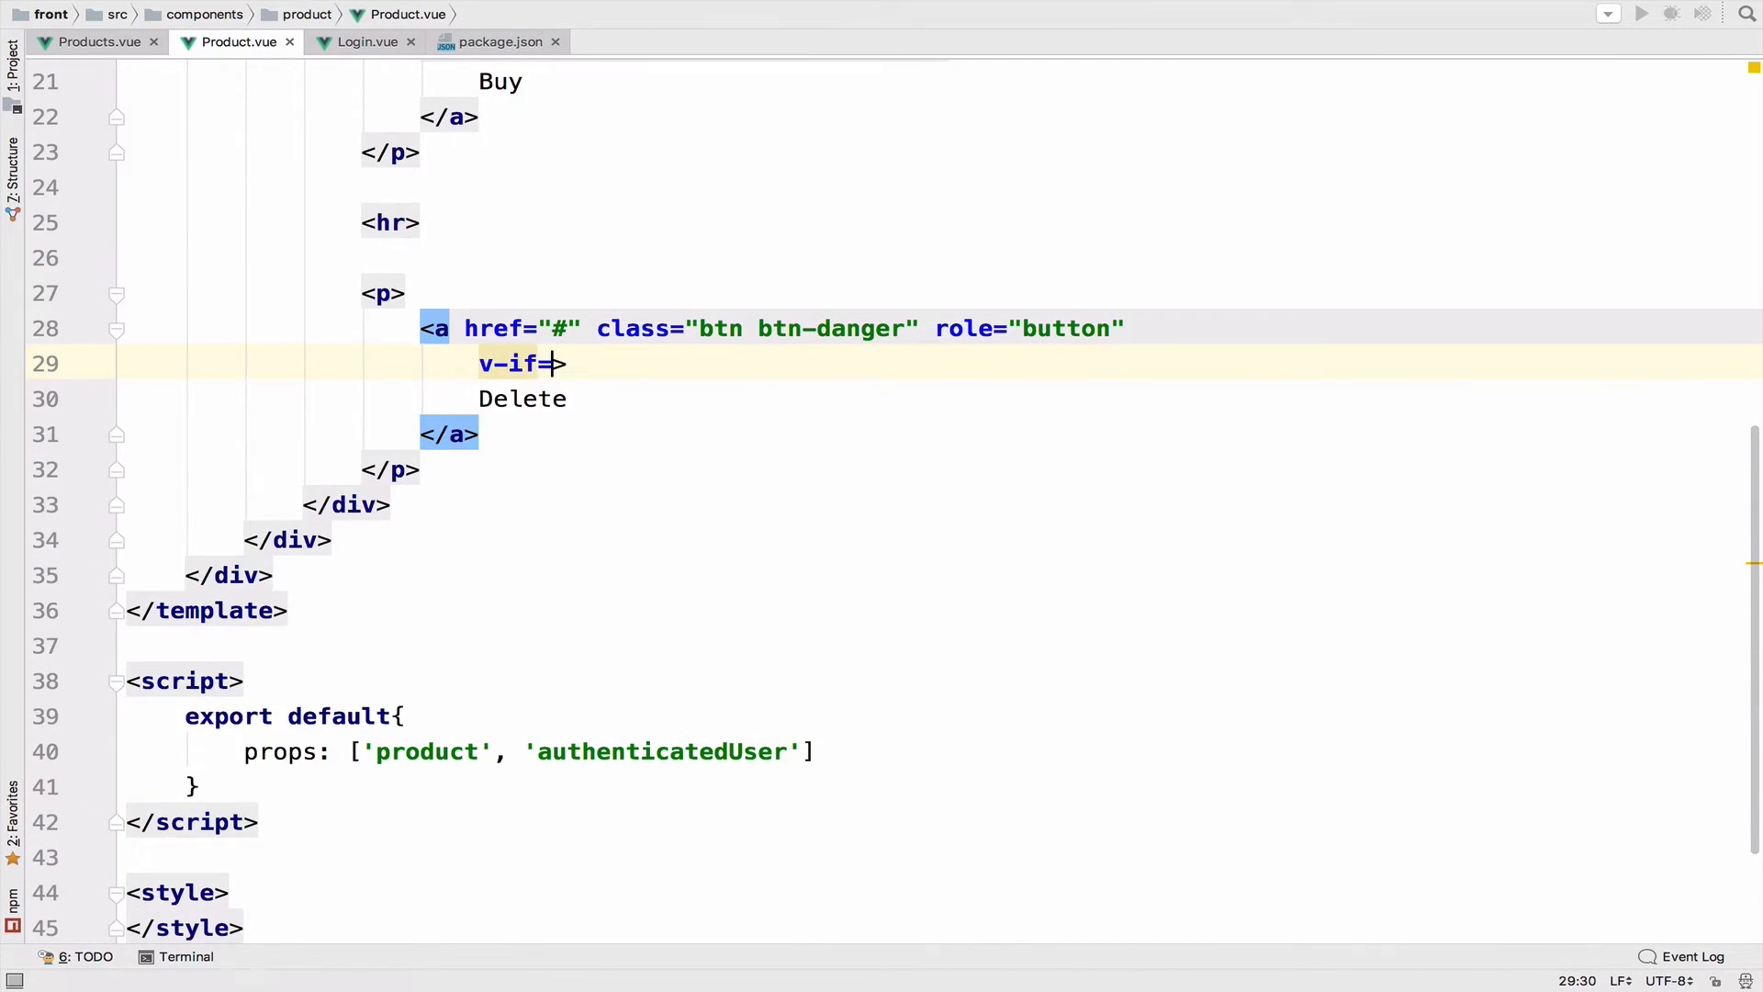
type("product.user_id == a")
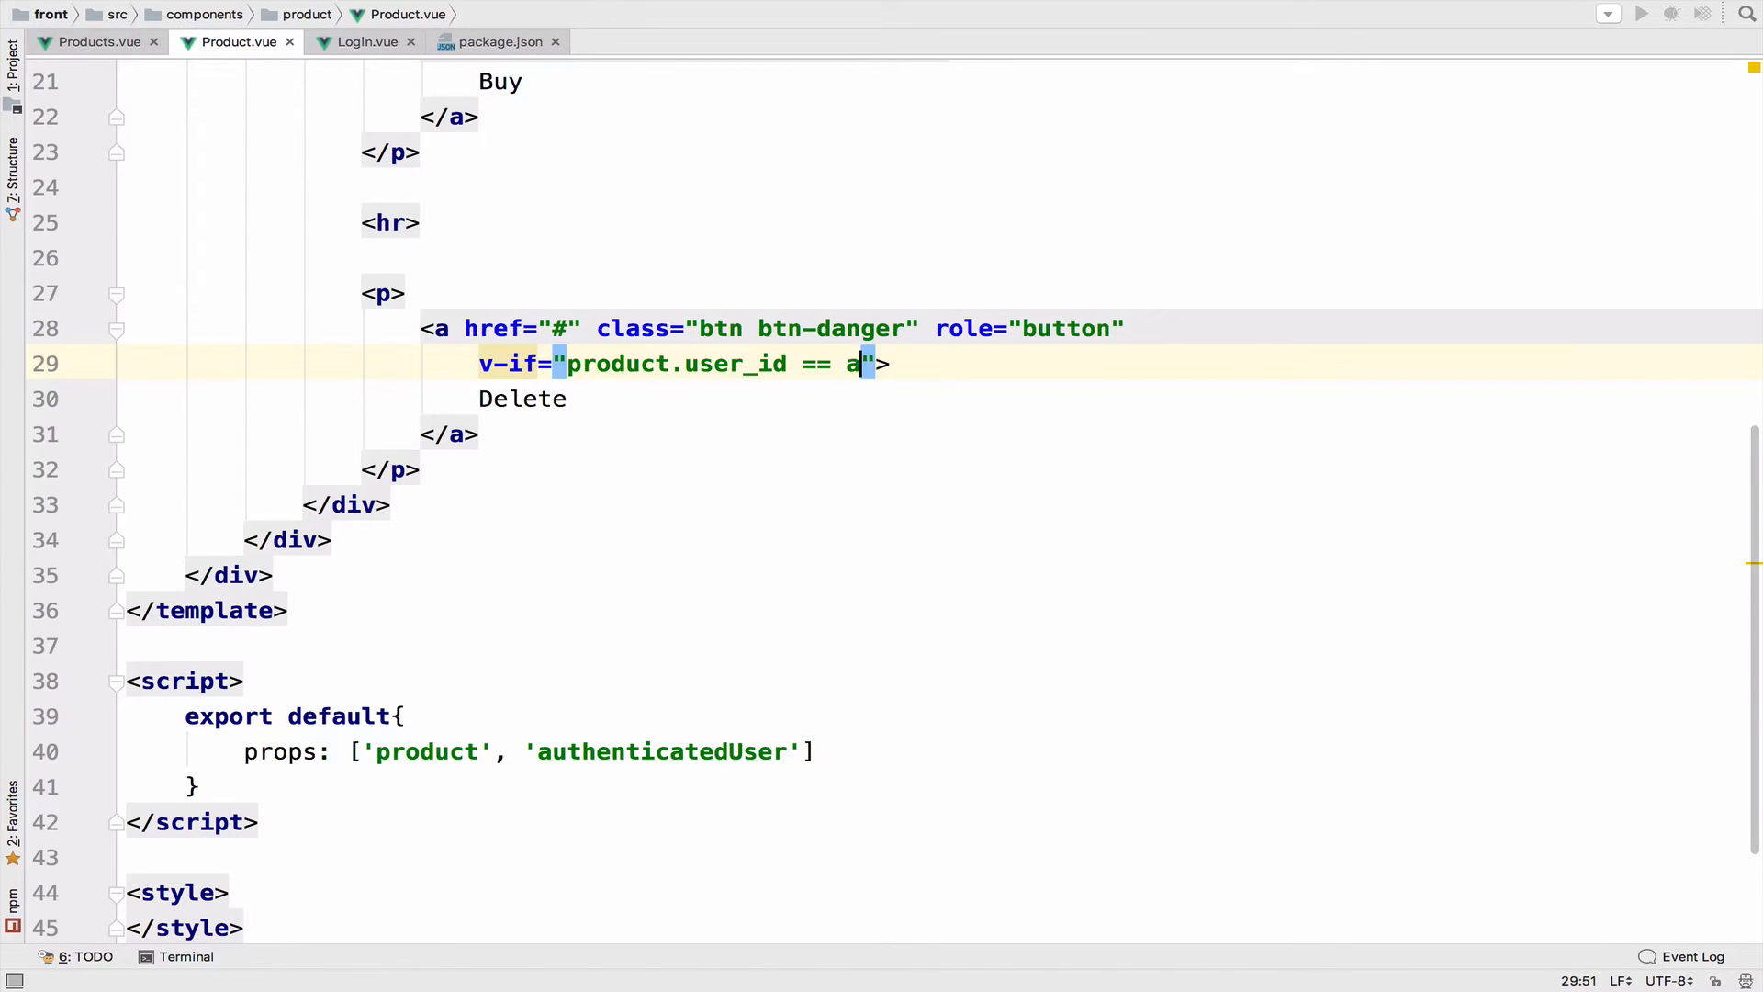
type("uthenticatedUser.id")
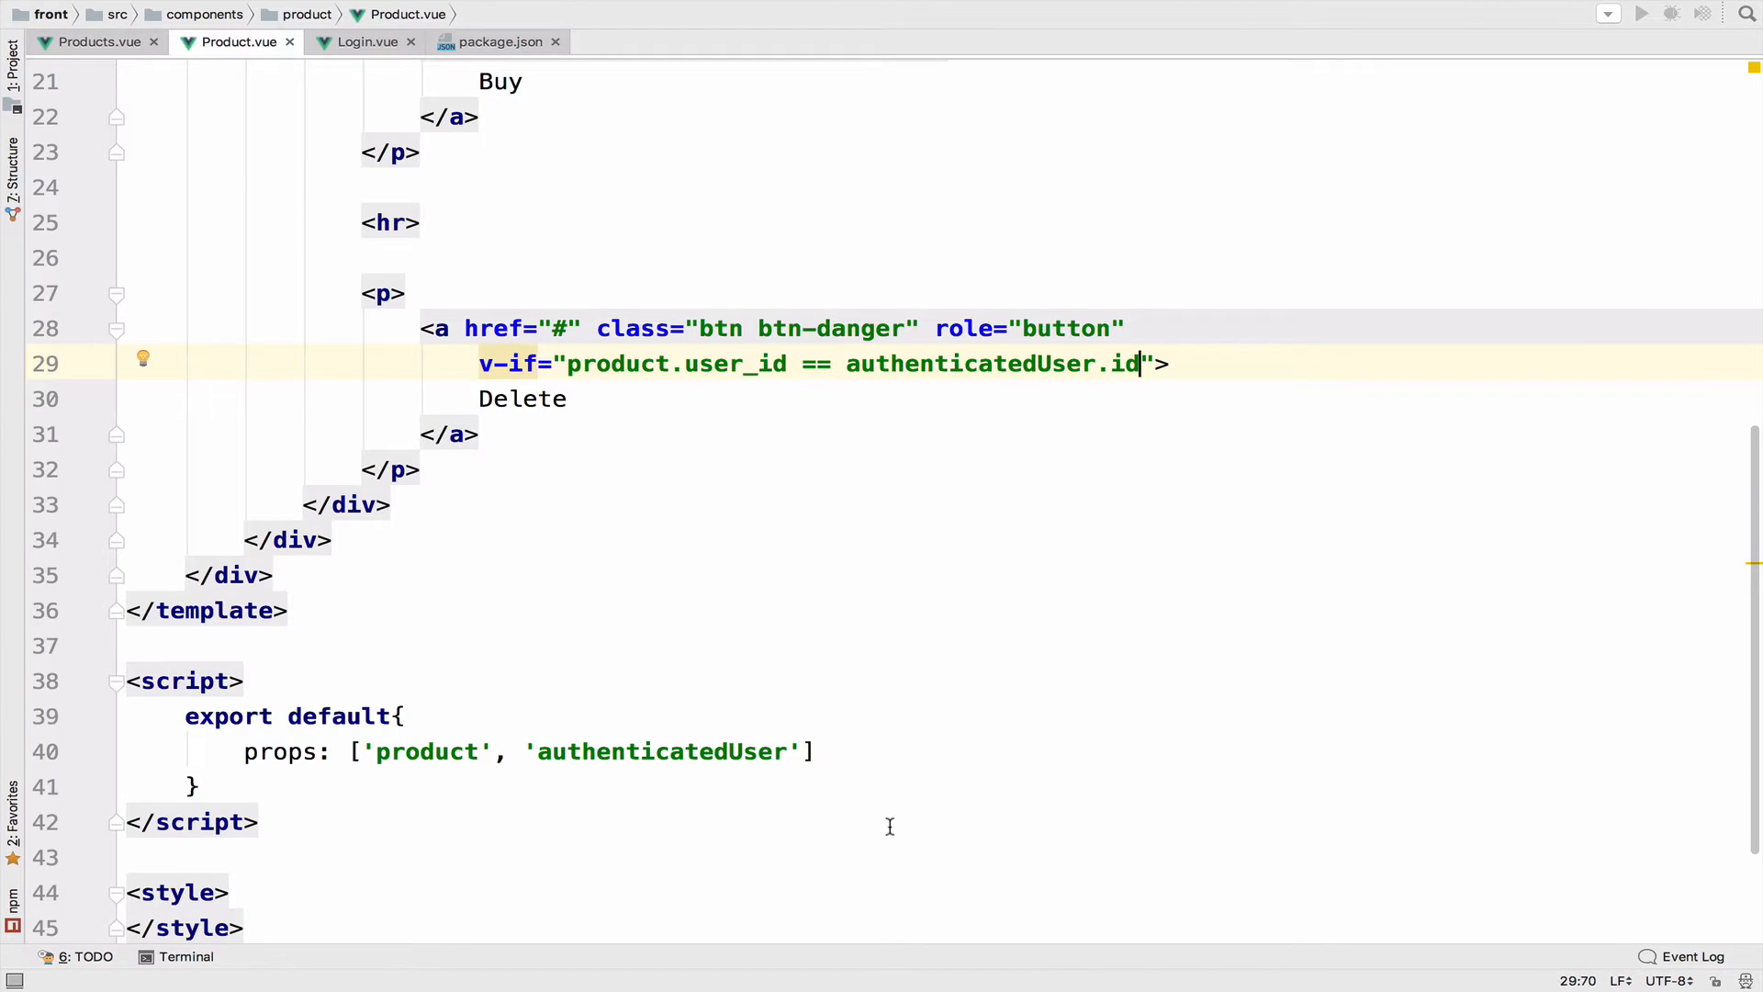
mouse_move(522, 397)
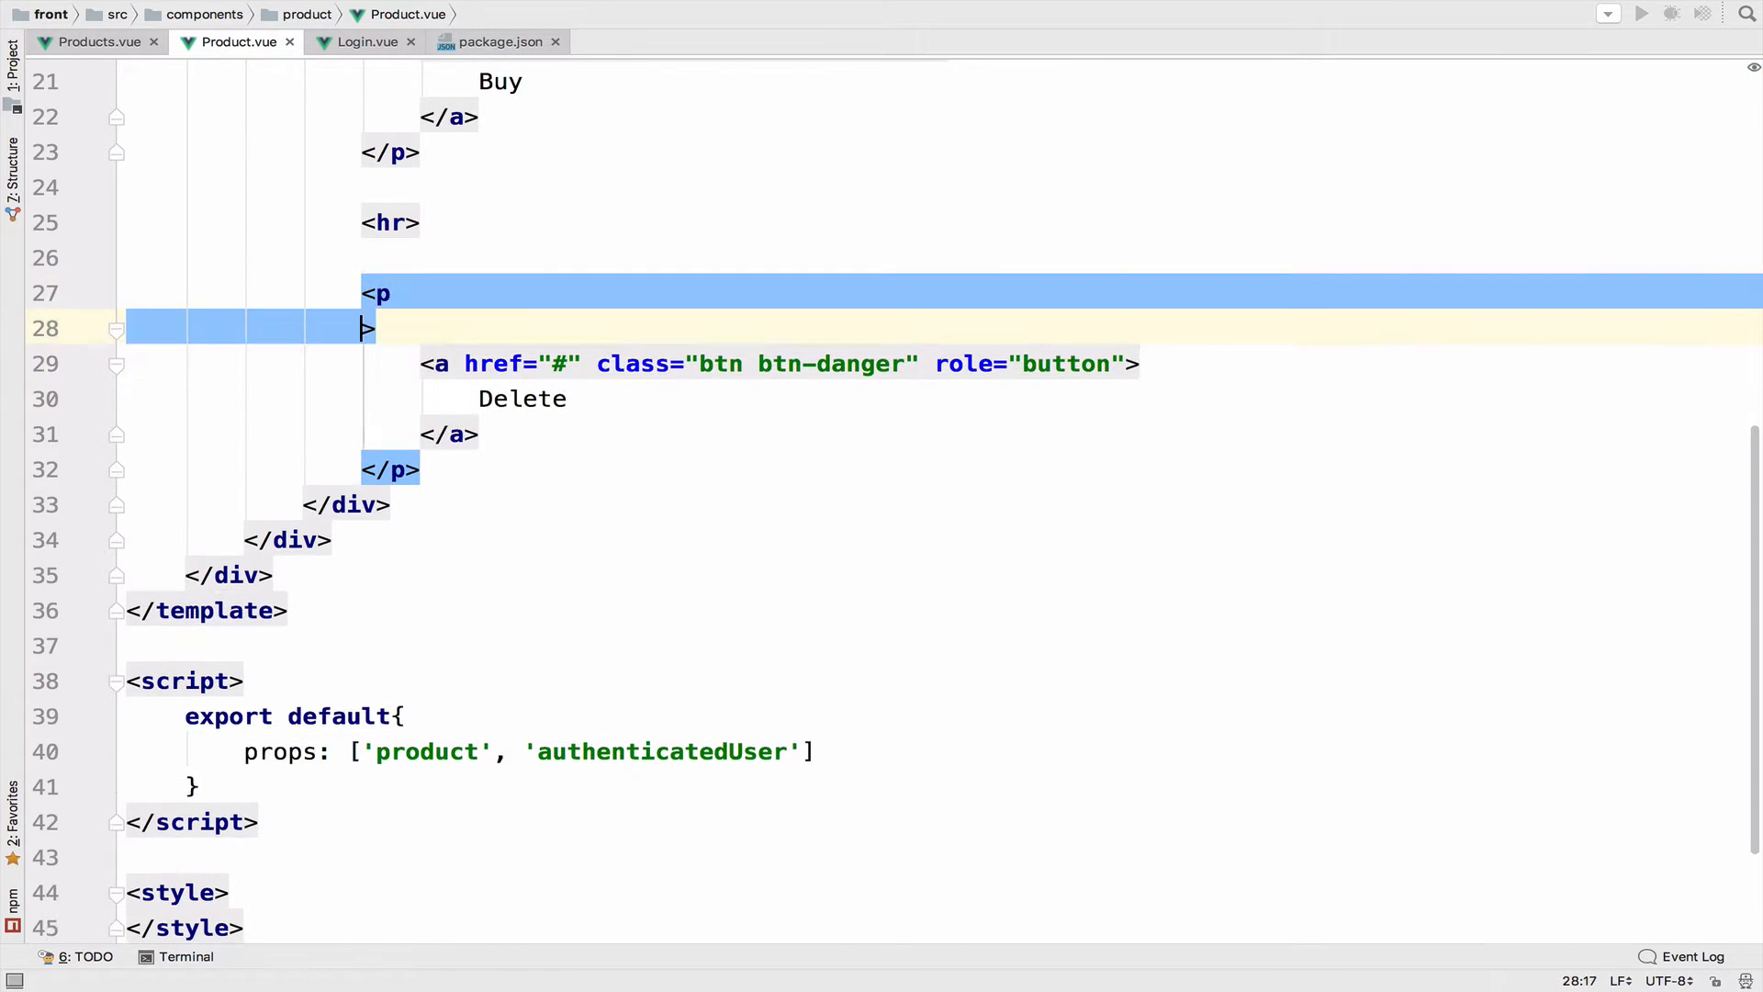
Step: Move v-if="product.user_id == authenticatedUser.id" from the Delete link onto its <p>
type("v-if=\"product.user_id == authenticatedUser.id\"")
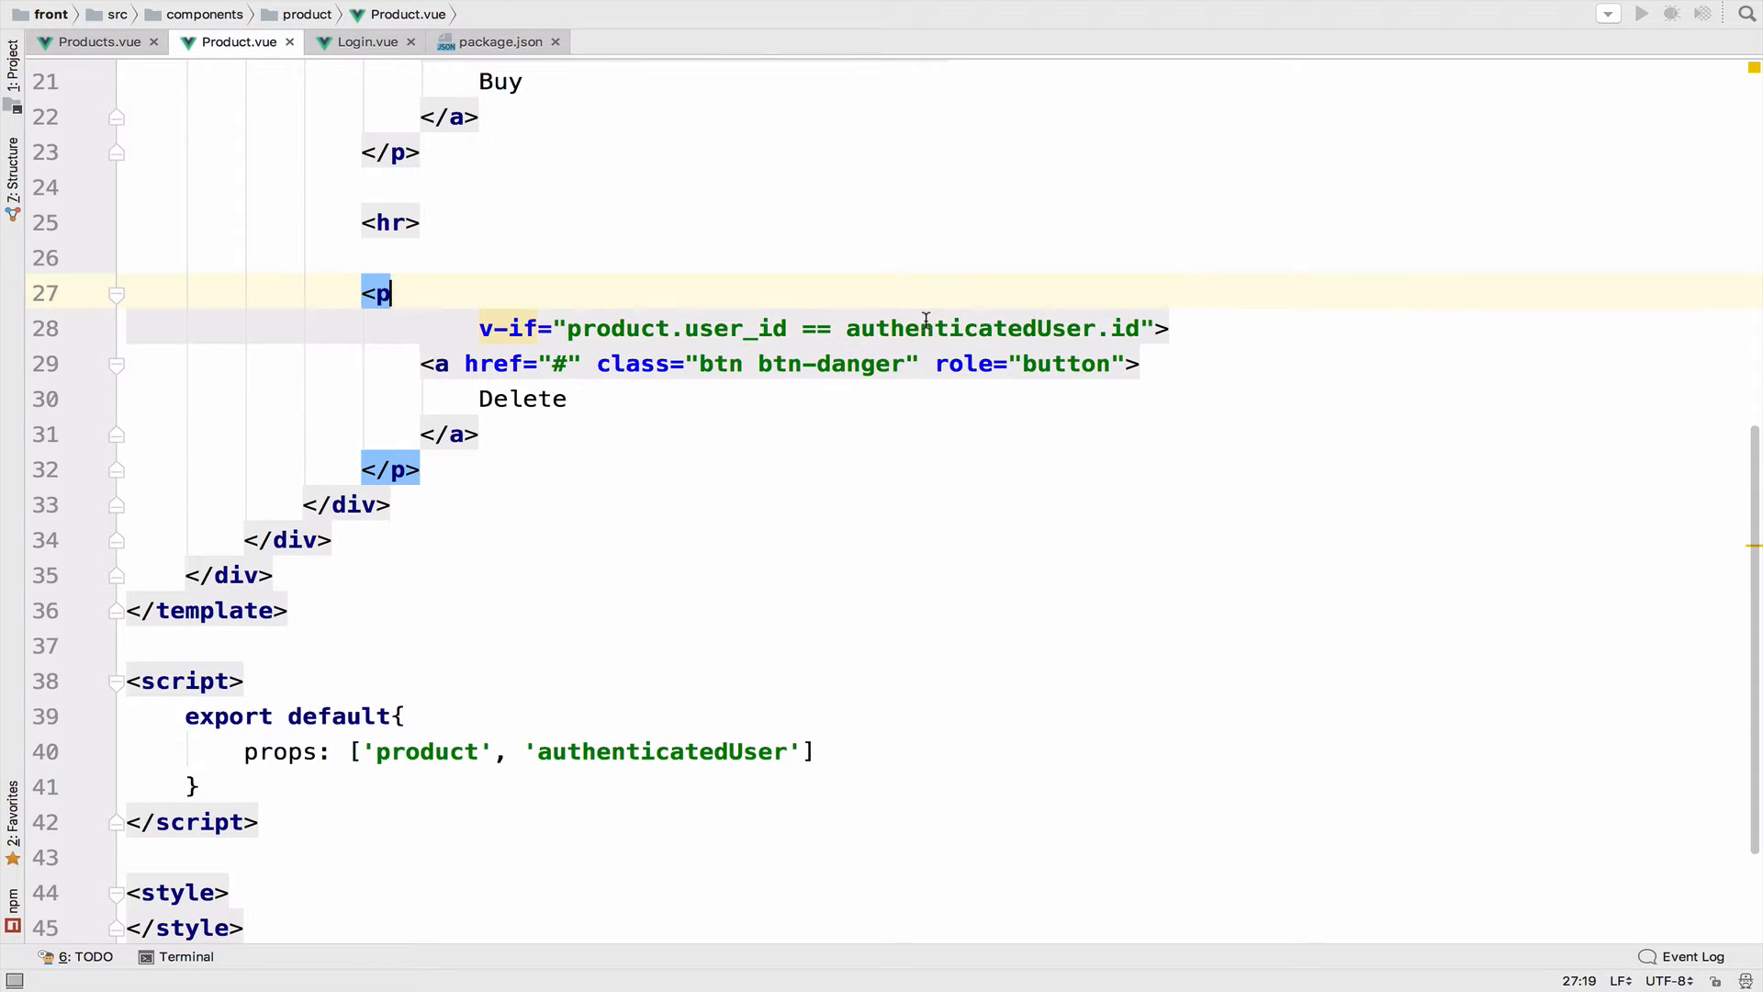
mouse_move(405, 315)
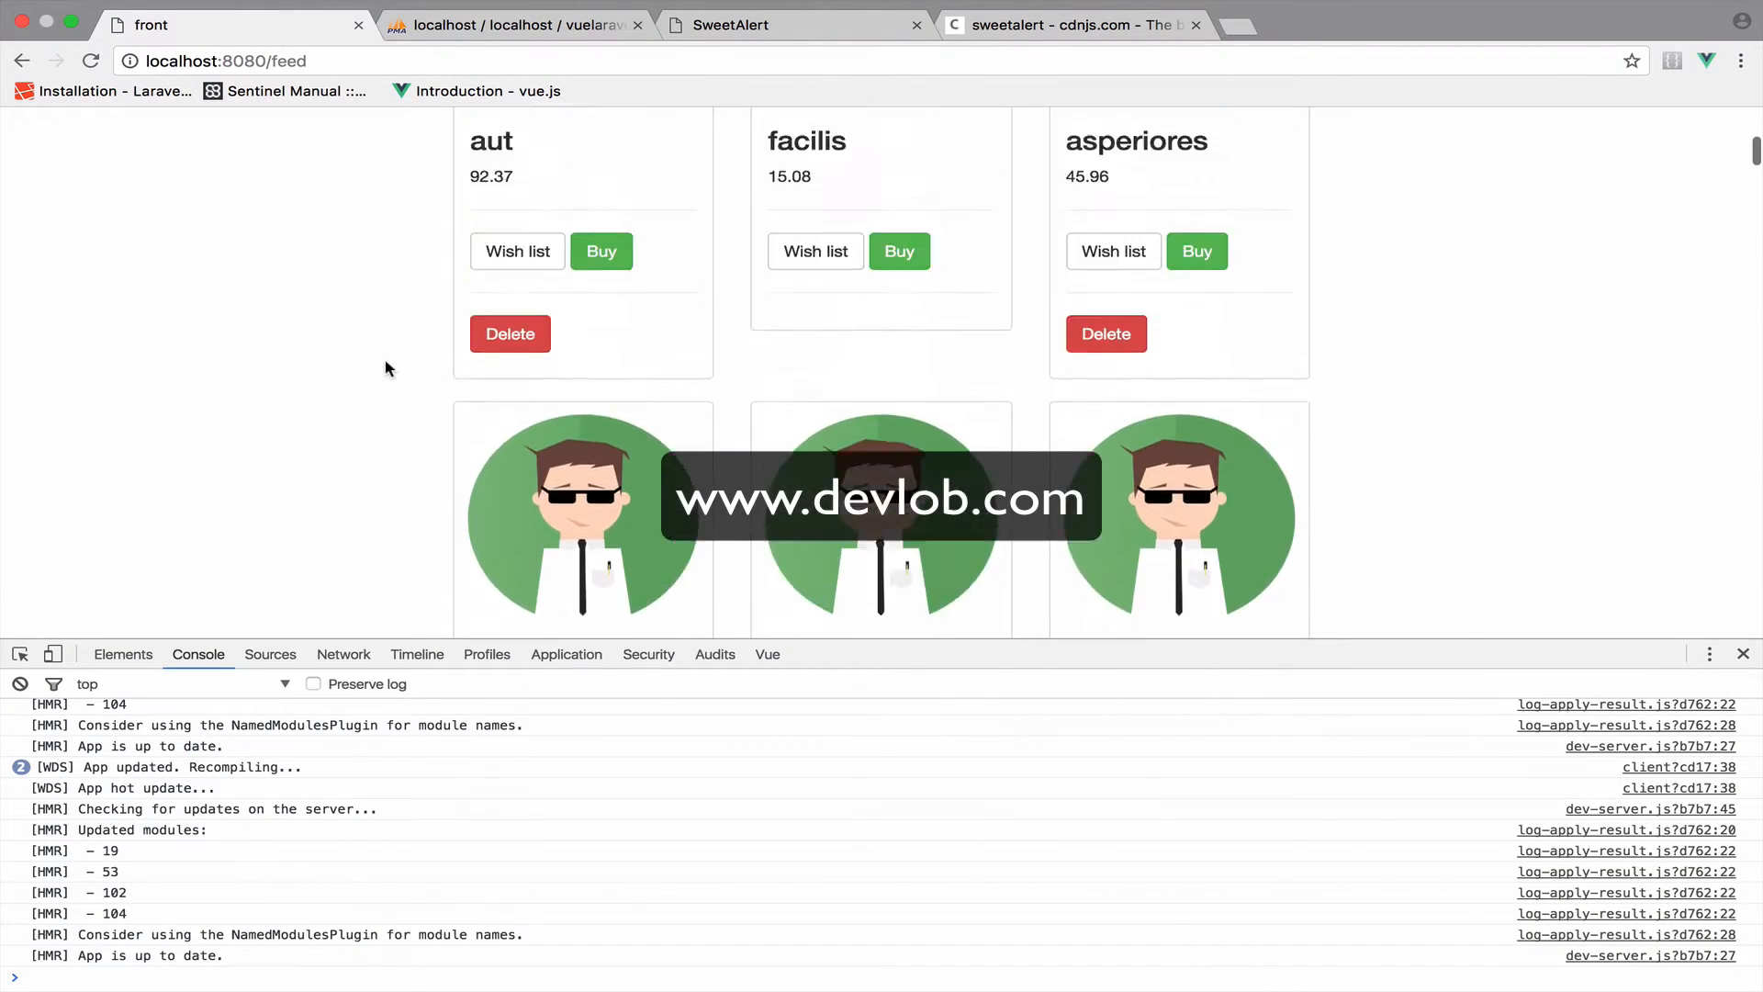
Step: Scroll the localhost:8080/feed page to check which product cards show Delete
scroll("down", 3)
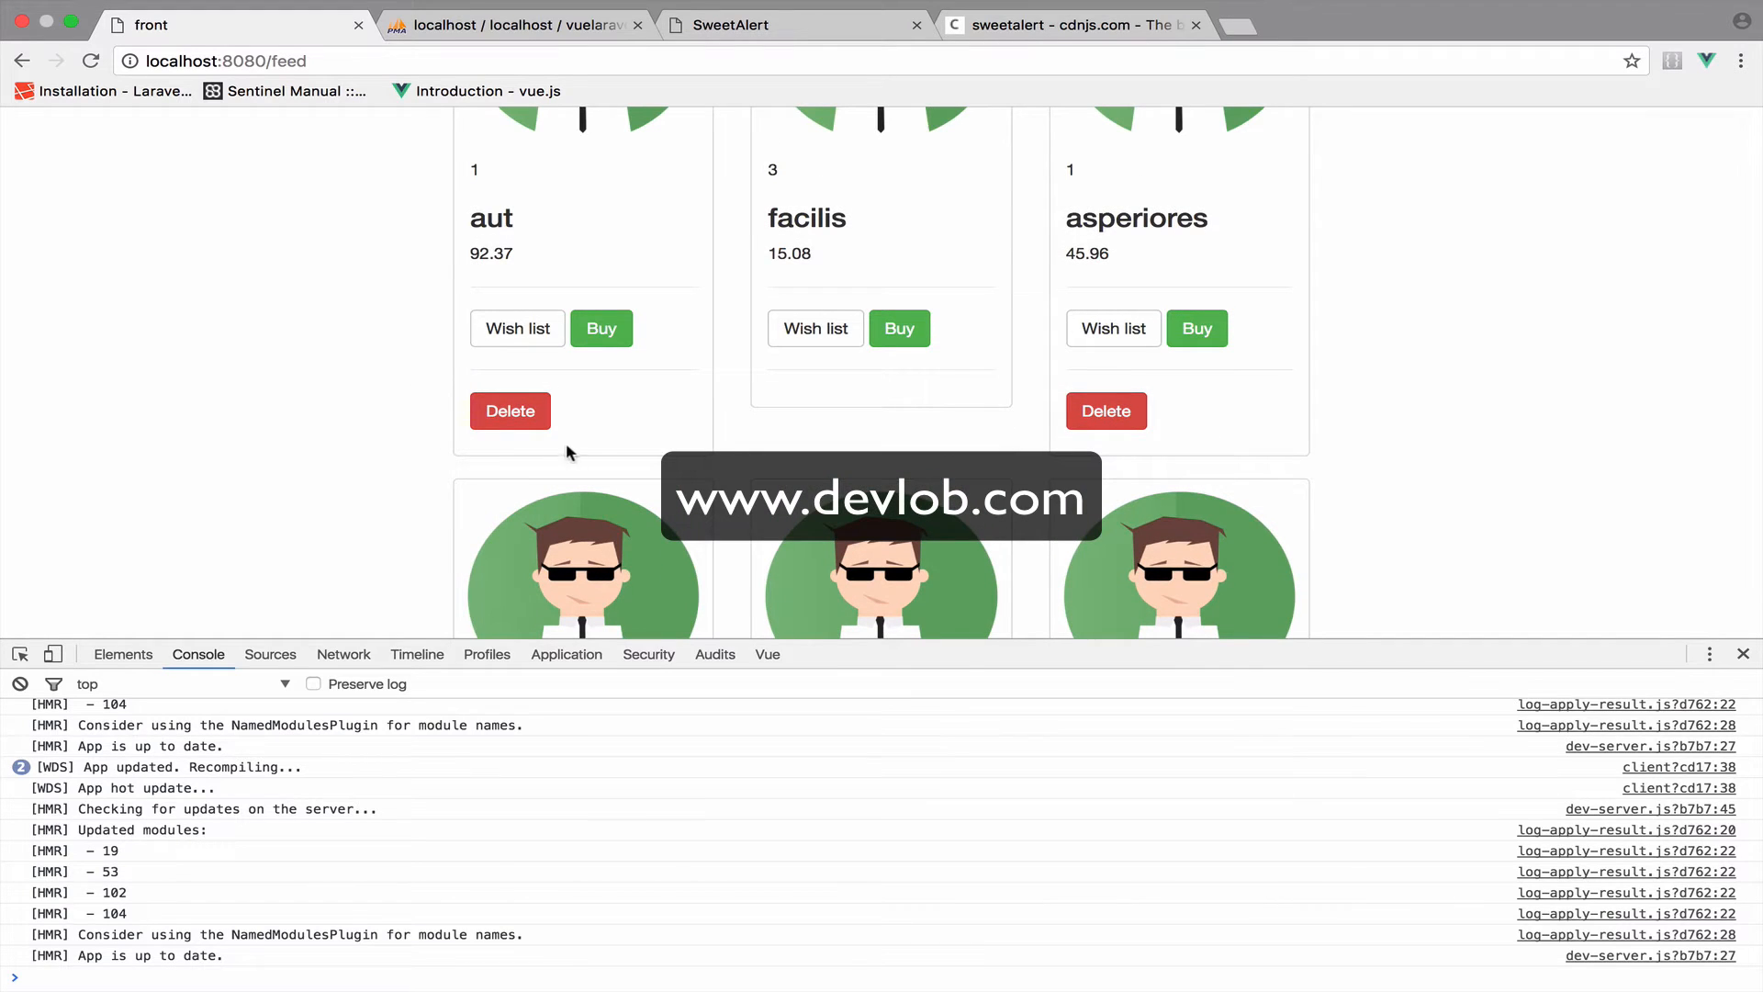
scroll("down", 3)
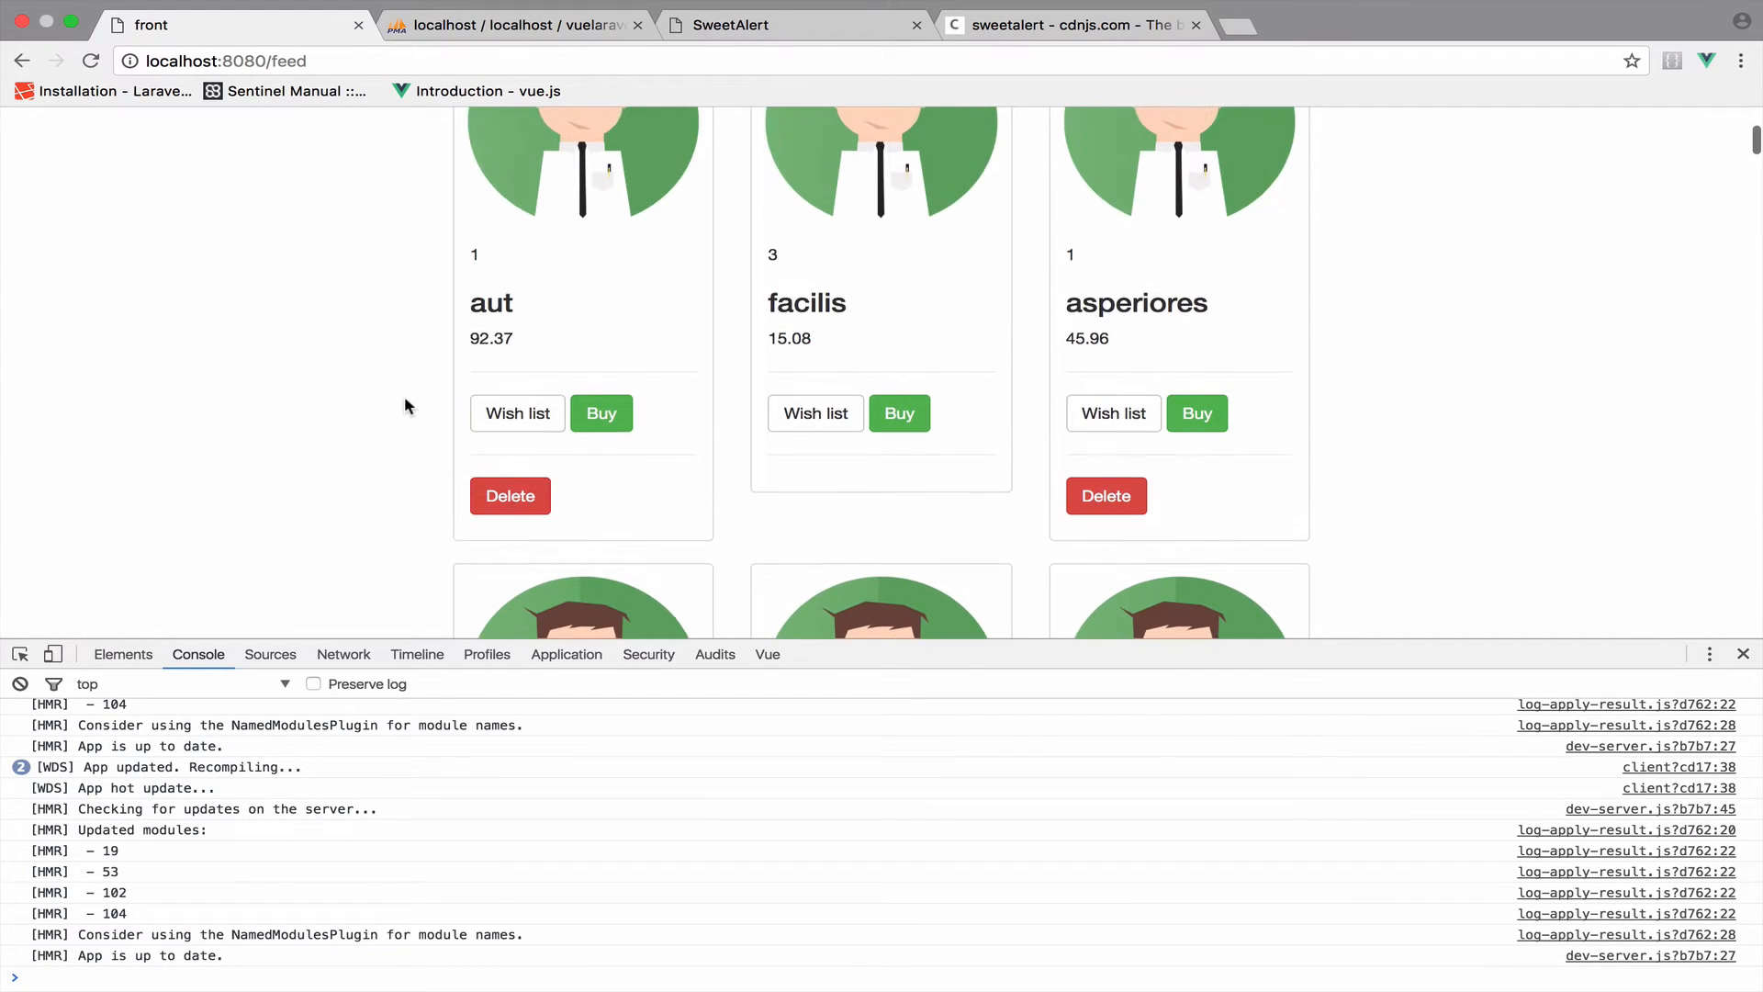
mouse_move(549, 491)
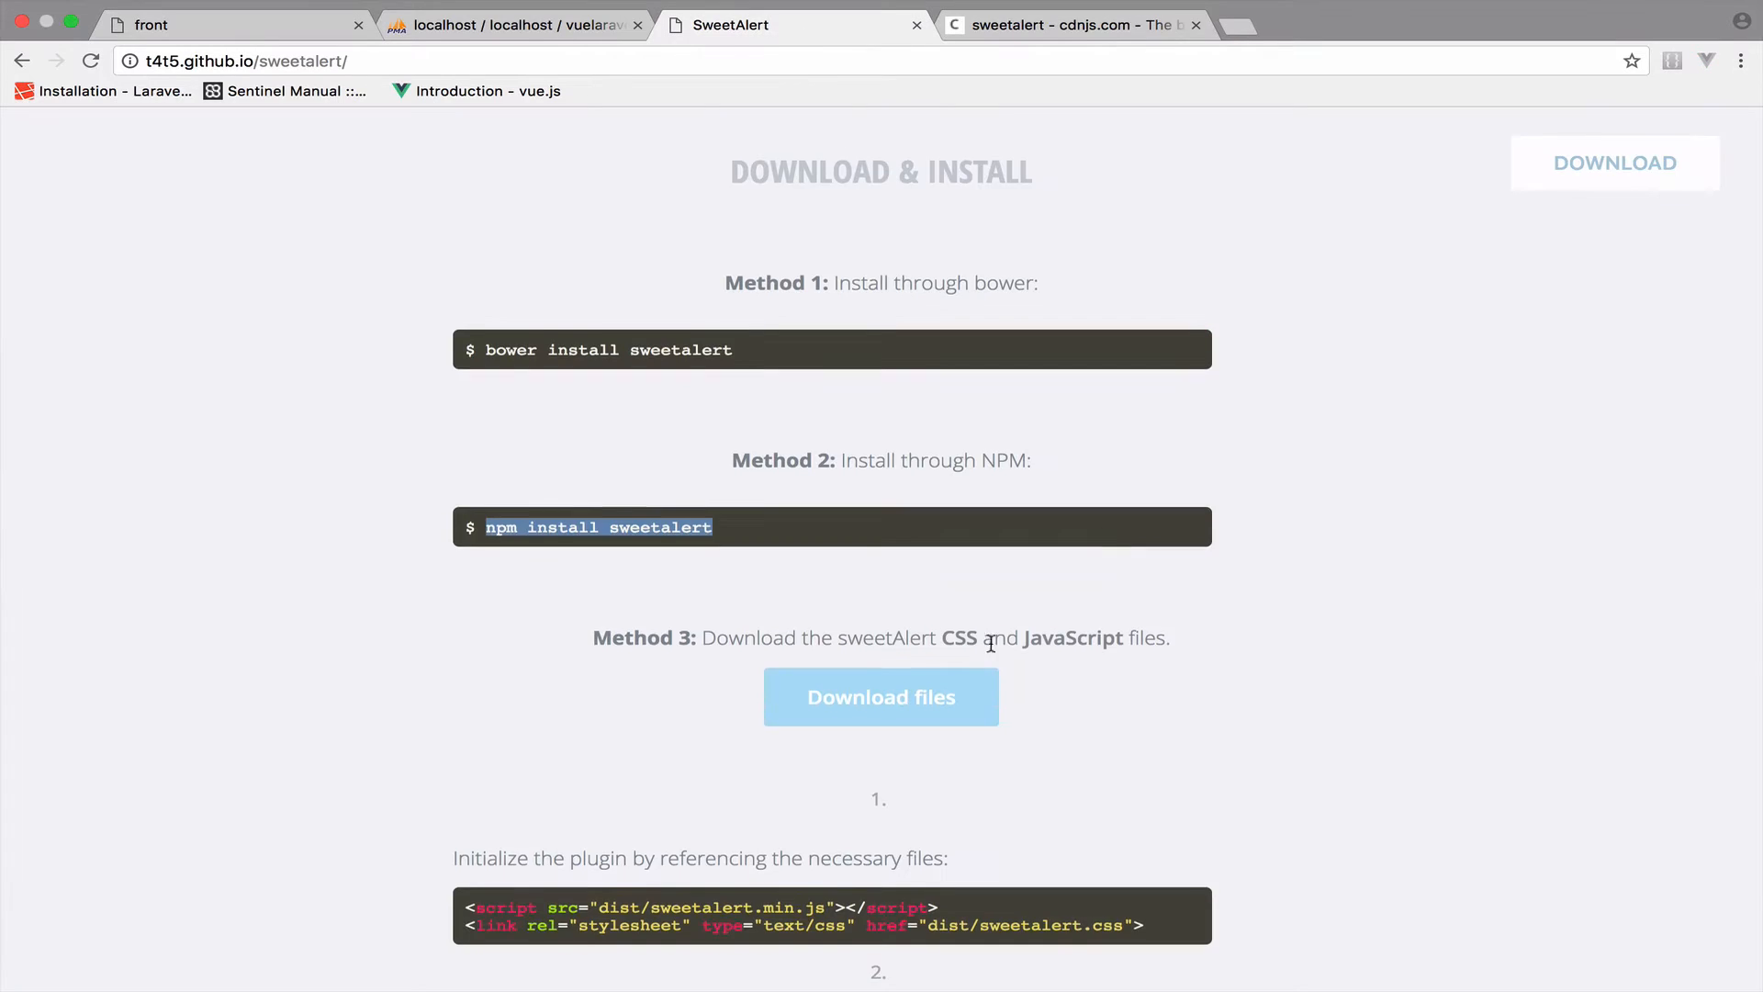
Step: Run SweetAlert's 'Are you sure?' example, confirm 'Yes, delete it!' and dismiss Deleted!
scroll("down", 3)
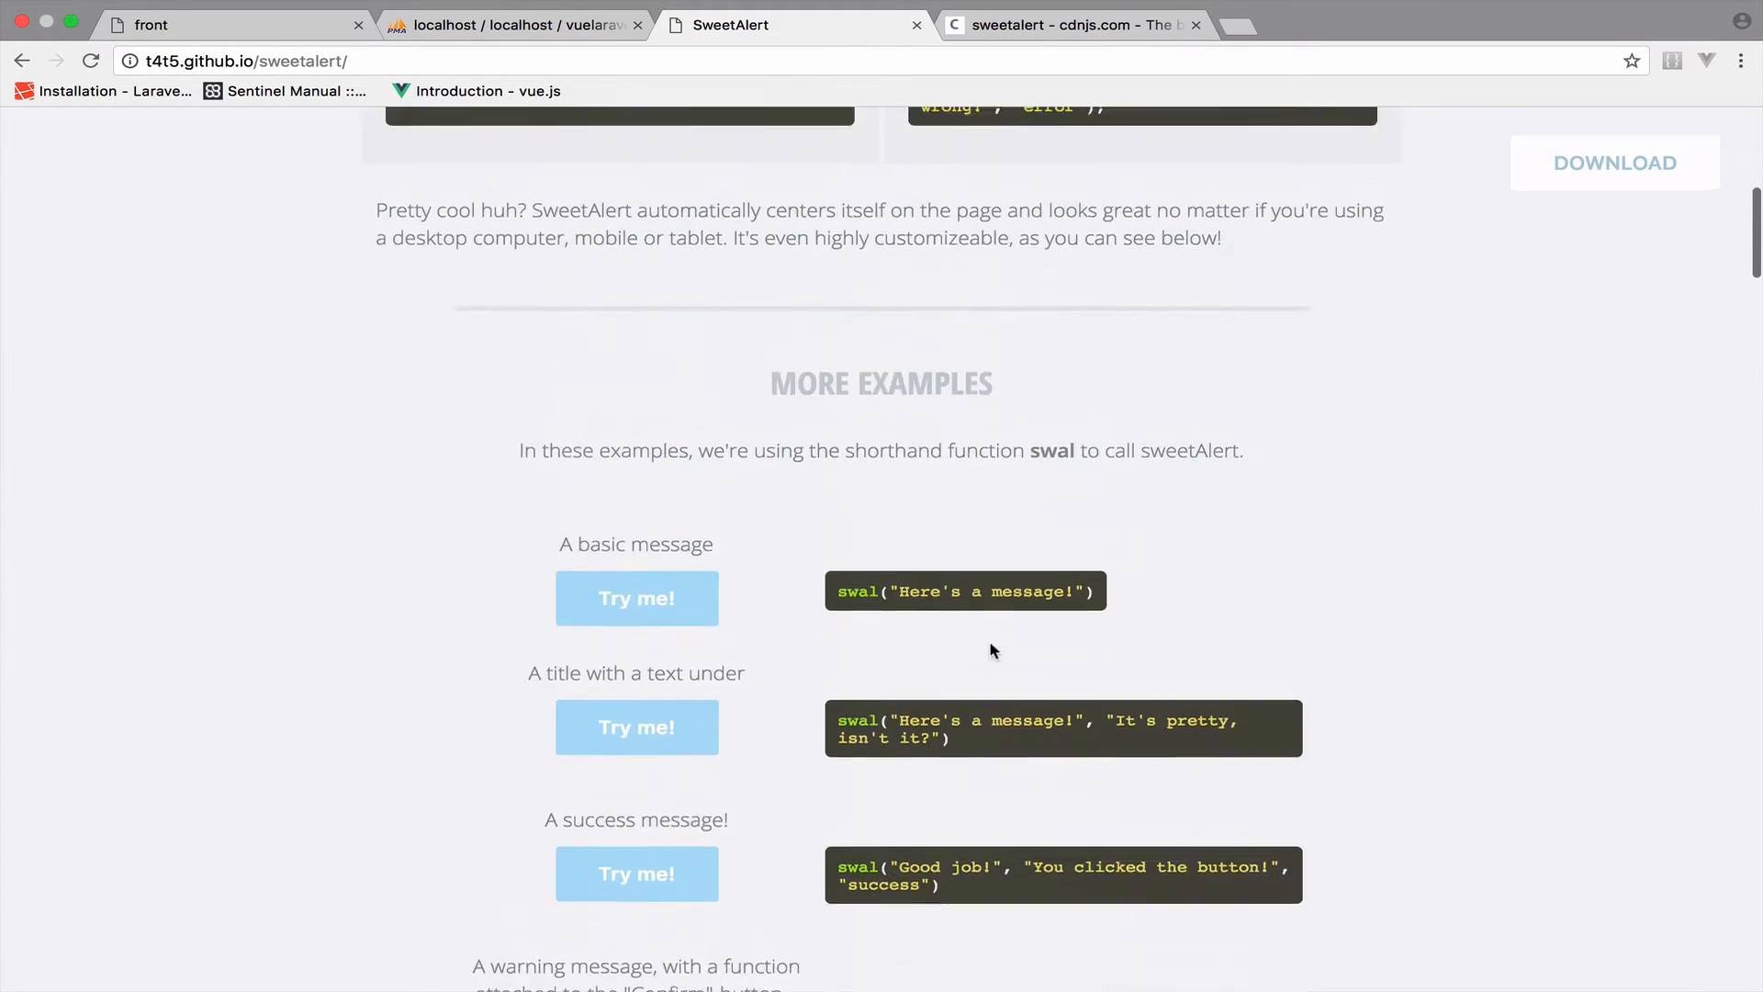
scroll("down", 3)
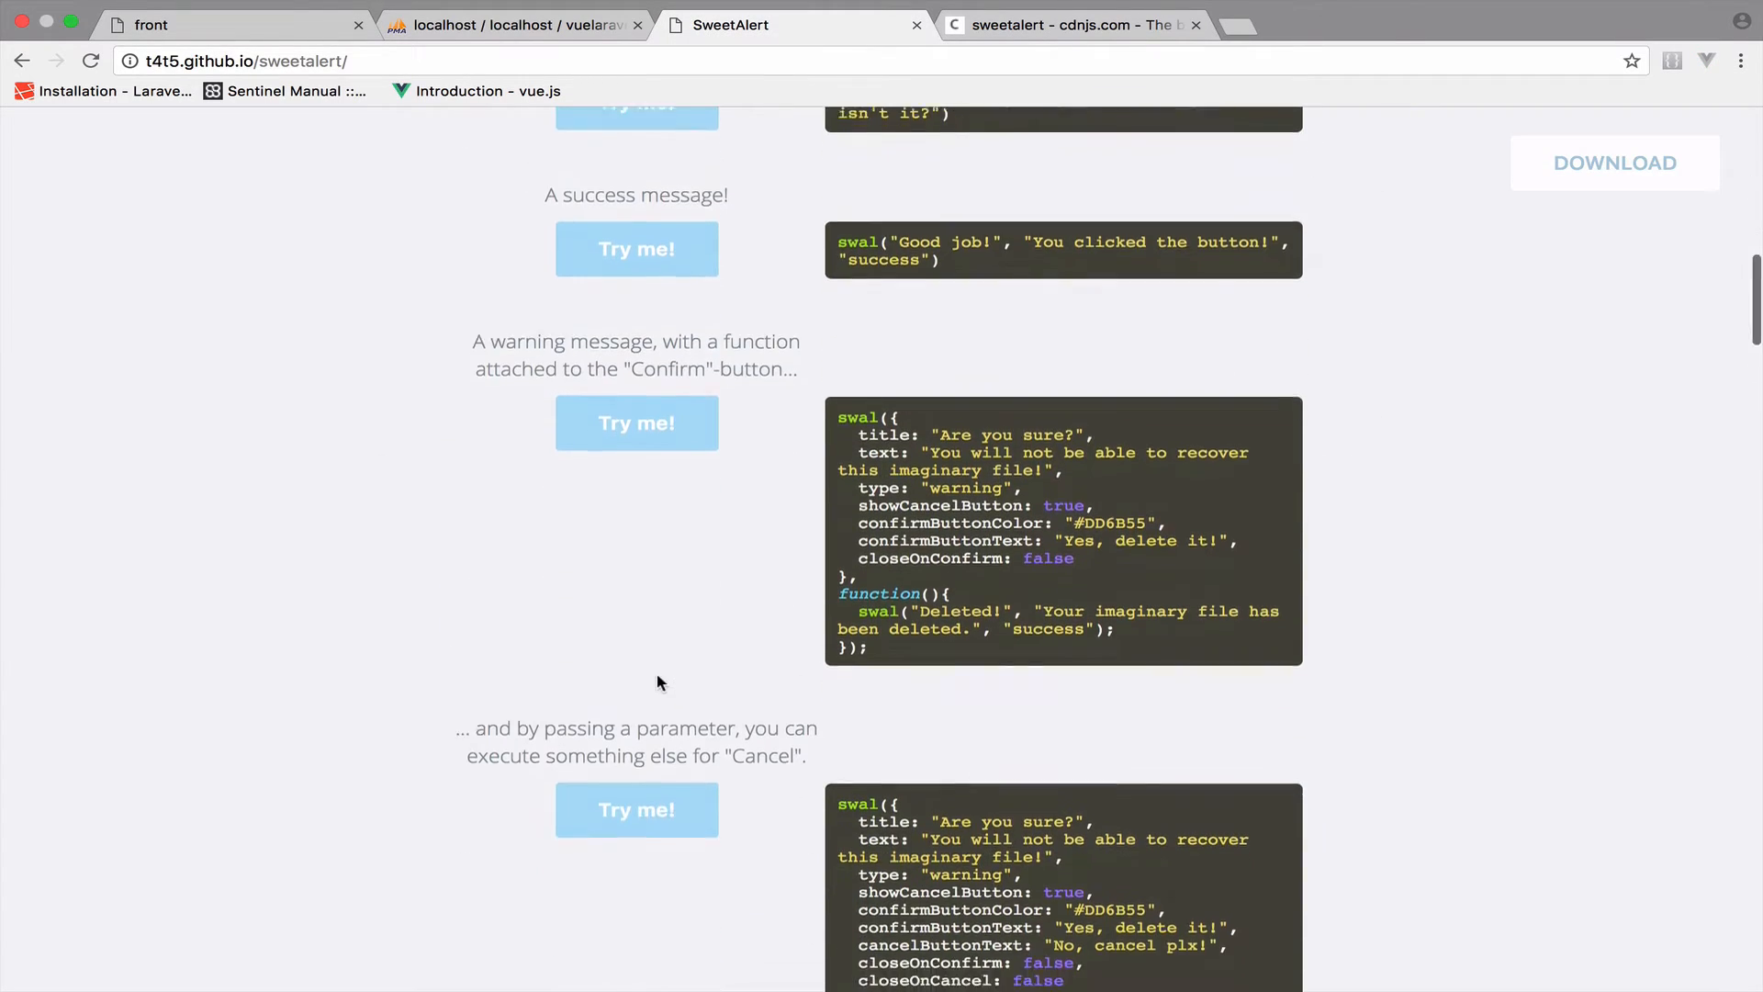
left_click(636, 422)
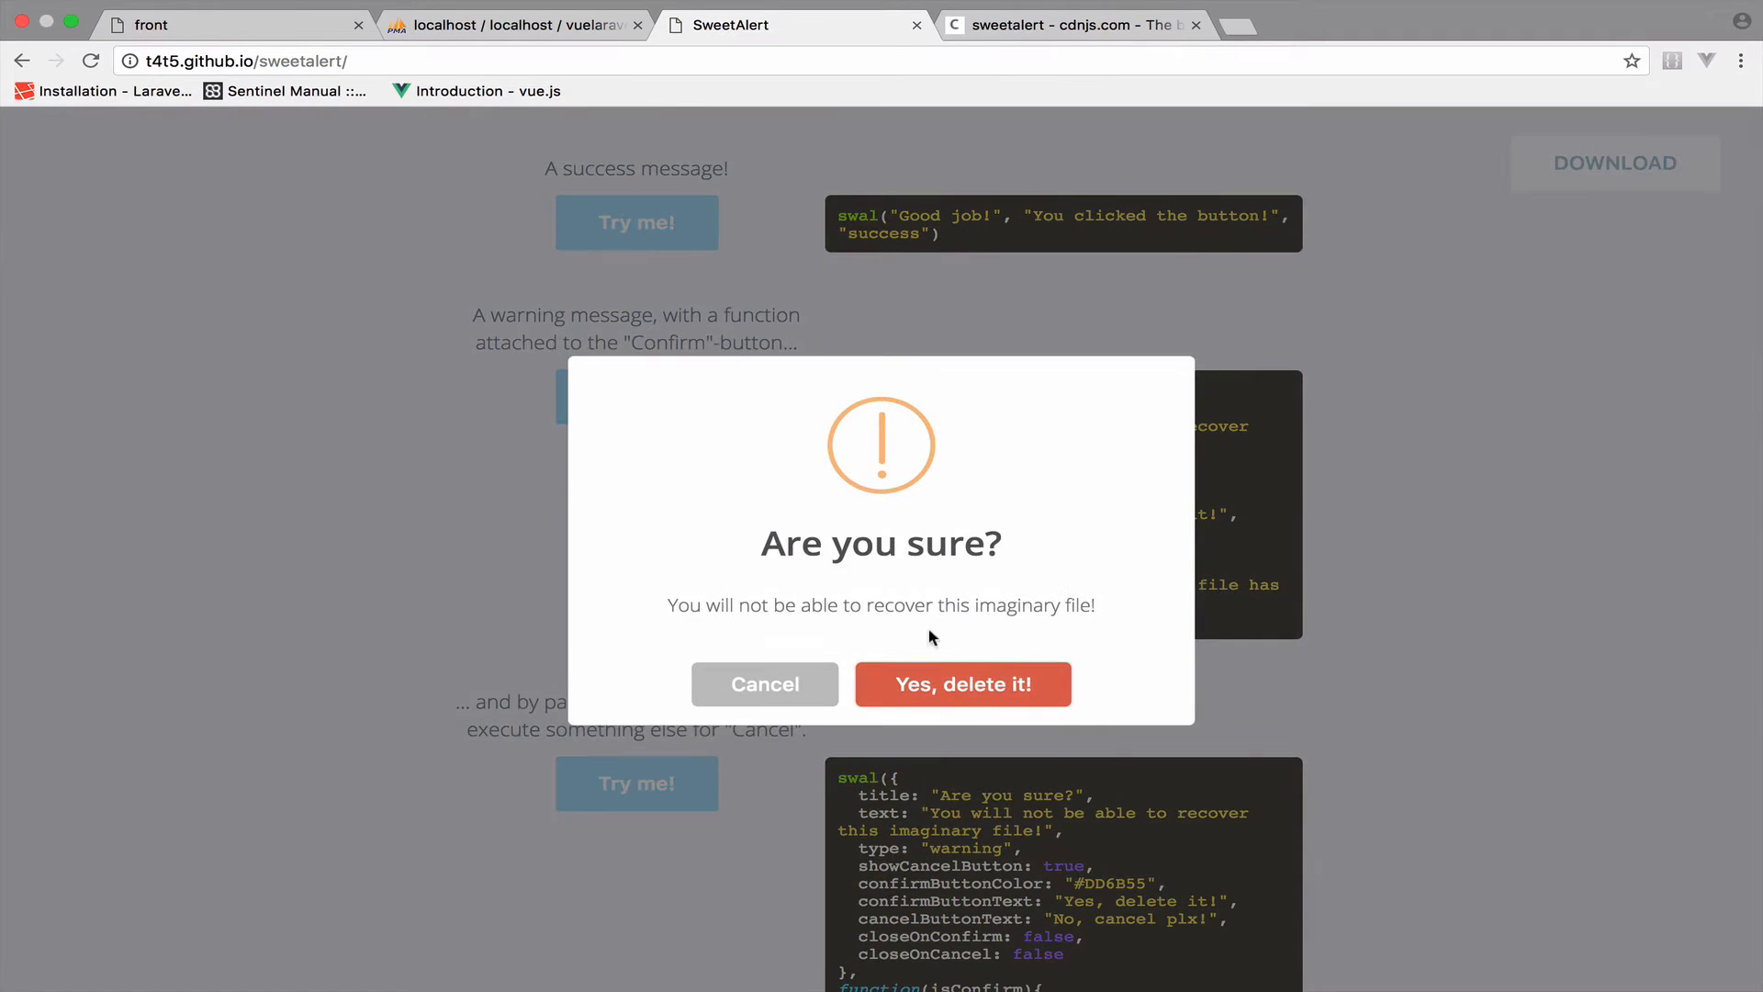
left_click(961, 683)
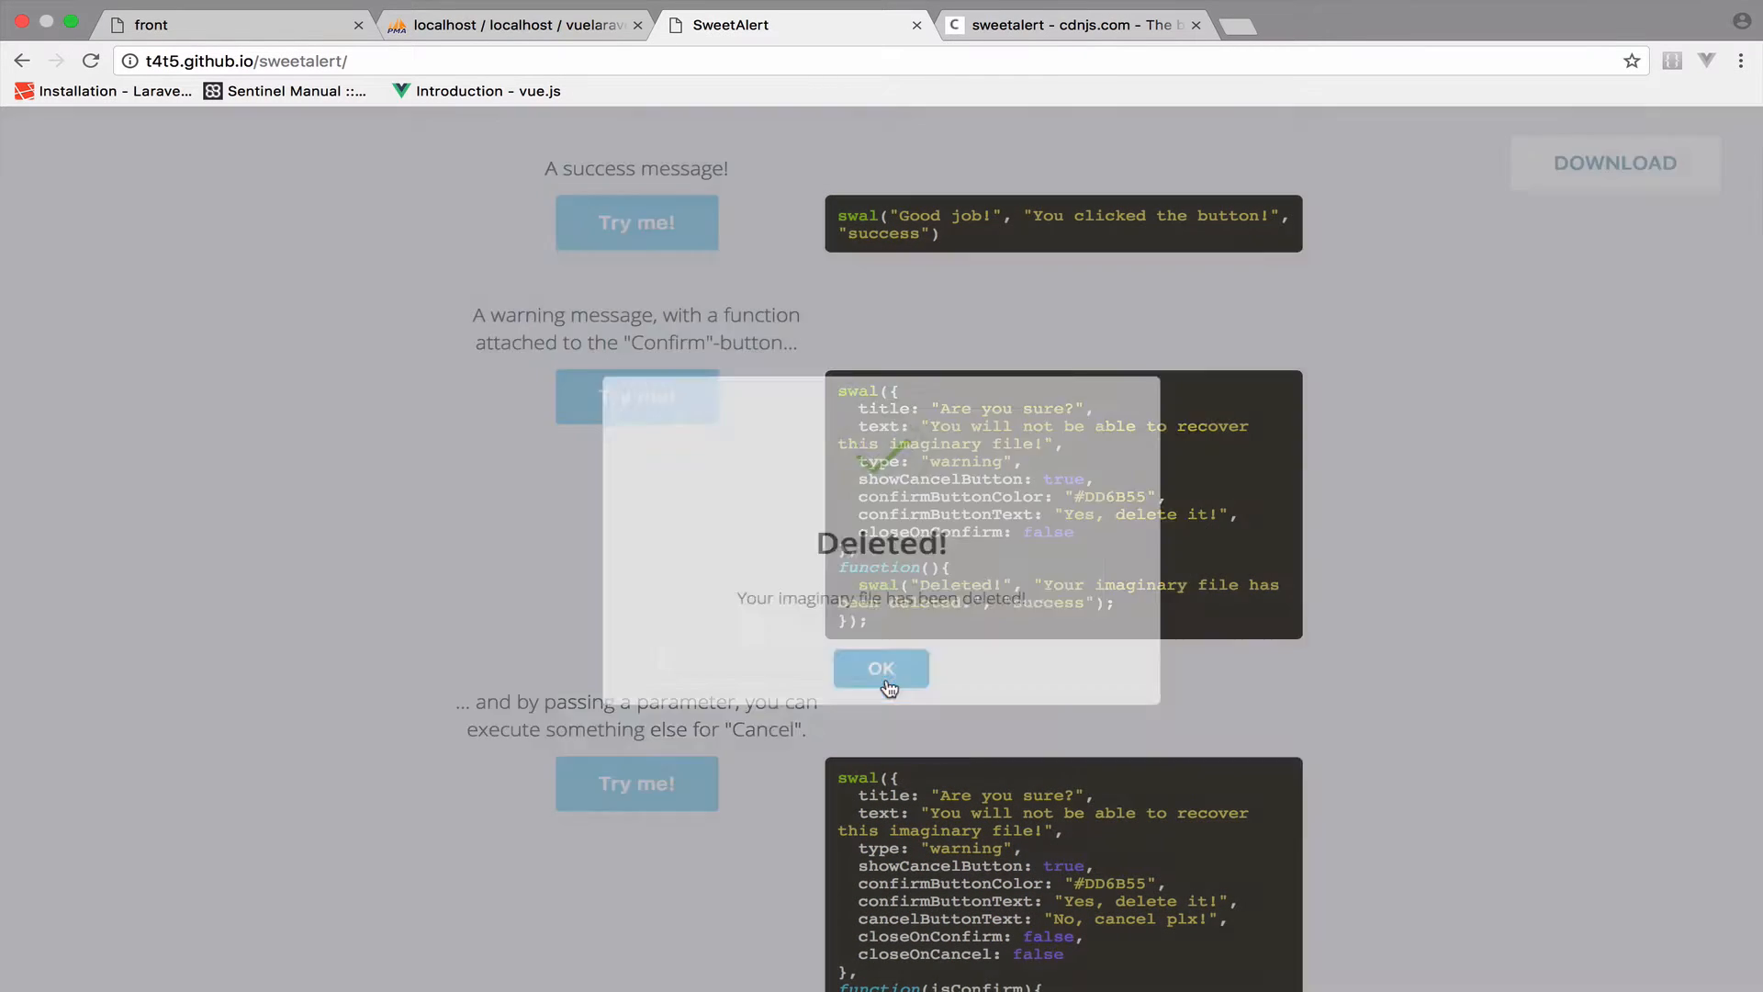
left_click(881, 668)
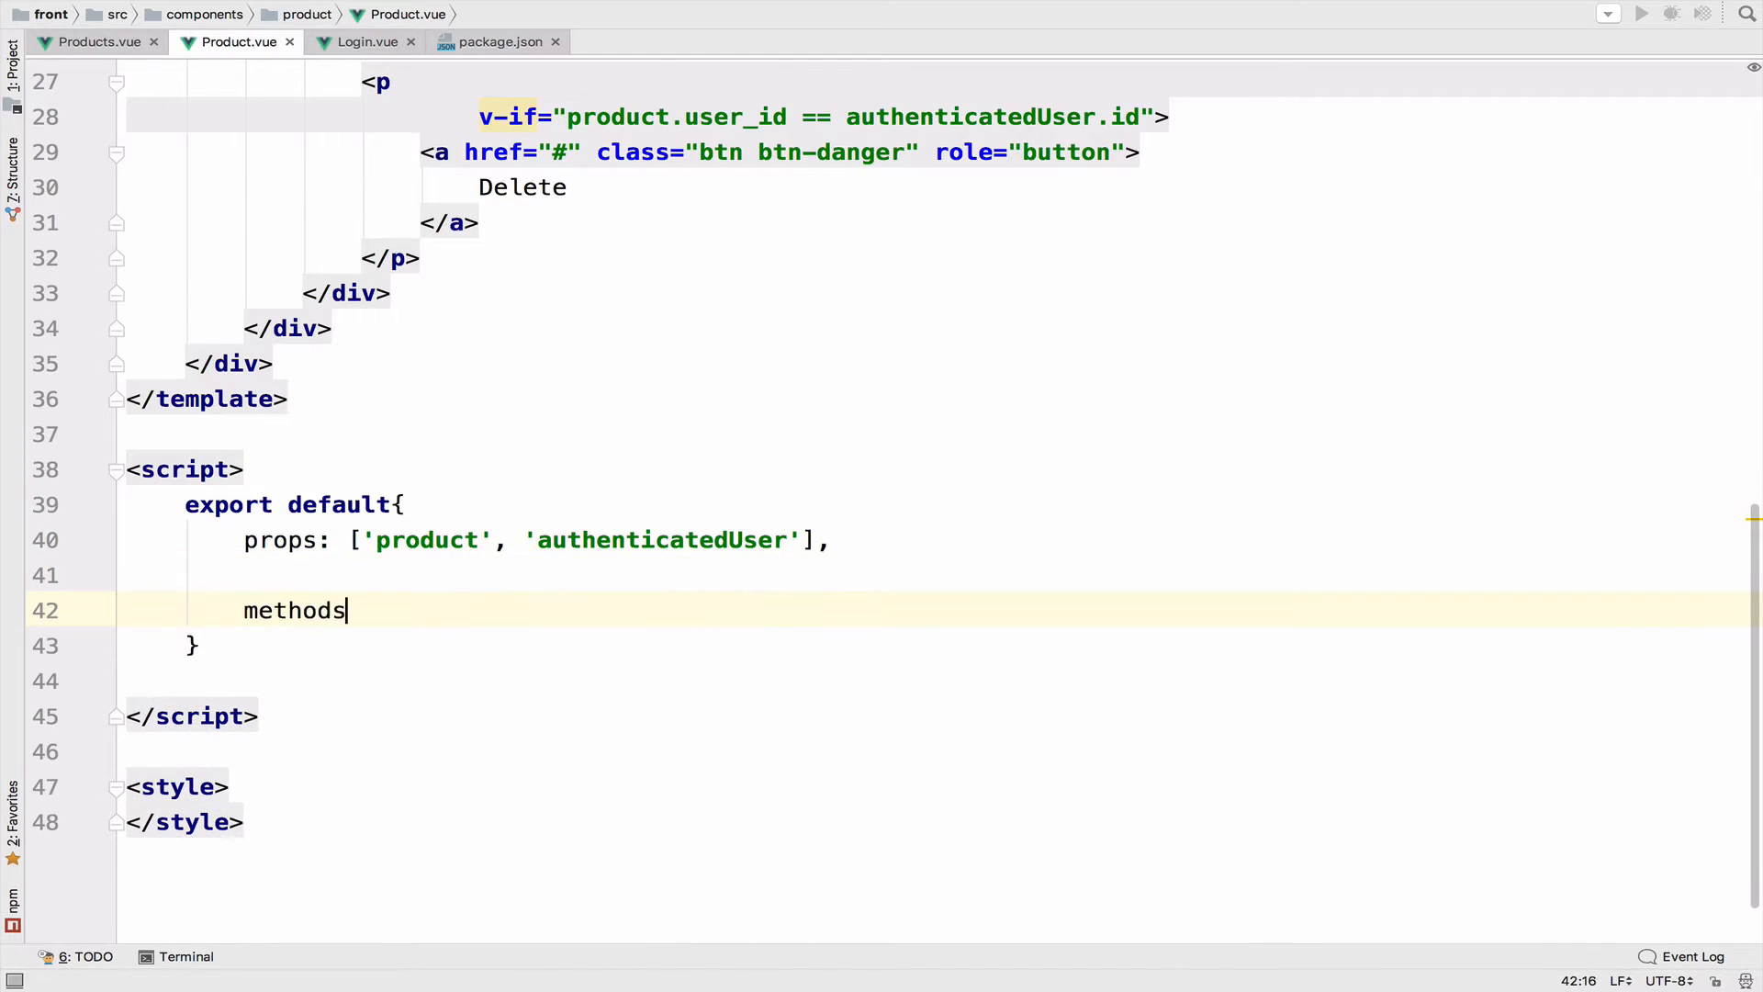
Step: Add a deleteProduct() method to the methods section of Product.vue
type(": {")
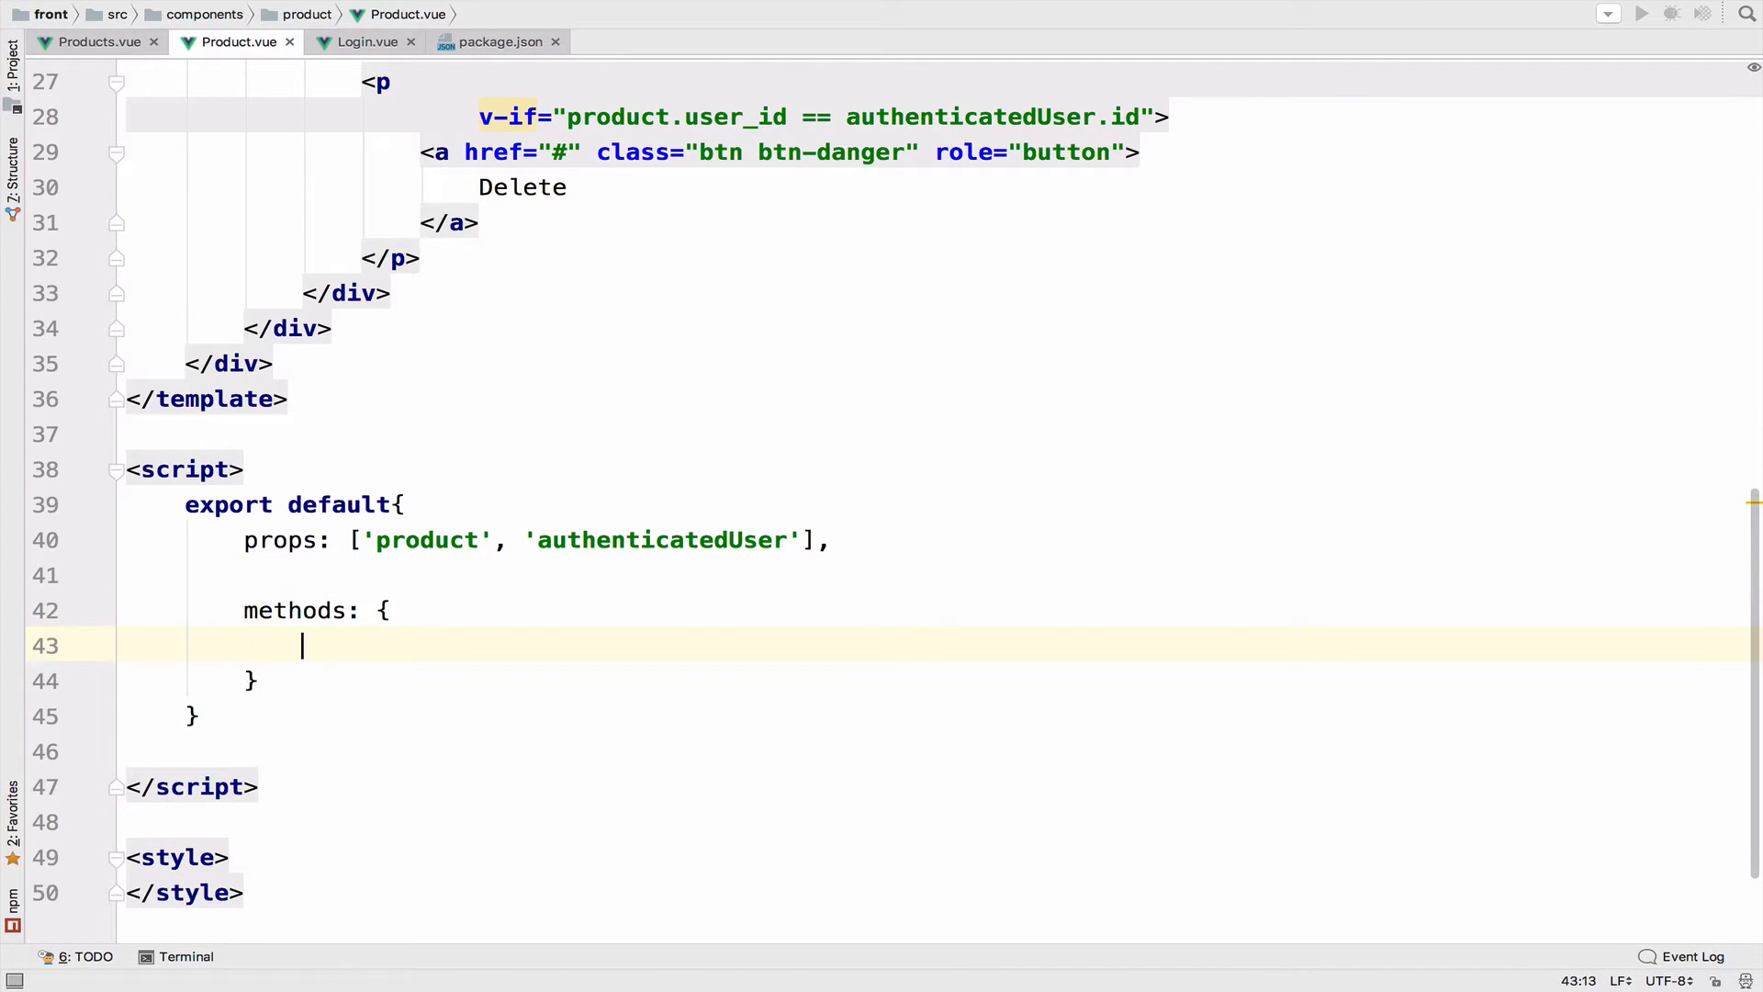
type("del")
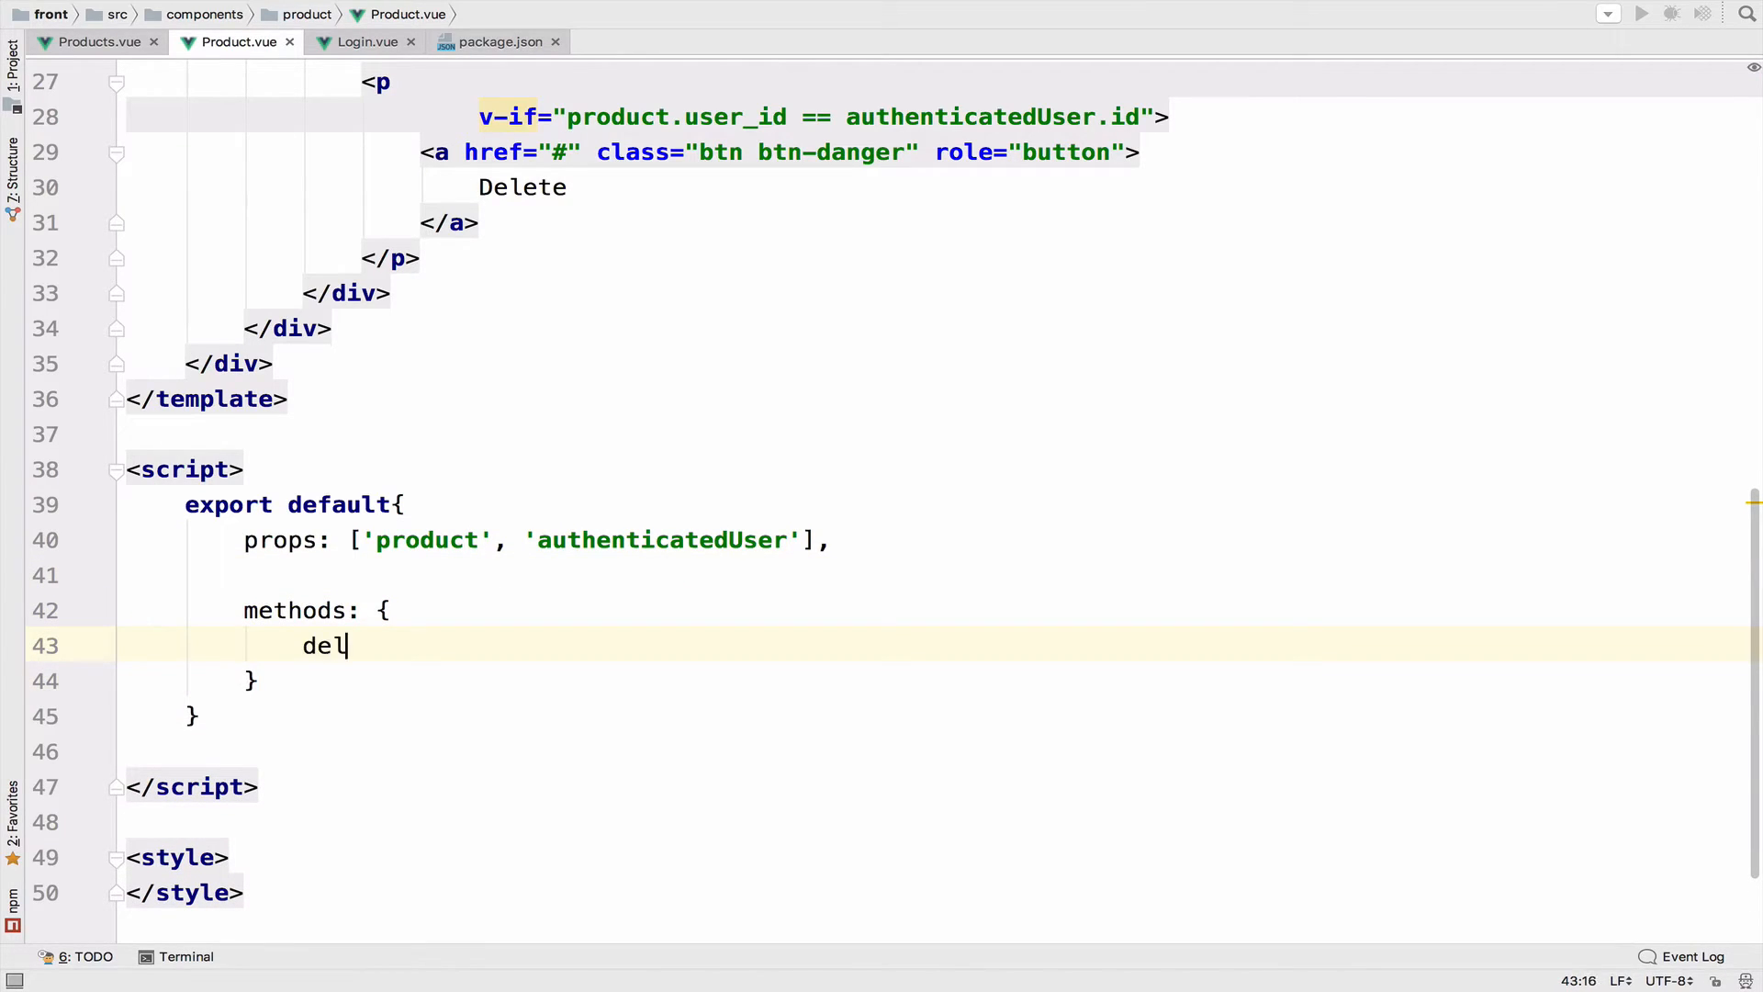
type("eteProduct")
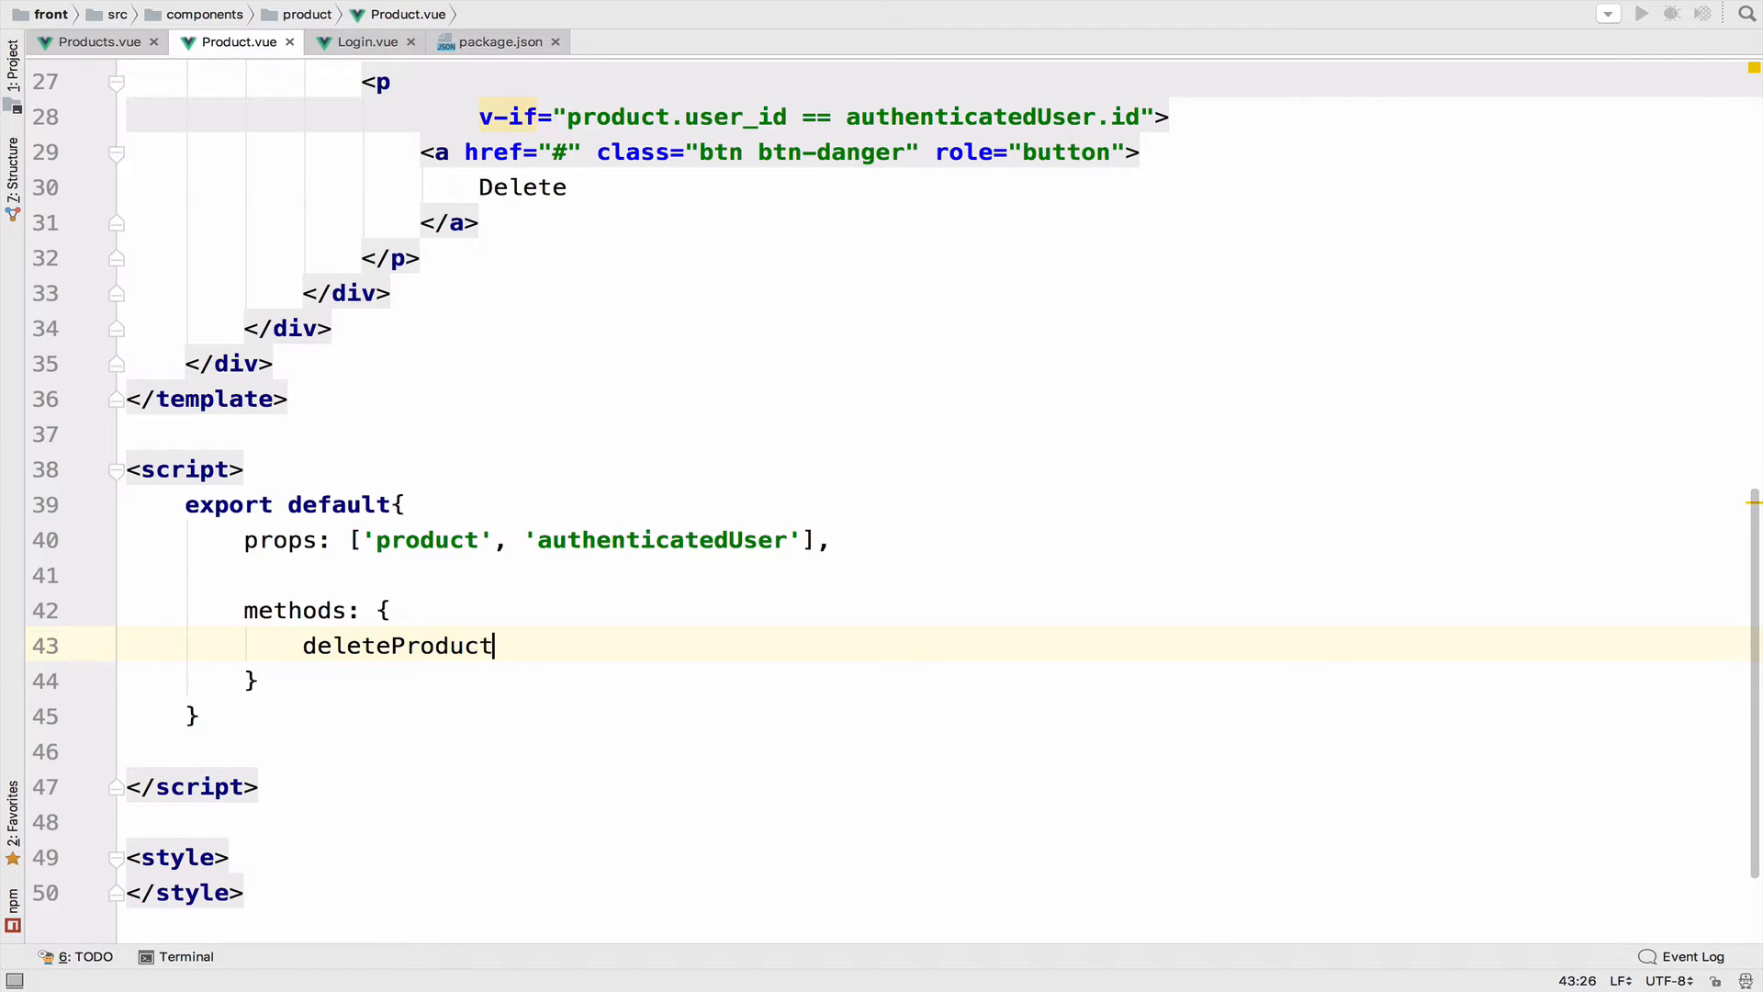
type("() {")
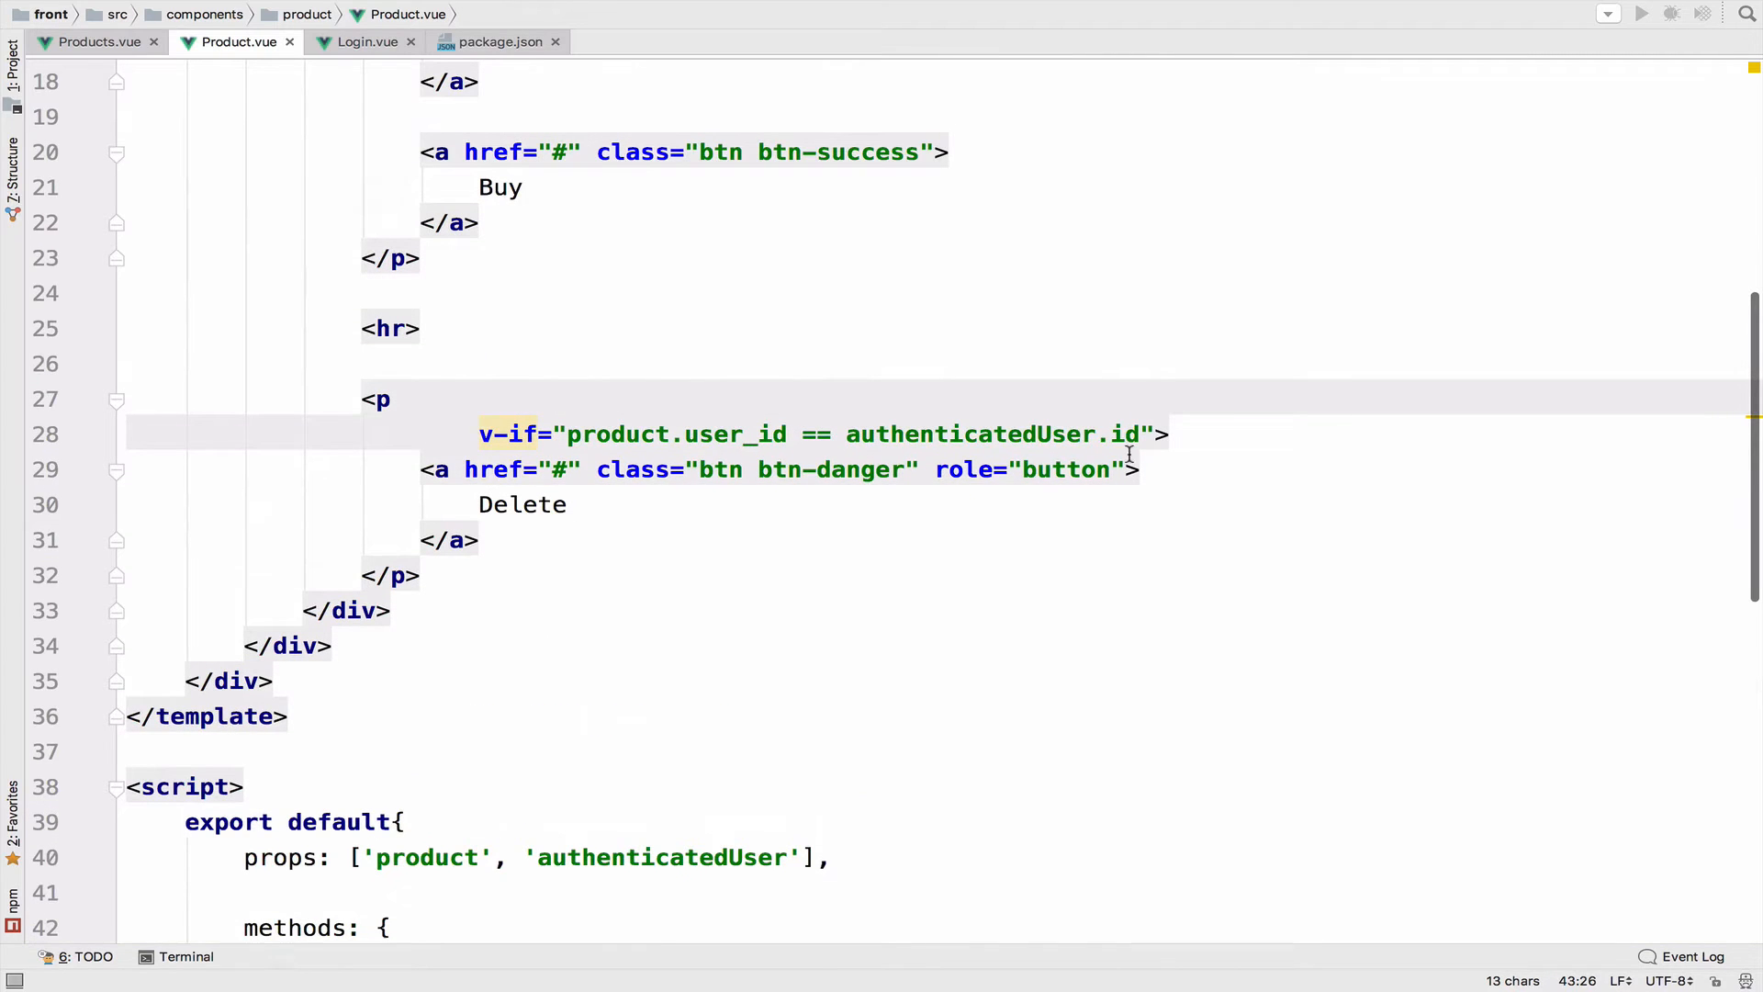
type("@click>")
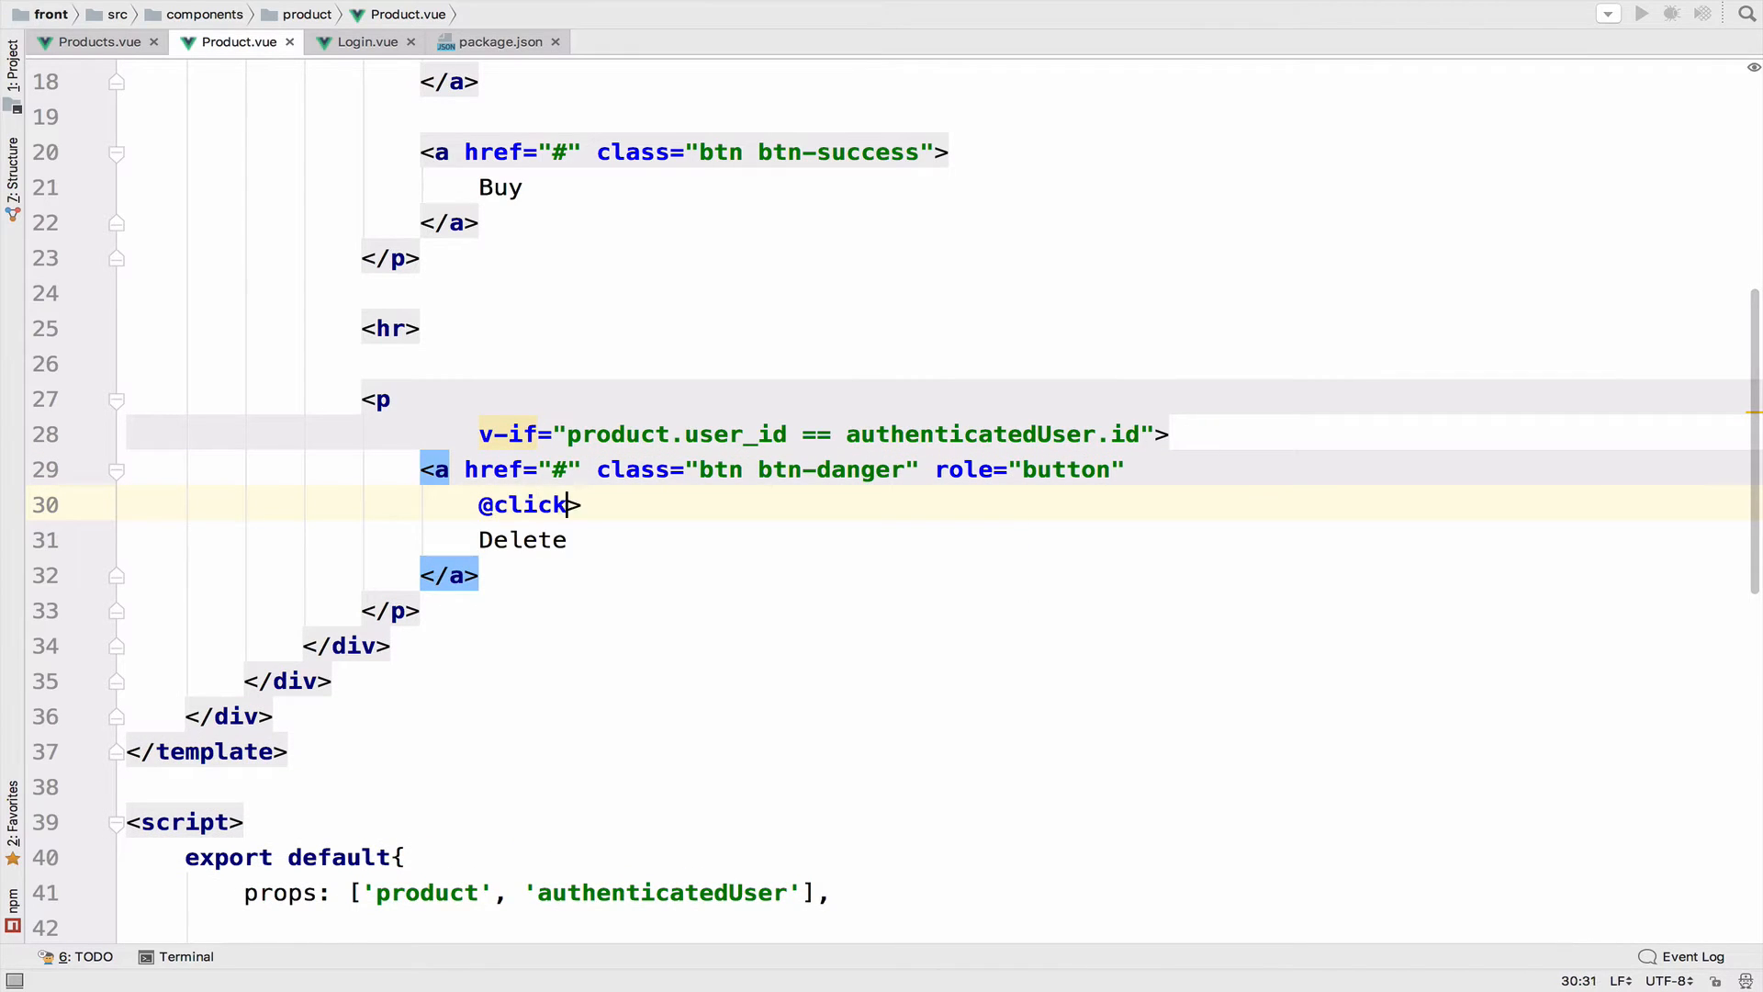
type("=\"")
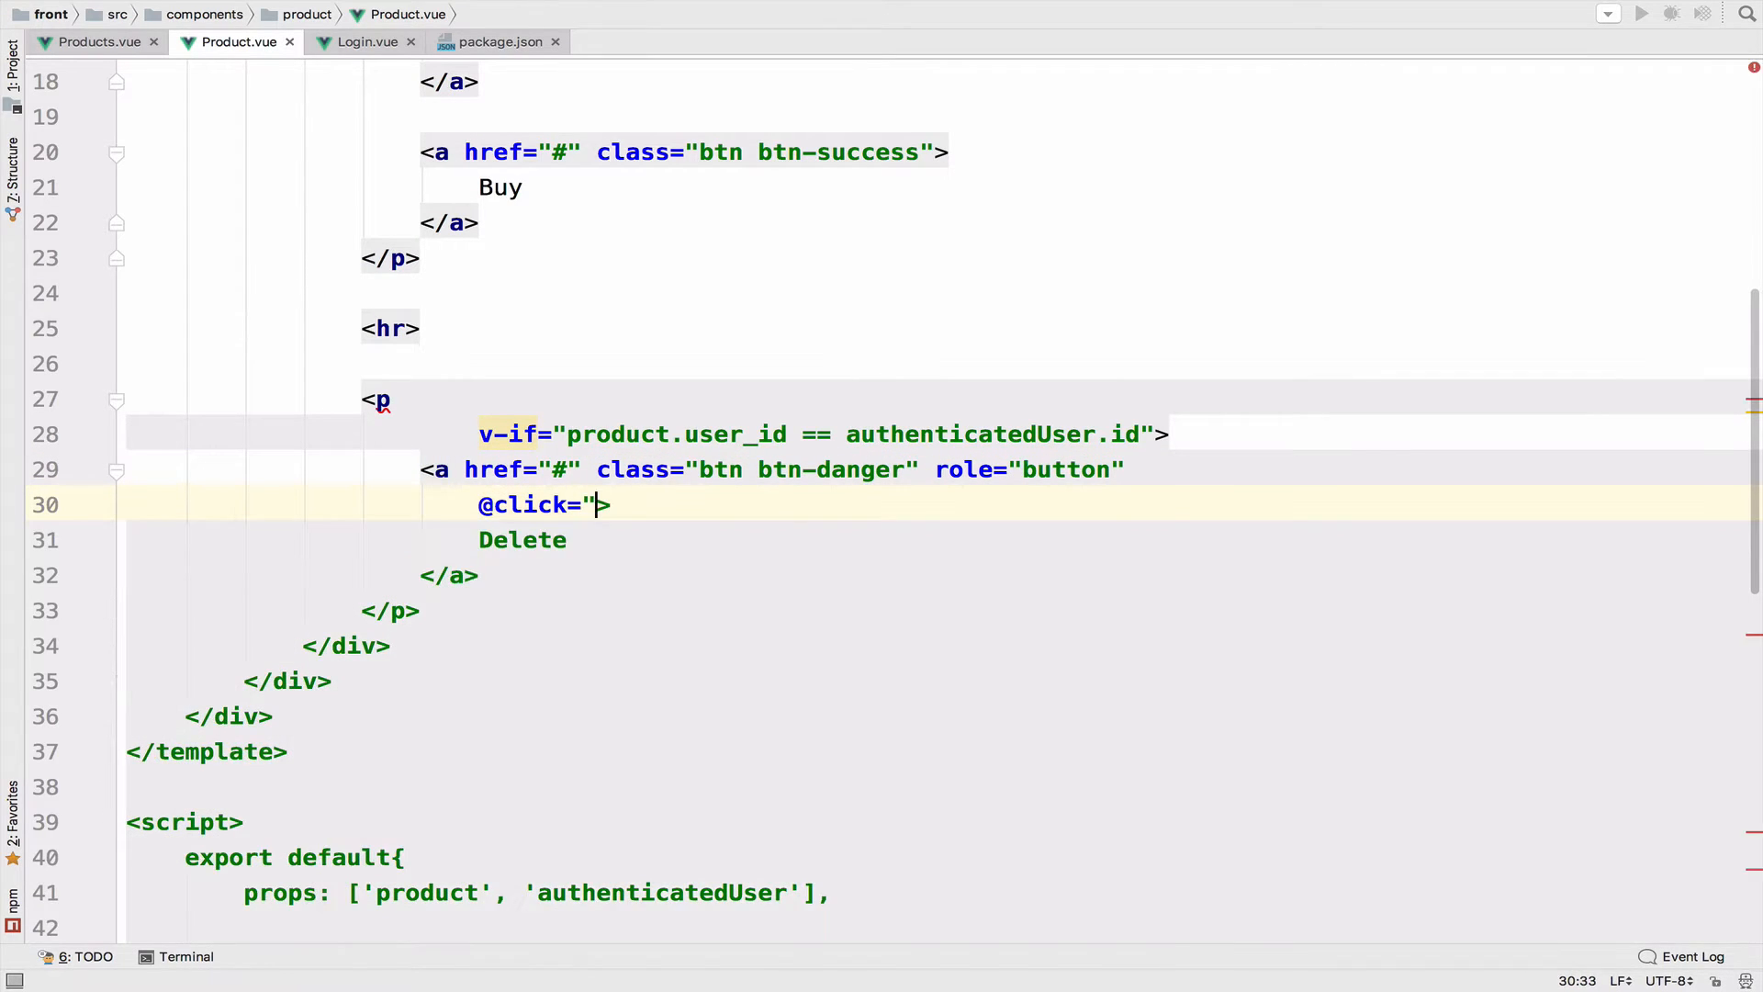
type("d")
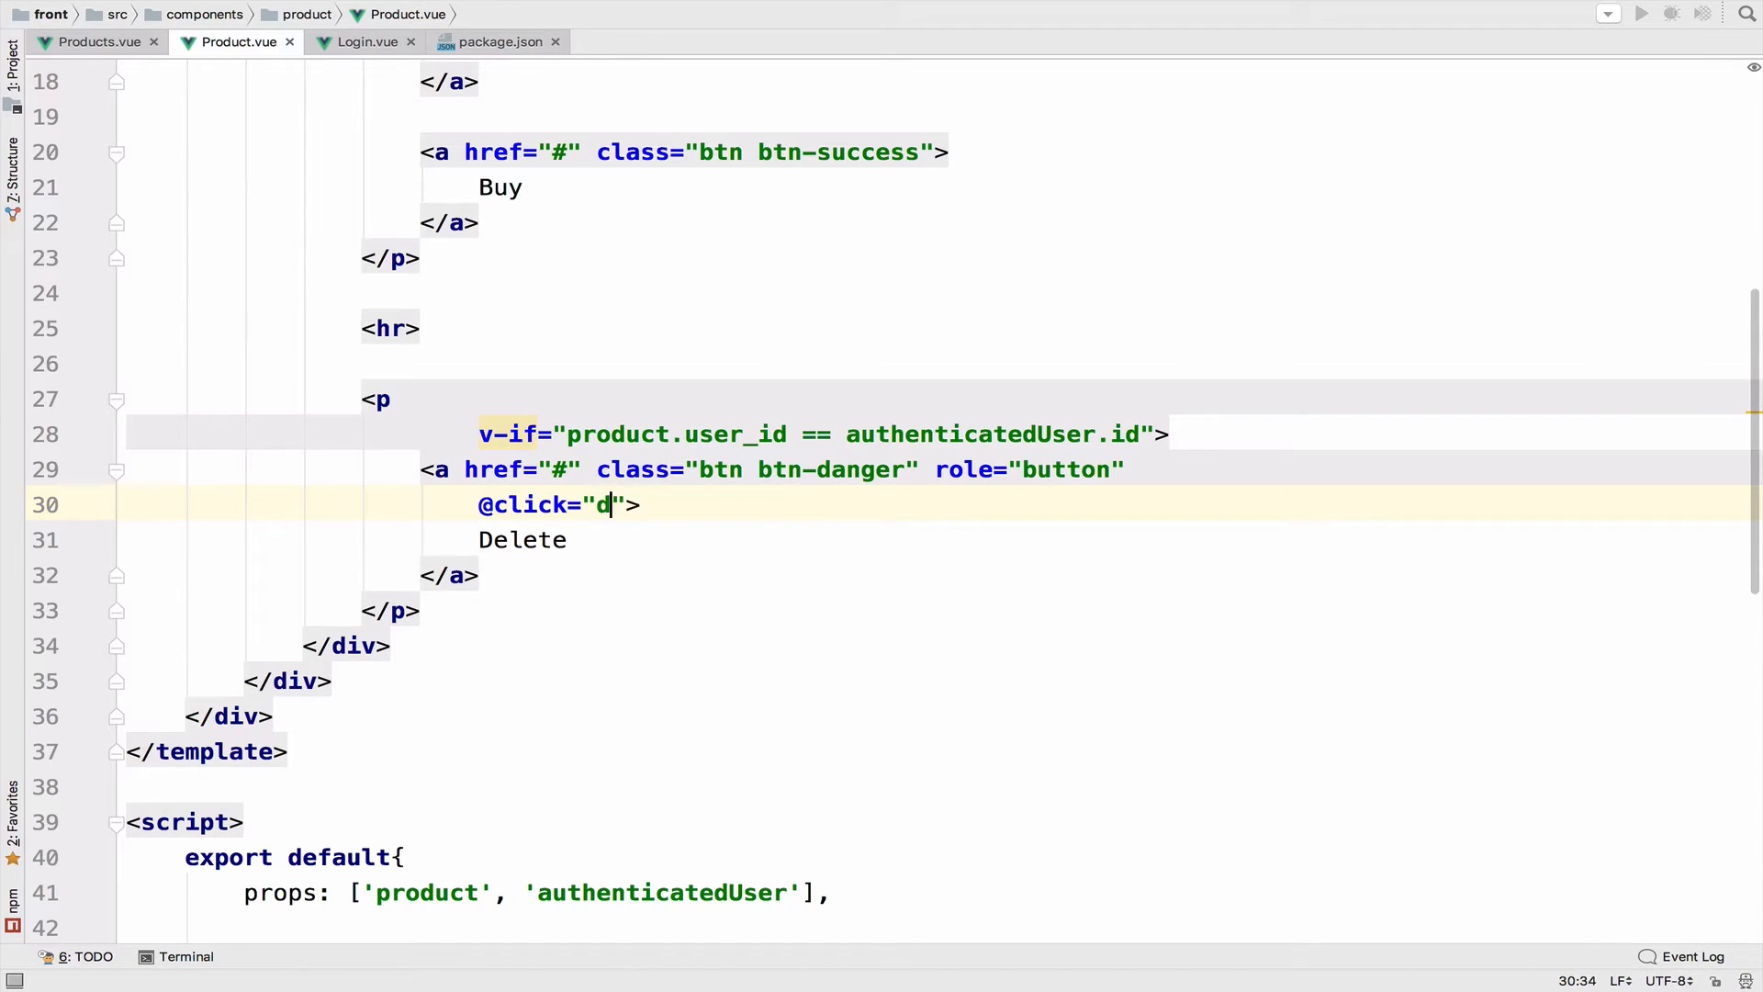
type("eleteProduct")
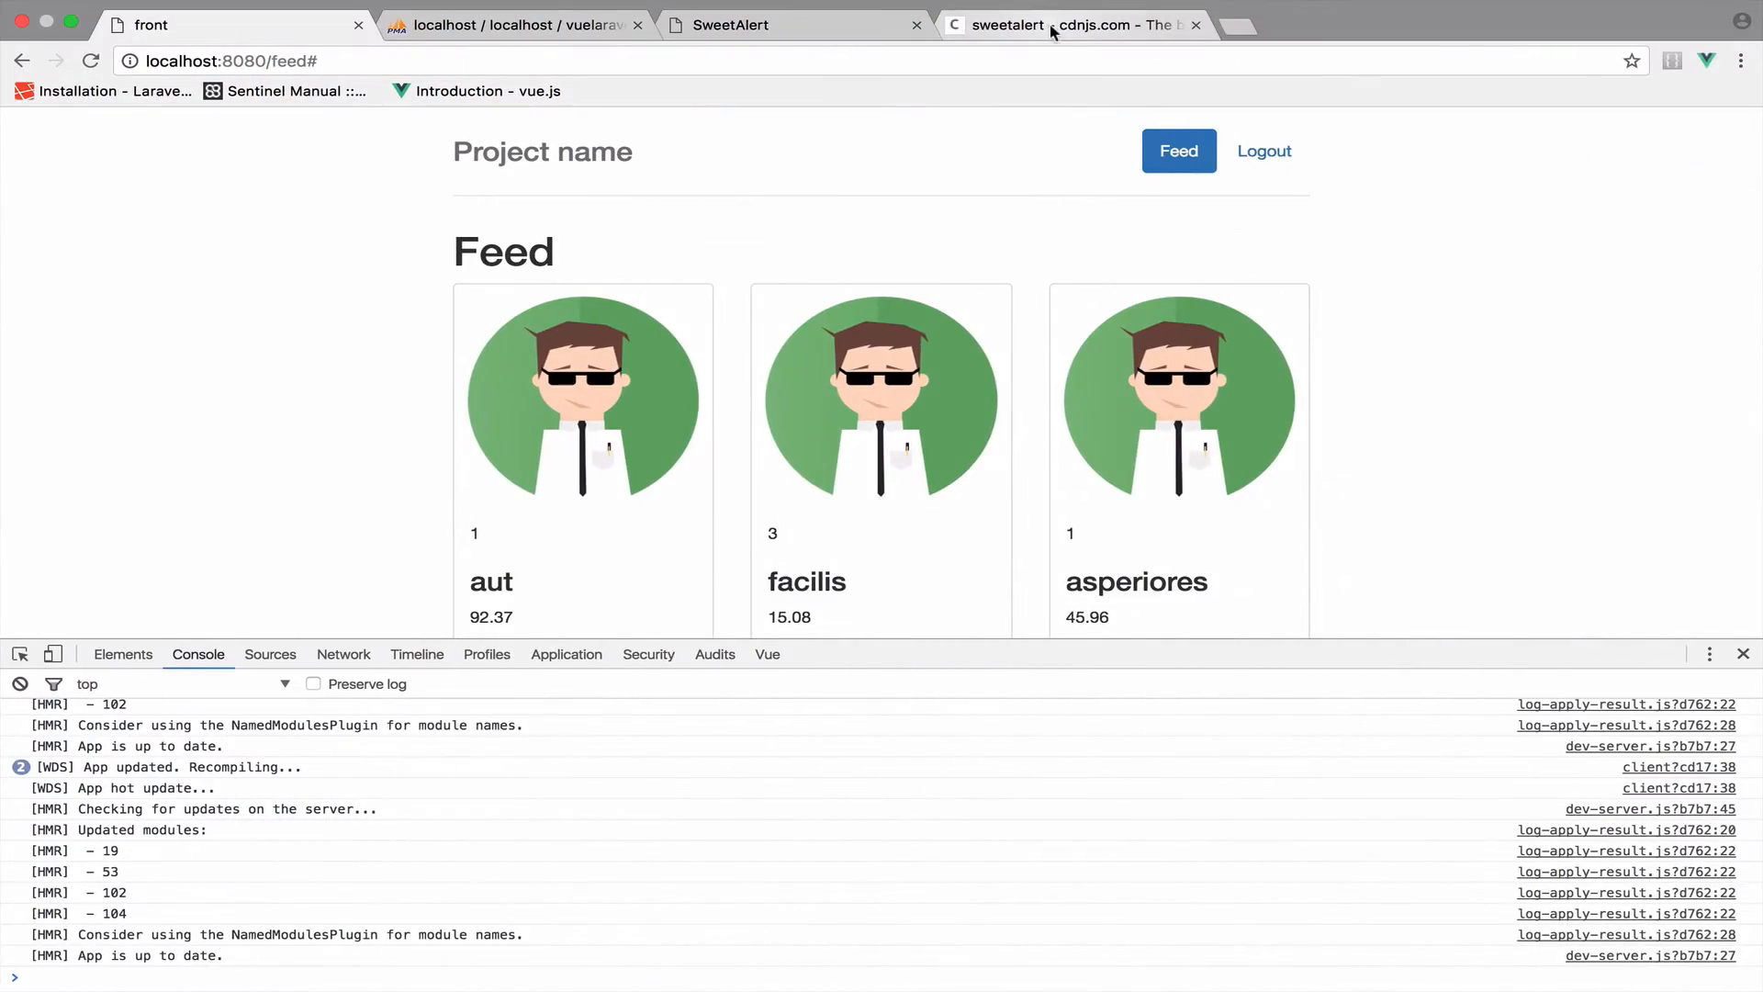
Step: Copy the sweetalert.min.css URL from the cdnjs sweetalert page
left_click(1067, 25)
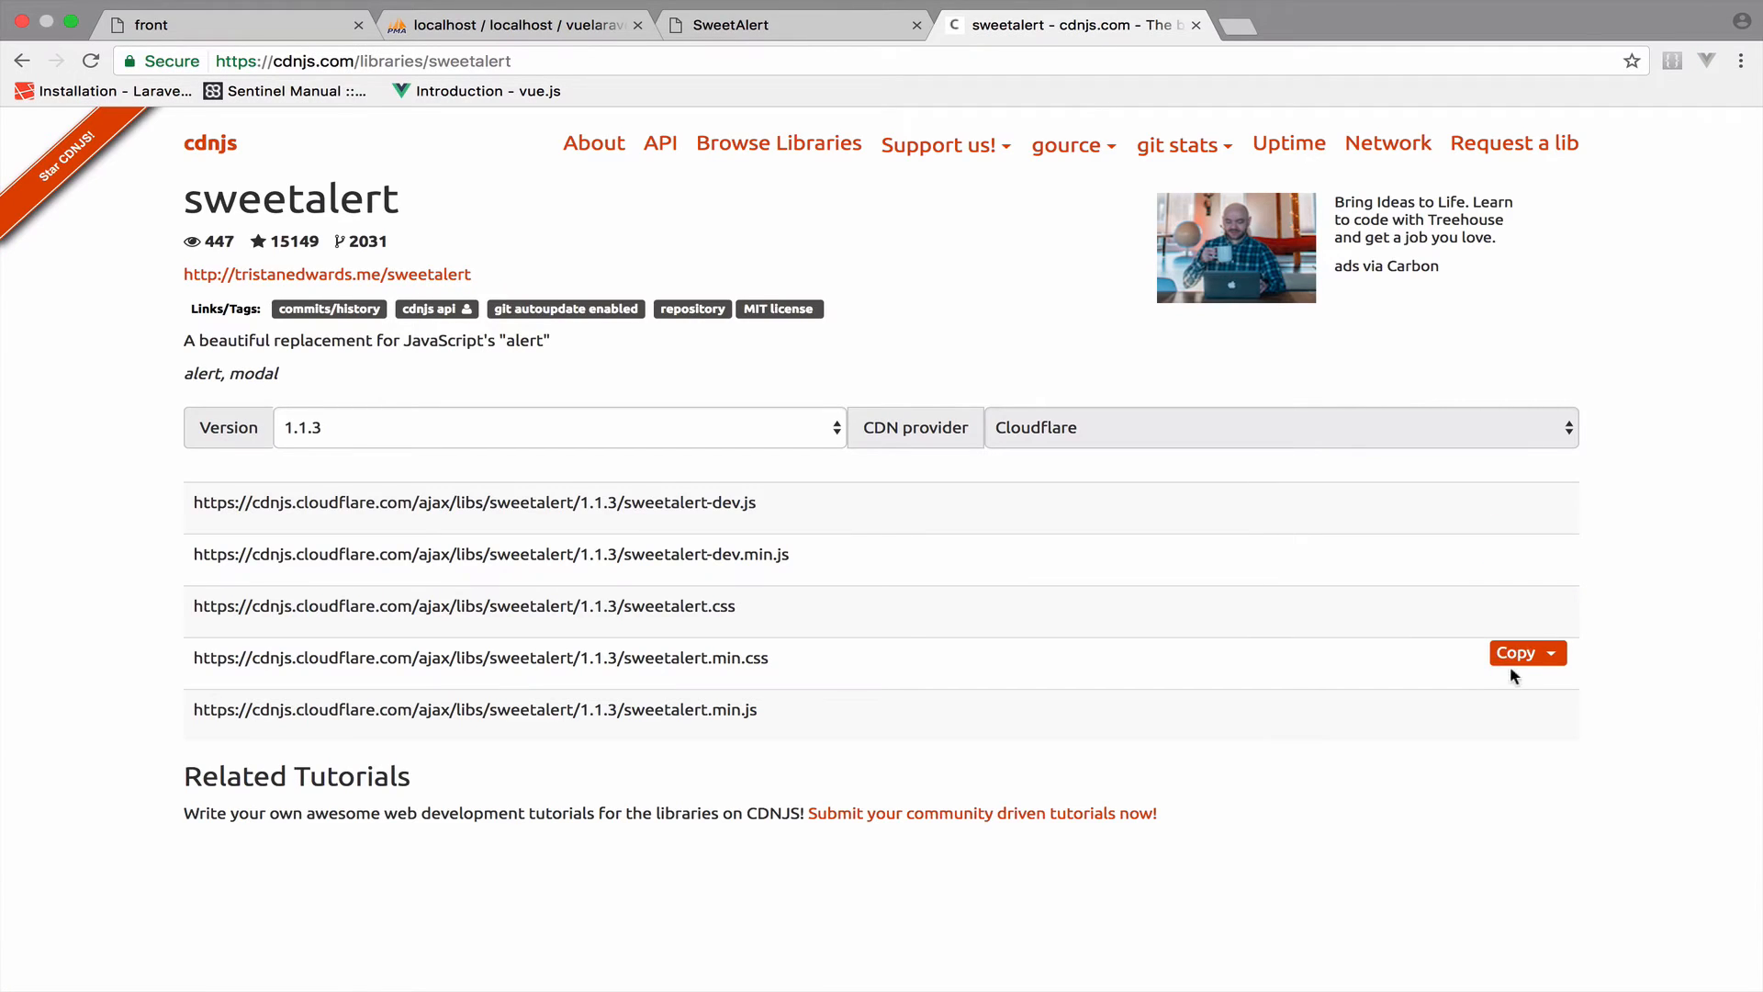
left_click(1516, 651)
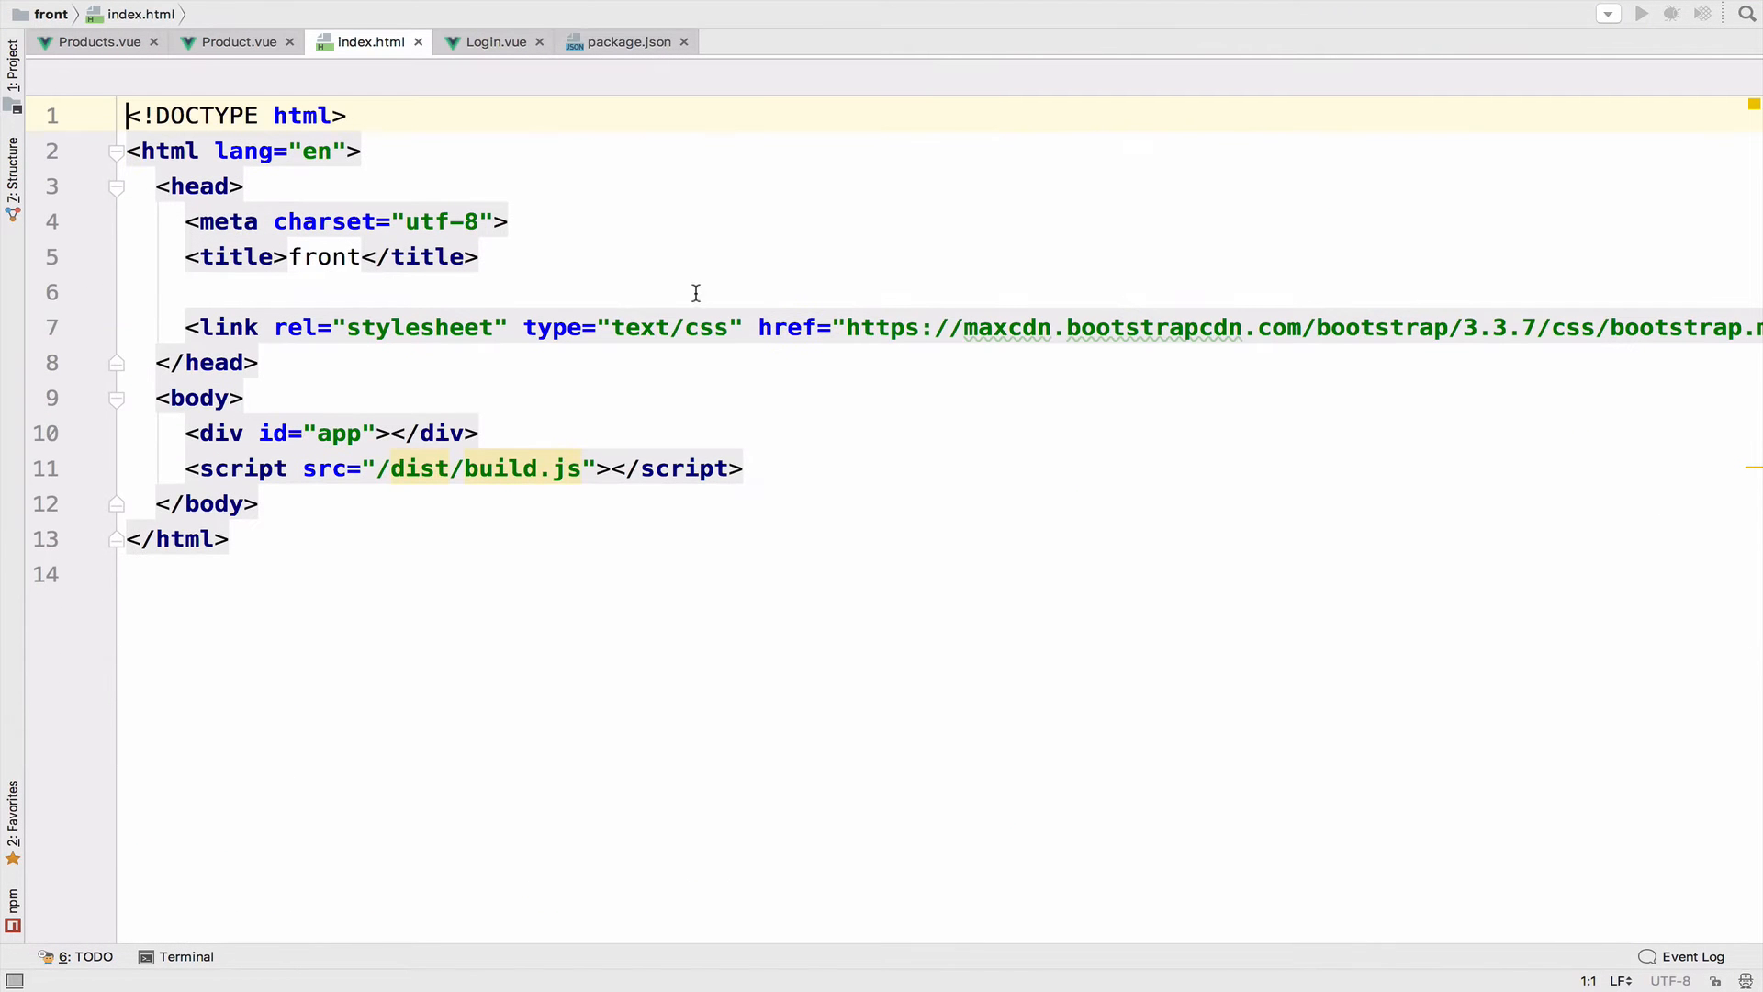
Step: Add a stylesheet <link> to the sweetalert.min.css CDN URL in index.html's head
type("lin")
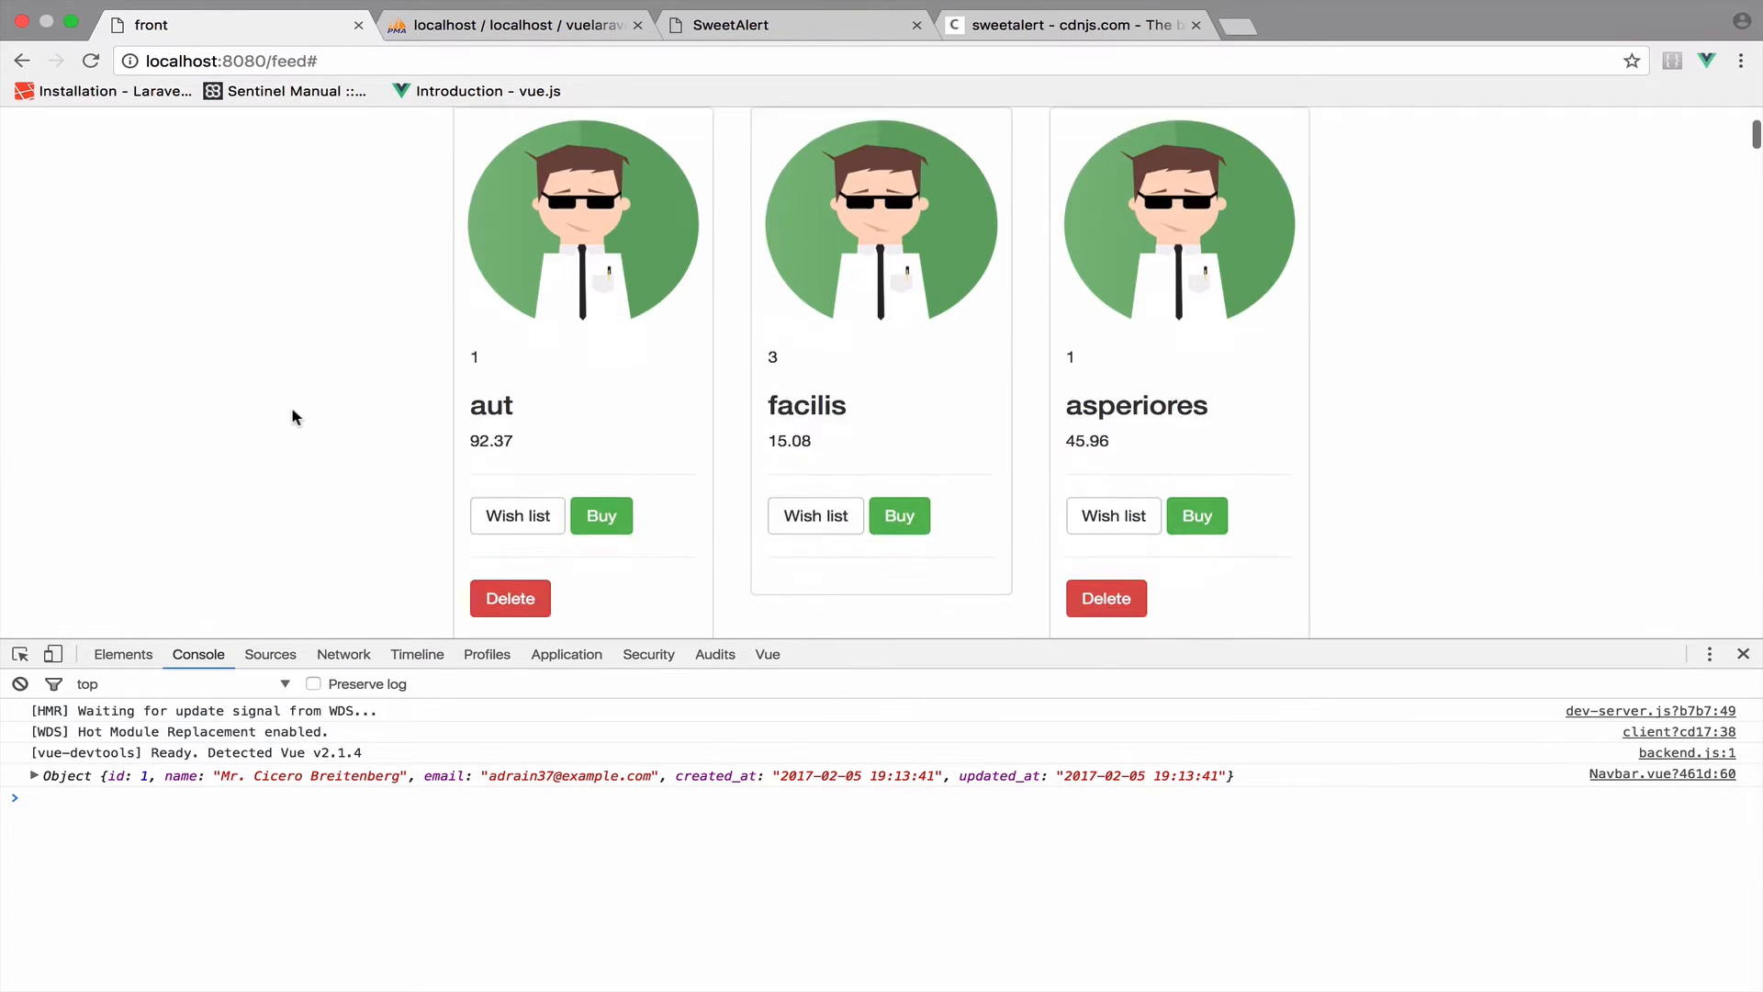
scroll("down", 3)
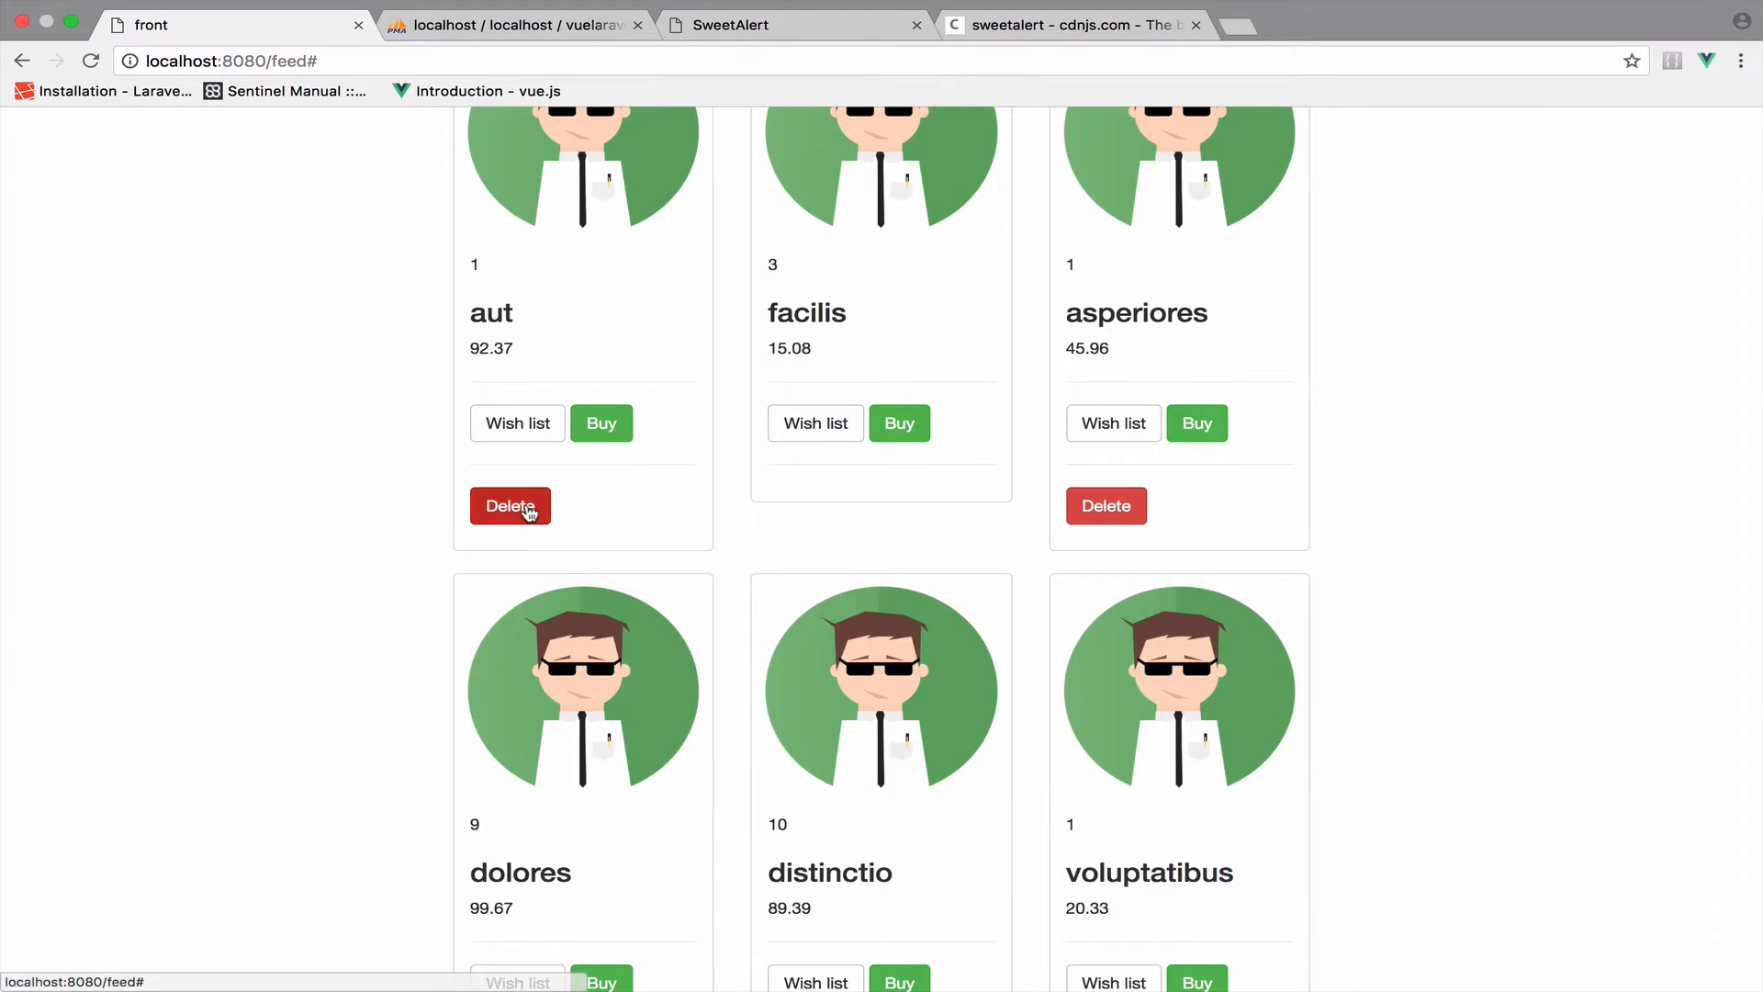
scroll("up", 3)
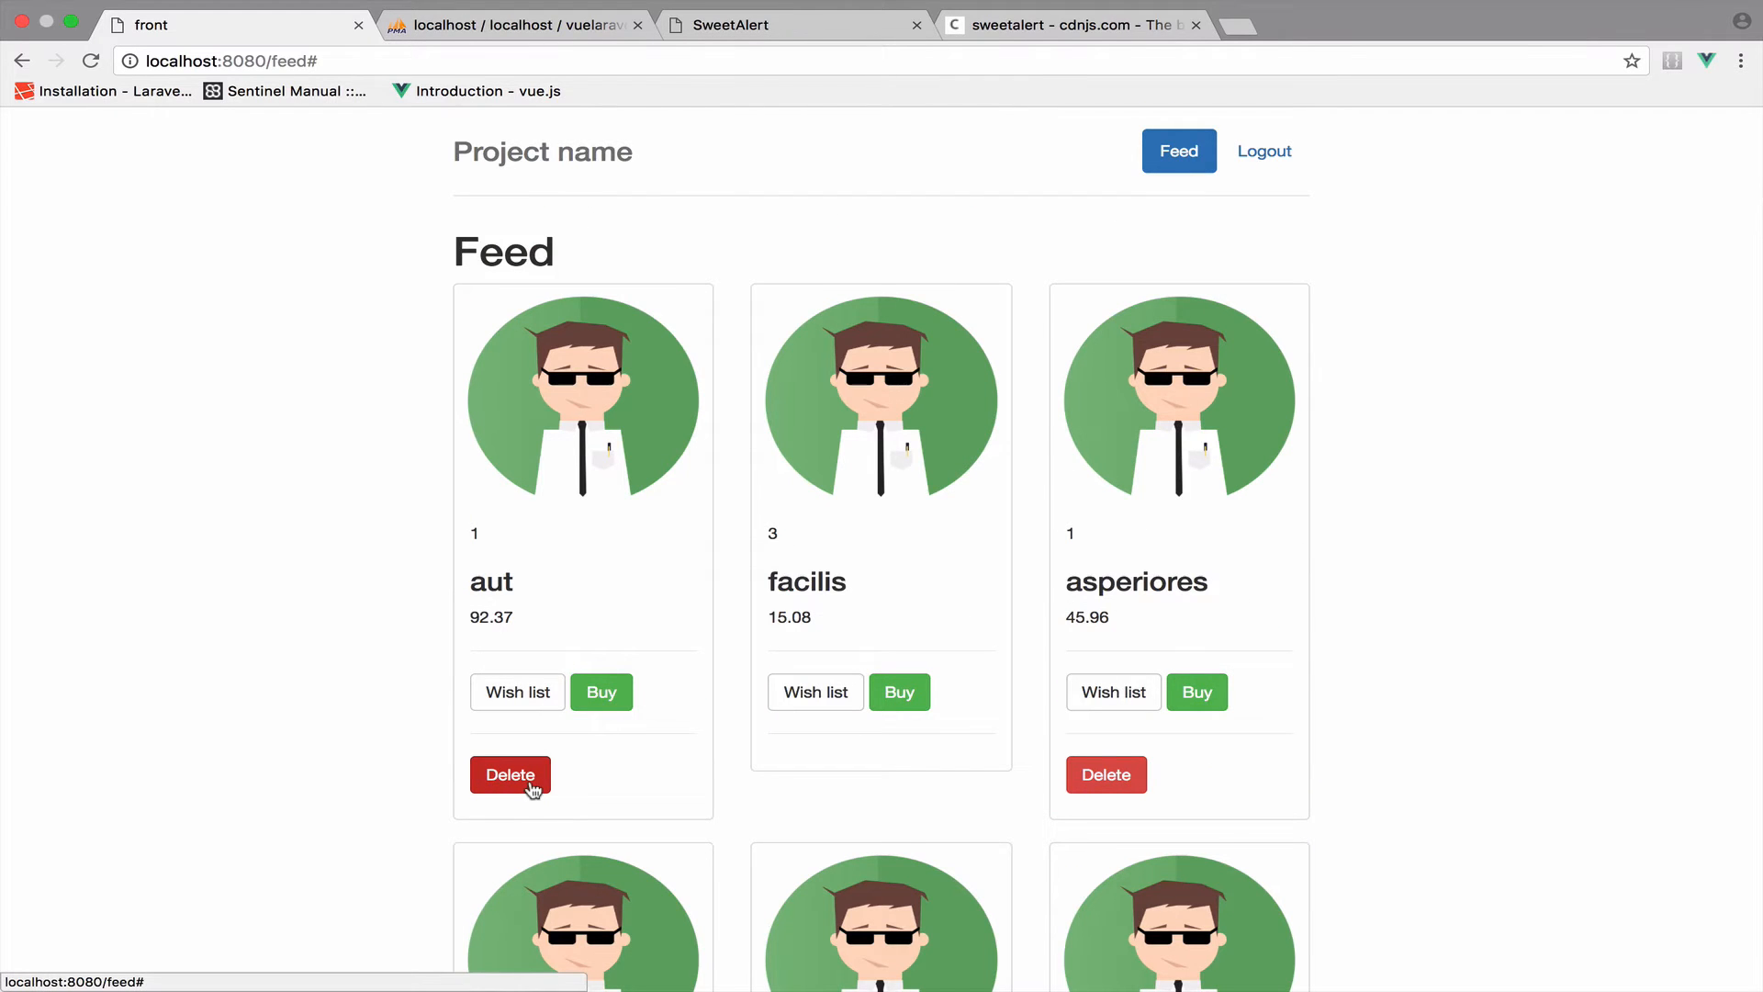
mouse_move(365, 706)
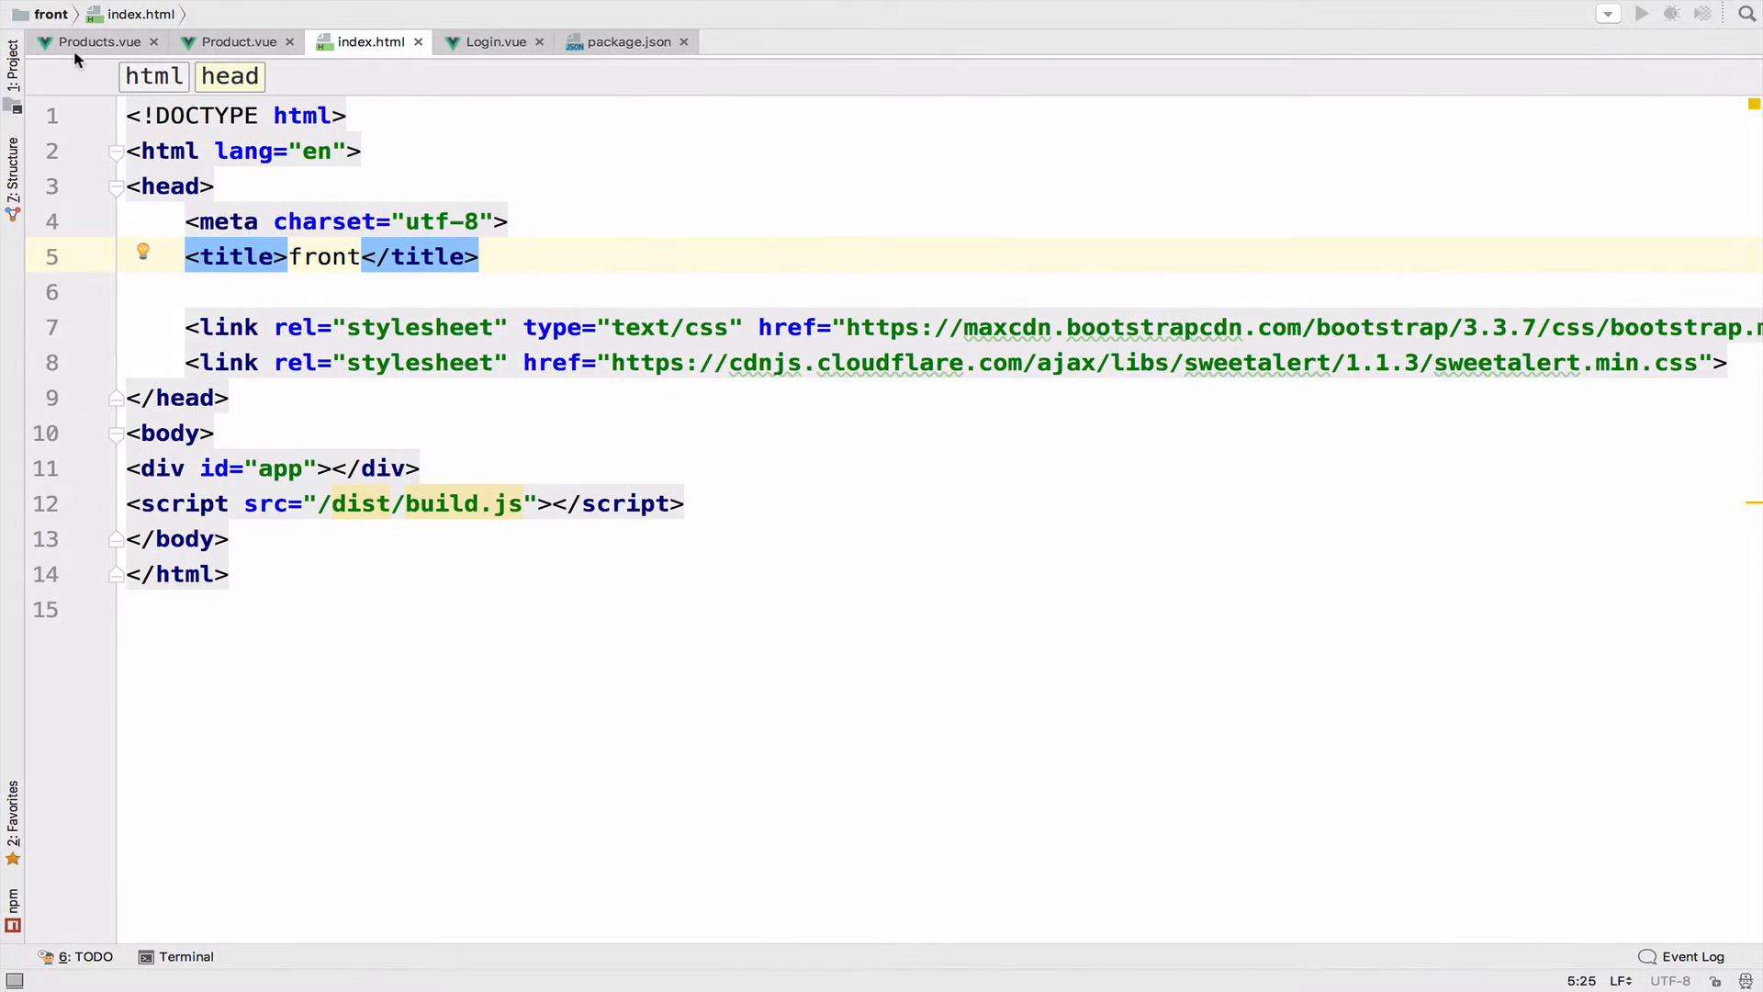
Step: In Product.vue, add the swal confirm code and import swal from 'sweetalert'
left_click(99, 41)
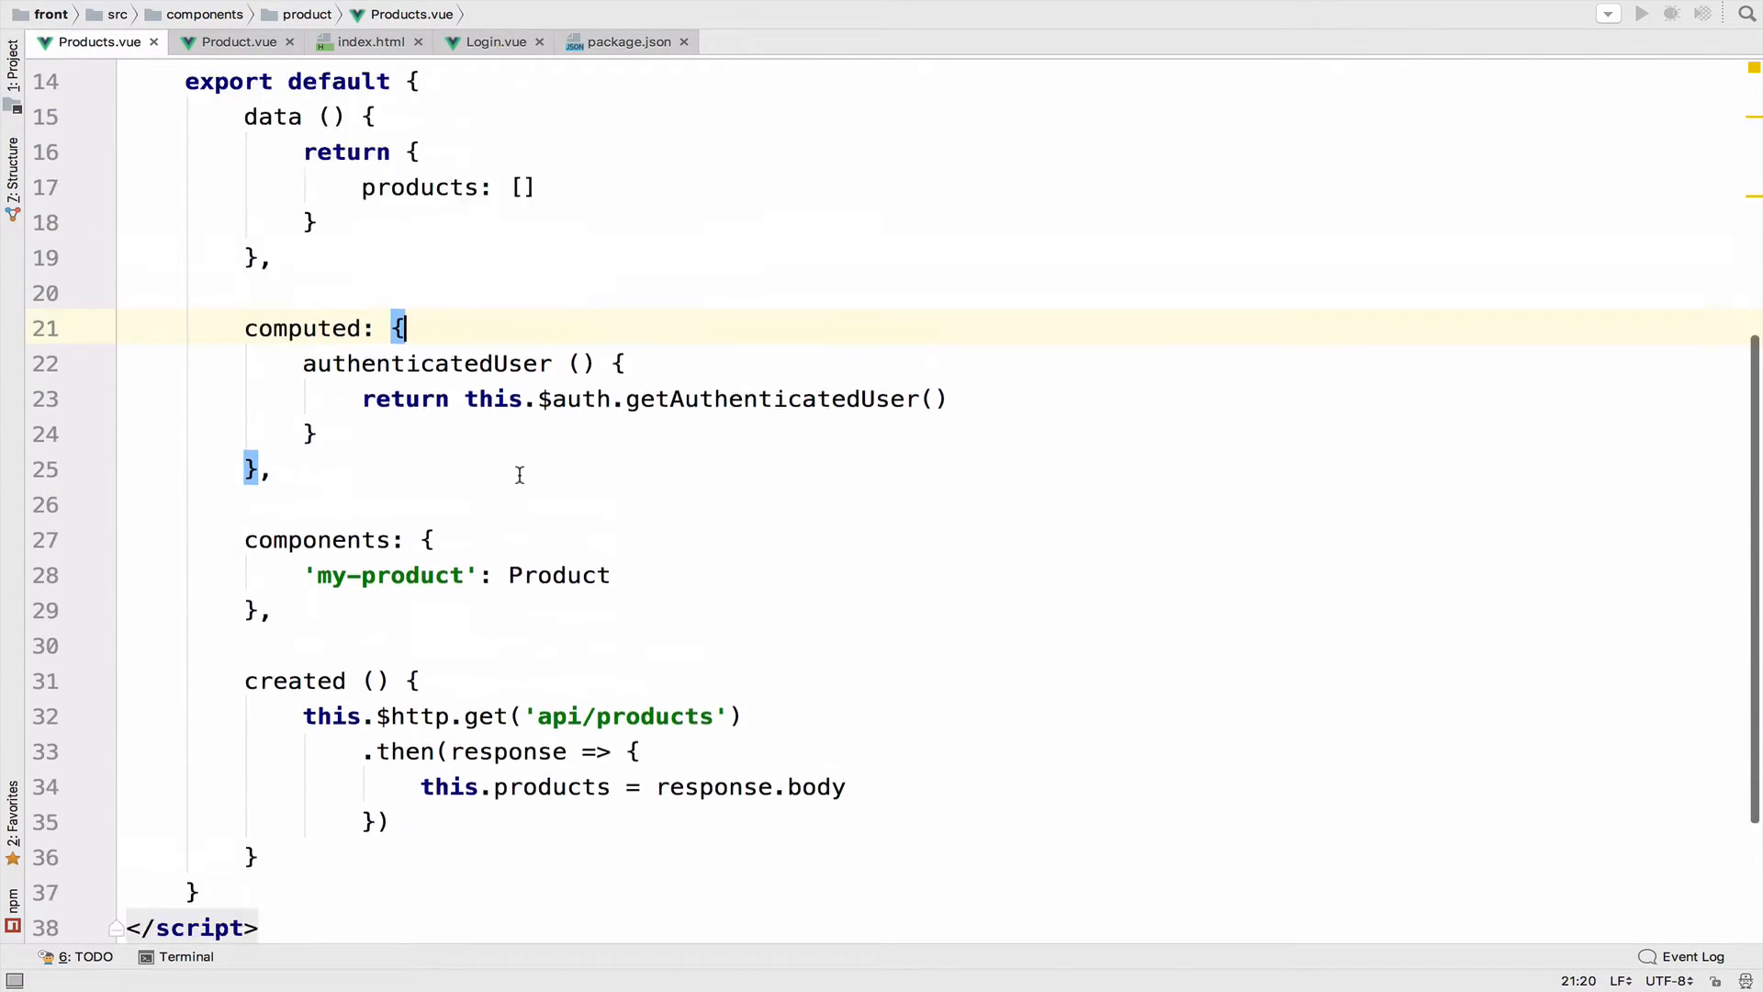
left_click(239, 41)
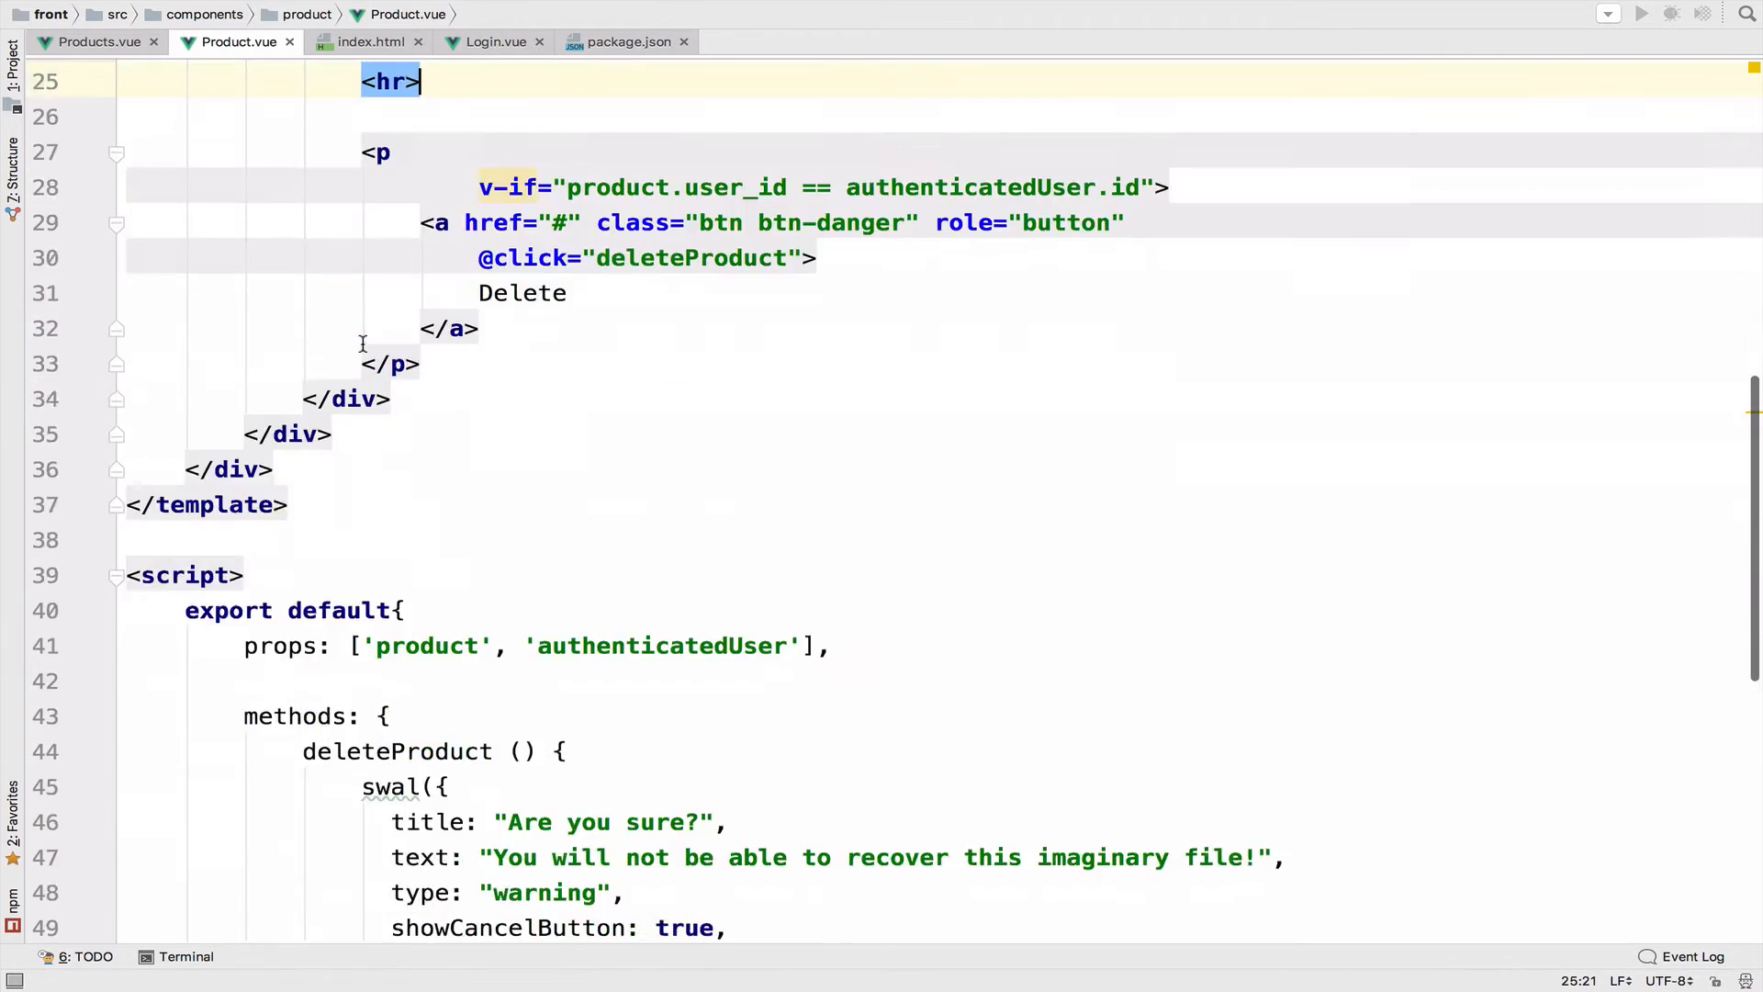
type("import s")
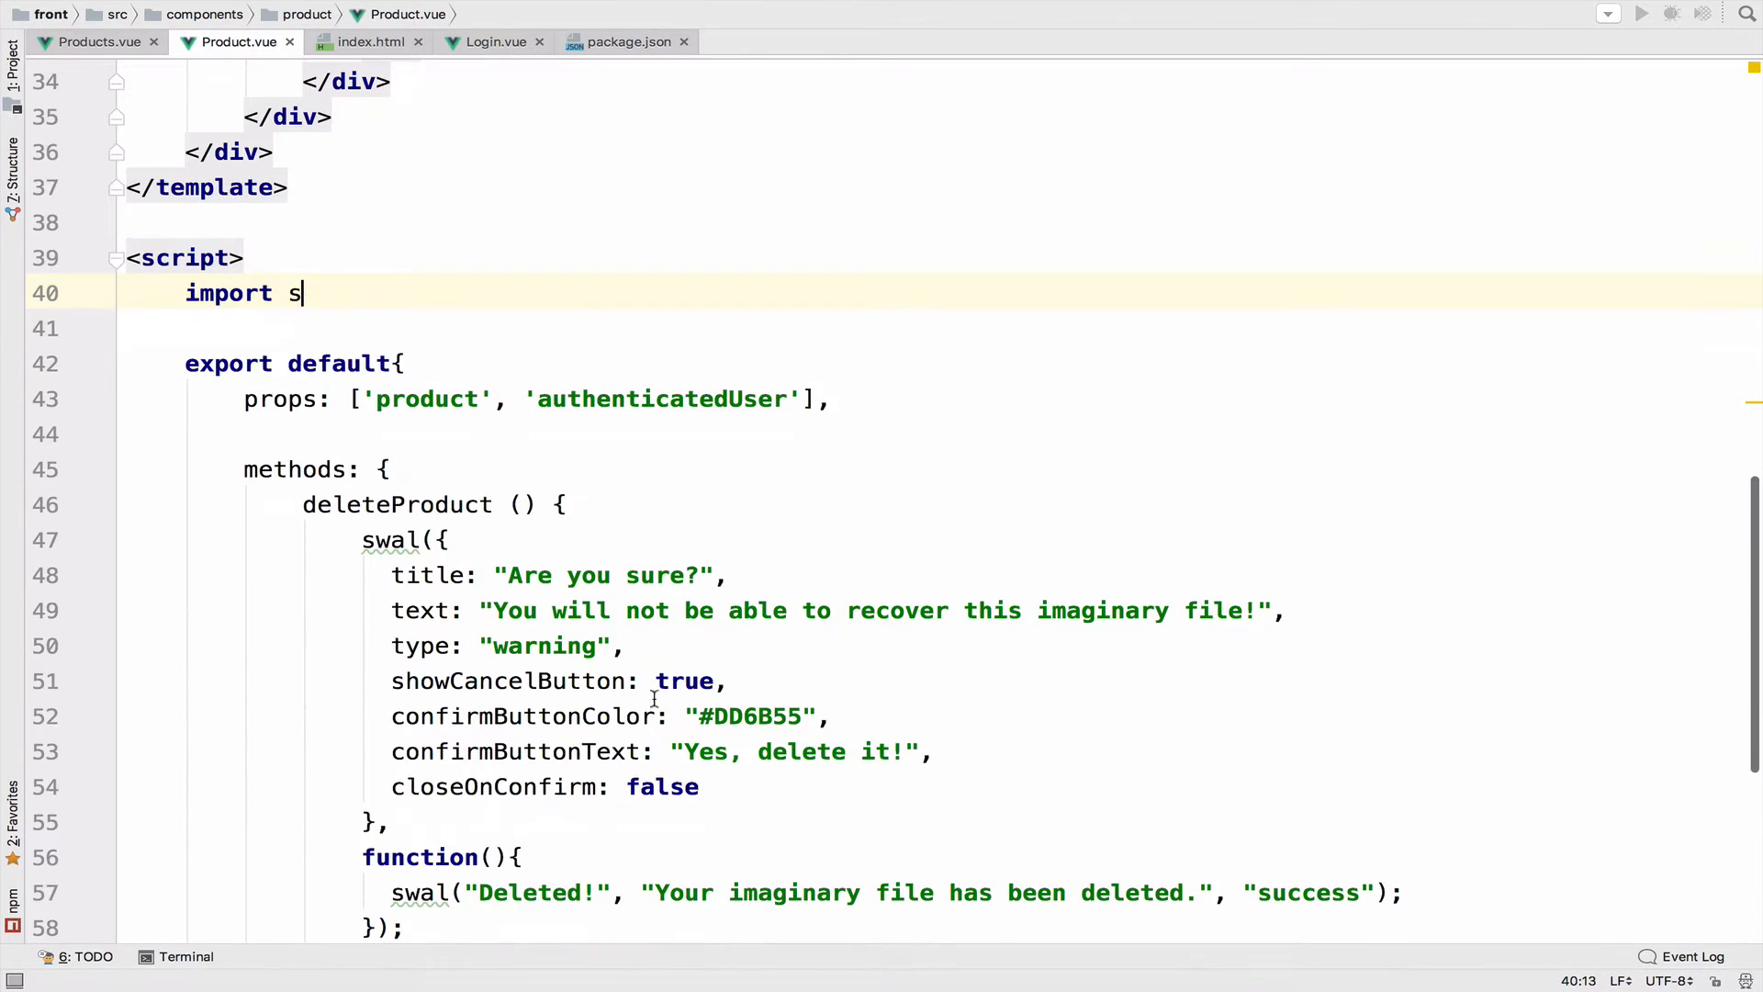
type("wal")
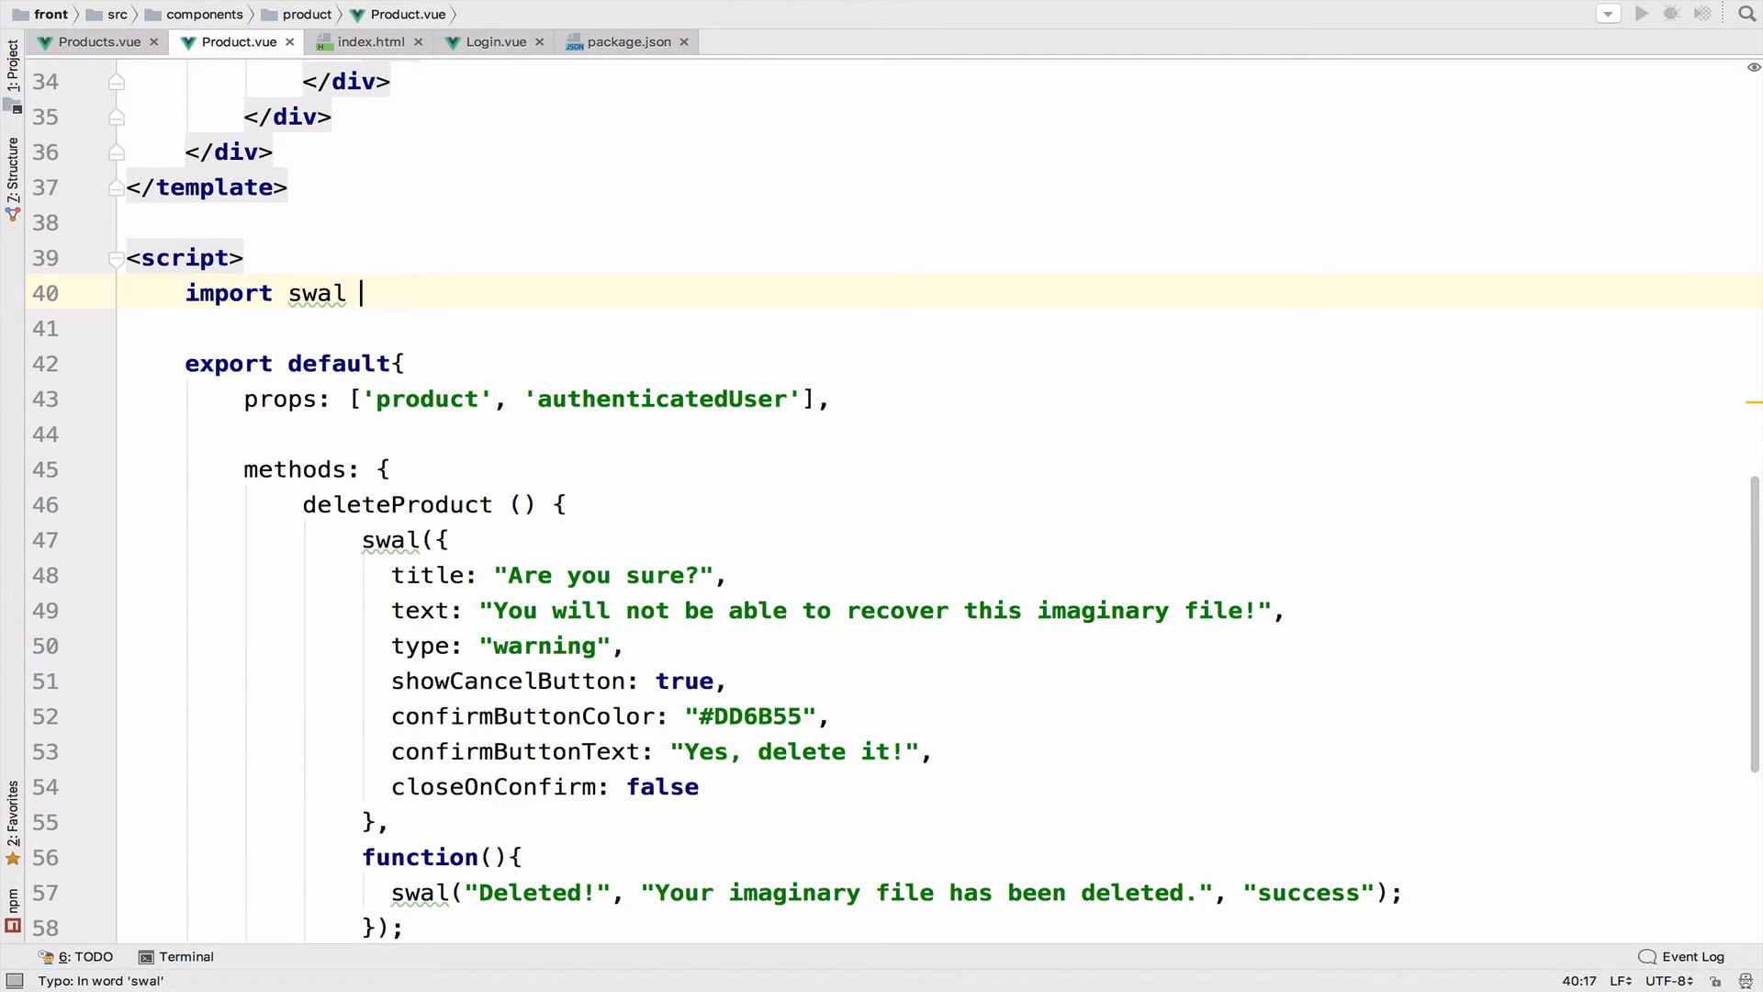
type("from '")
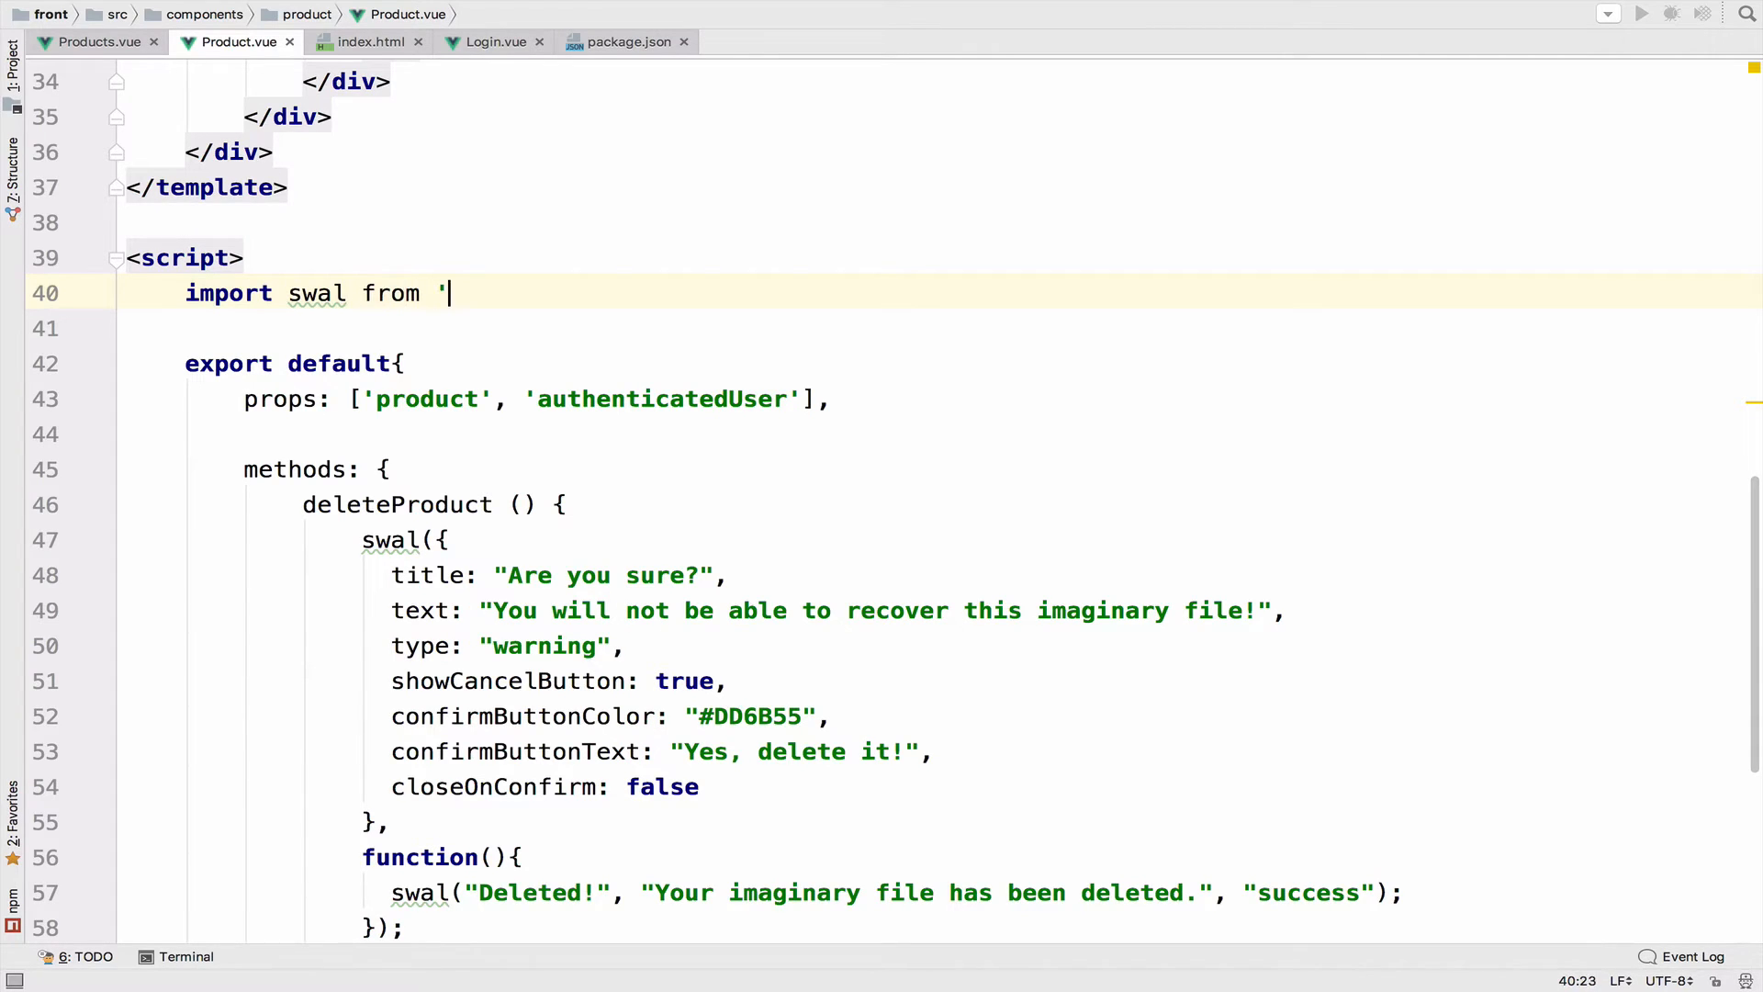
type("sweetaler")
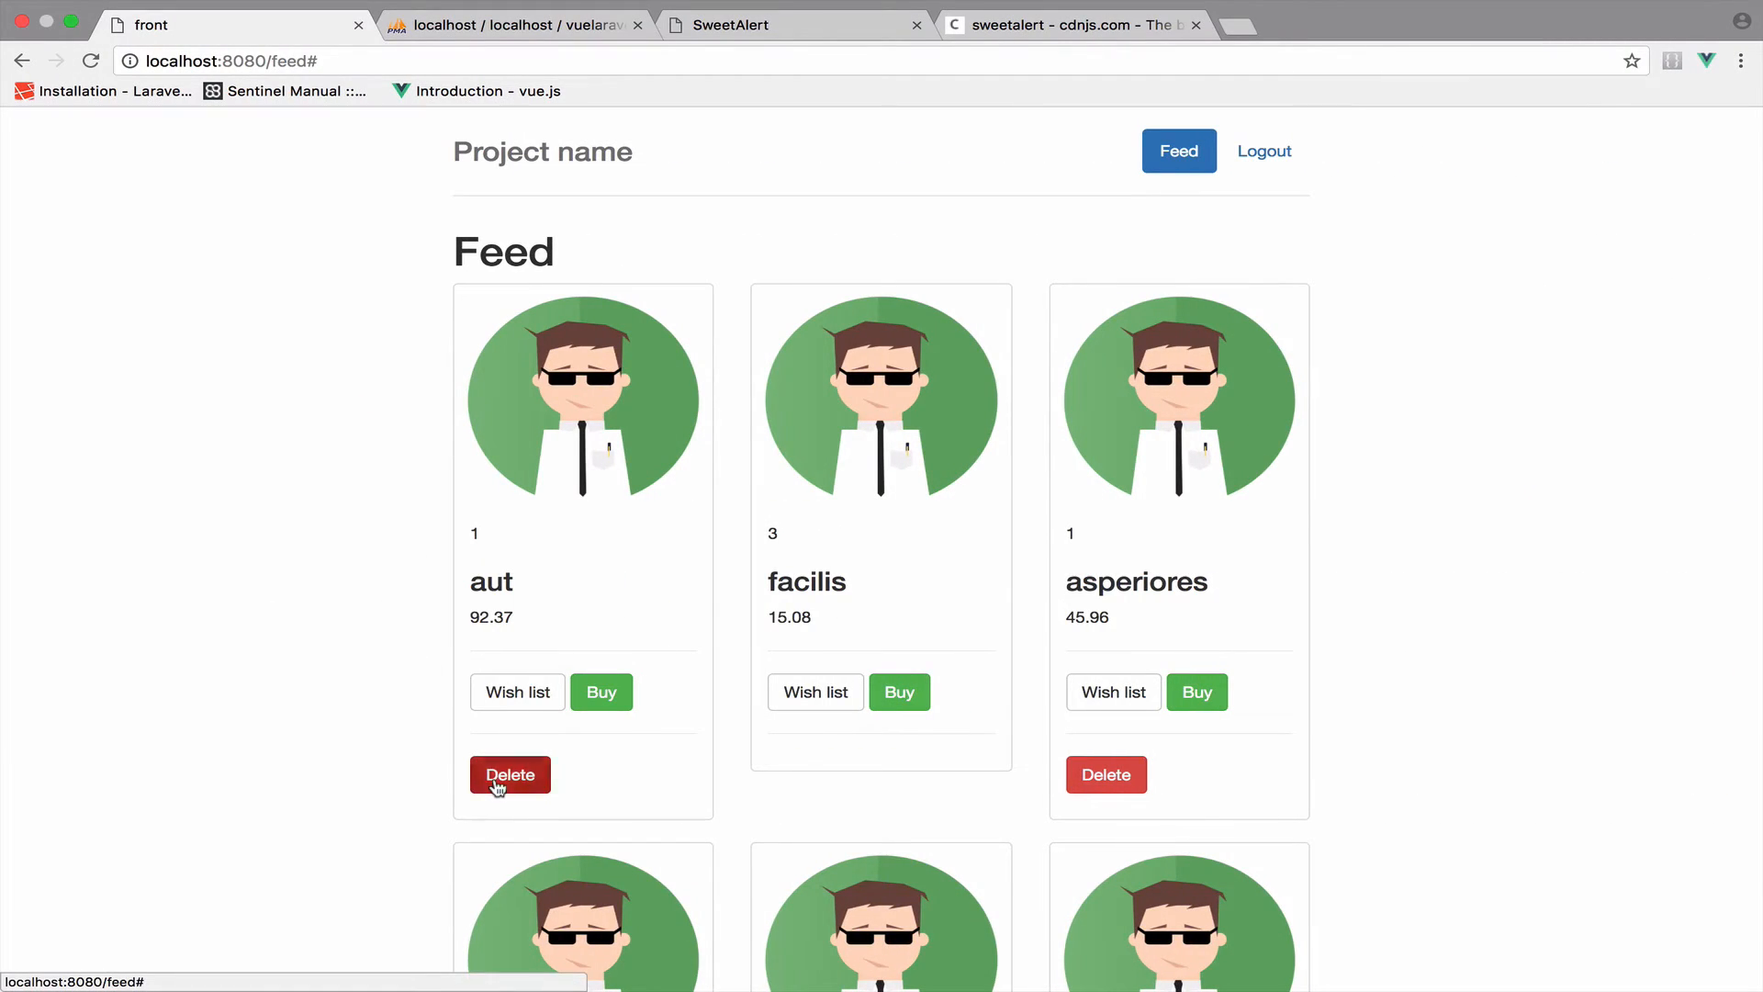
Step: Press Delete on the 'aut' product and confirm 'Yes, delete it!' in SweetAlert
left_click(510, 773)
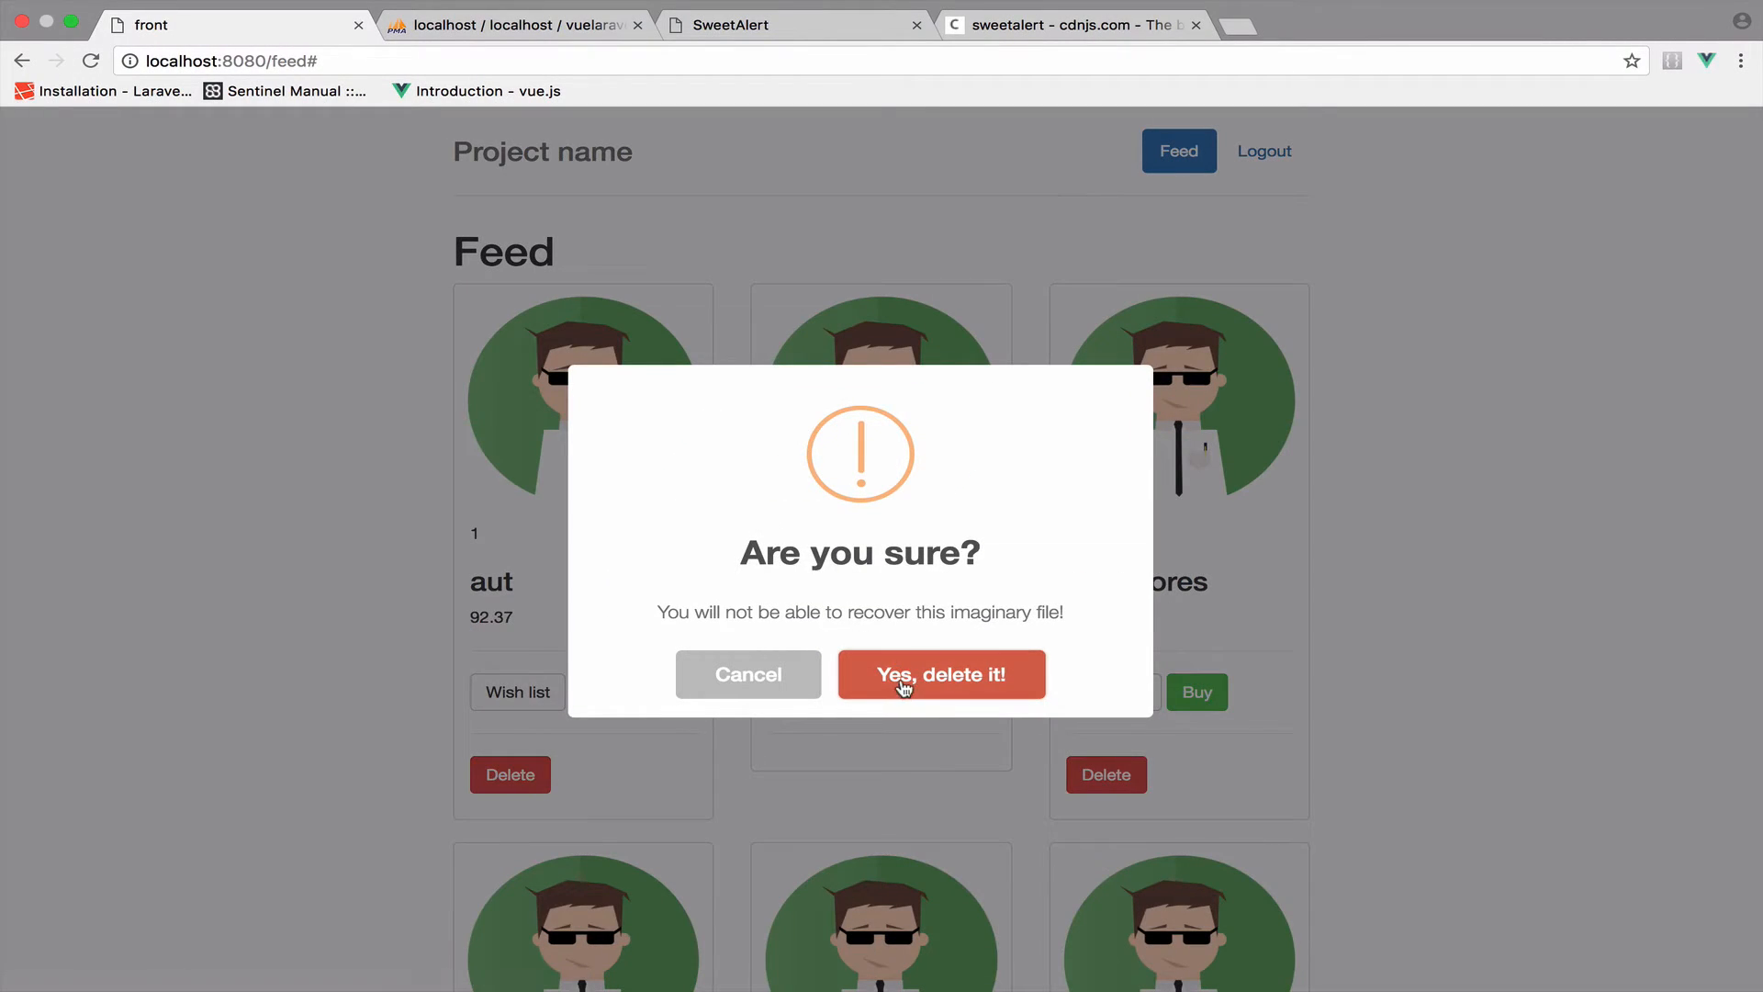
left_click(940, 675)
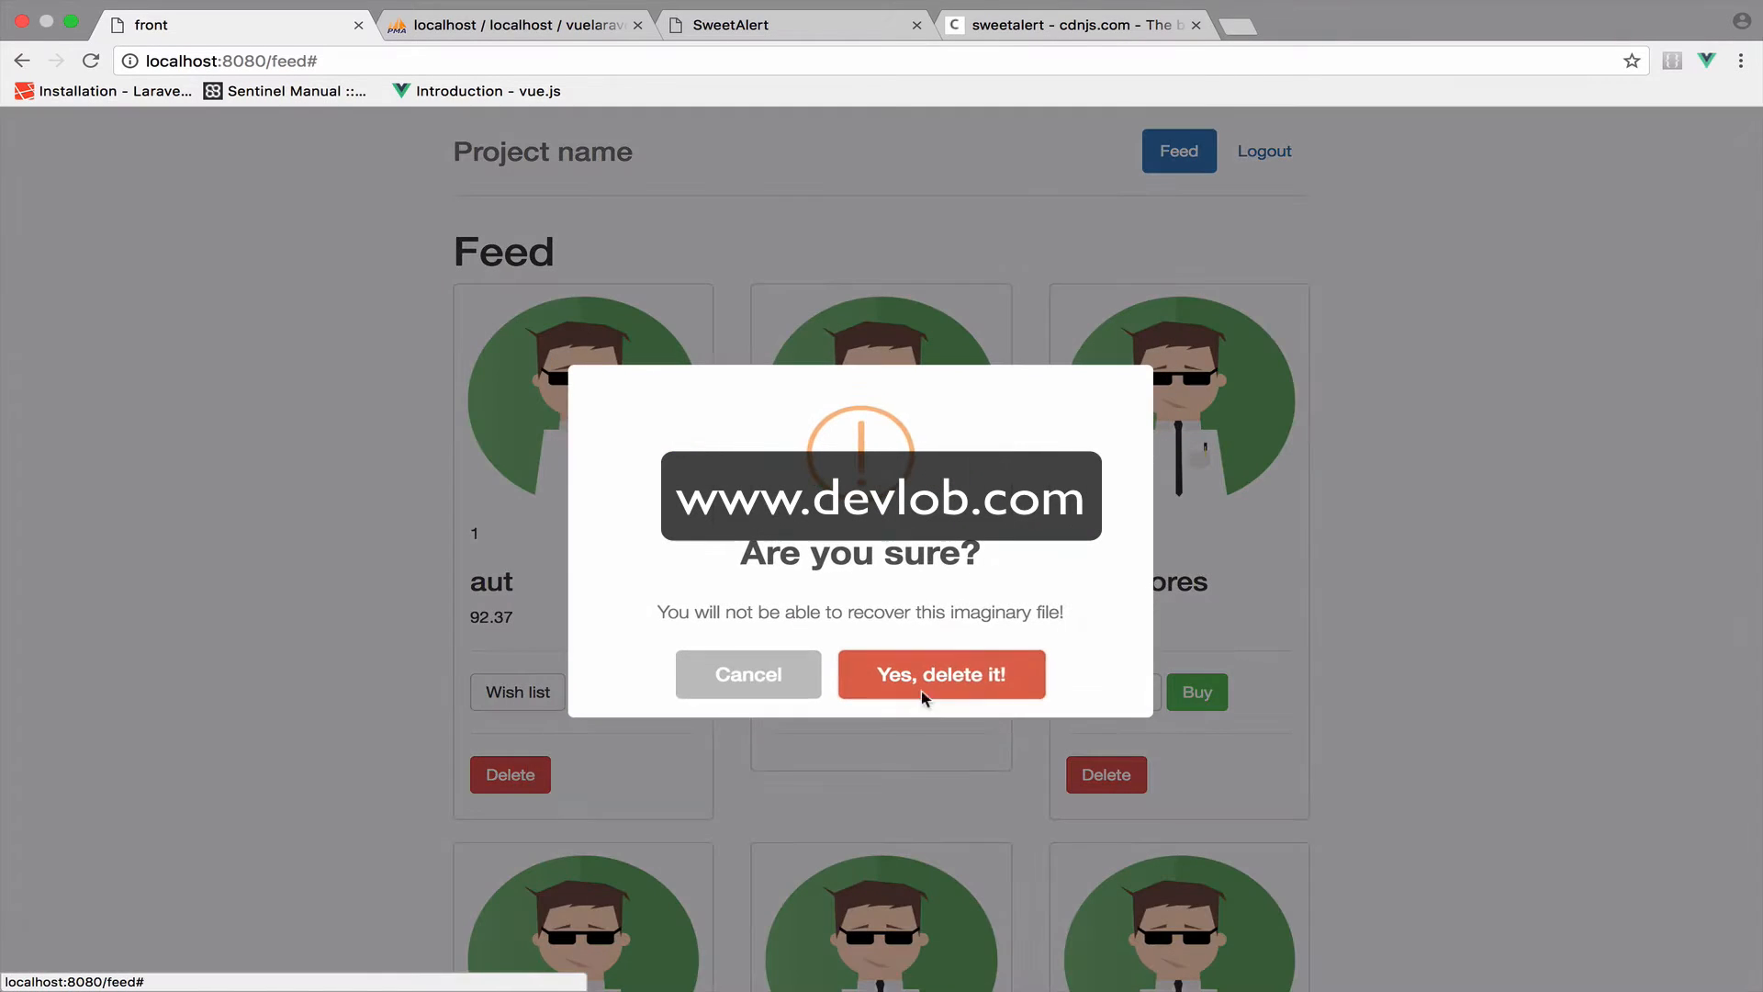
mouse_move(956, 683)
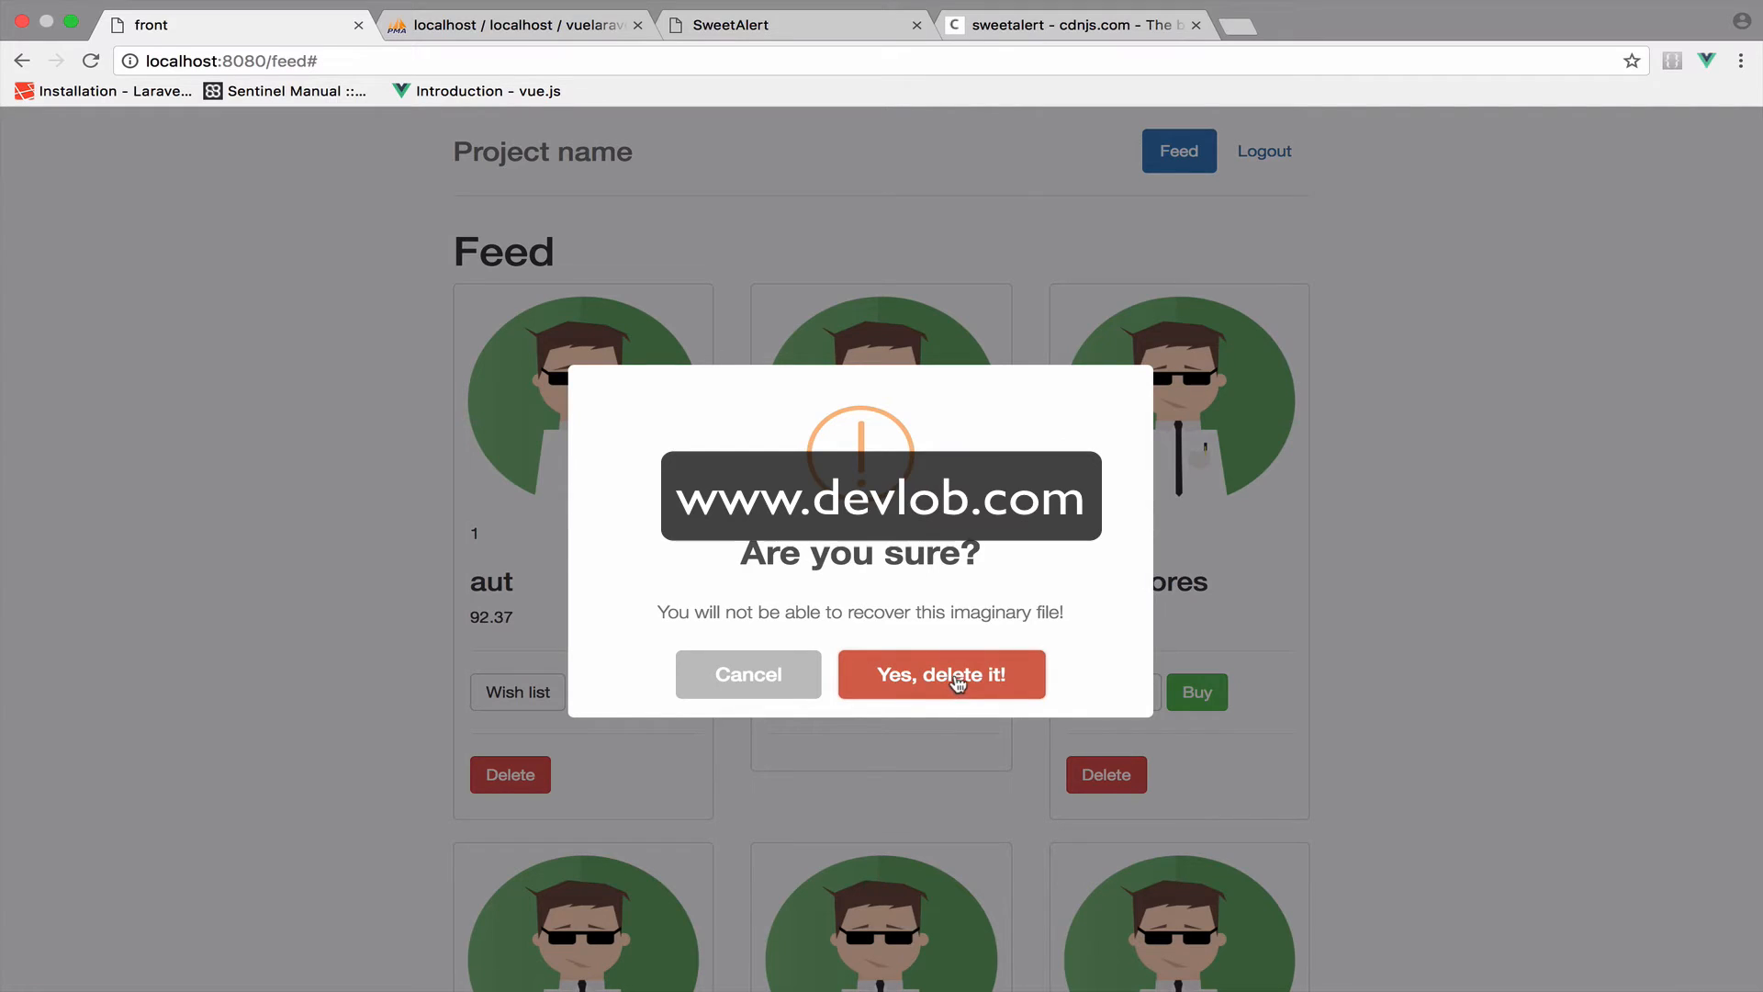
left_click(940, 673)
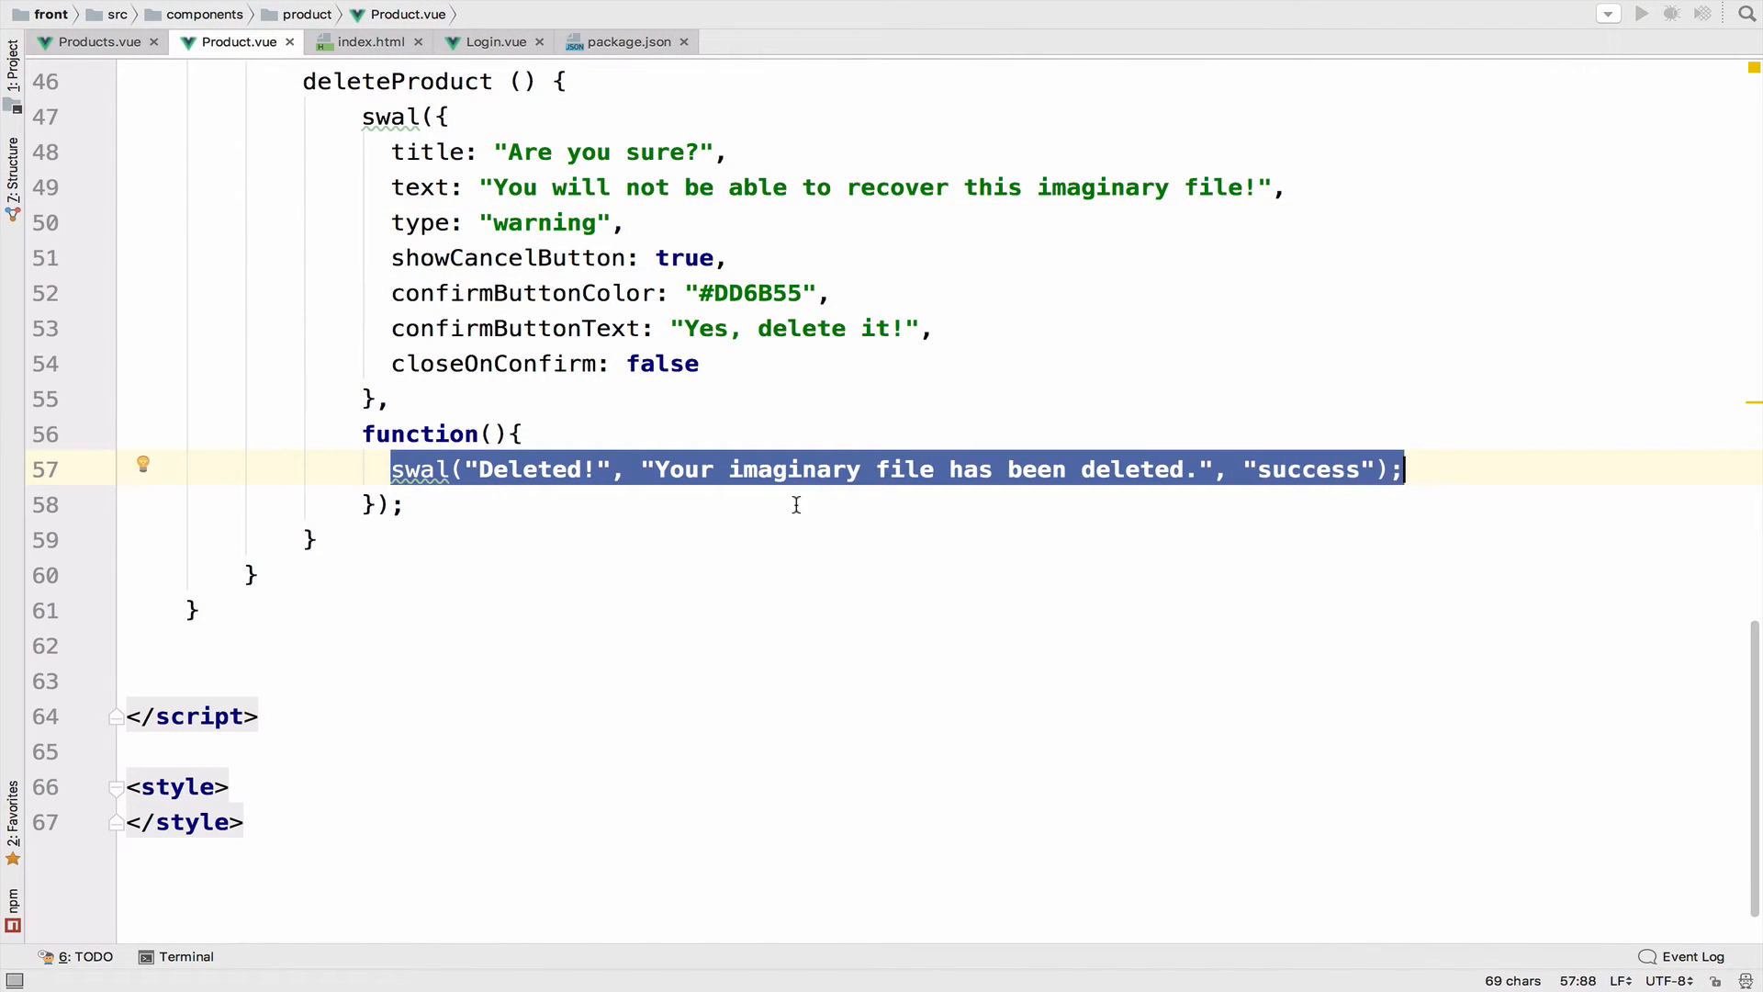
mouse_move(725, 492)
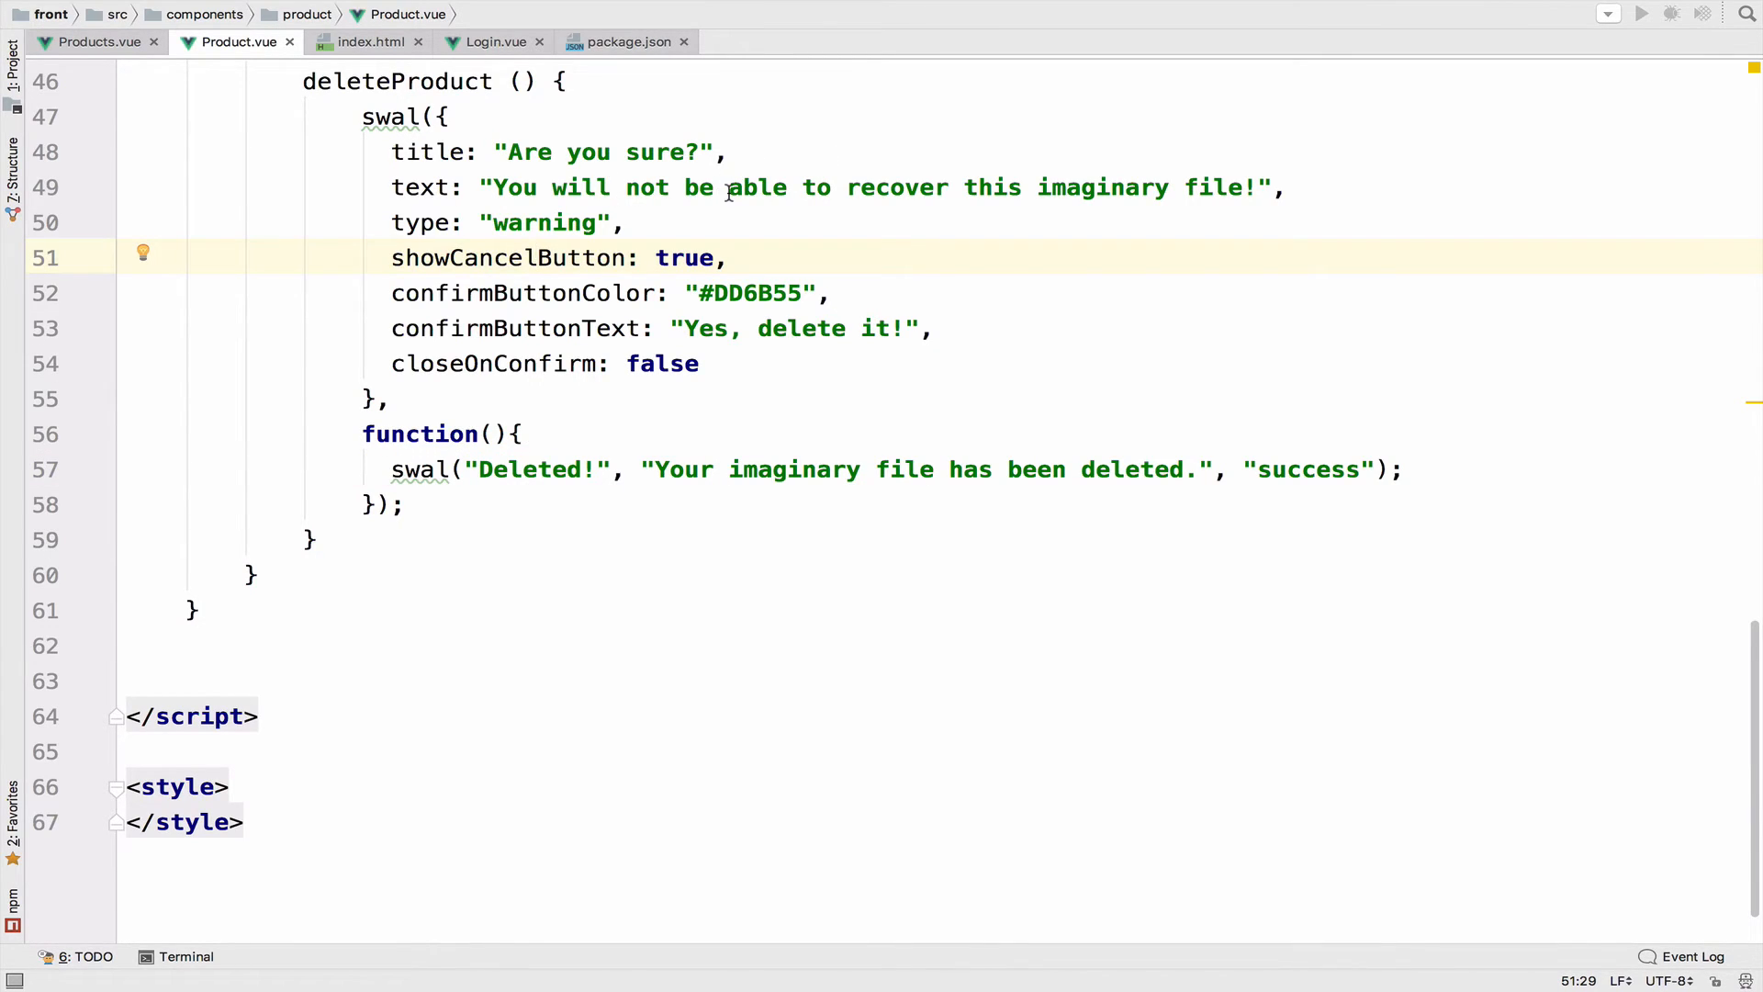
mouse_move(760, 151)
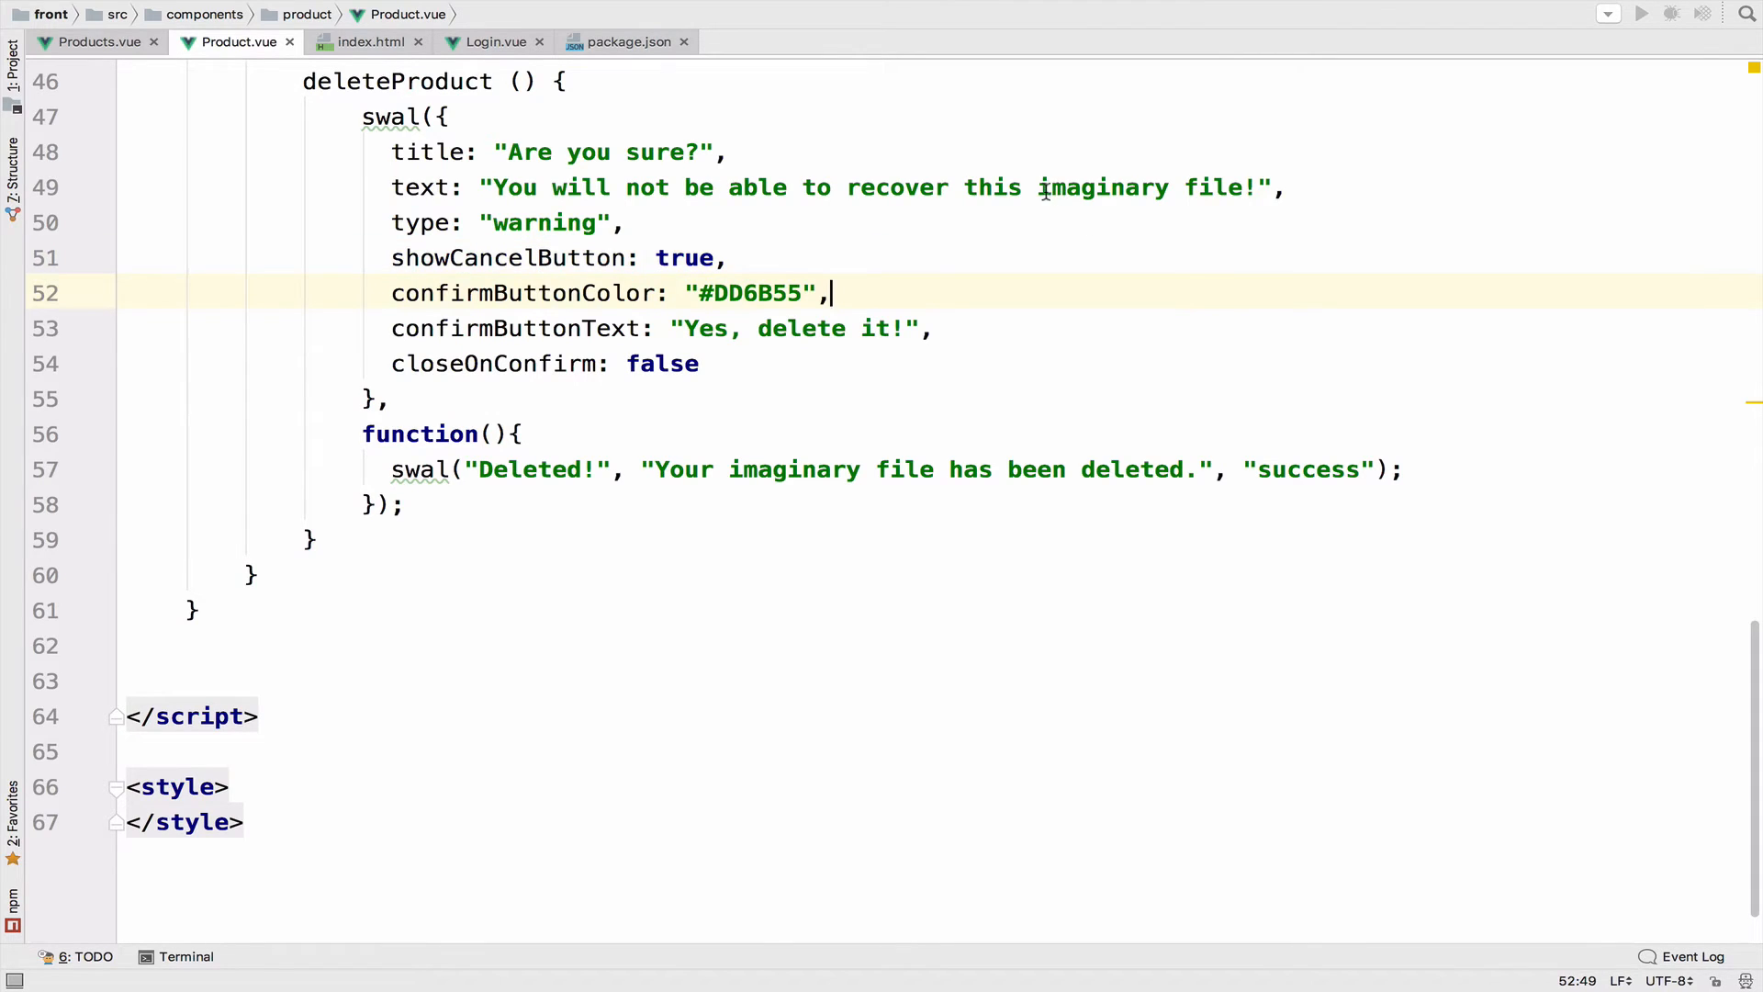
Step: Replace 'imaginary file' with 'product' in the confirmation and success alert messages
type("product")
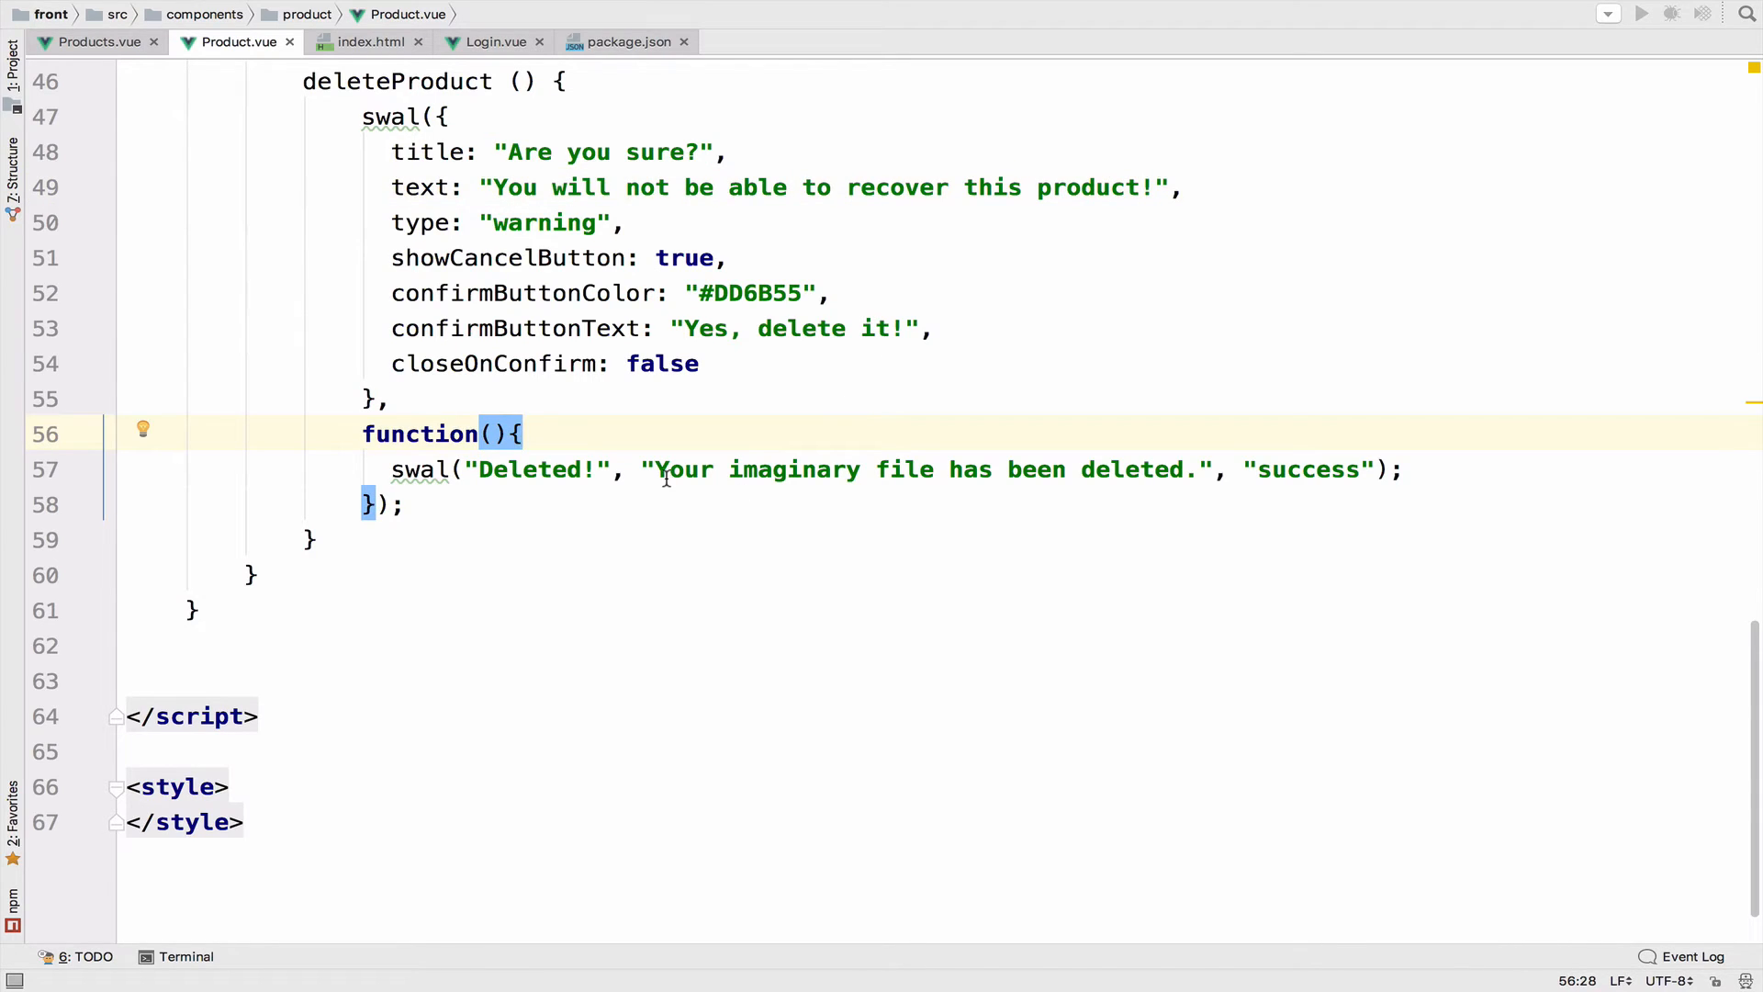
mouse_move(804, 466)
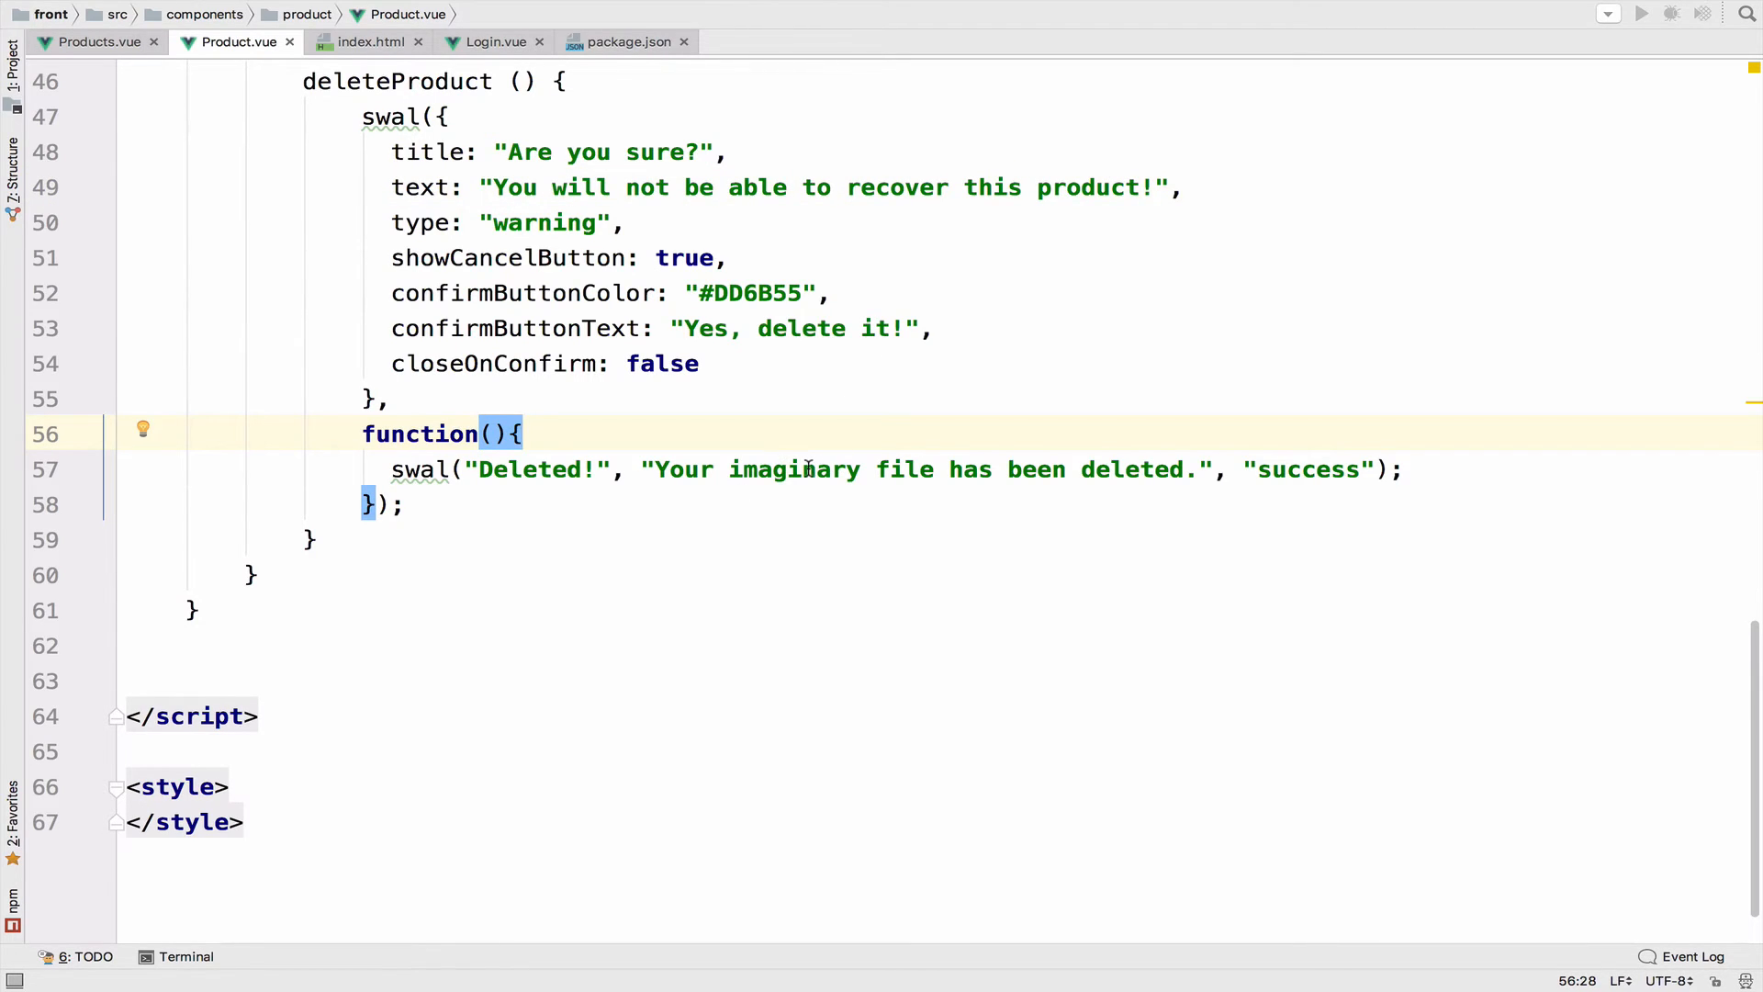
double_click(796, 469)
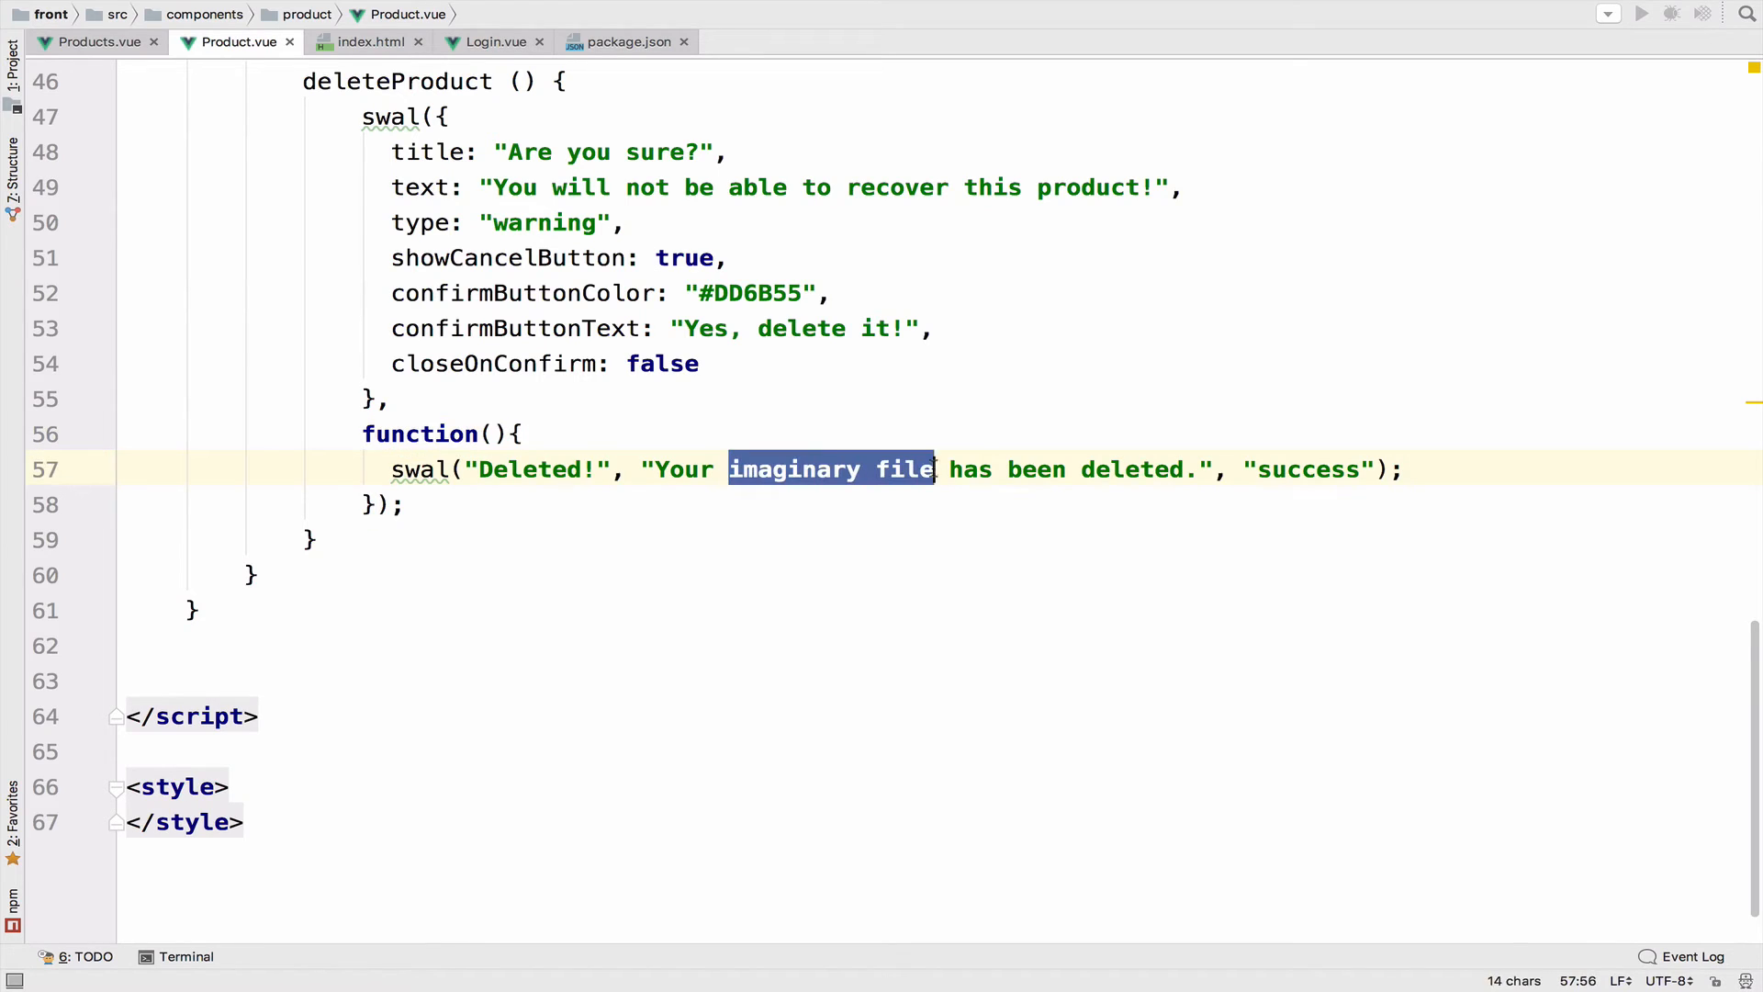
type("product")
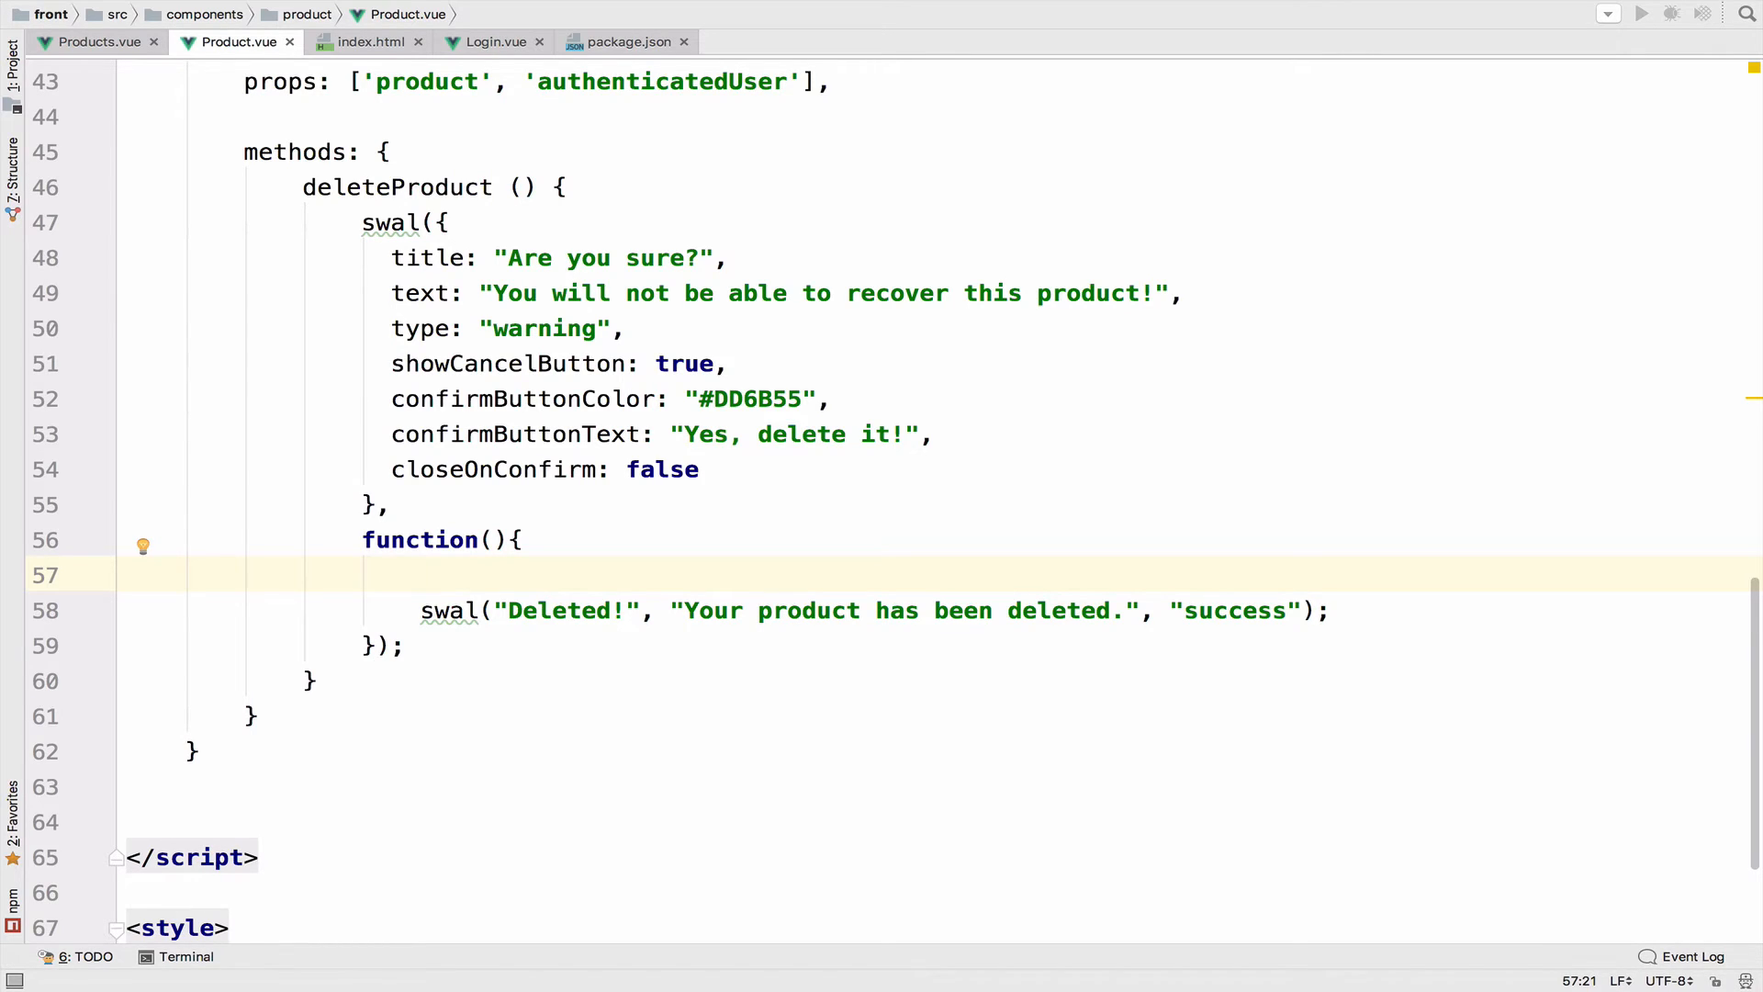
Step: In the confirm callback, GET 'api/user/', log the response, then show swal 'Deleted!' success
type("this.$htt")
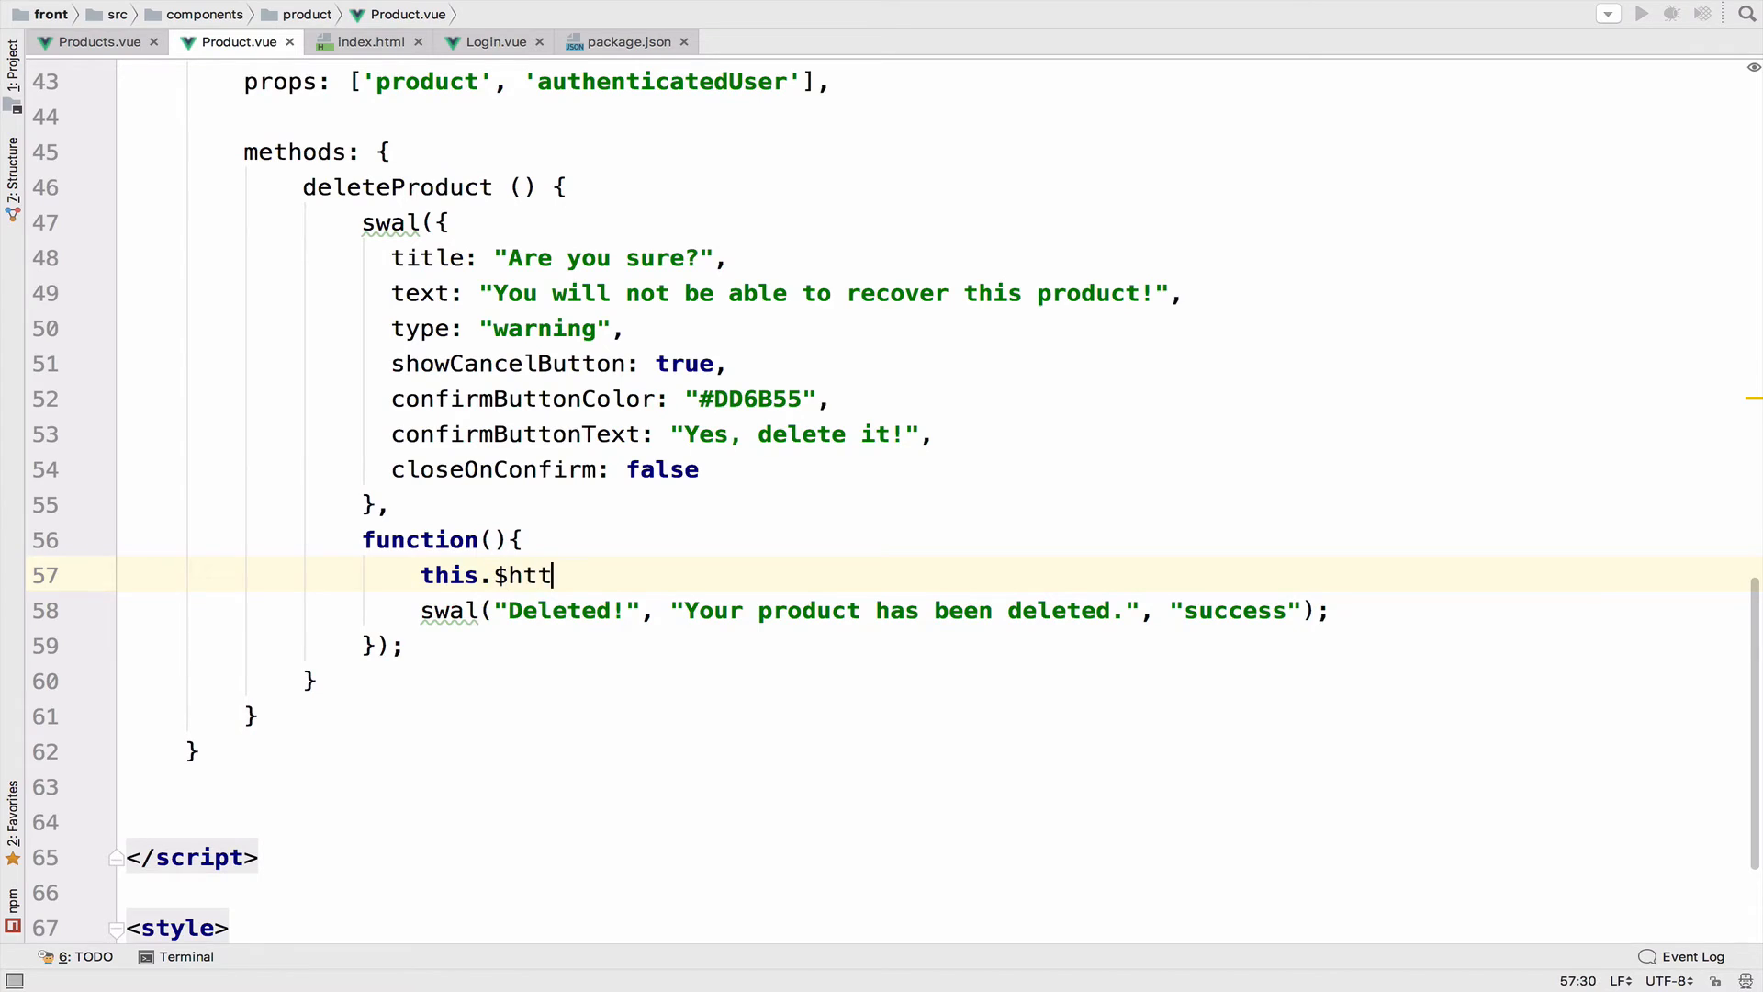
type("p.get()")
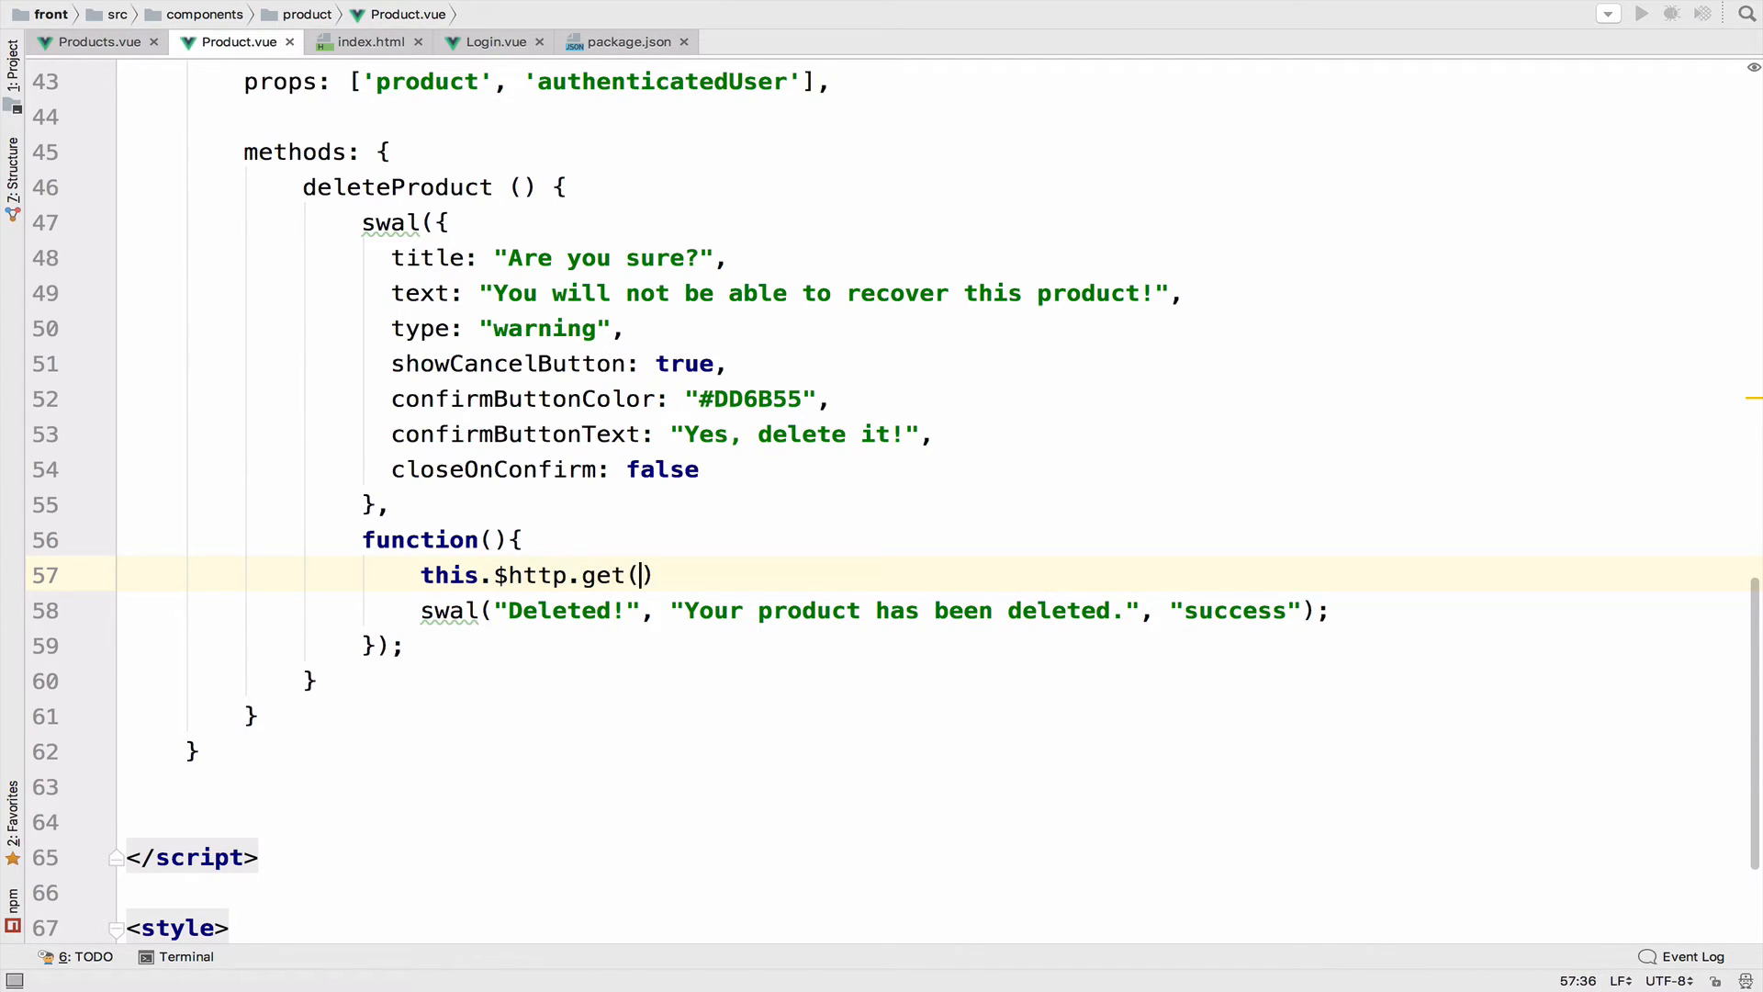
type("'api/'")
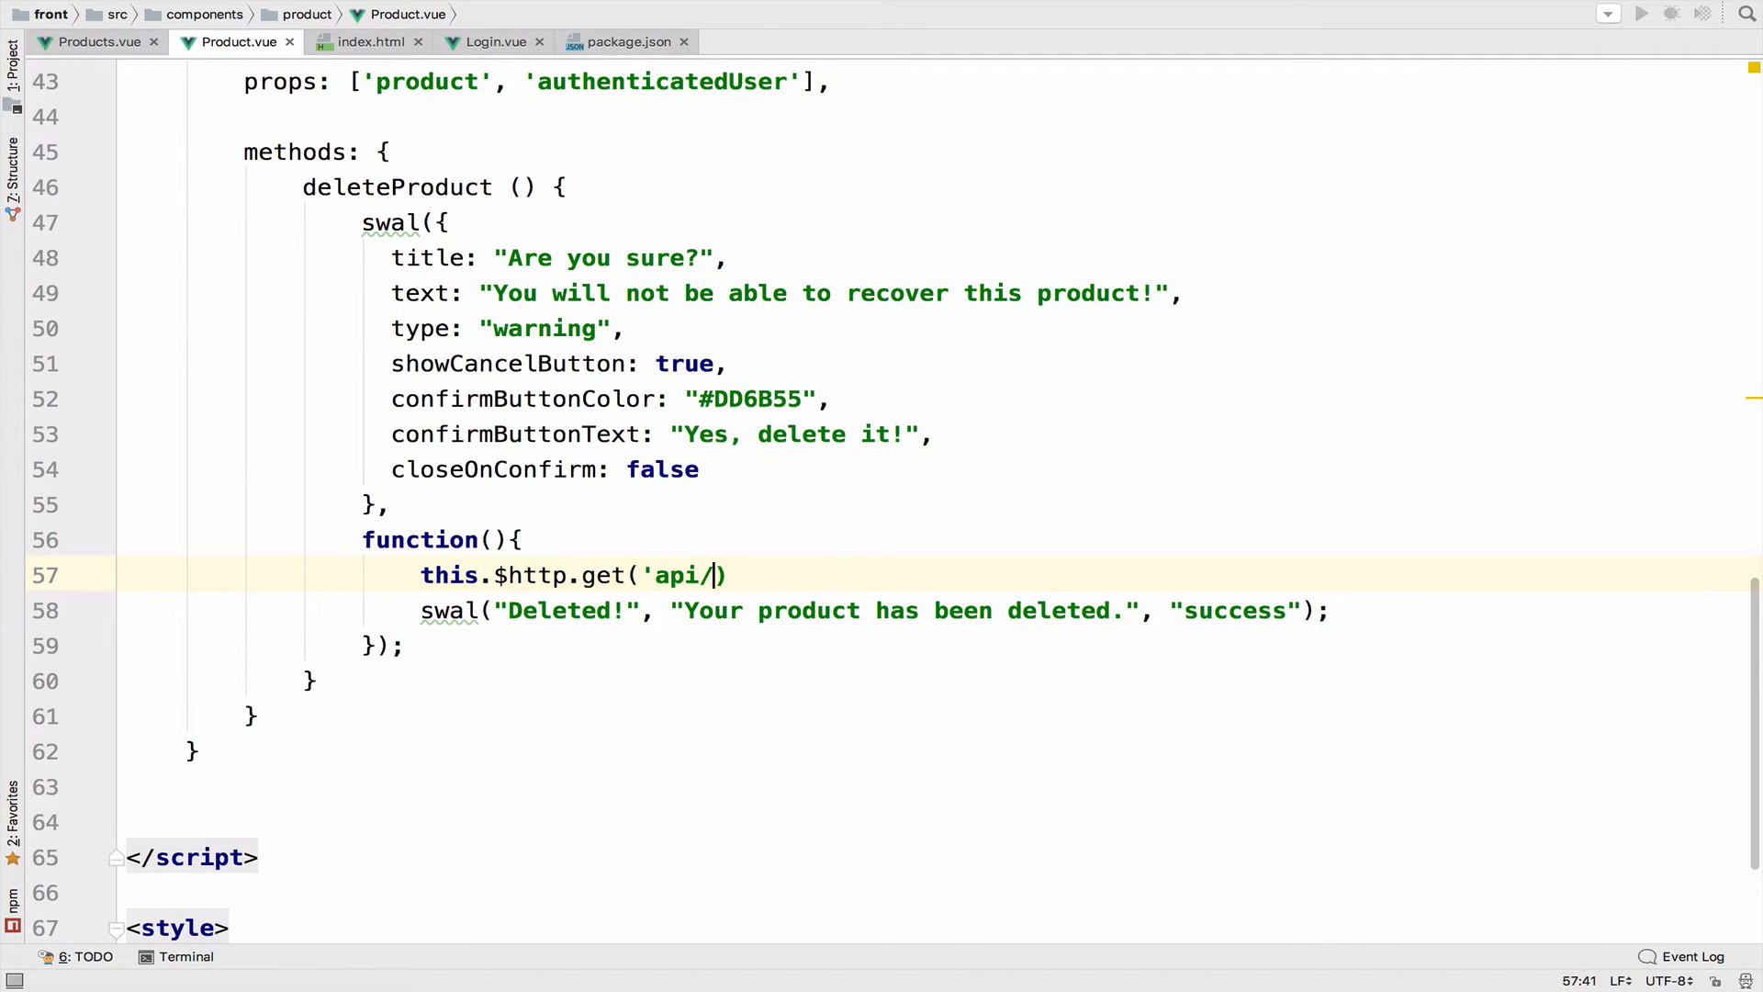
type("user/')")
type("con")
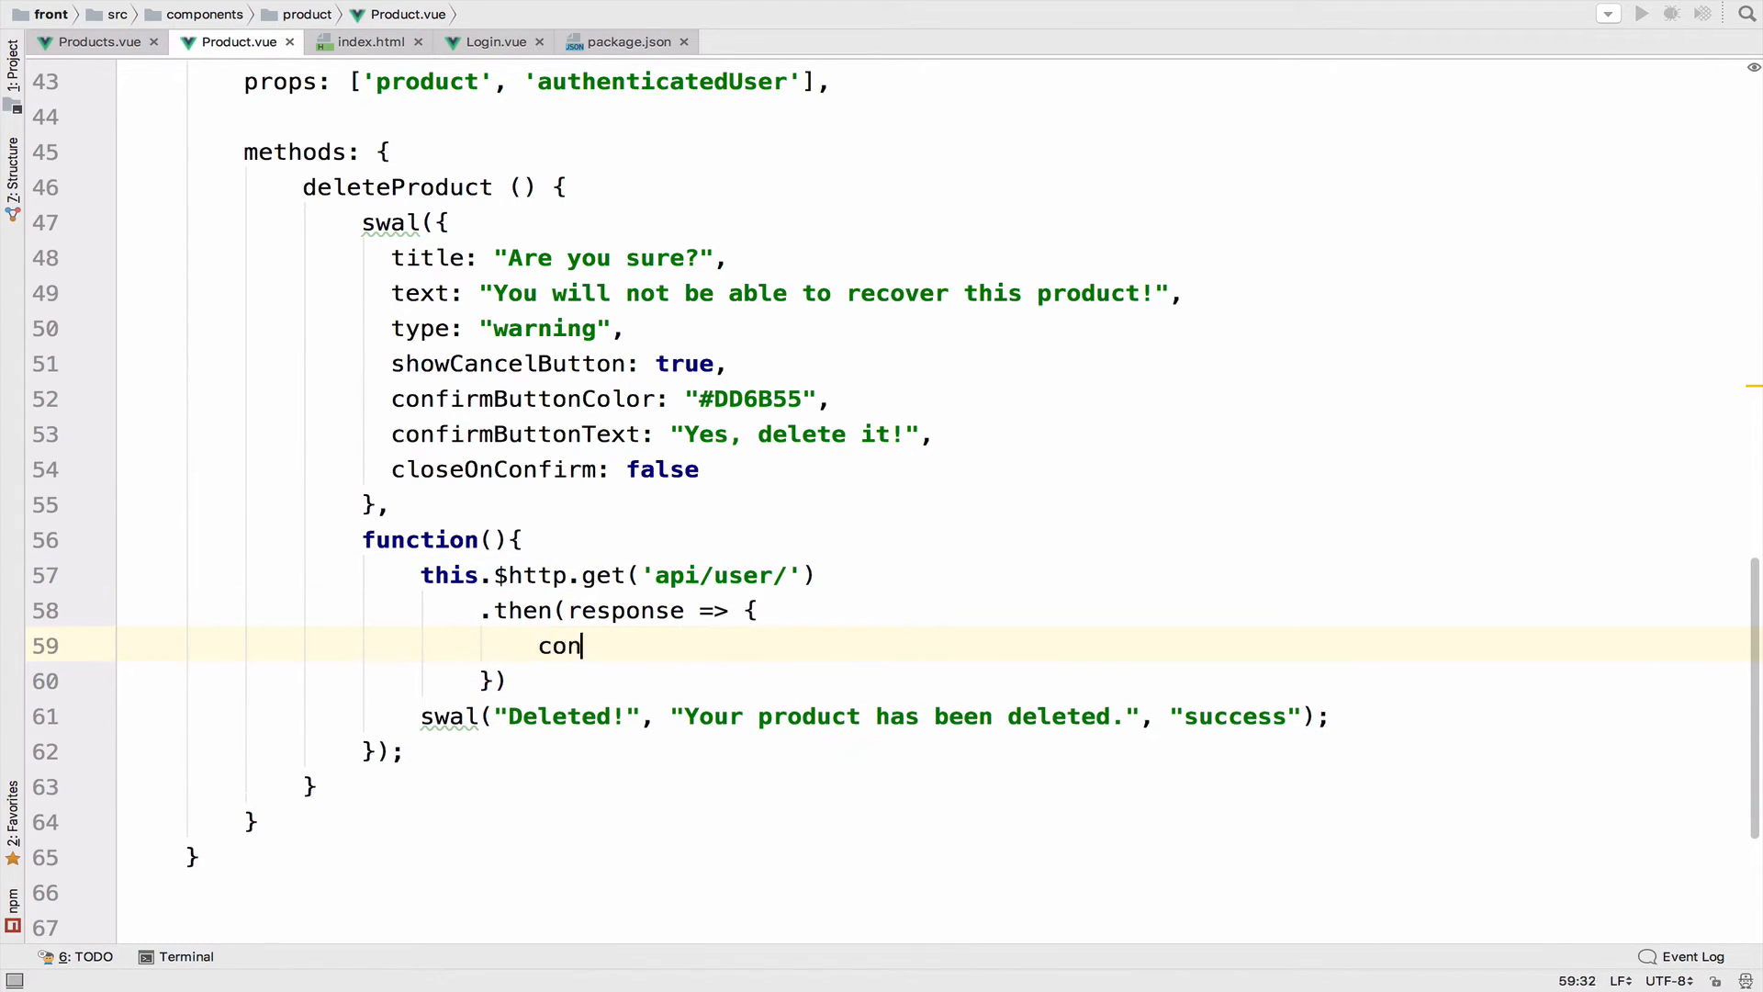
type("sole.log(respo)")
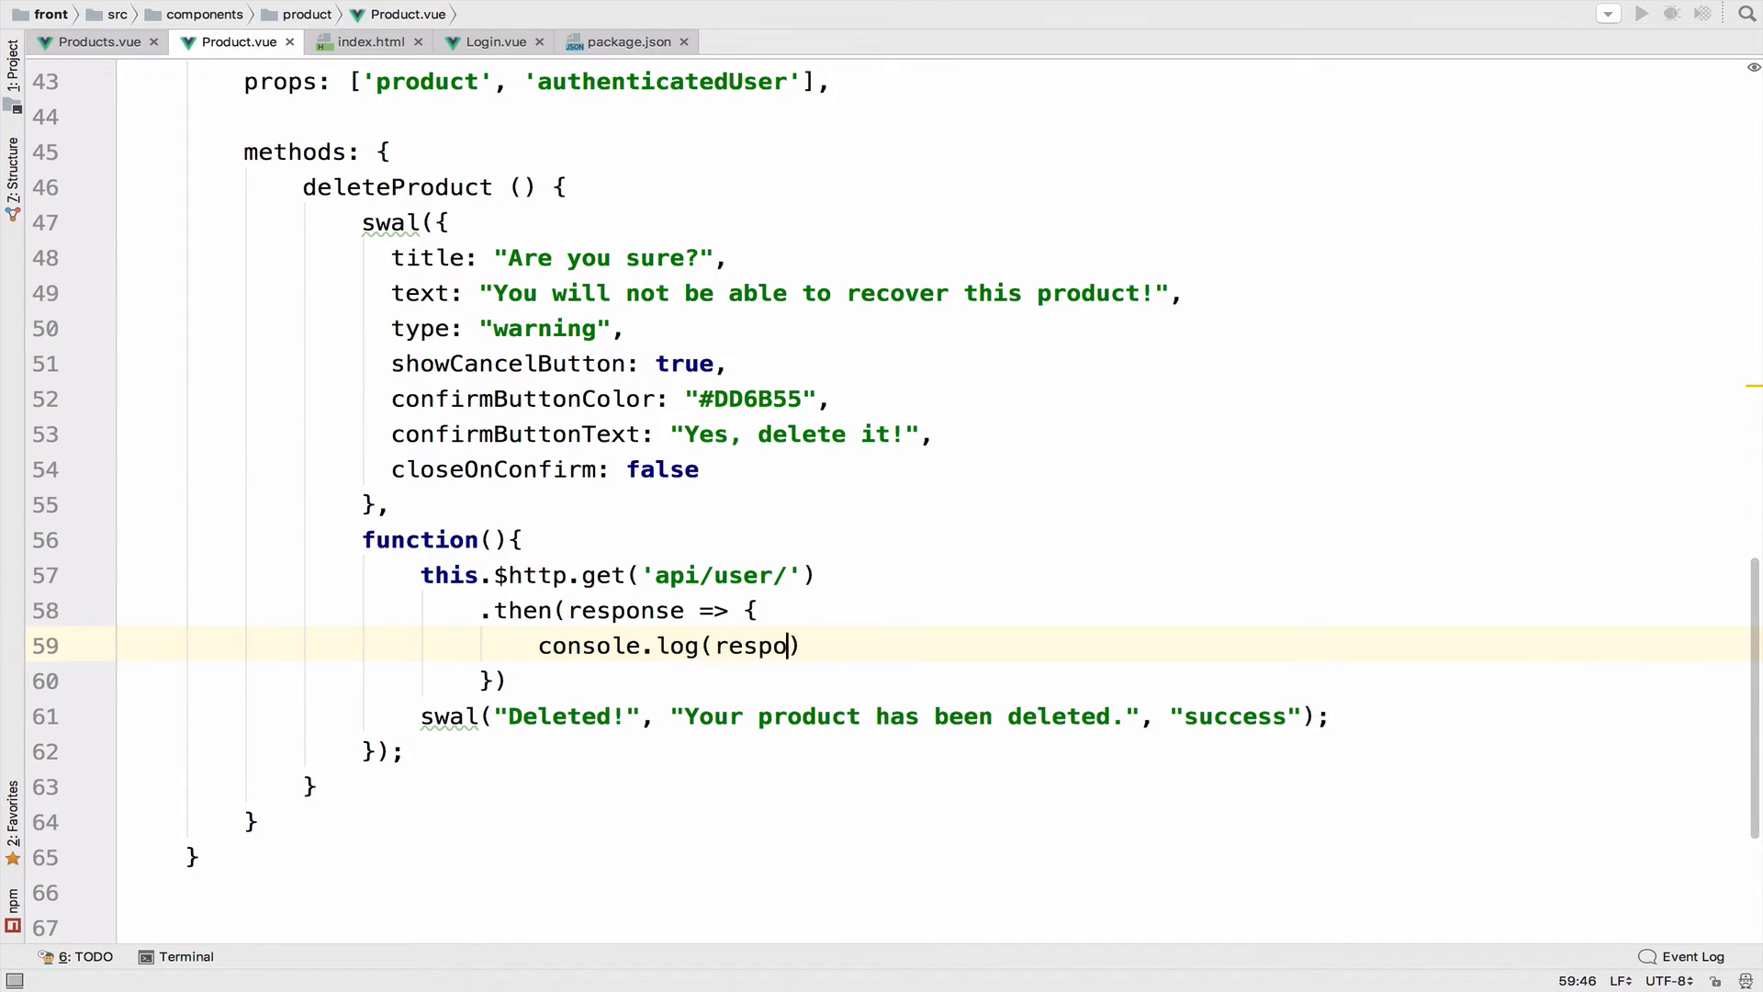
type("nse")
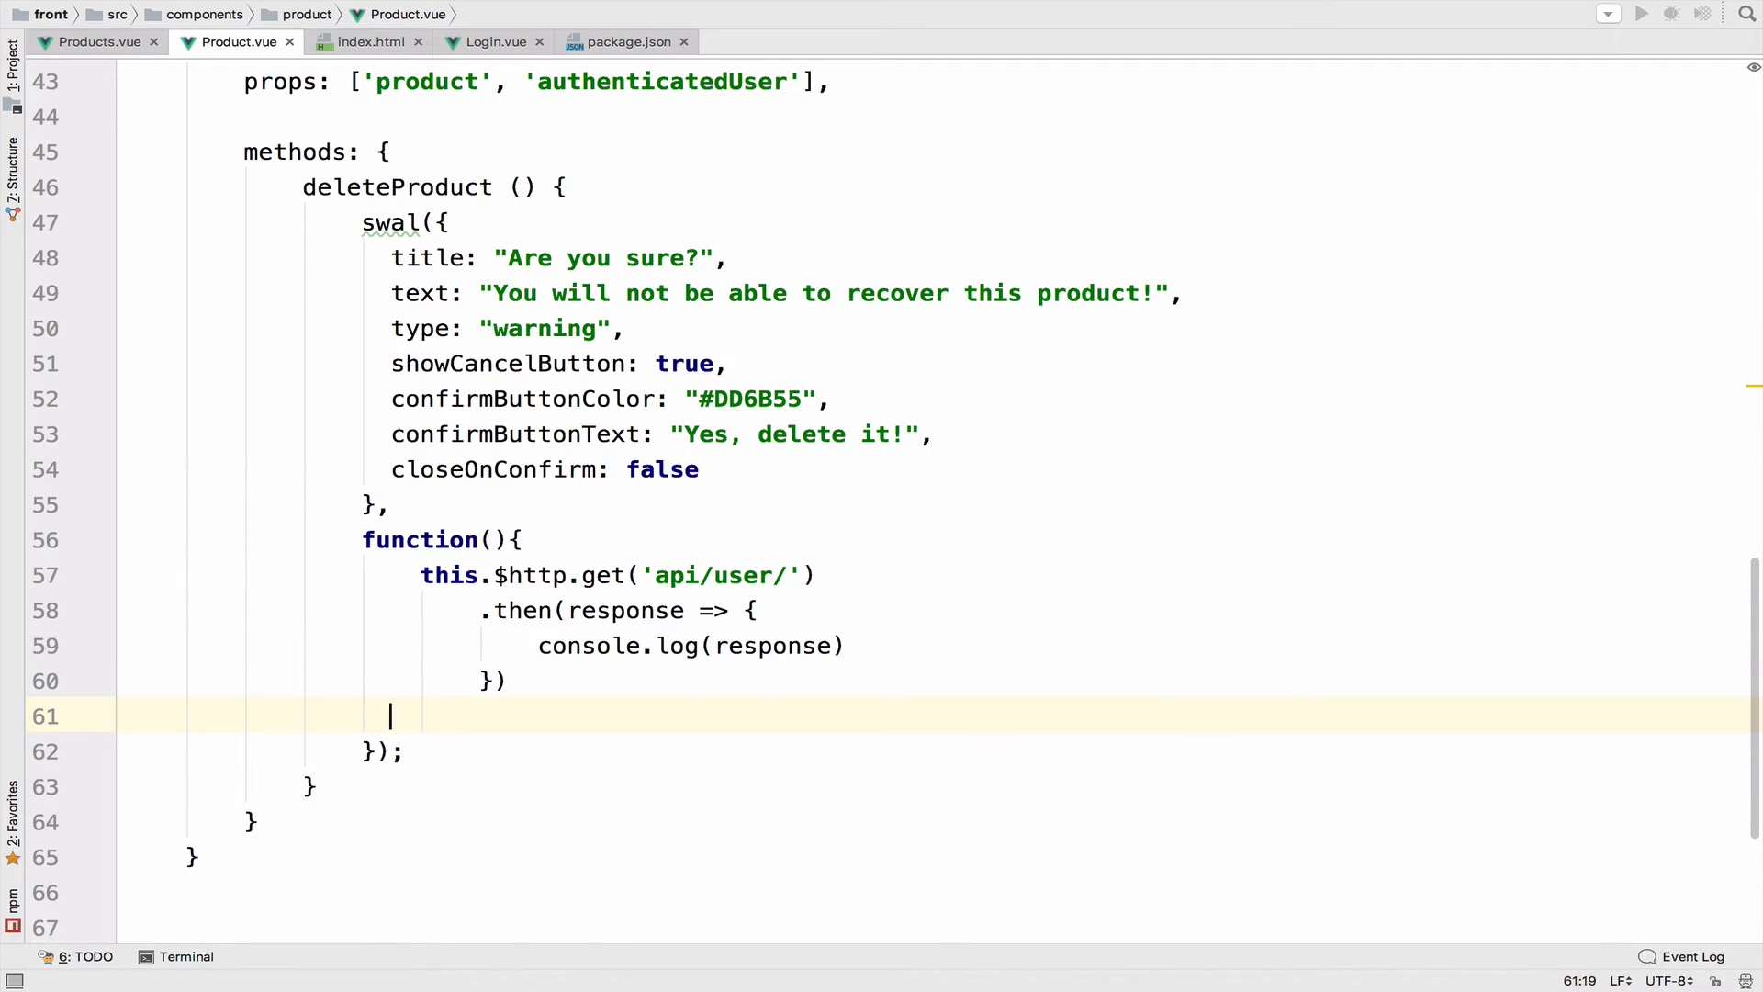
key("Backspace")
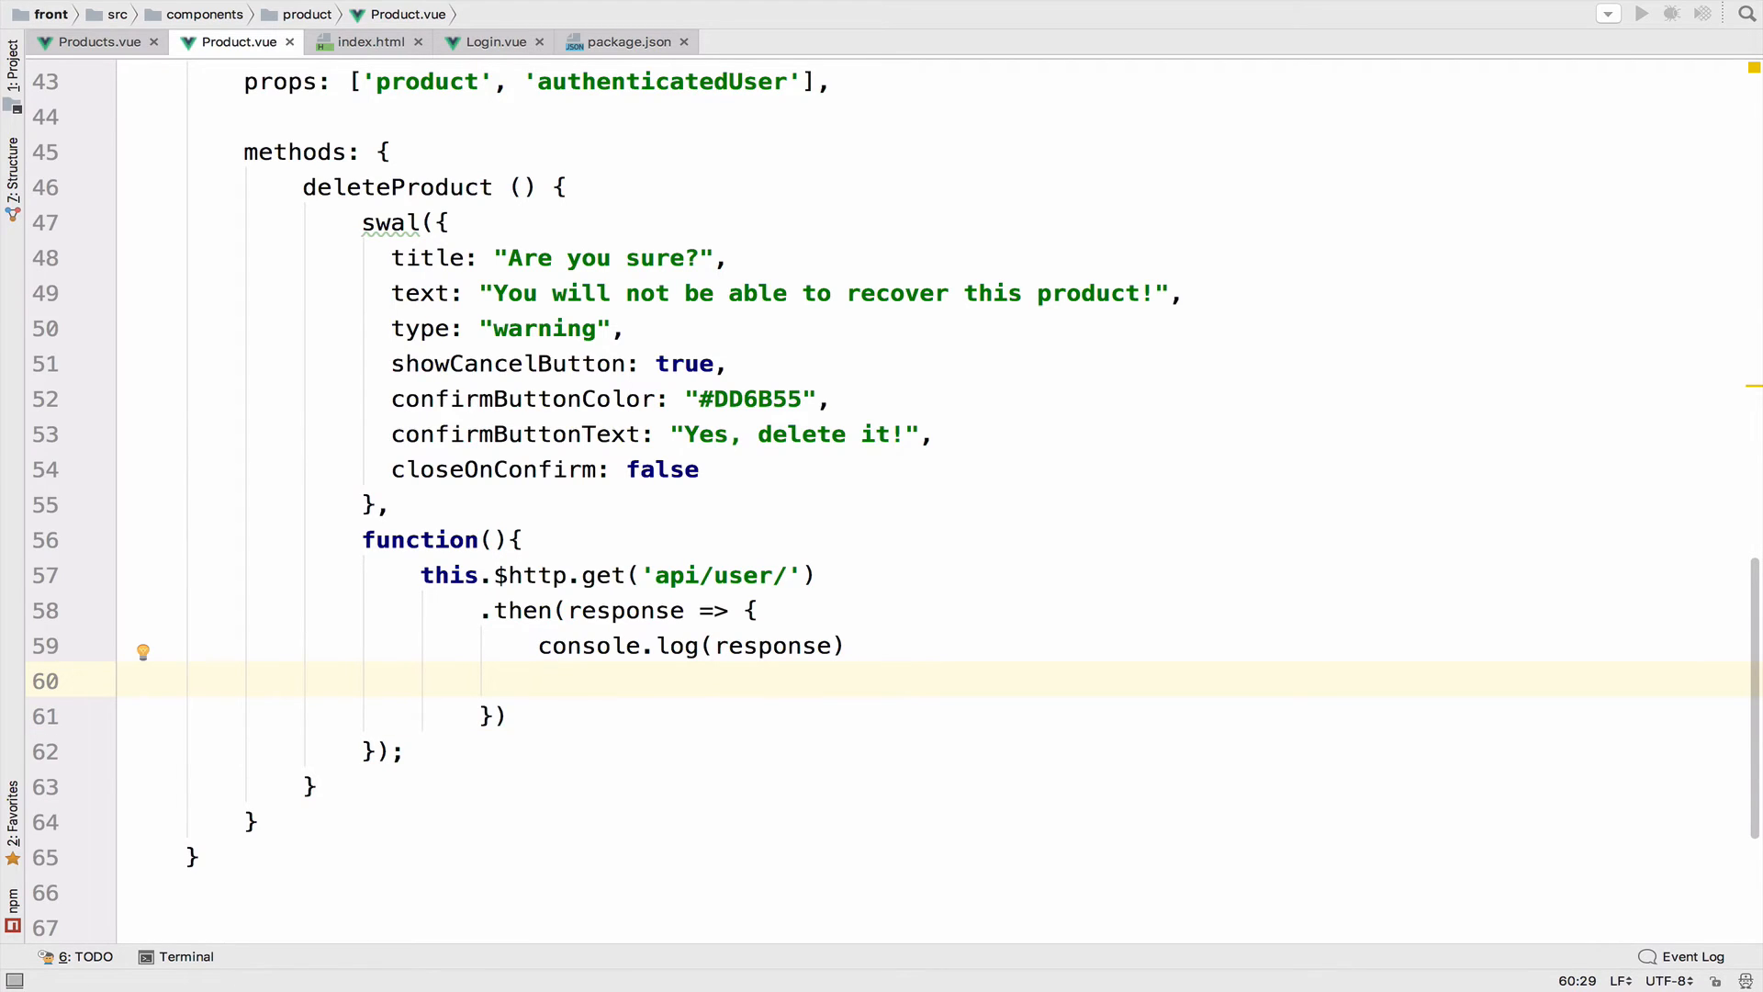
type("swal(\"Deleted!\", \"Your product has been deleted.\", \"success\");")
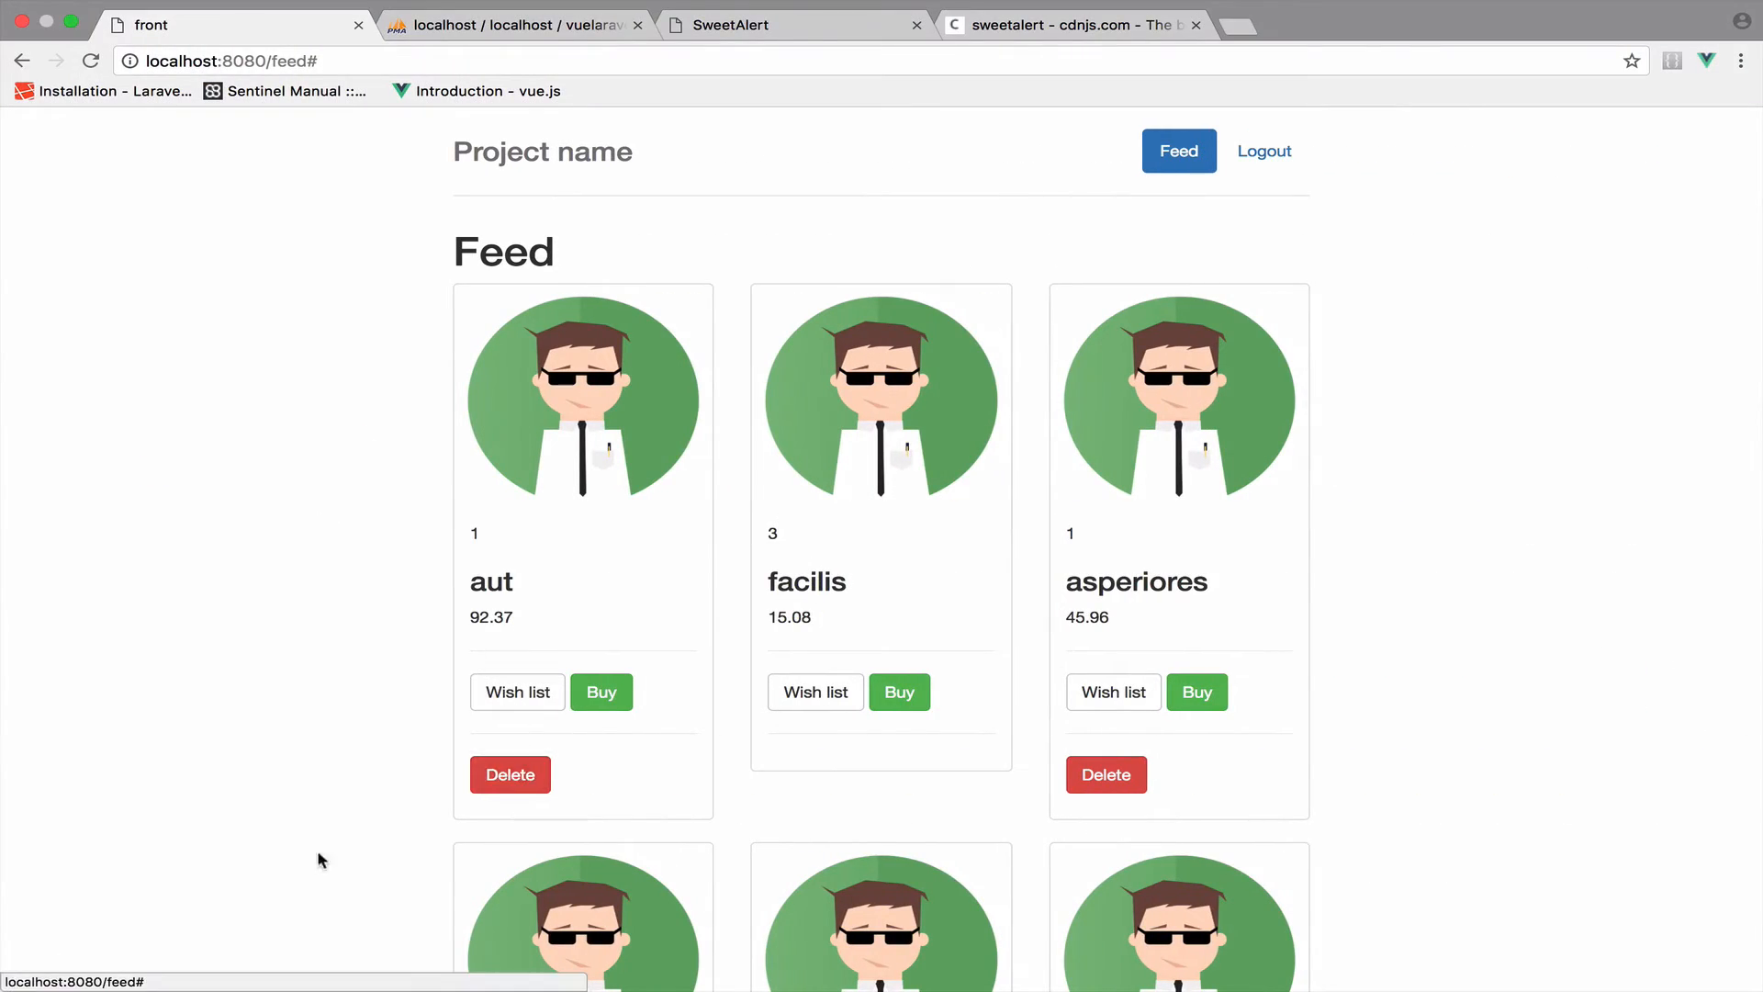
Step: With DevTools open, confirm deleting the first product and follow the 'get of undefined' error
key("F12")
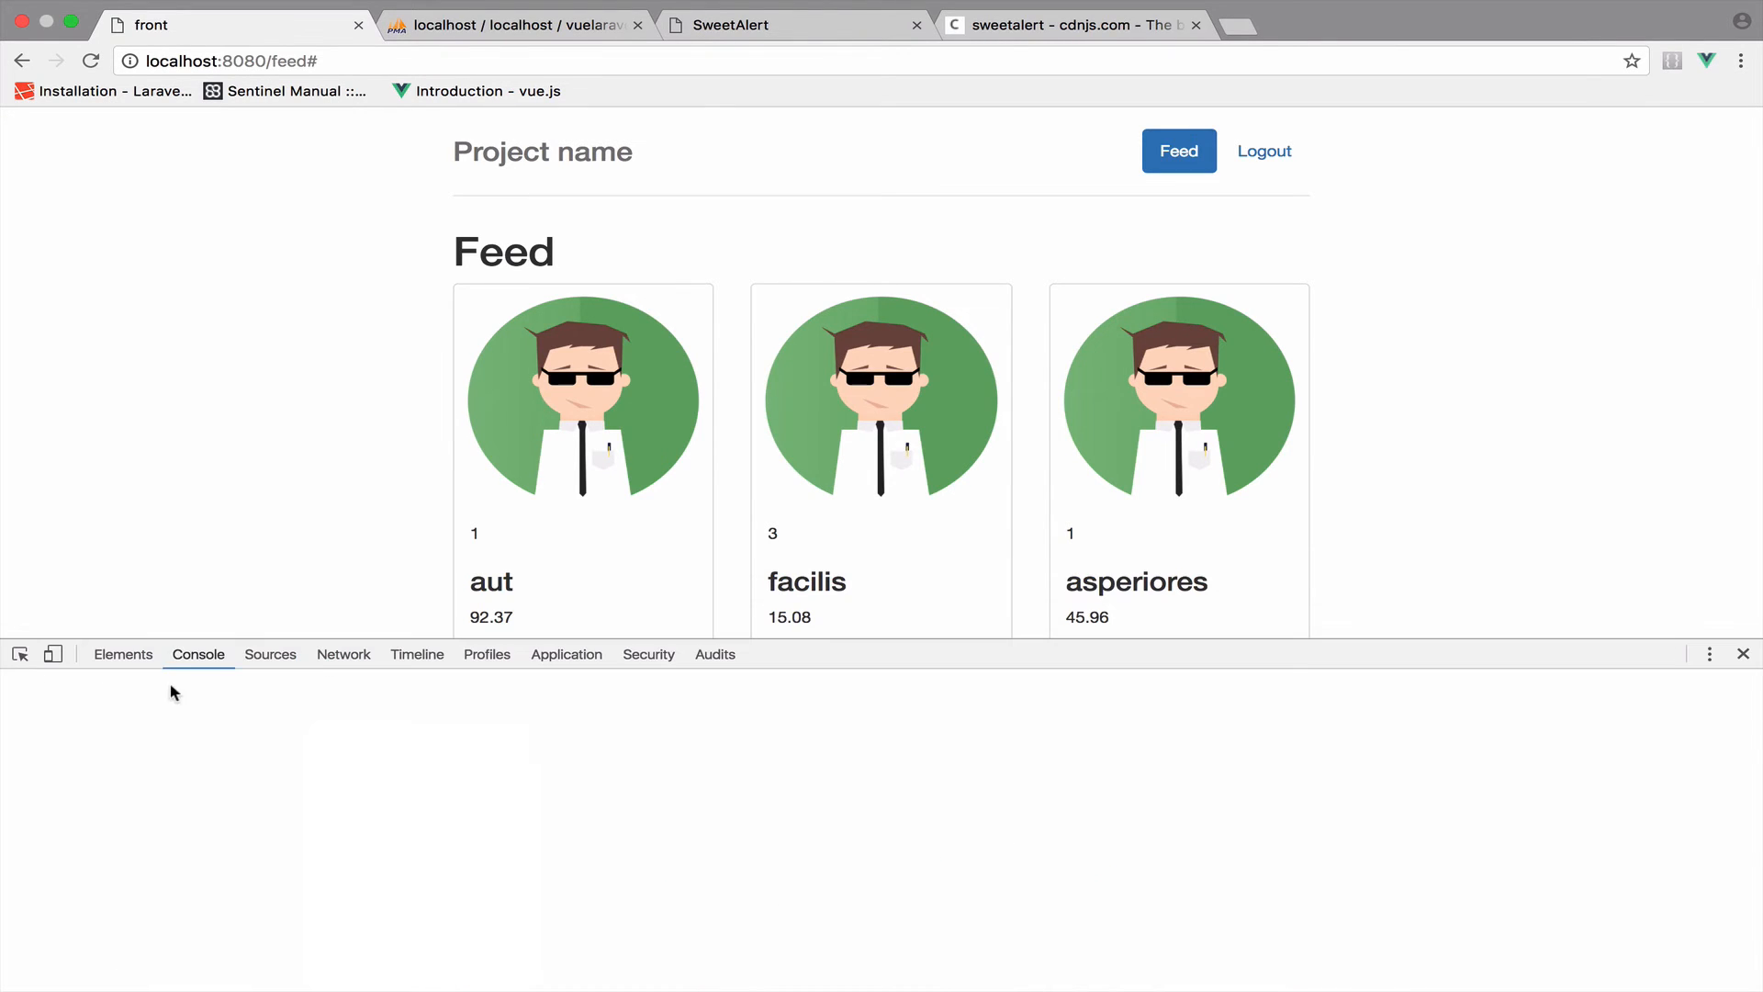
scroll("down", 3)
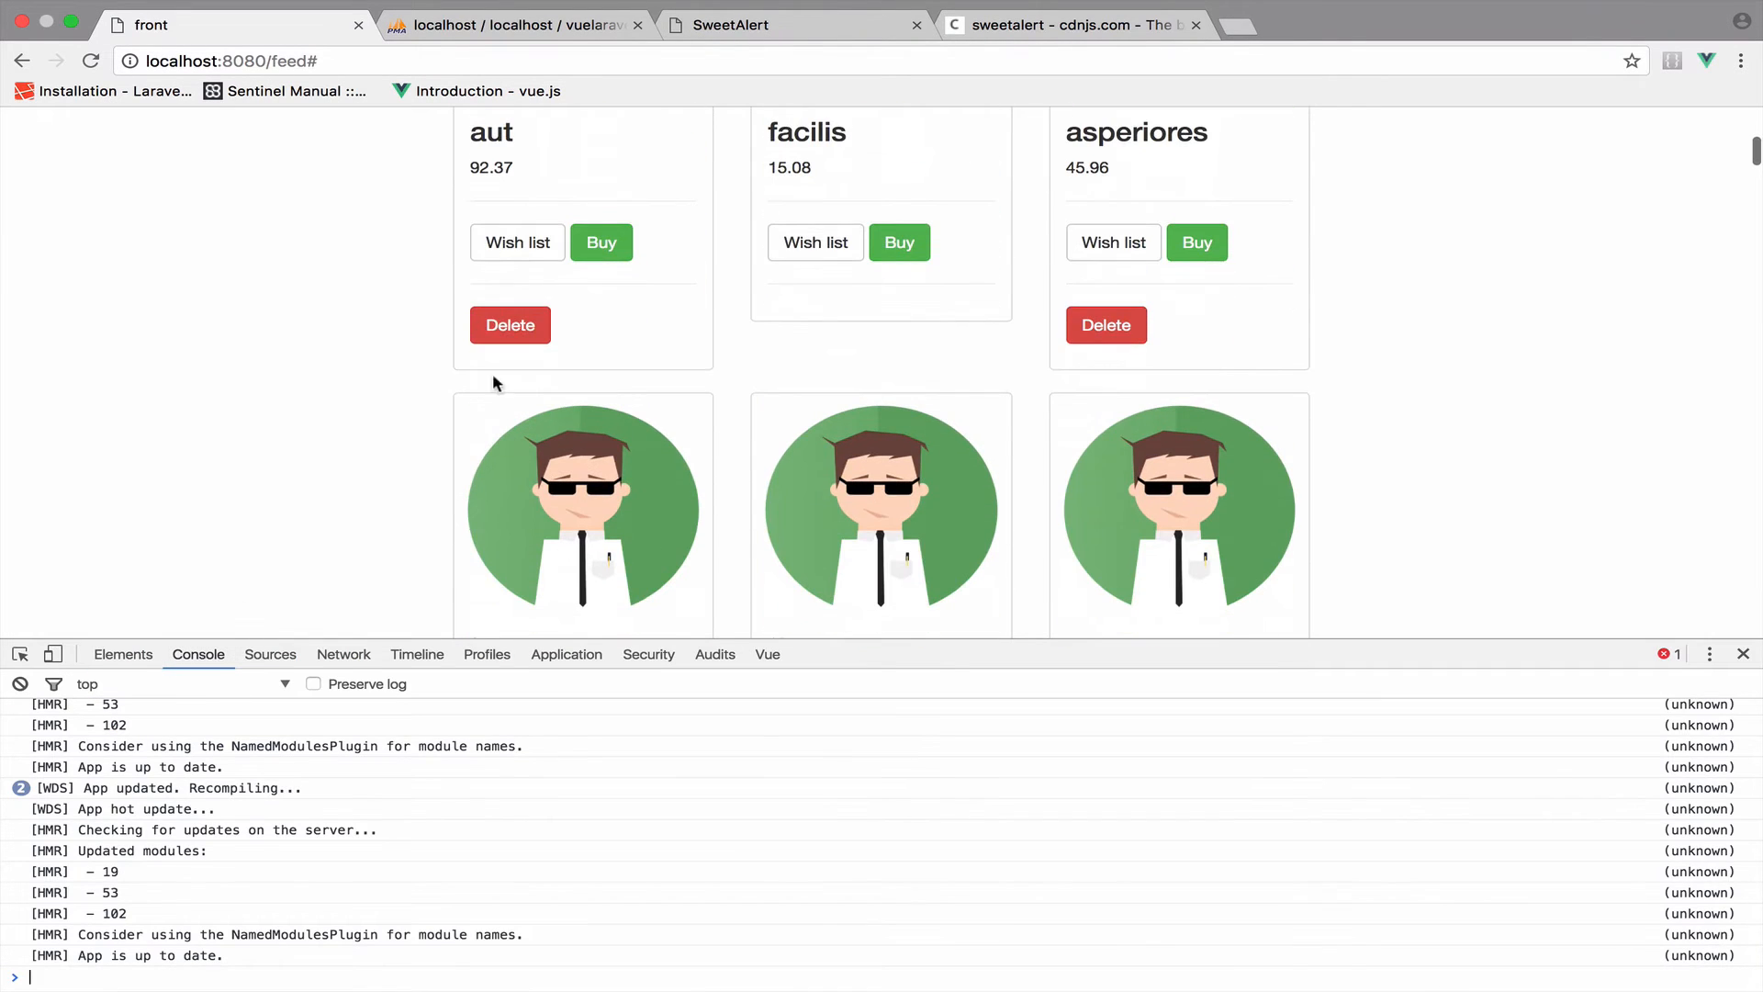
left_click(510, 325)
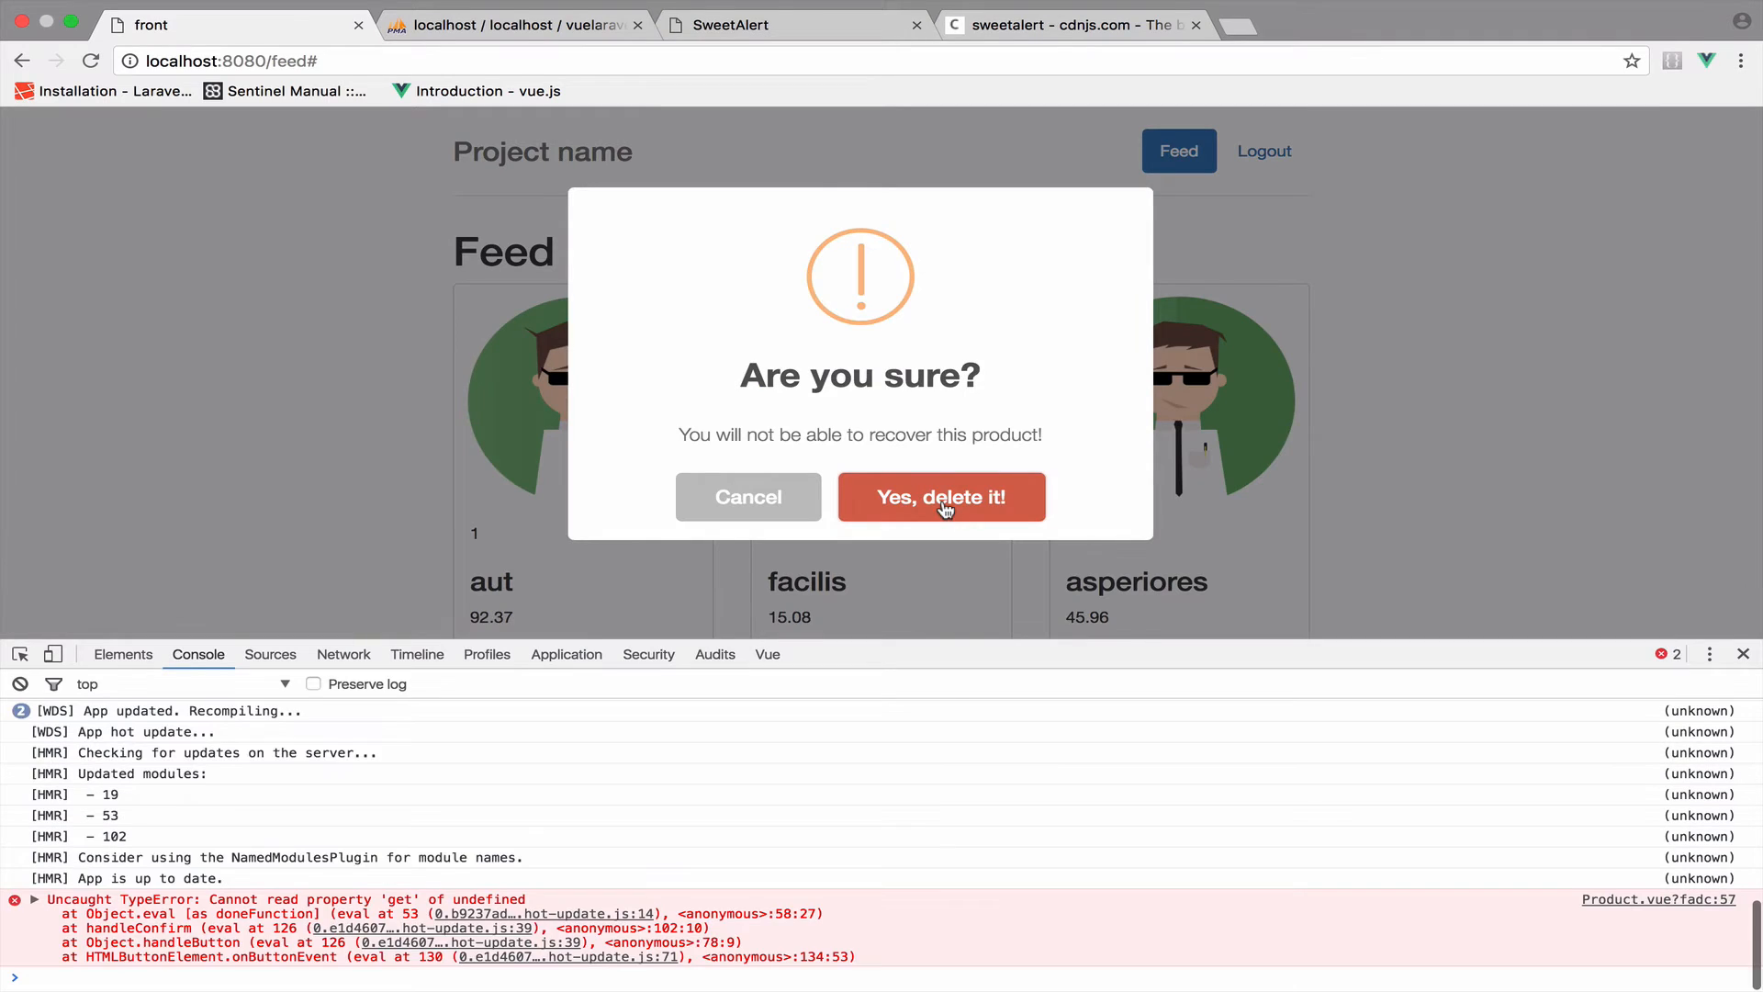
mouse_move(1156, 920)
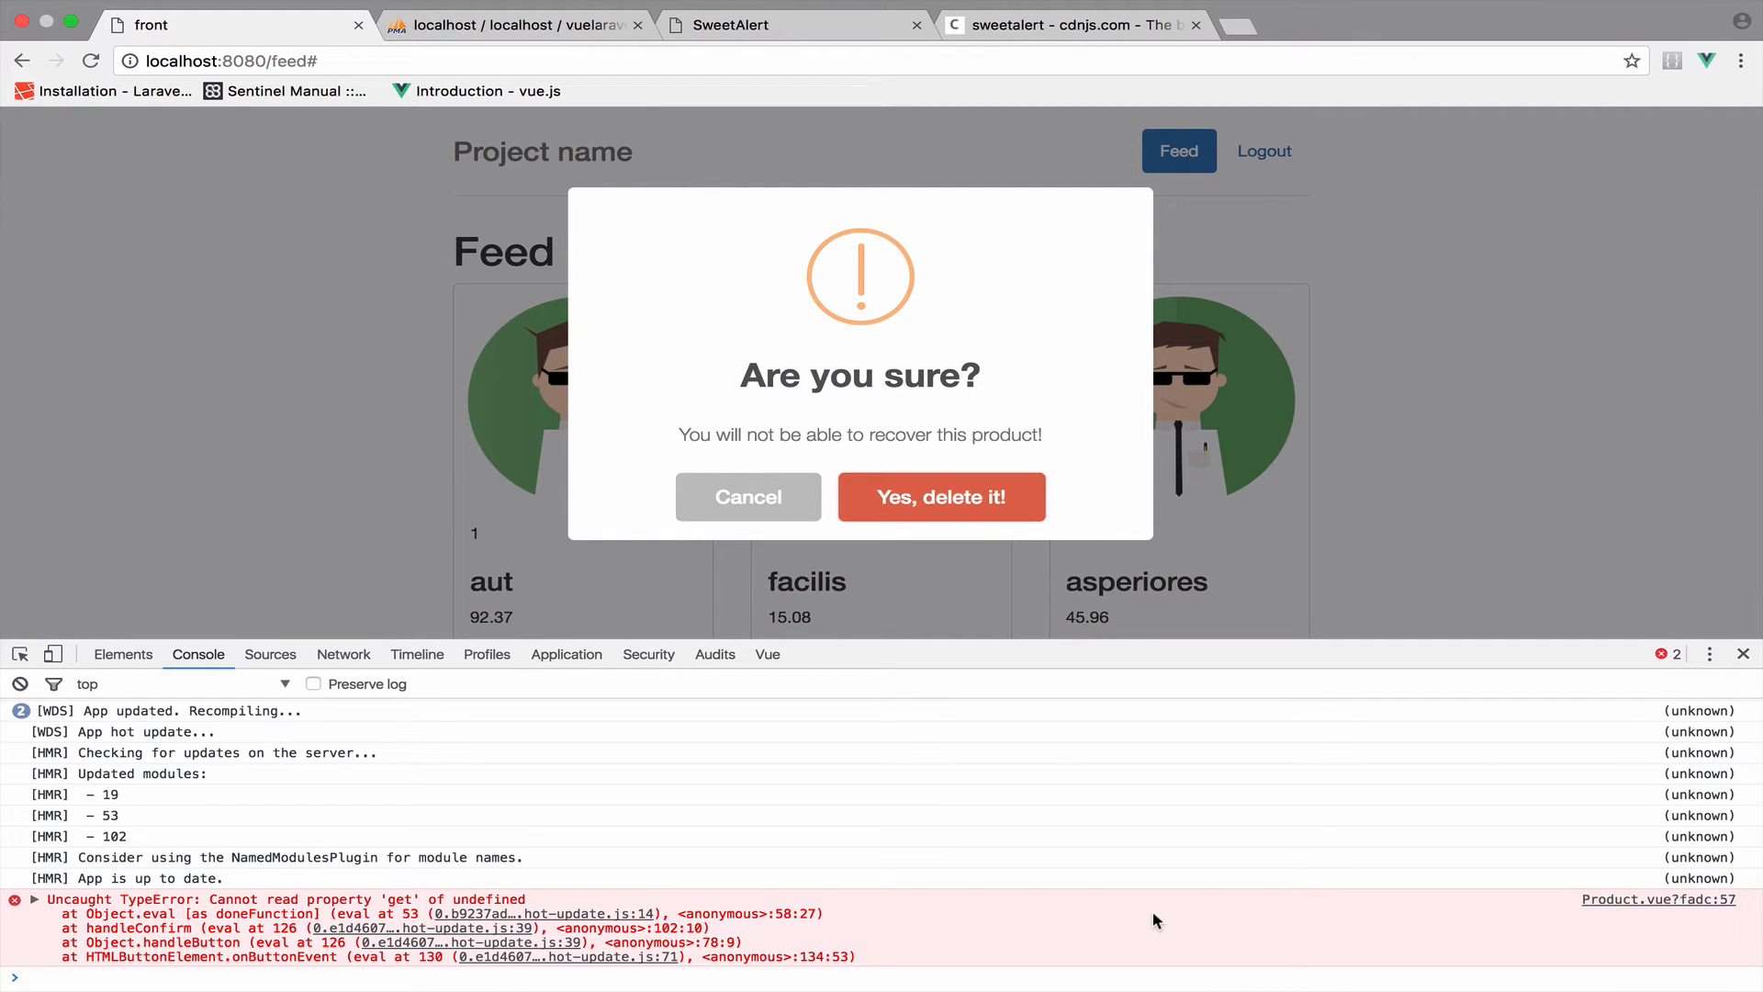
mouse_move(1588, 908)
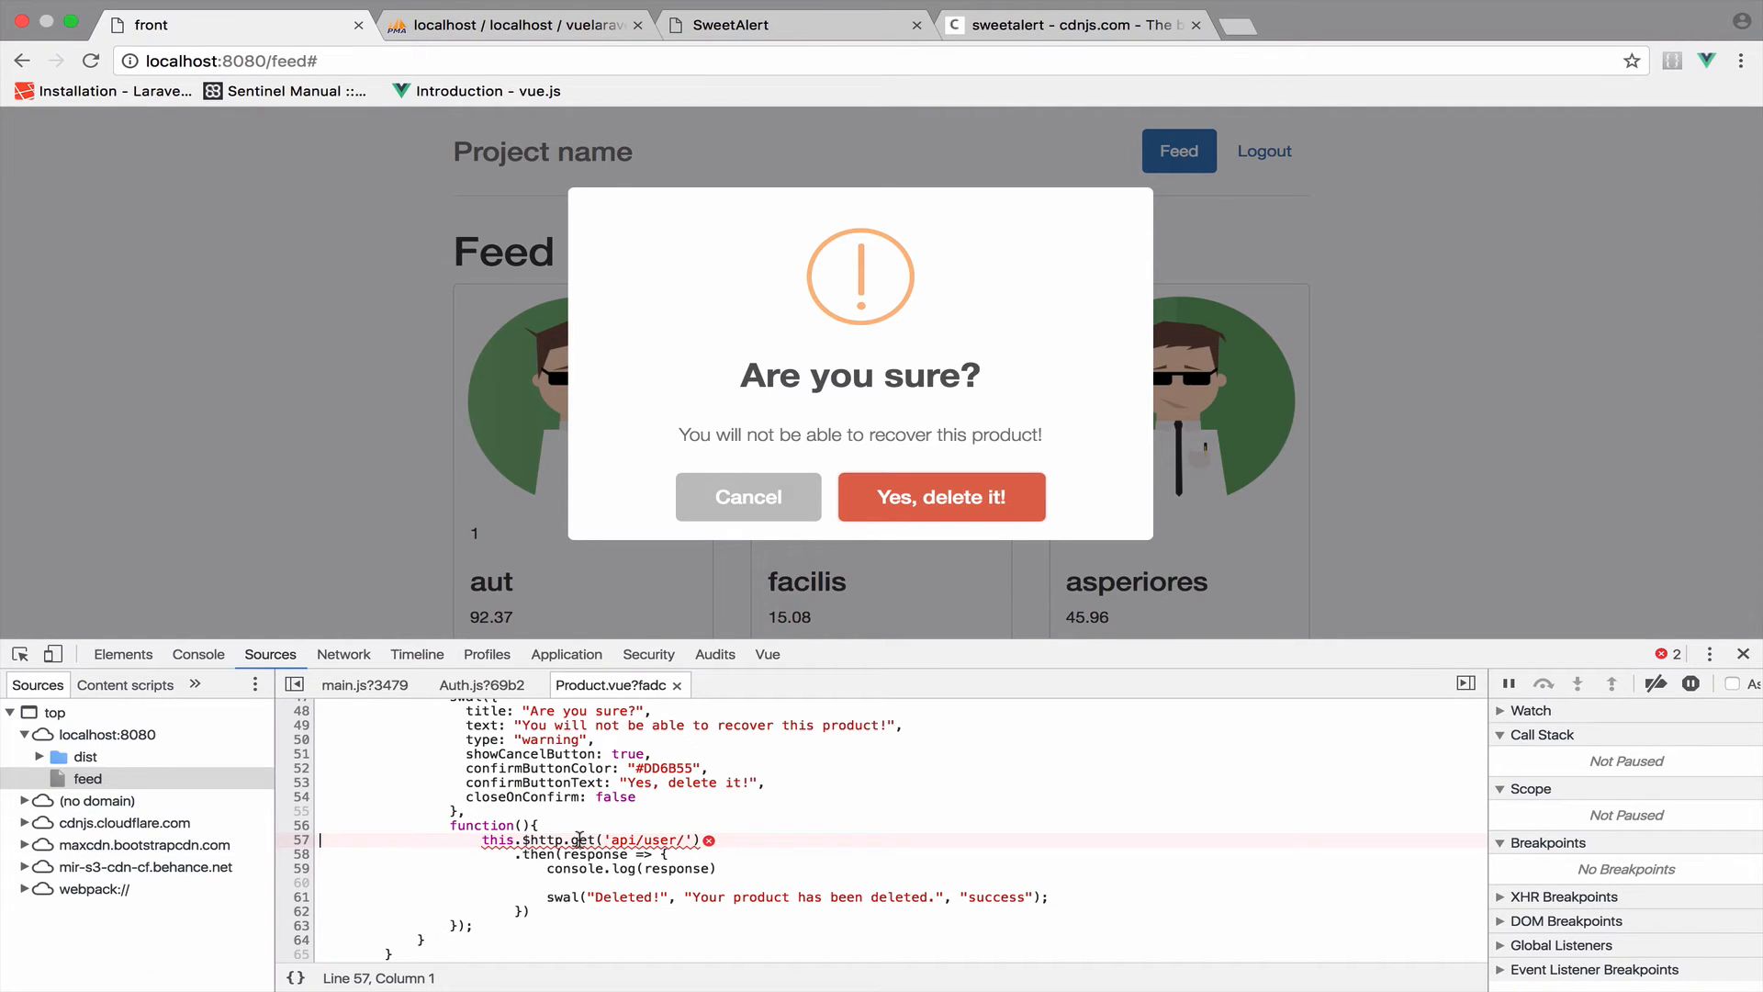
left_click(580, 840)
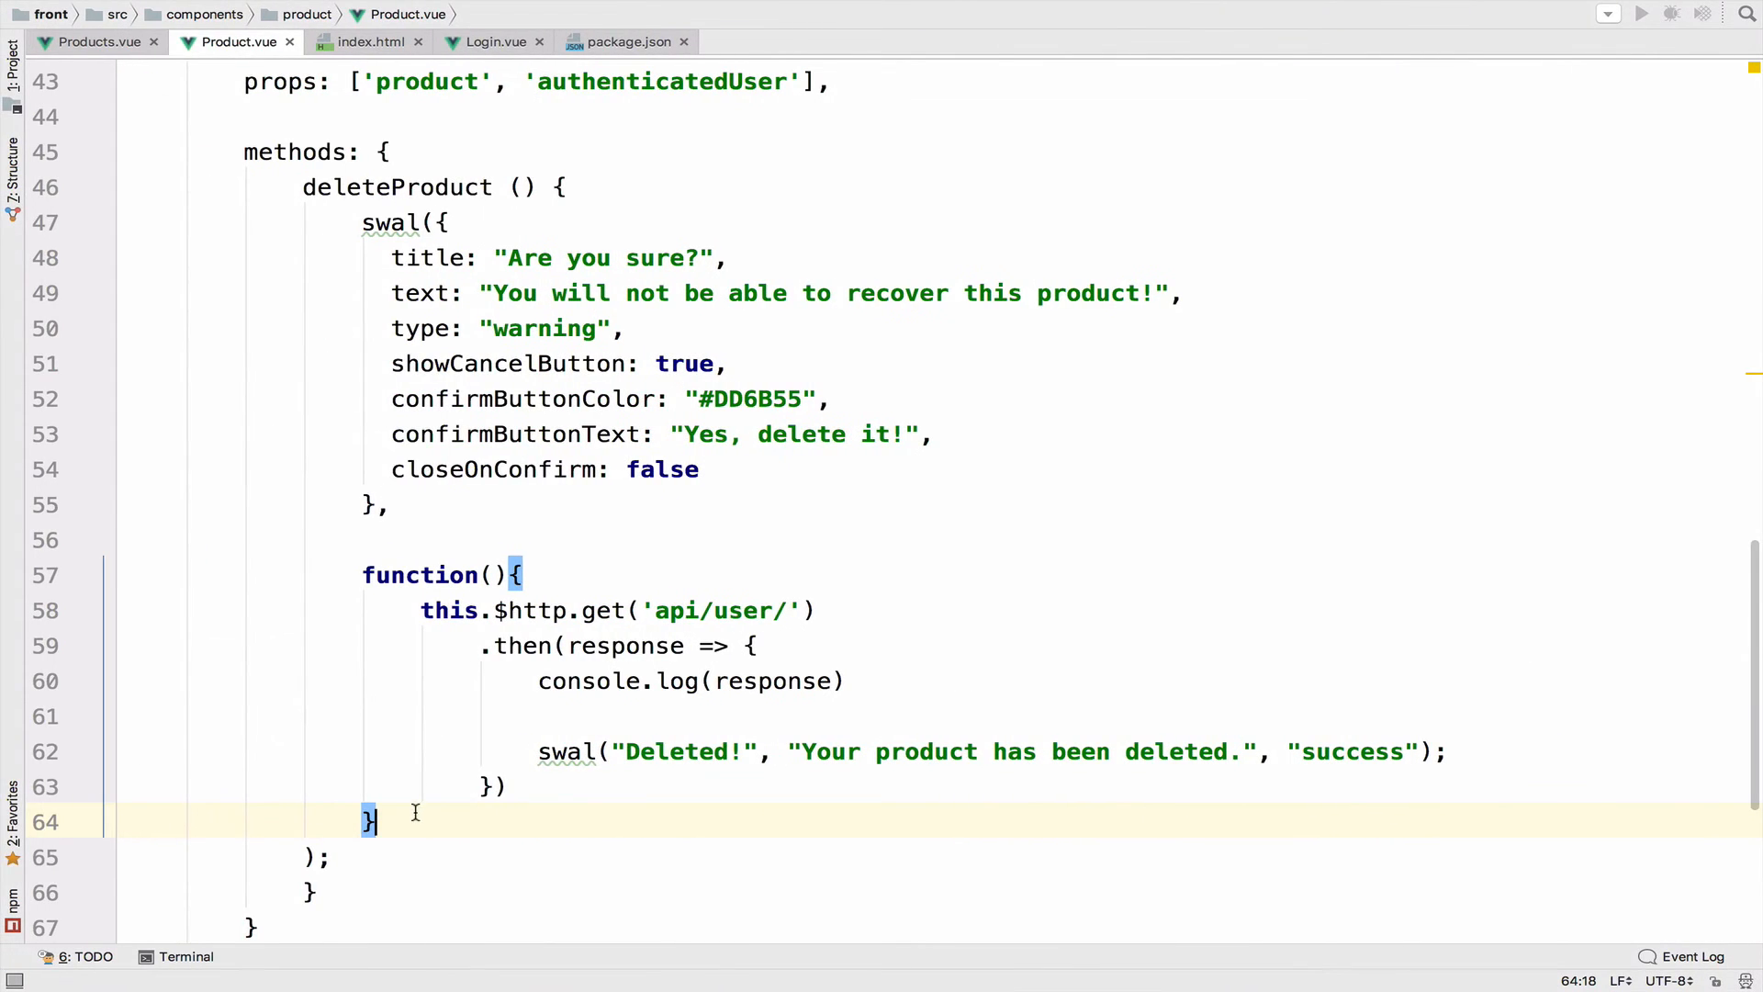
Step: Append .bind(this) to the swal confirm callback function in Product.vue
type(".bind")
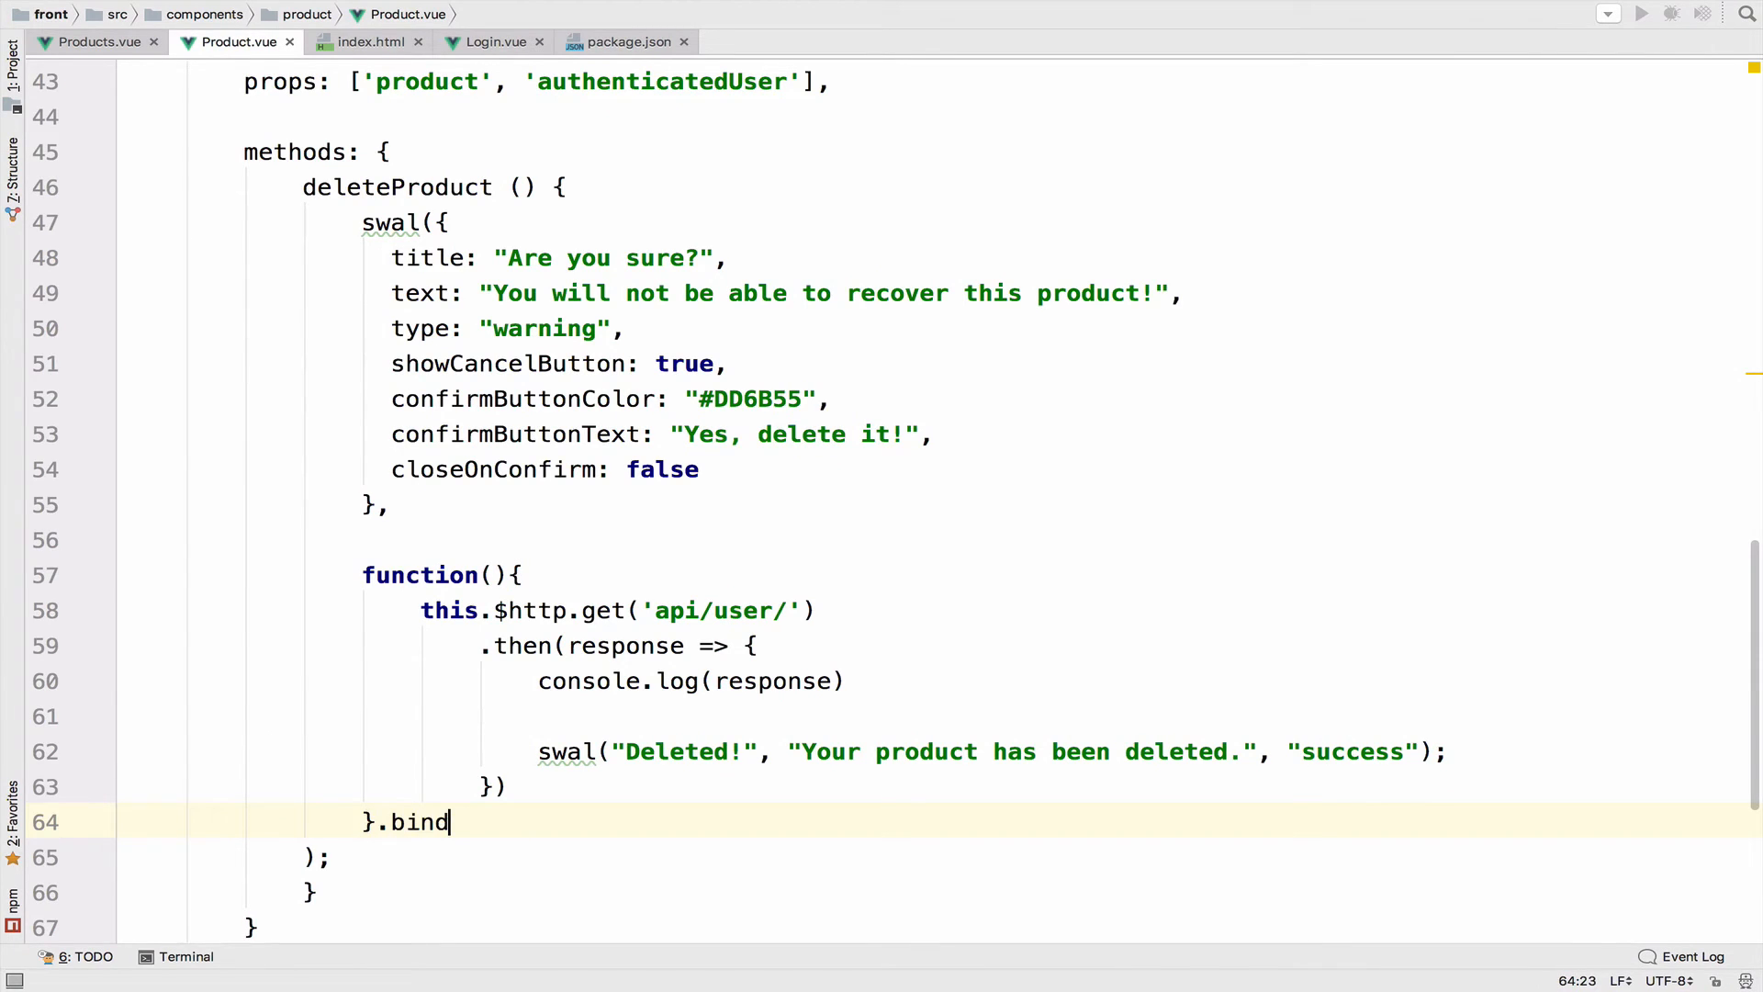
type("()")
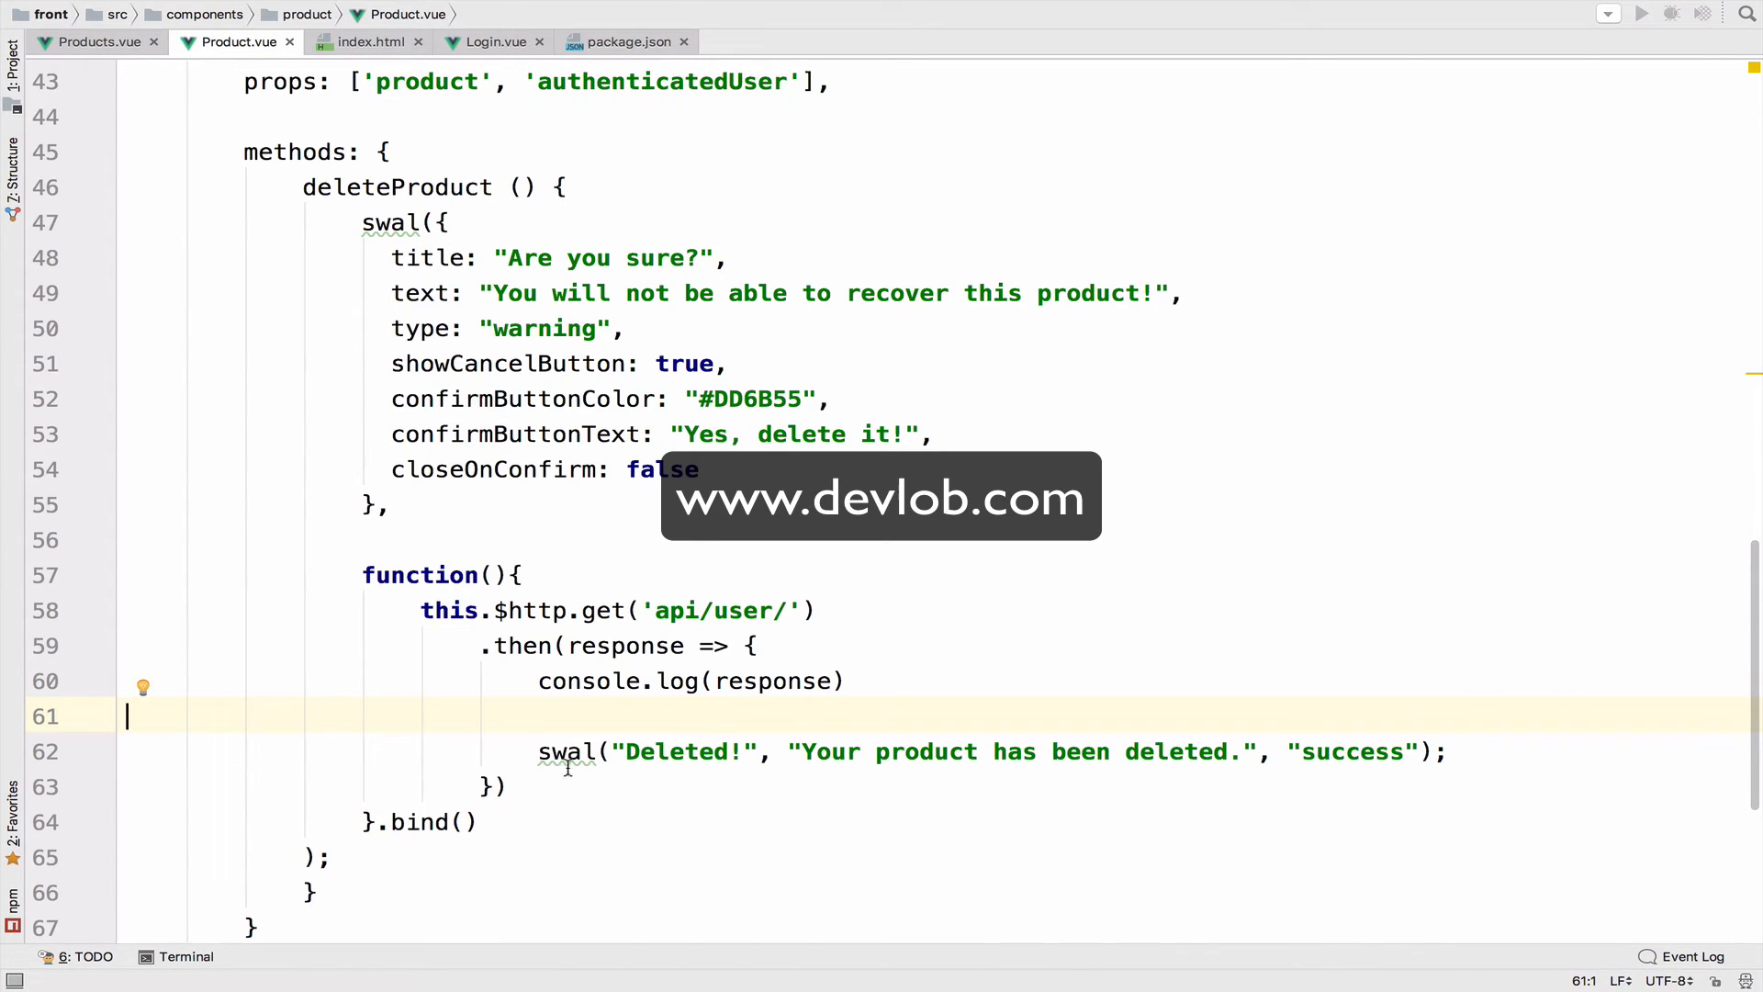
mouse_move(545, 798)
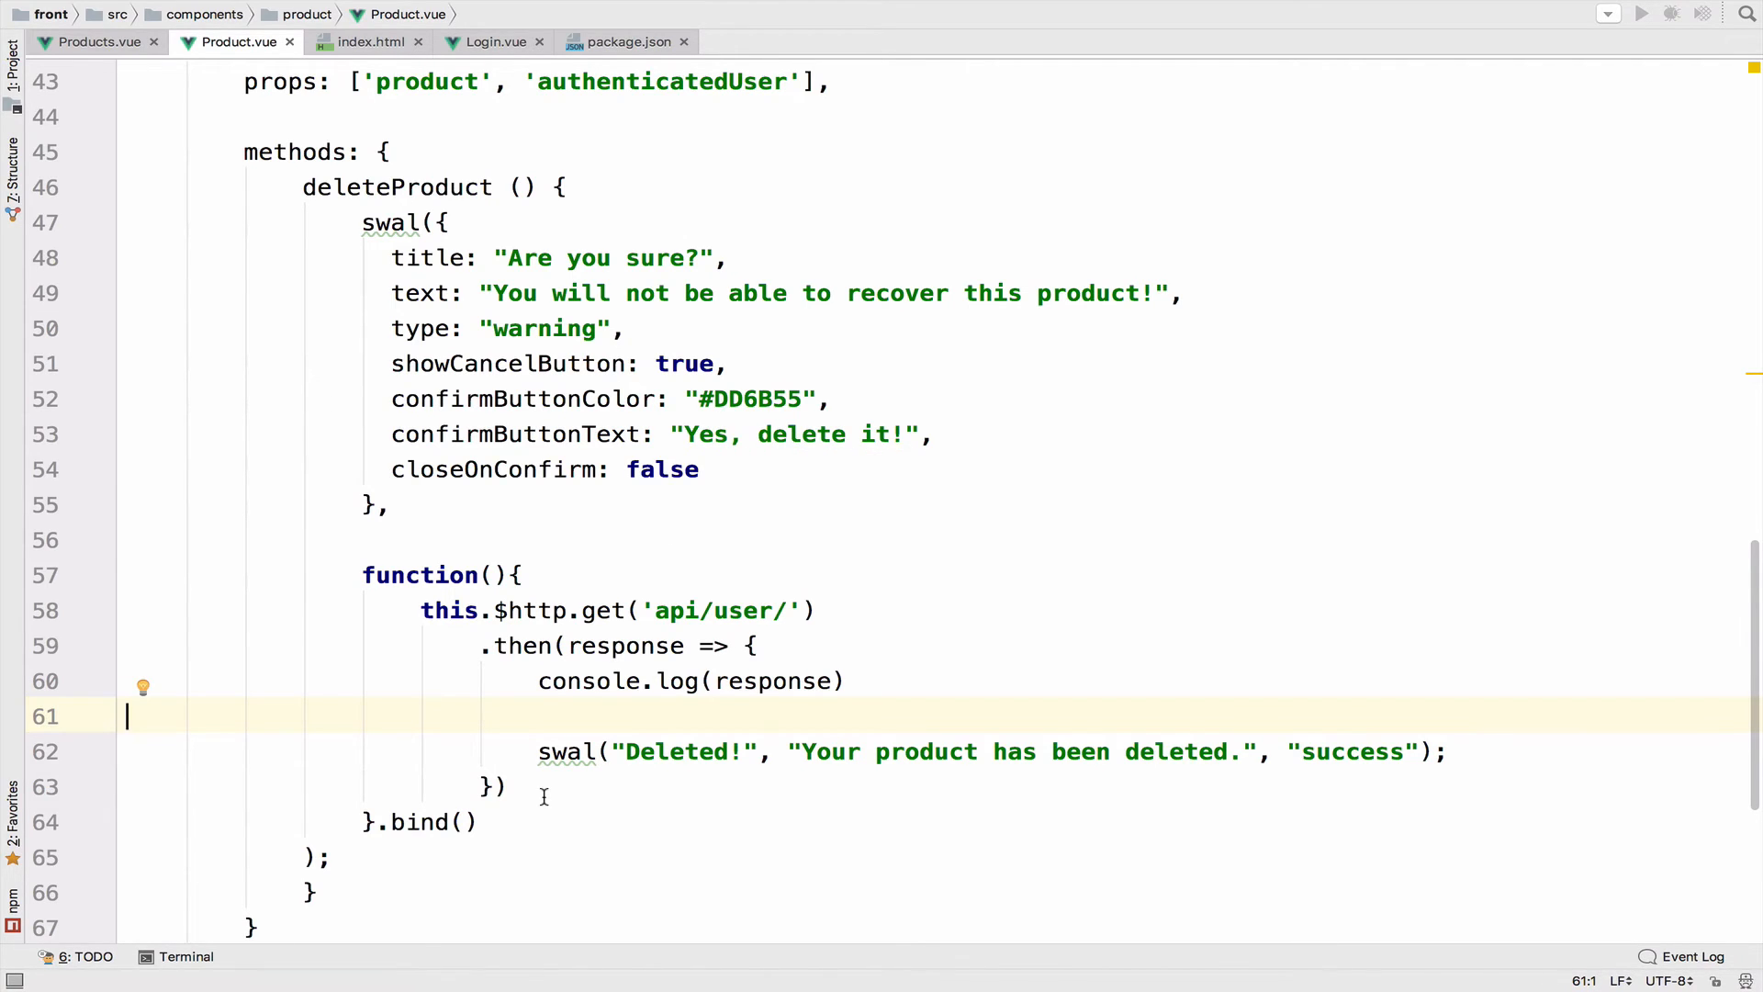
type("t")
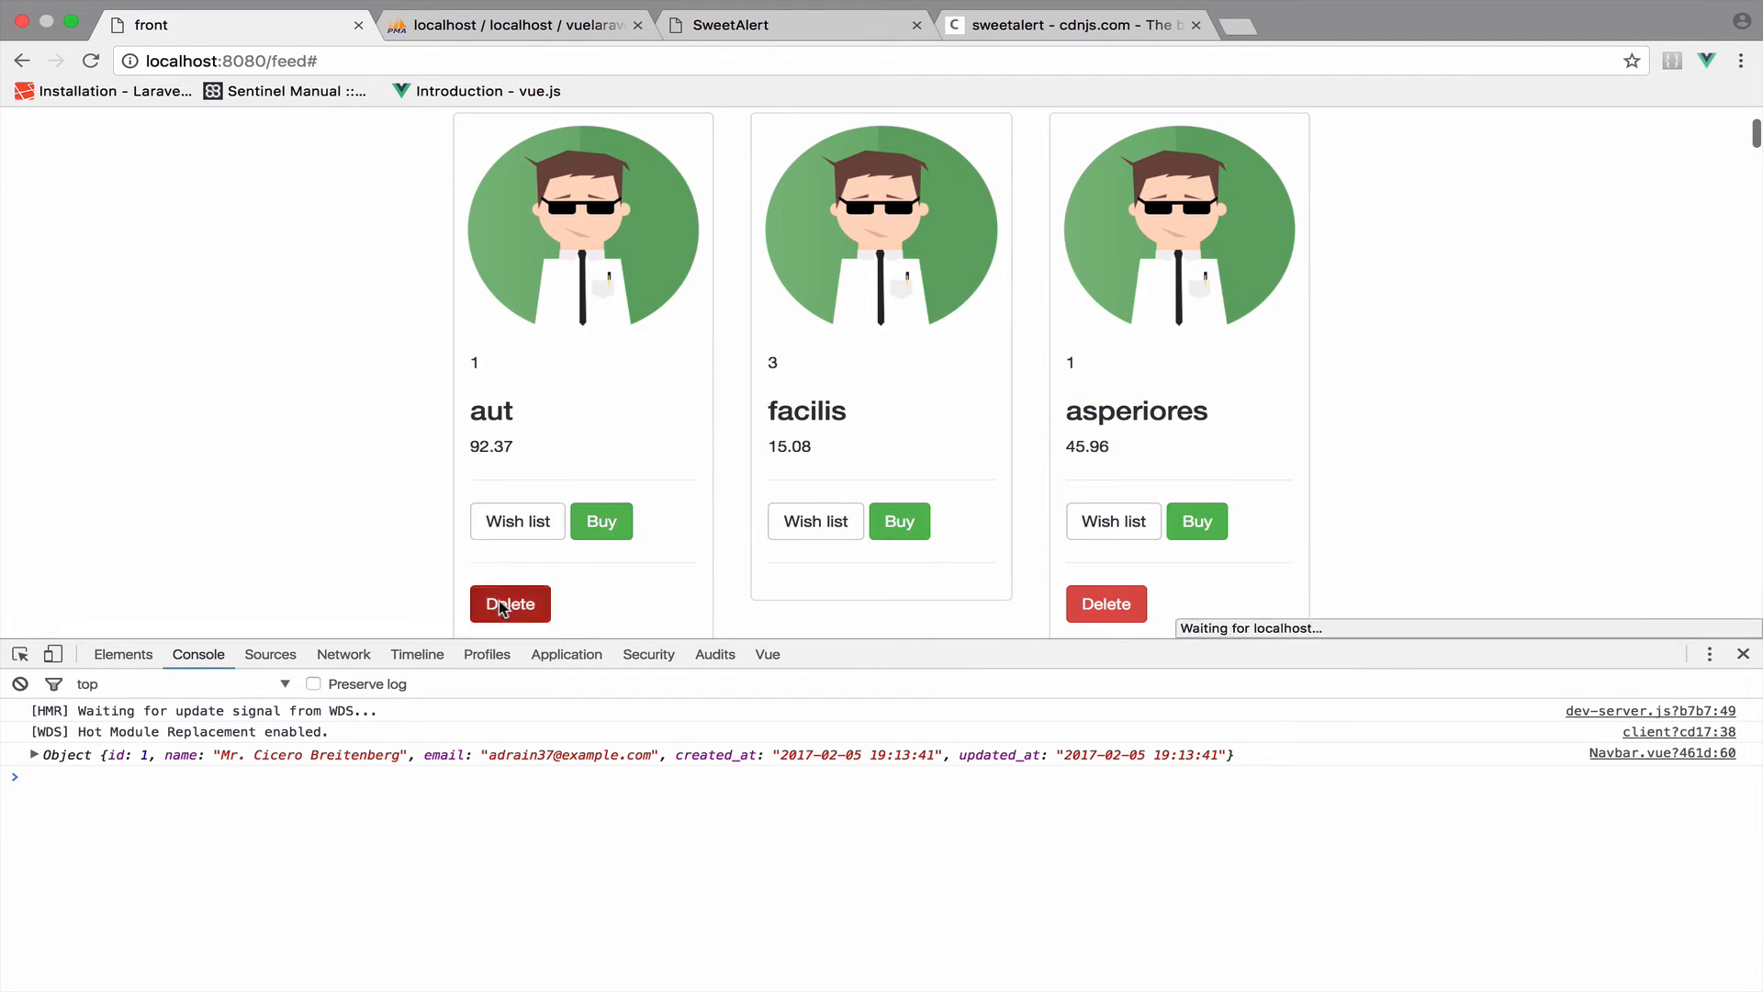
Step: Delete the first product, dismiss the Deleted! alert, and check the products resource route
left_click(509, 604)
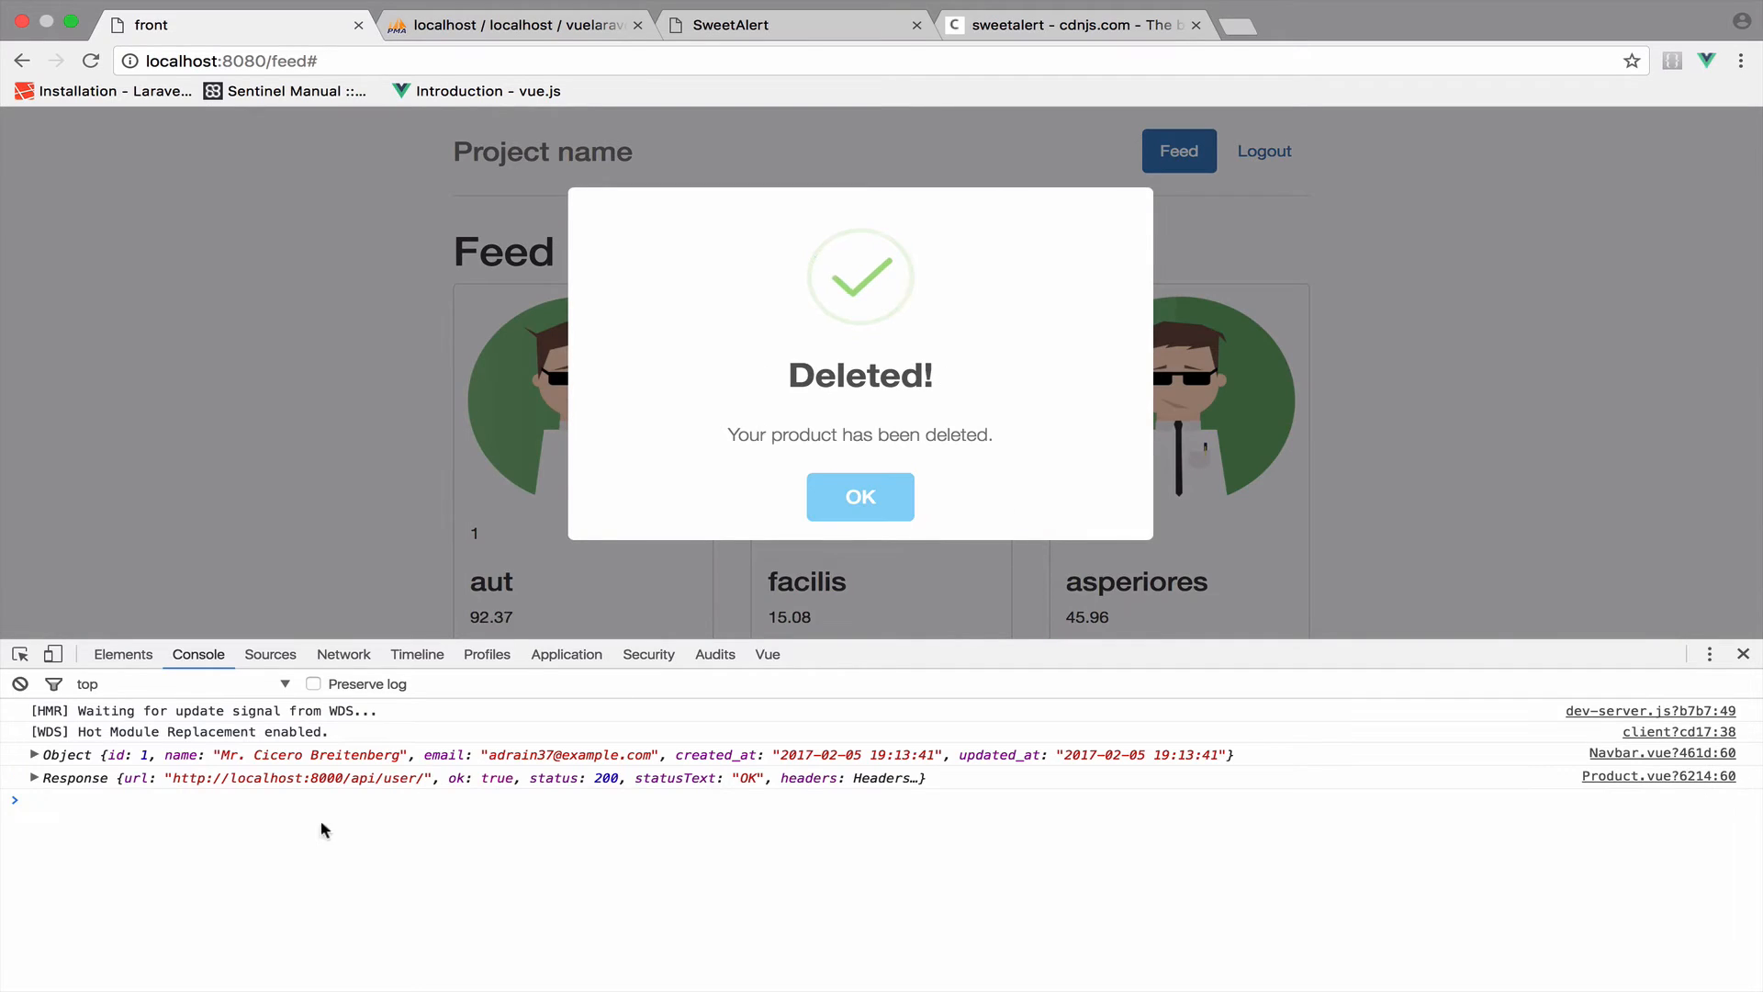
left_click(35, 777)
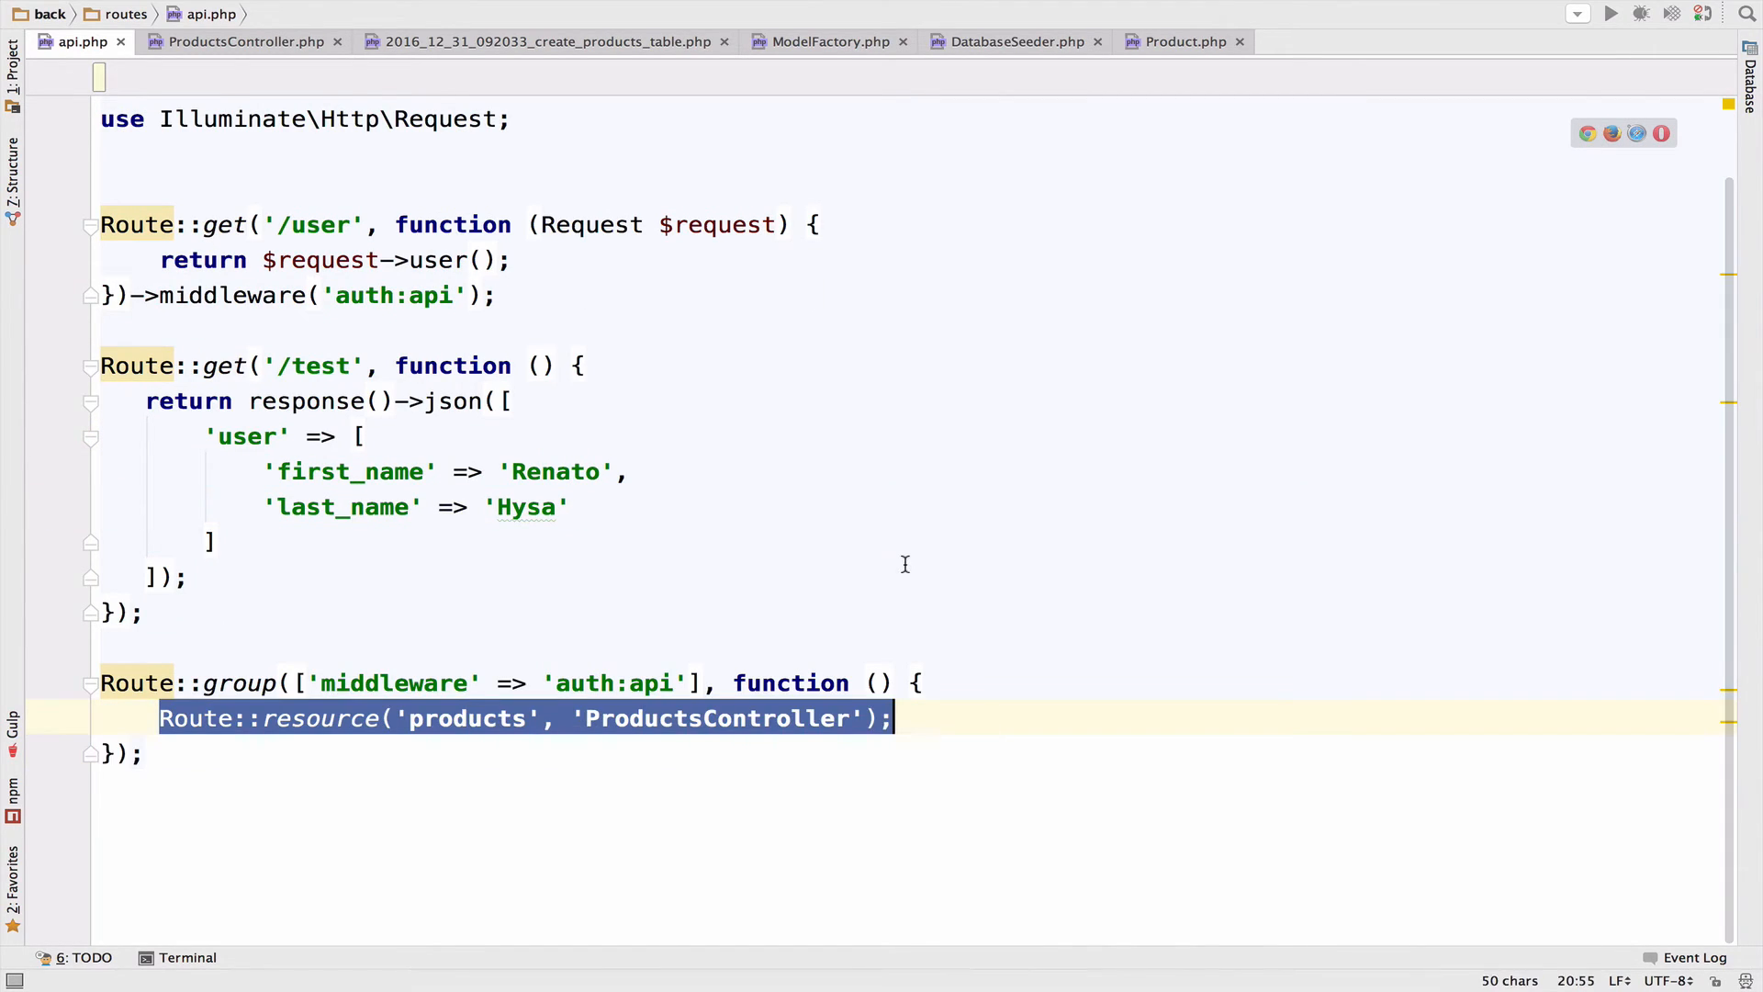
left_click(243, 41)
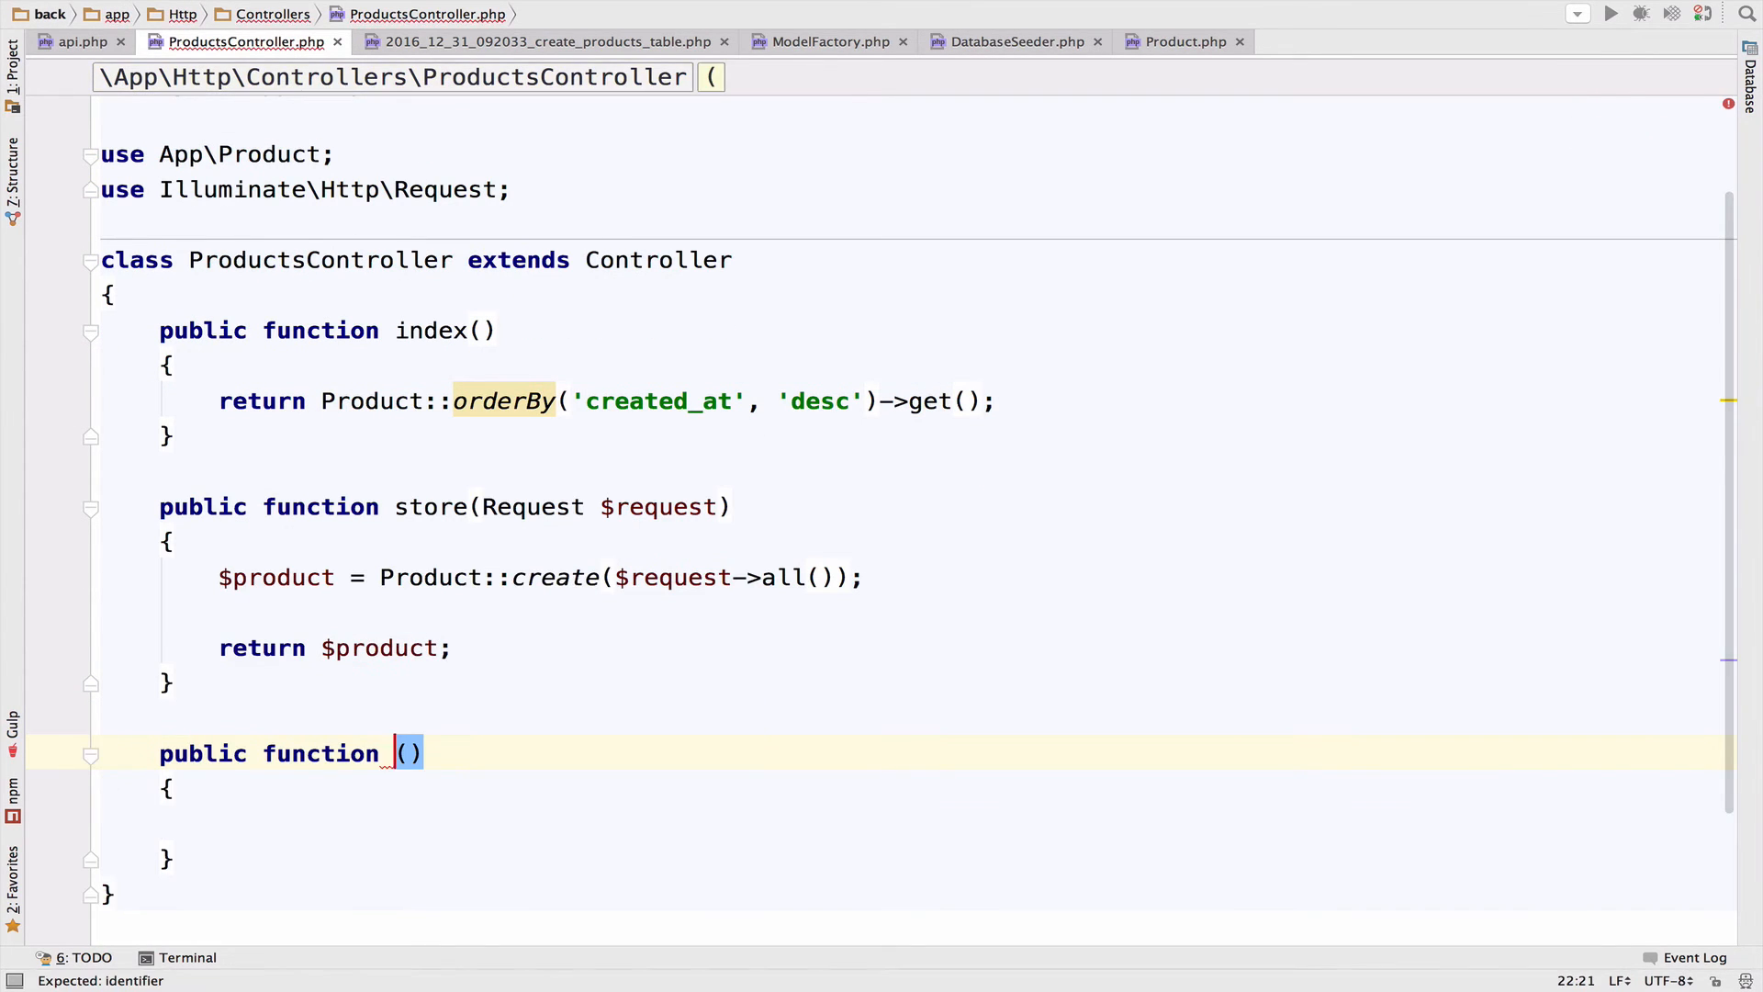
Step: Add destroy($id) with a try block calling Product::destroy($id) and returning a 204 response
type("destro")
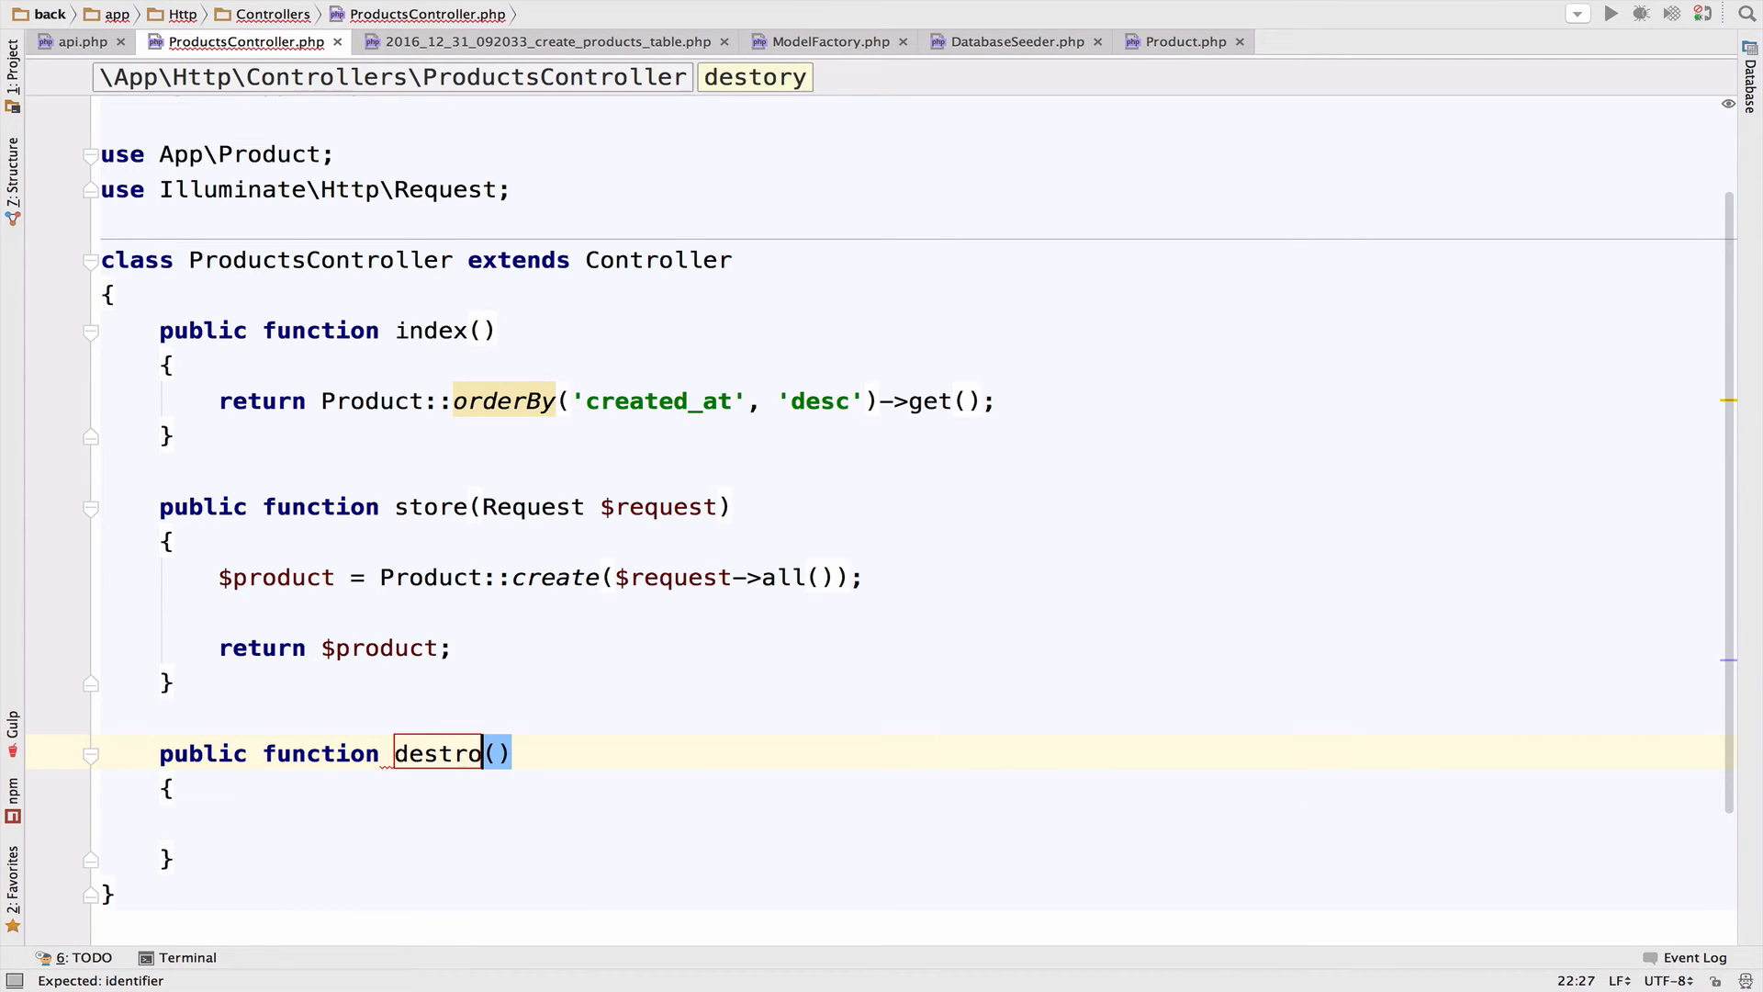
type("y")
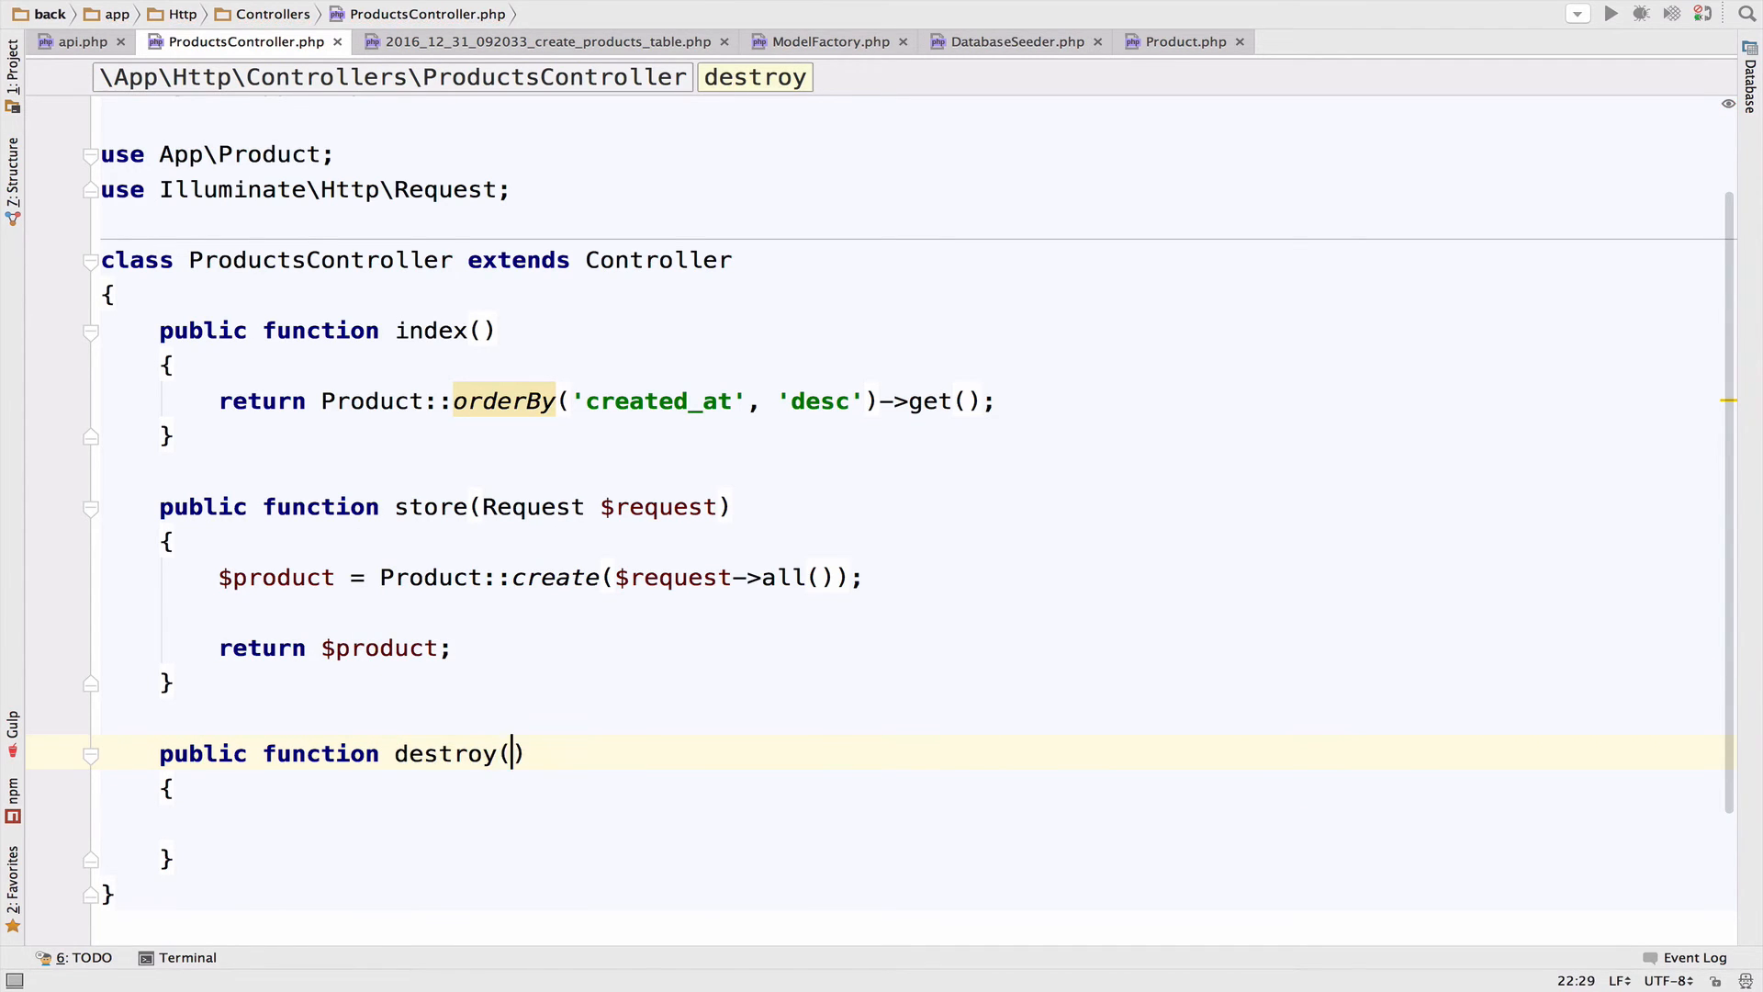
type("try")
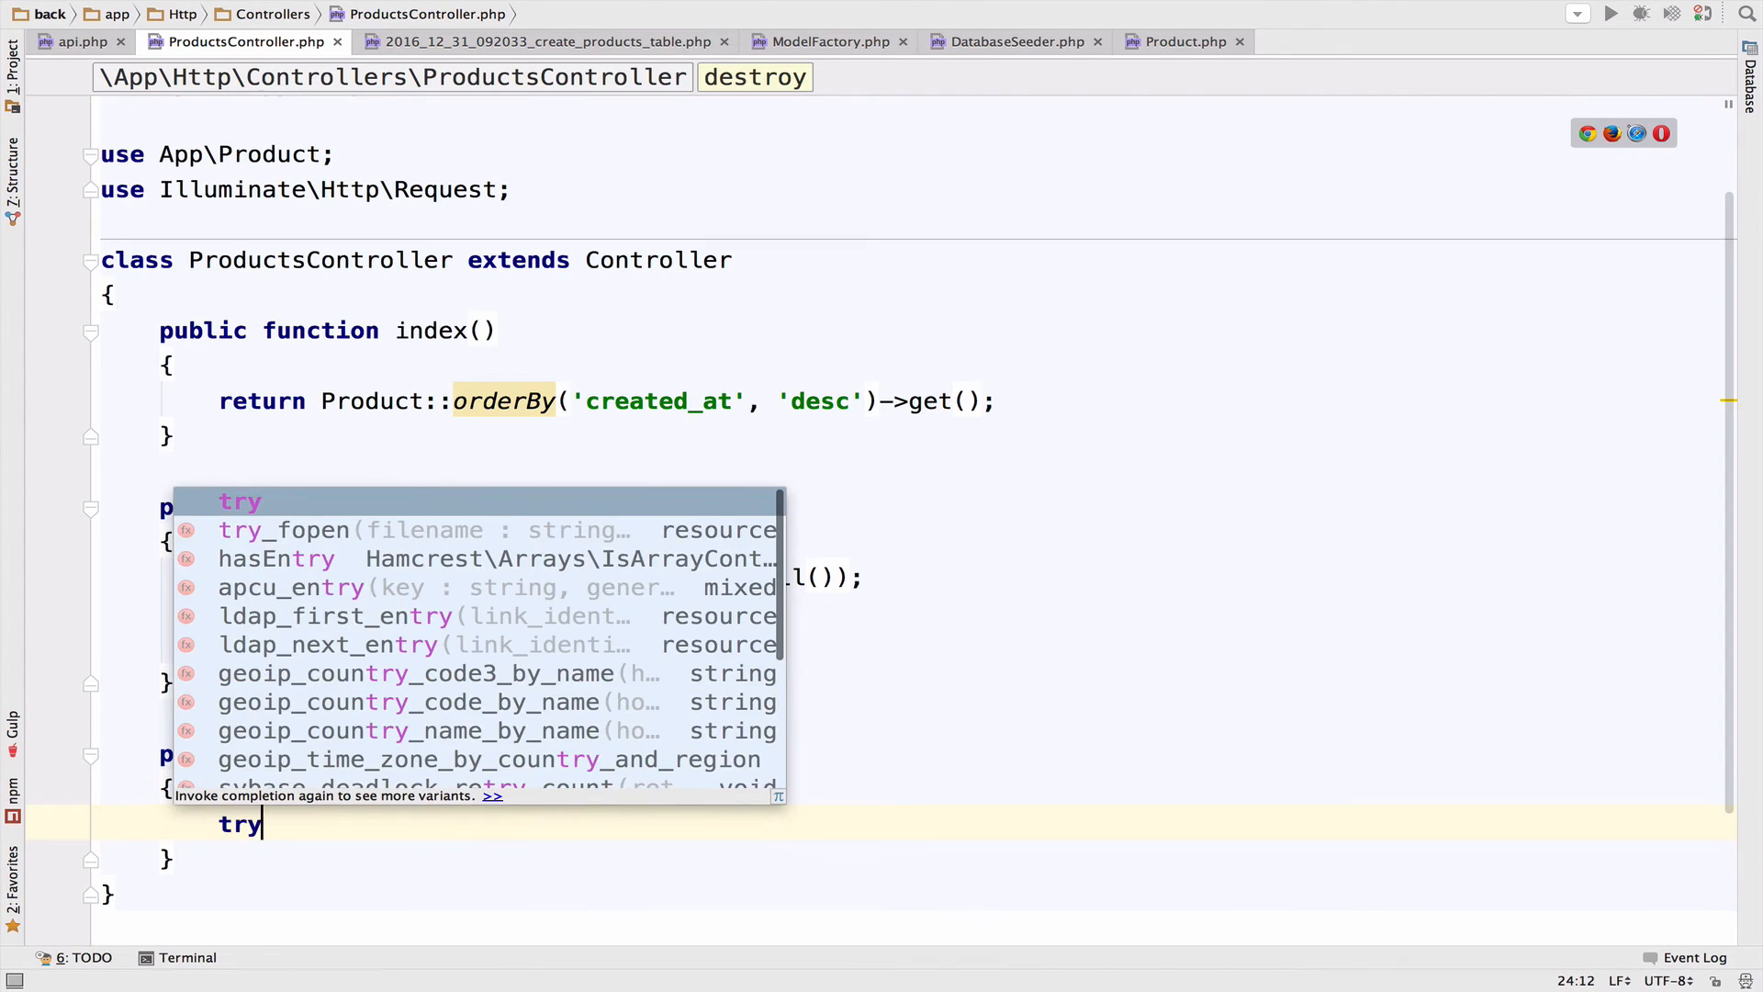
type("$")
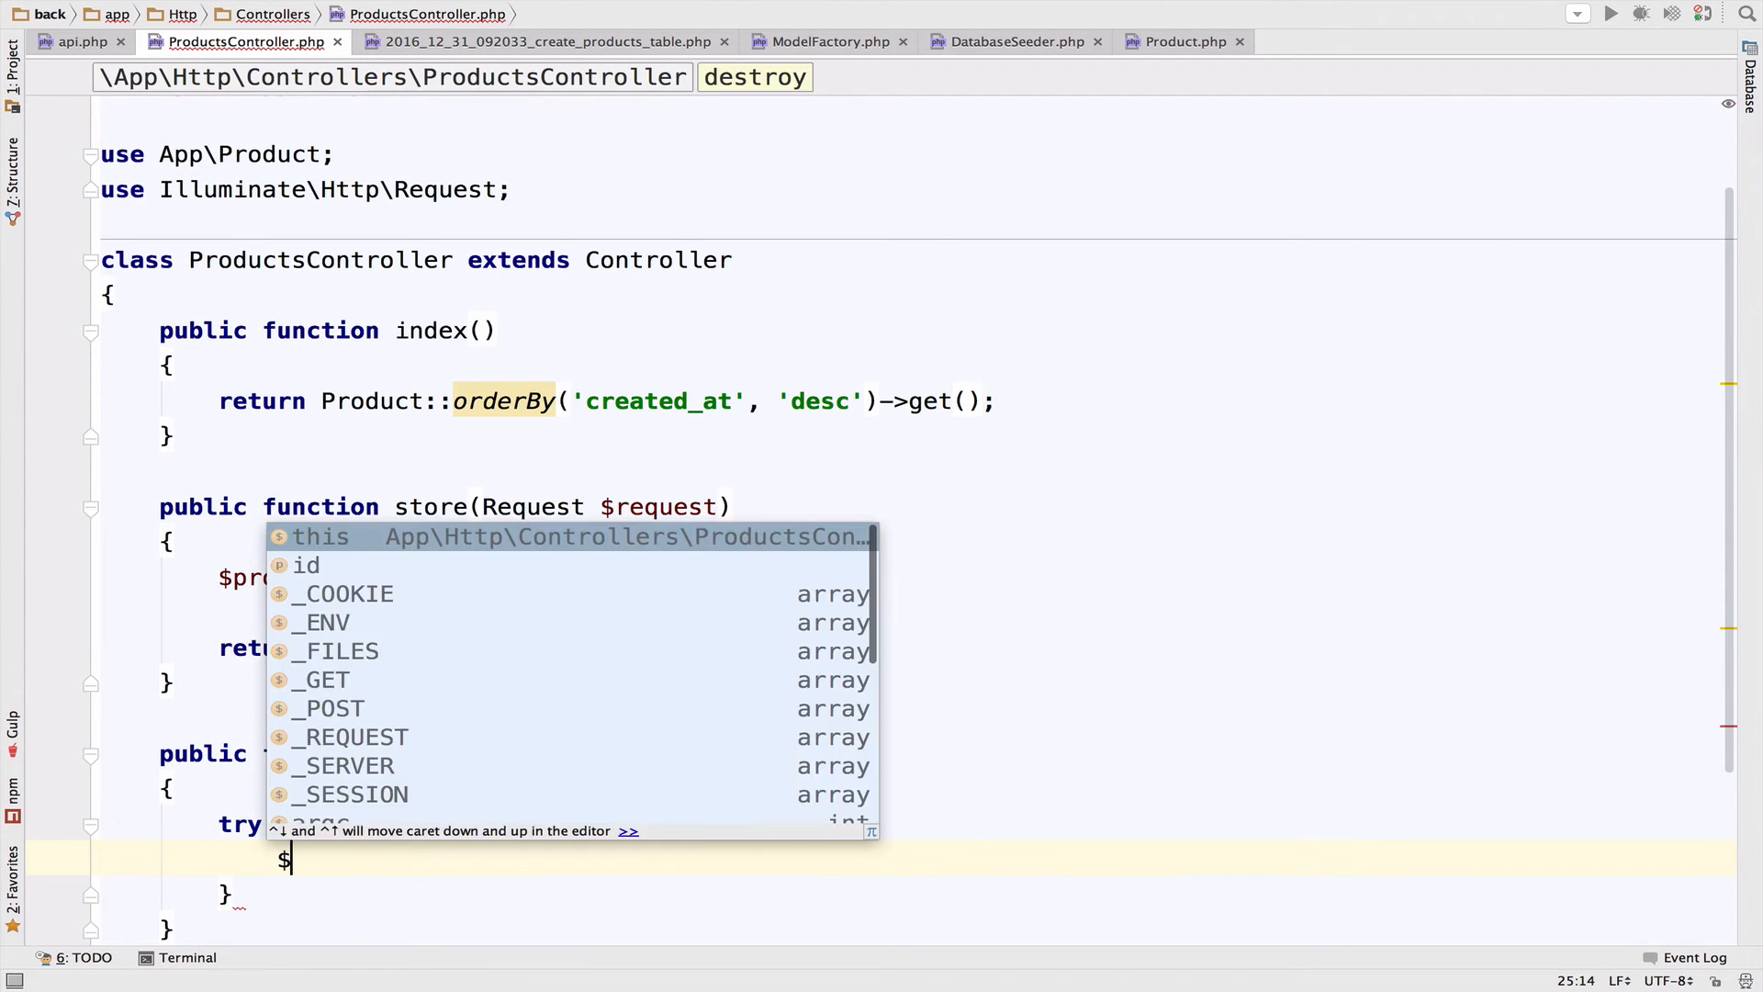
type("Product::")
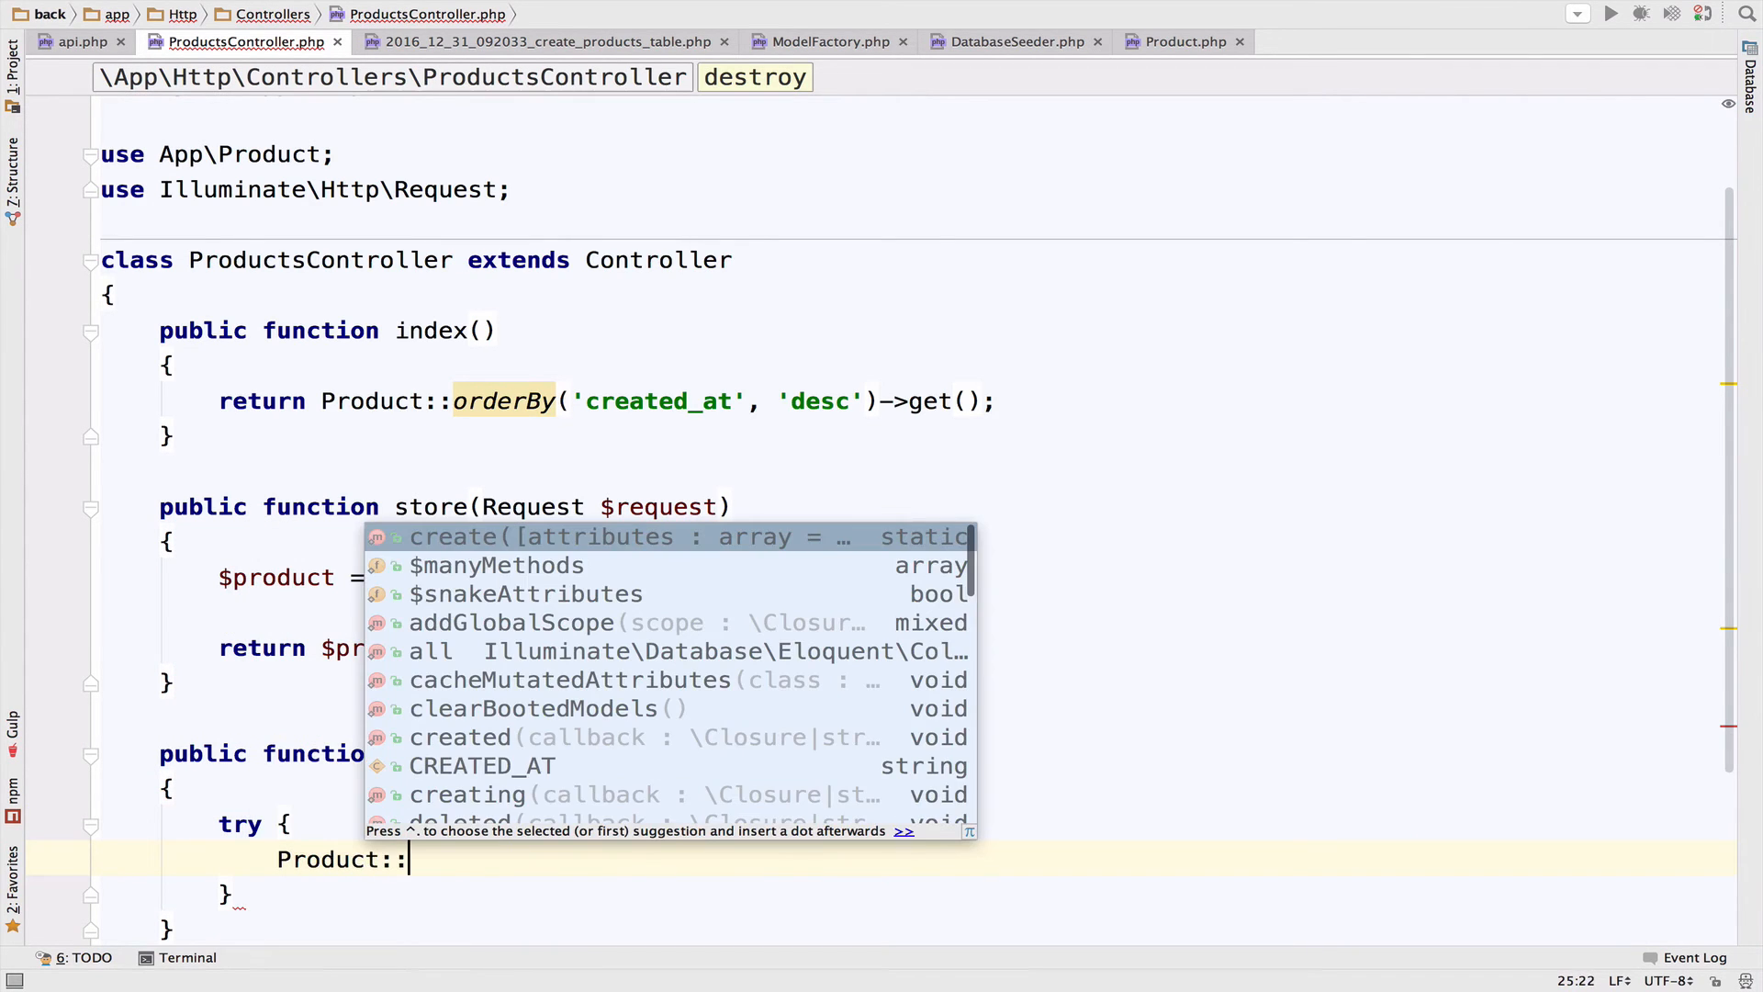
type("destroy($id);")
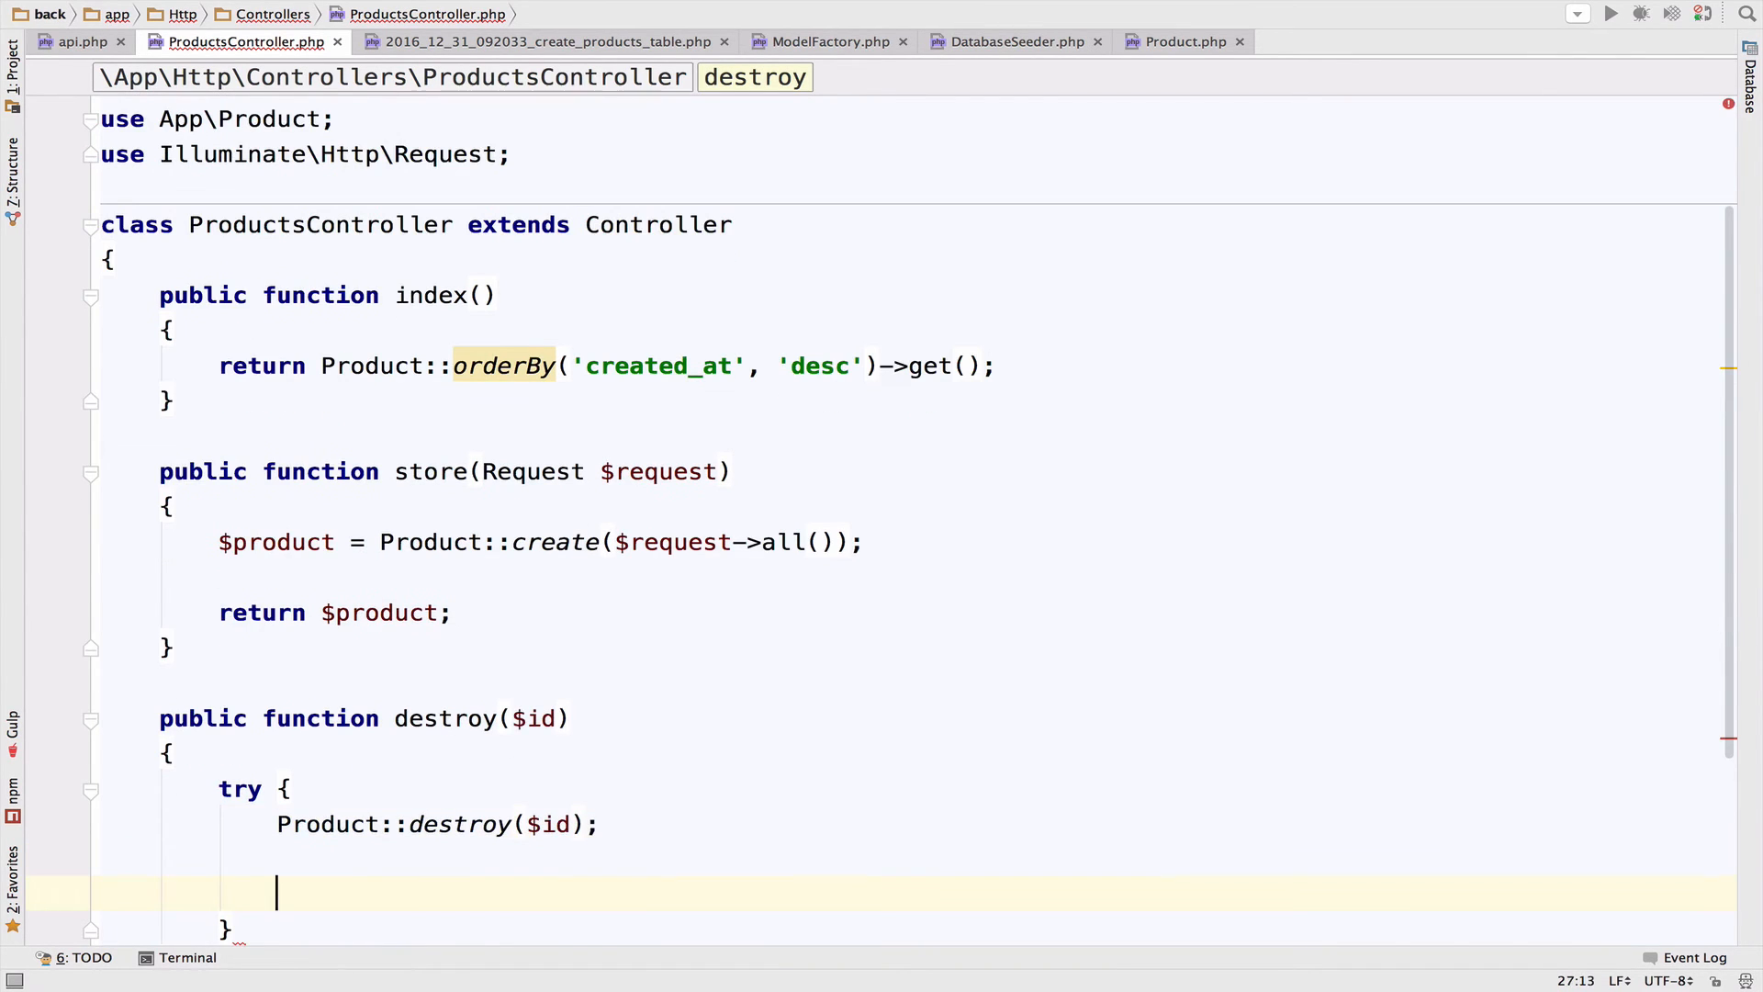
type("return response([], 204);")
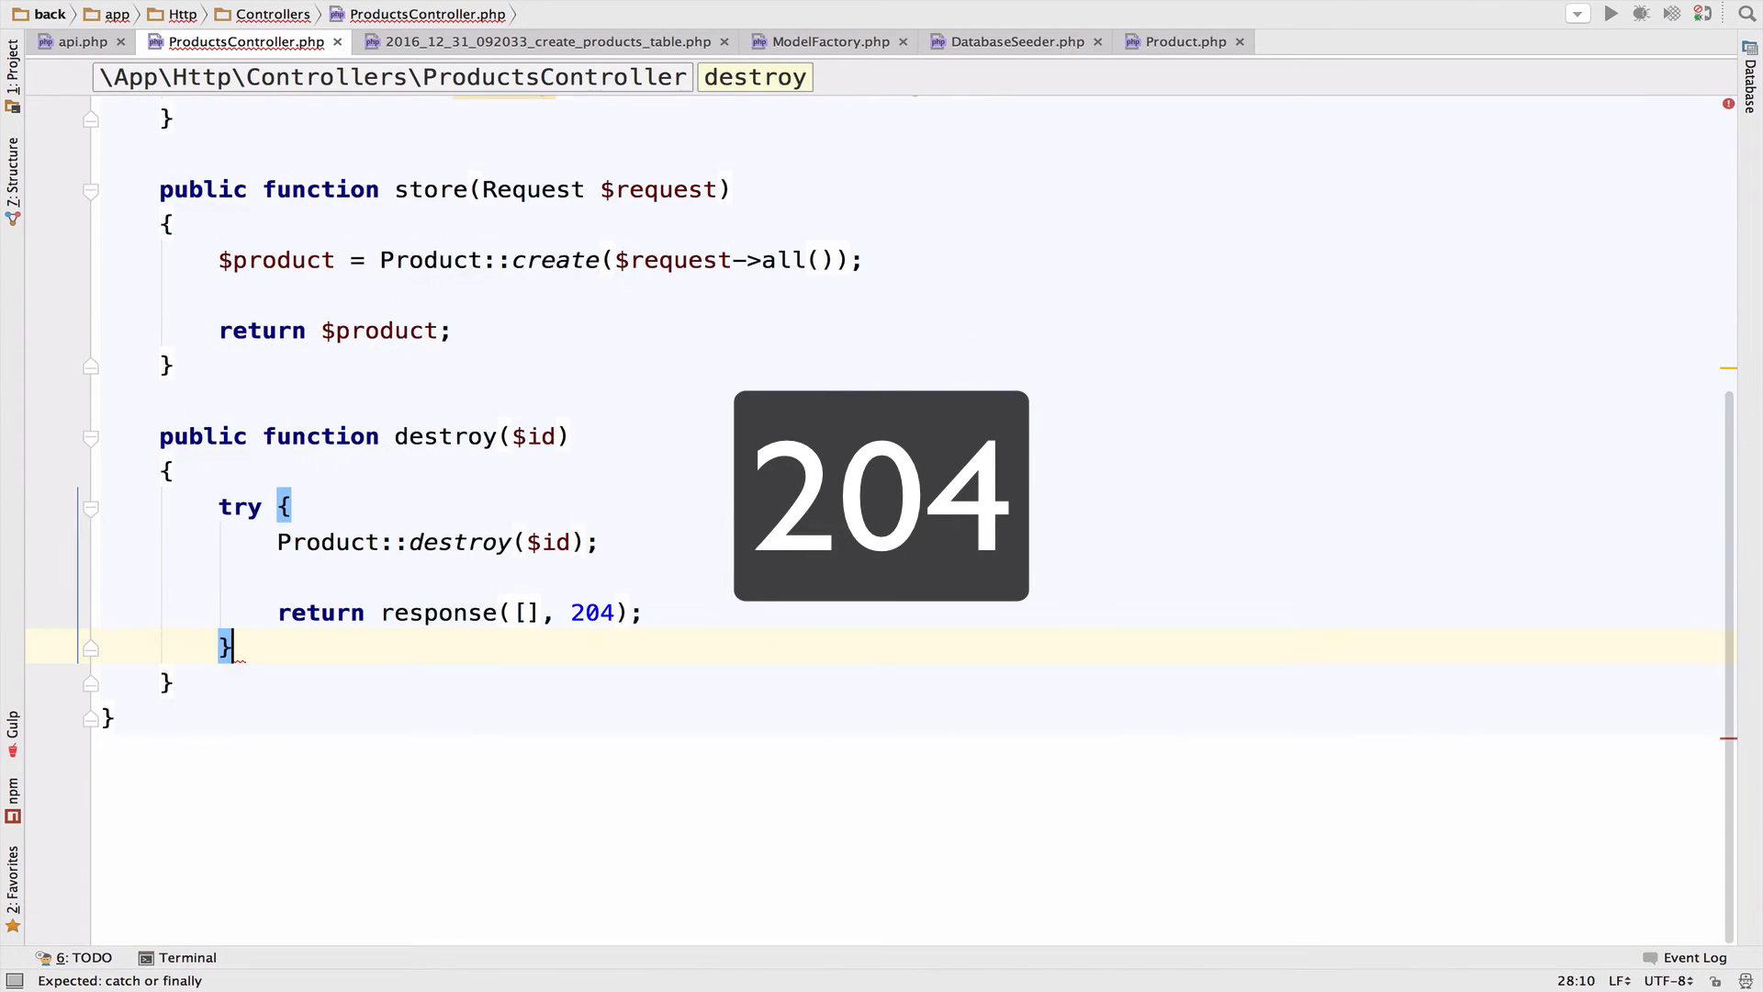
Step: Catch \Exception and return 'Problem deleting the product' with status 500
type("catch (")
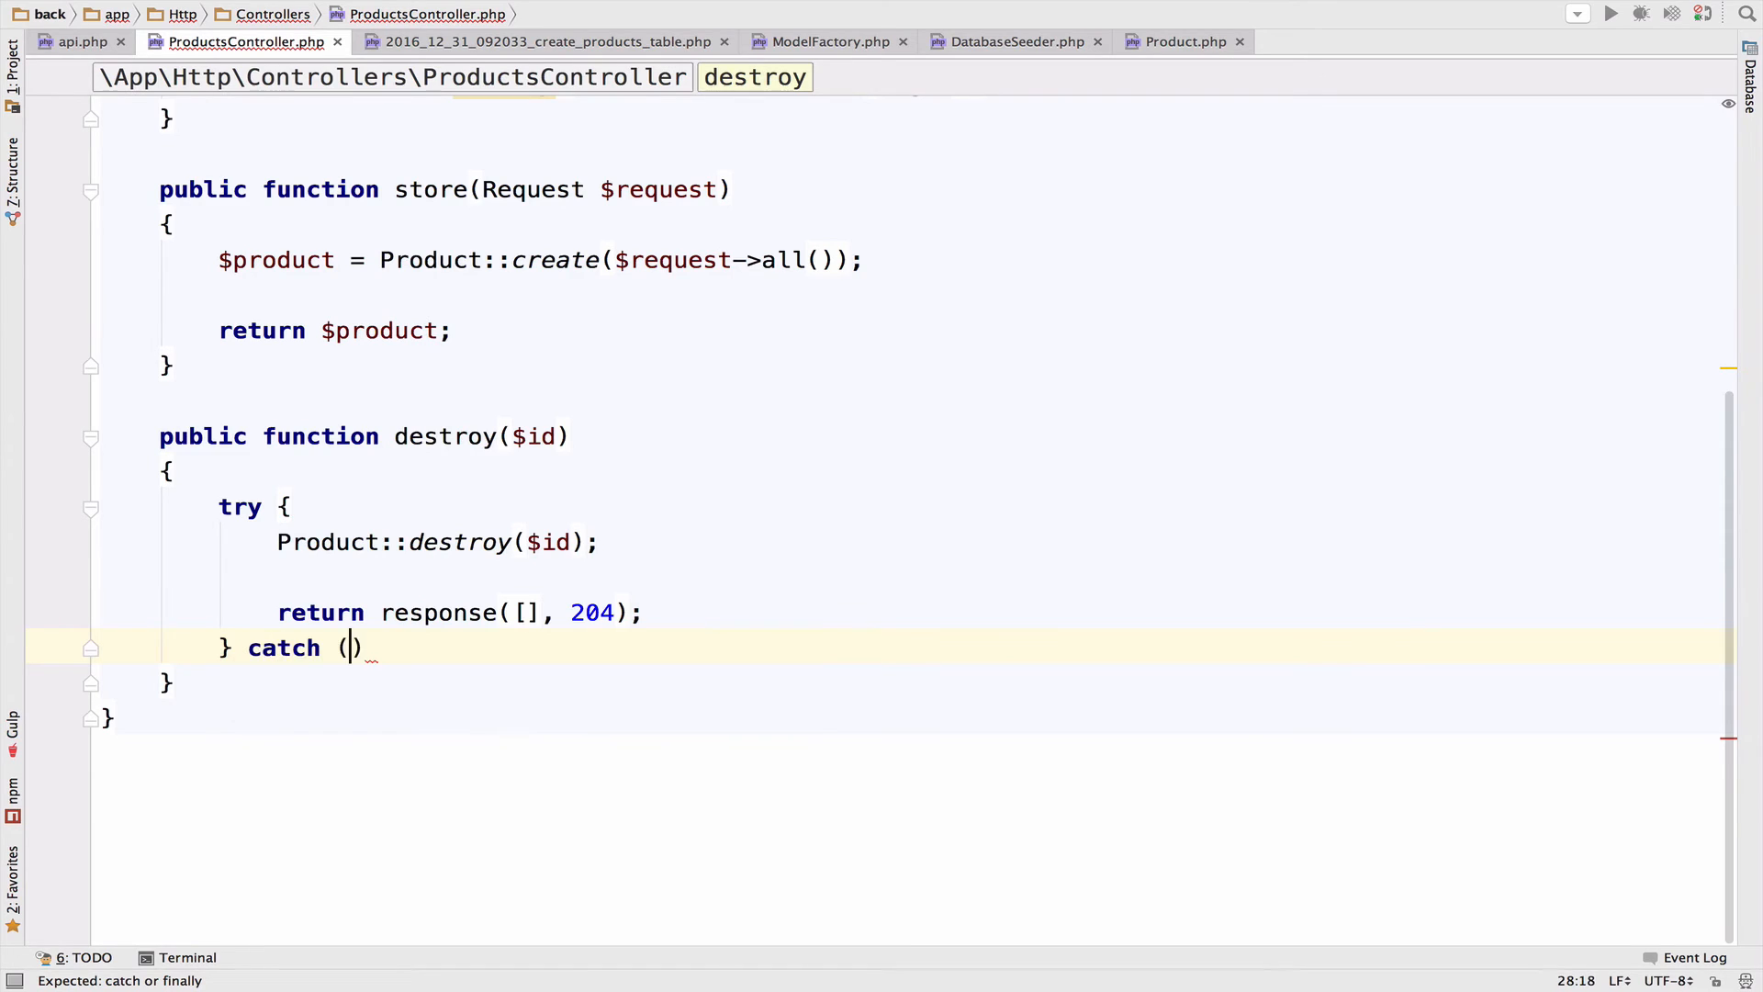
type("\\Exception $e")
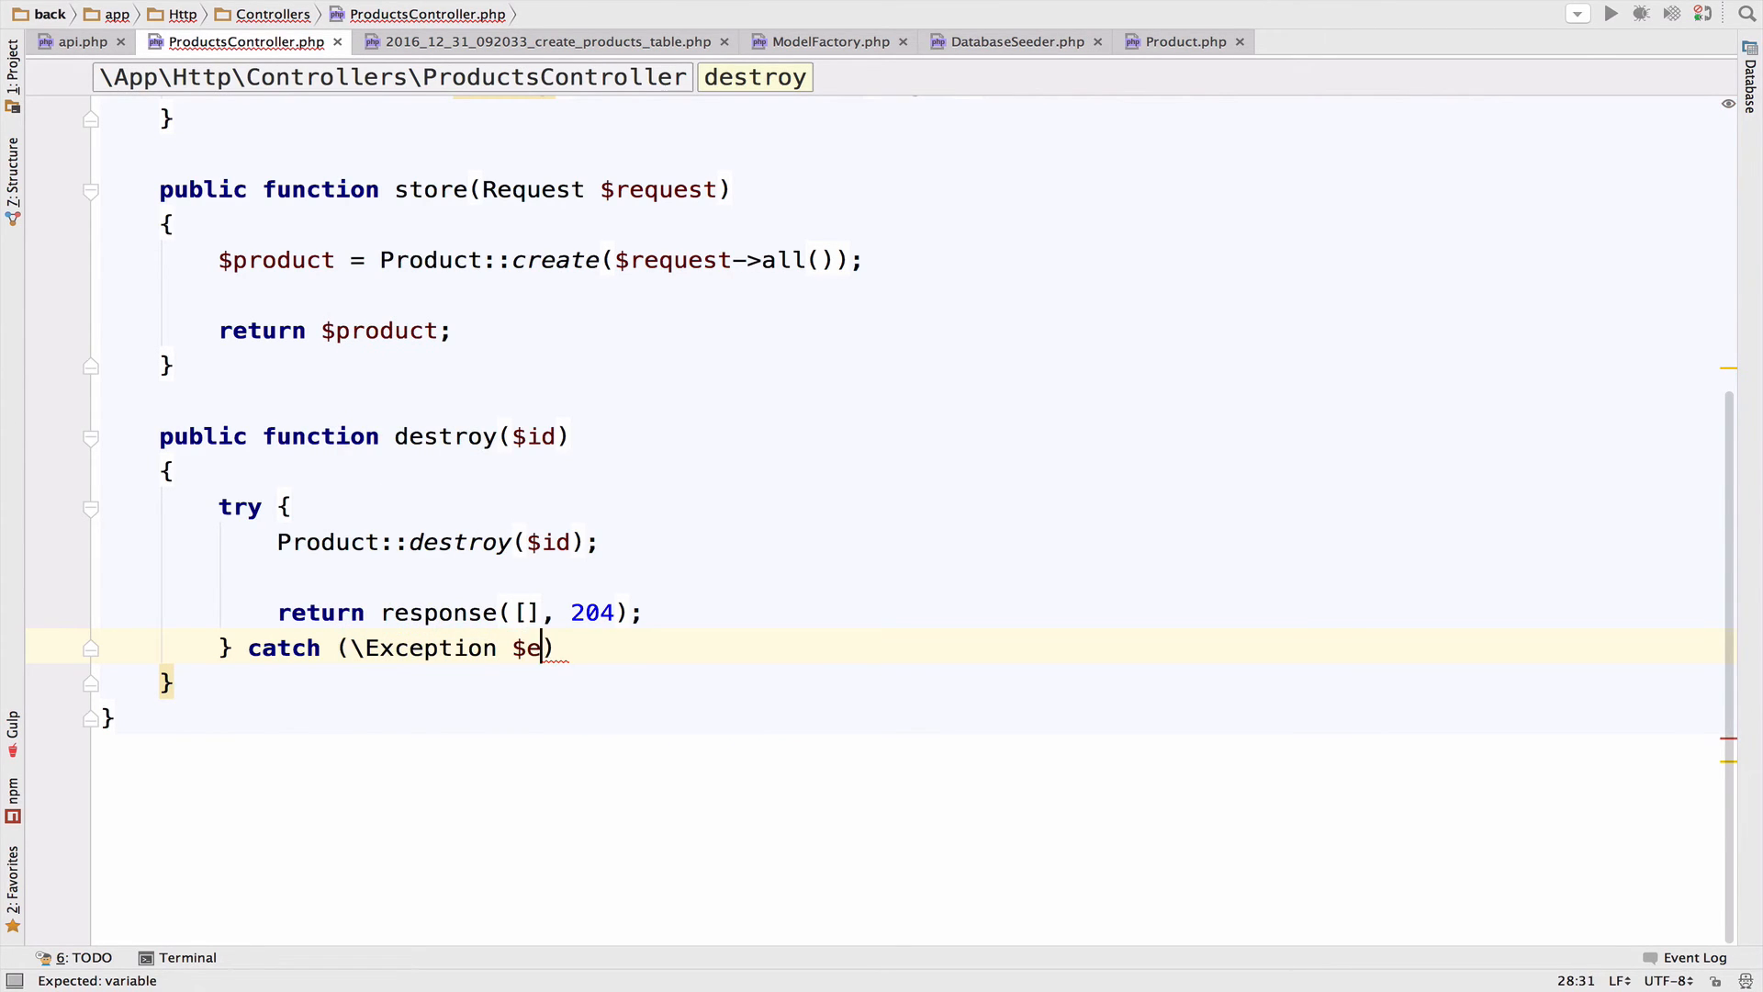
type("return response(")
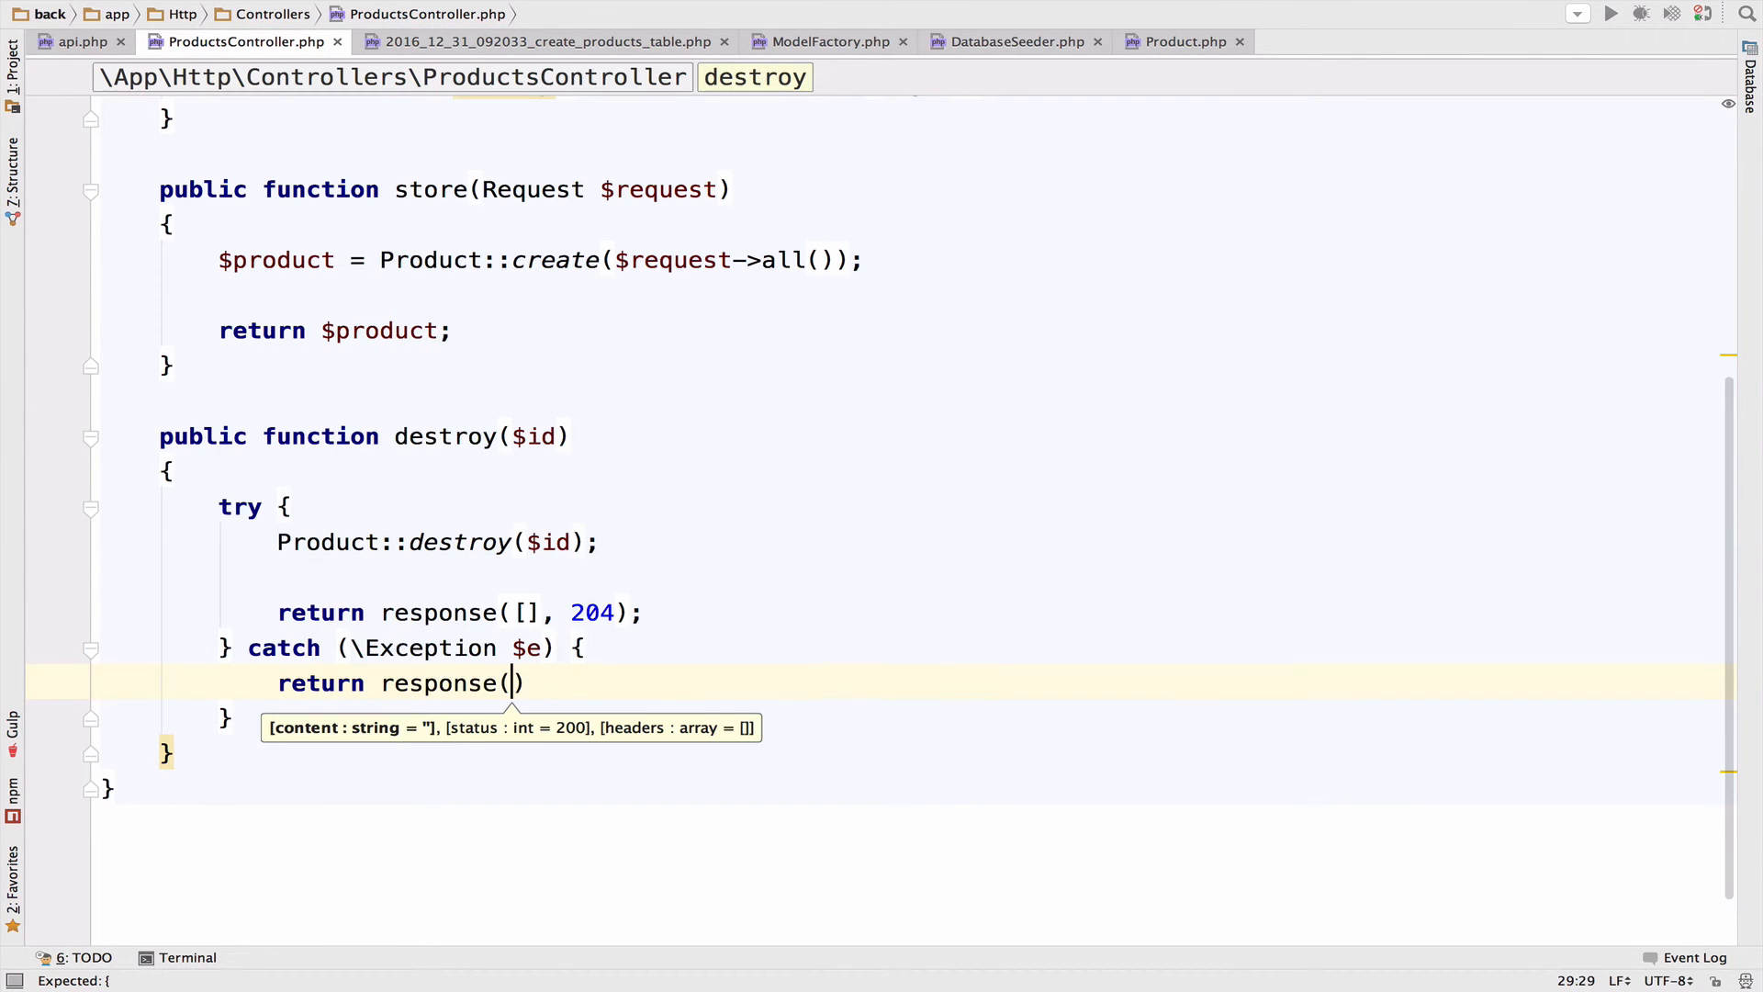
type("['pro'")
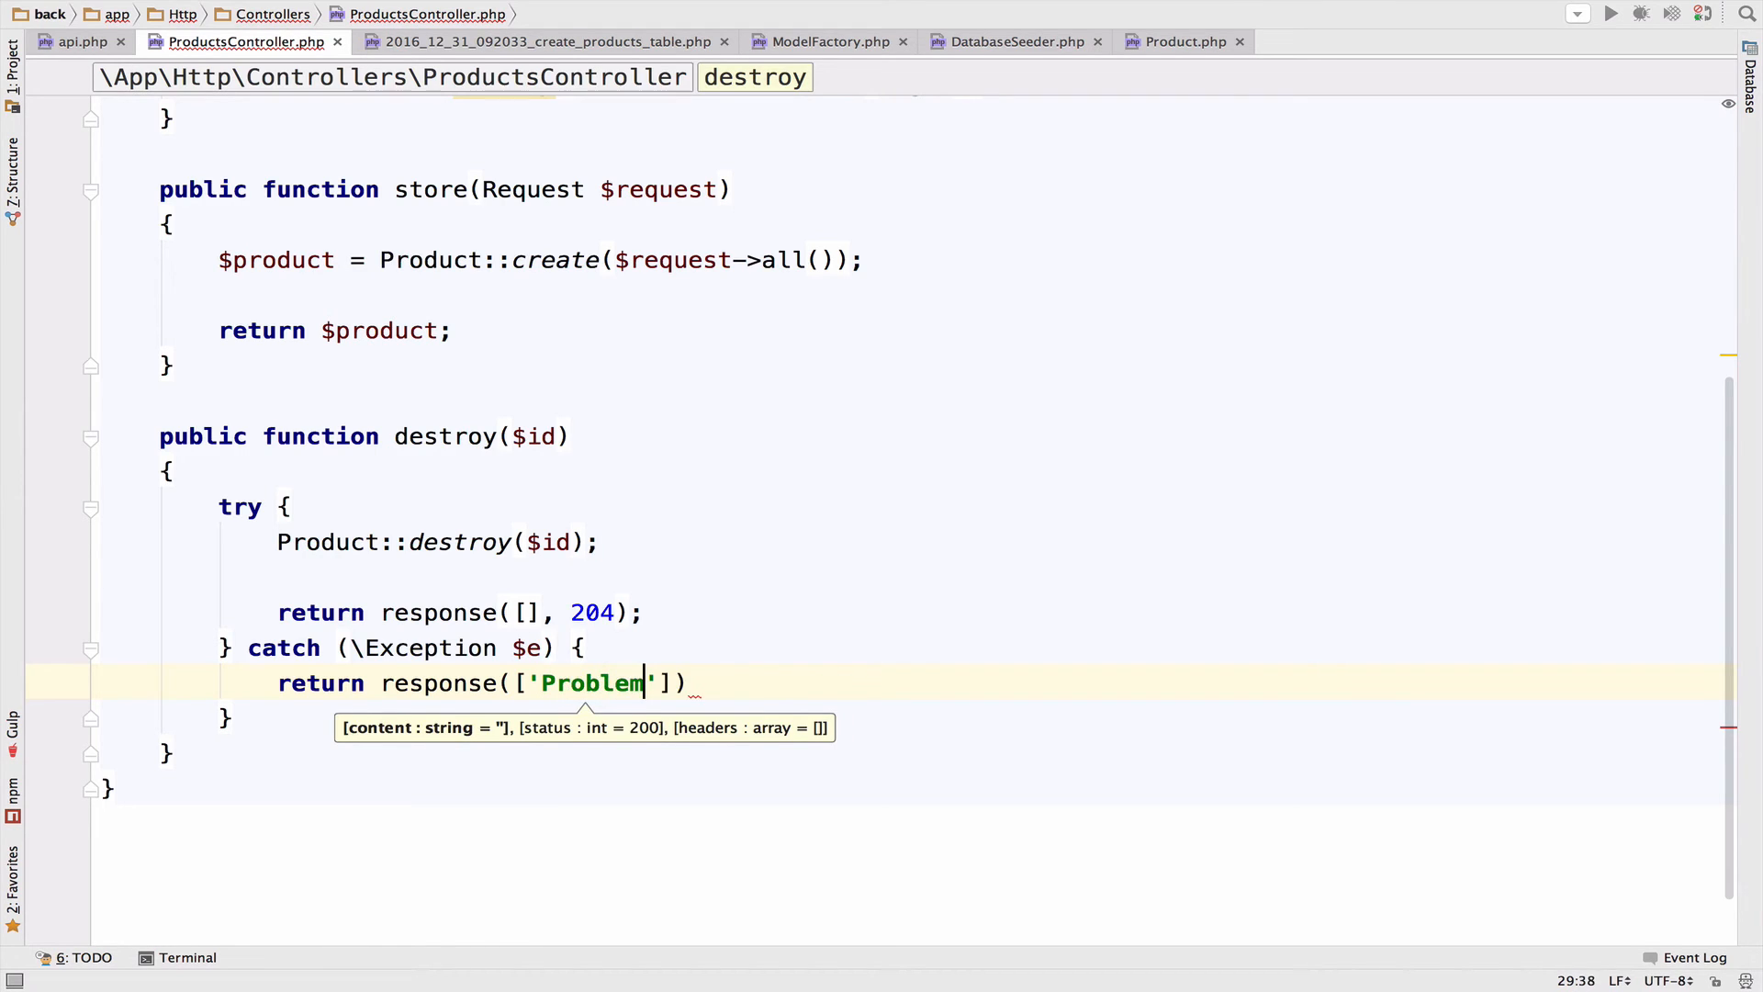
type("deleting the product")
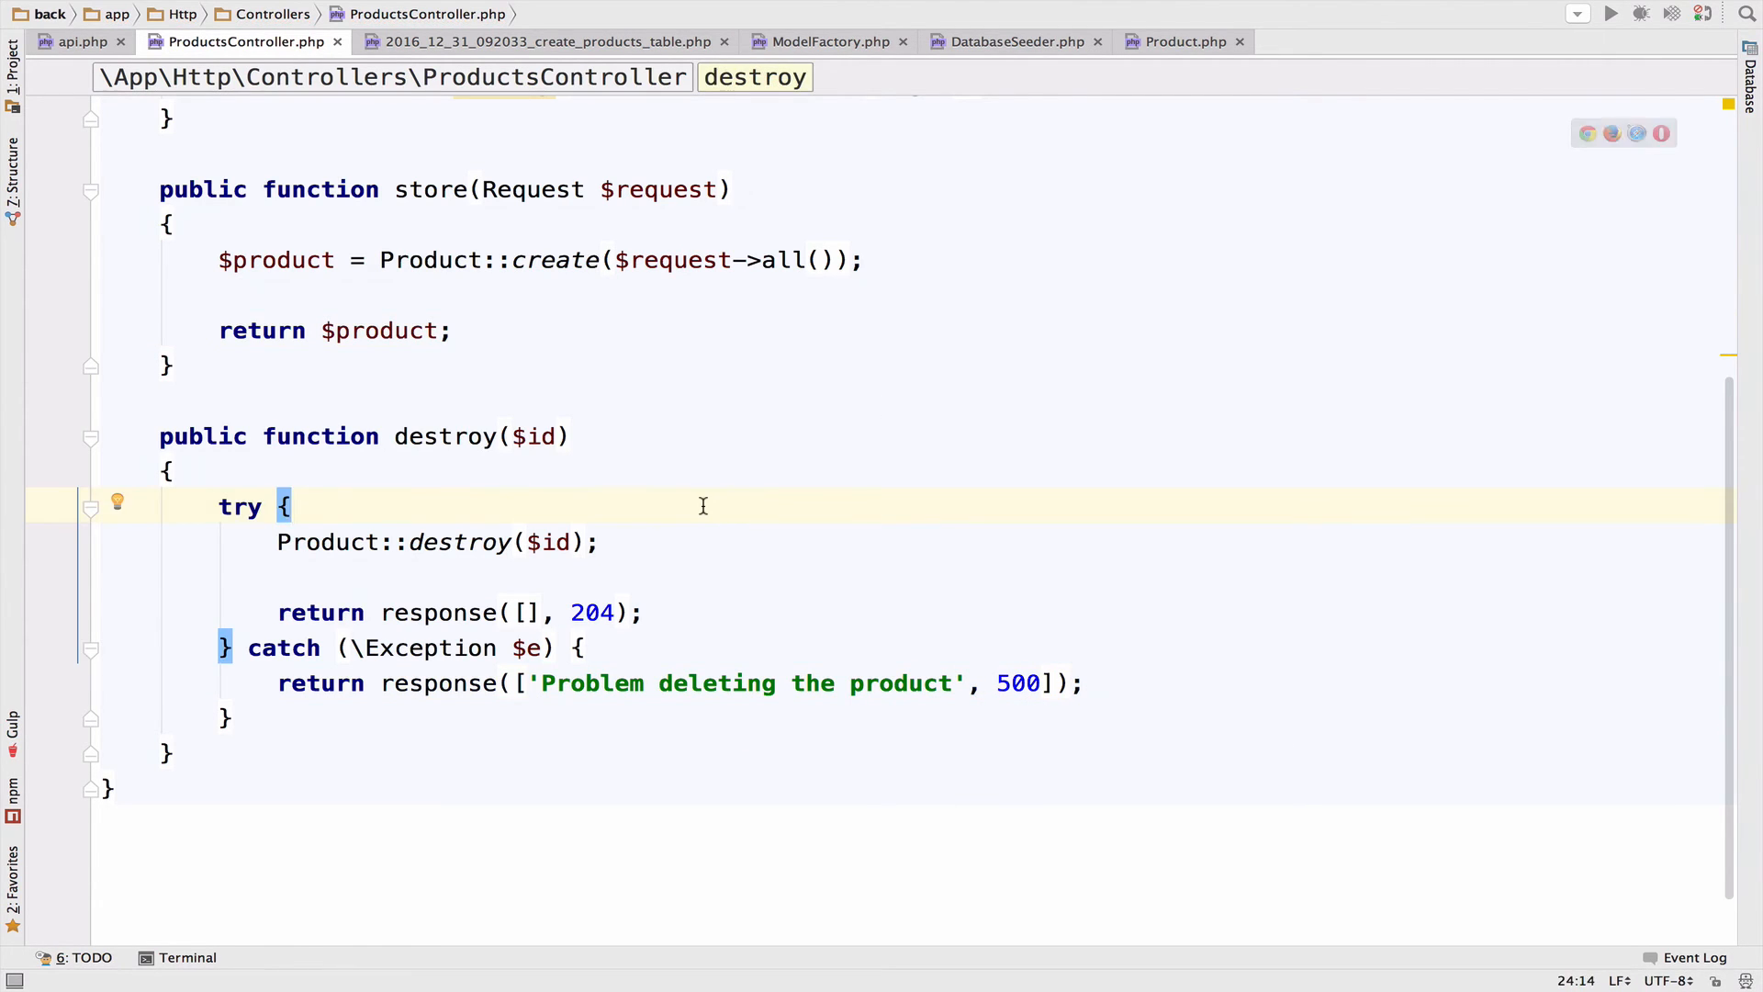
Step: Change the request to this.$http.delete('api/products/' + this.product.id)
left_click(236, 41)
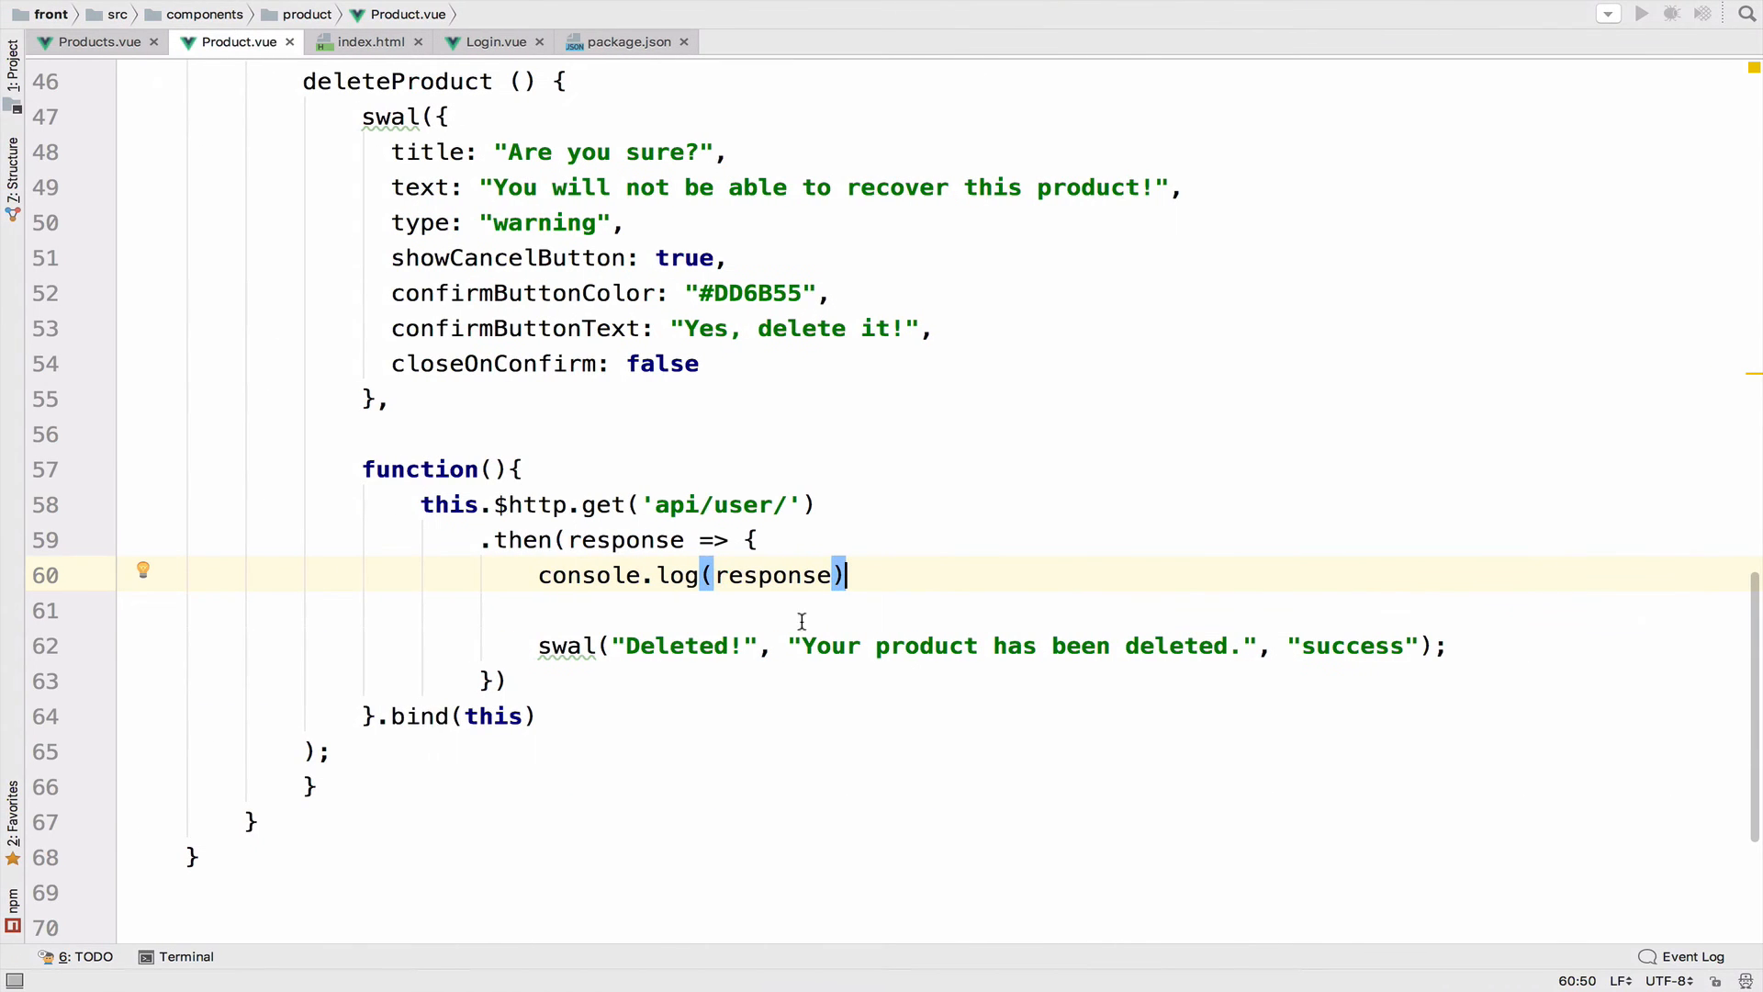
double_click(603, 504)
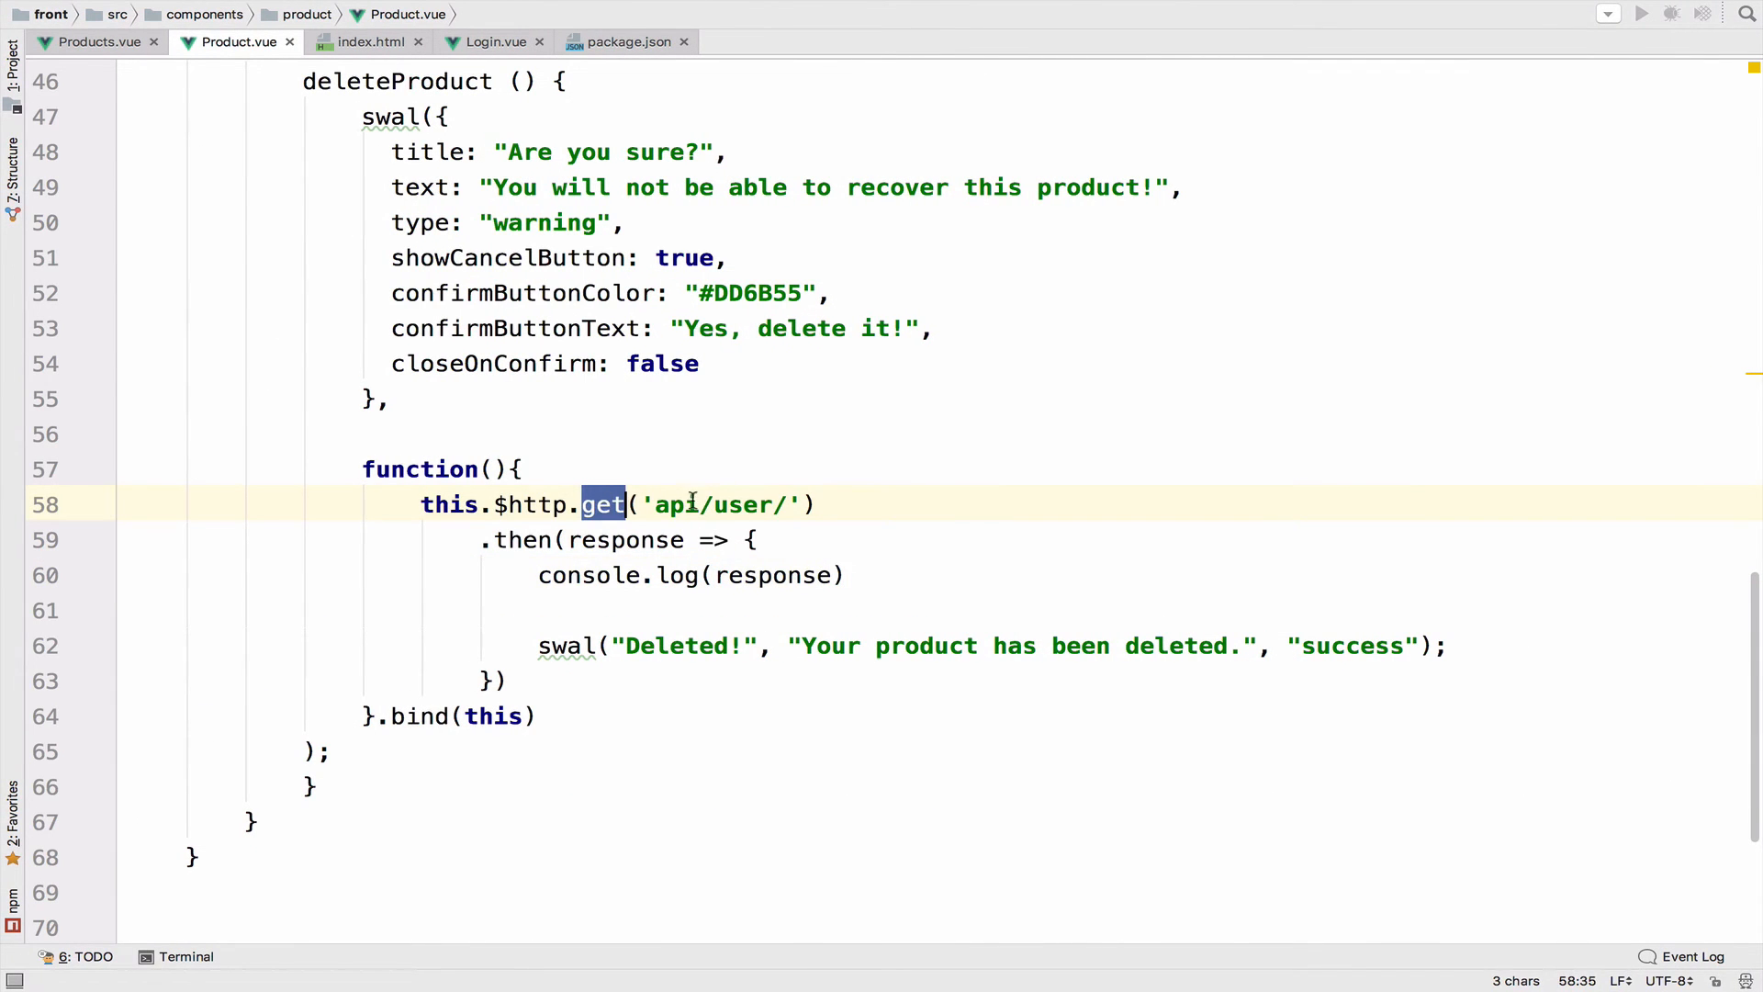
type("product")
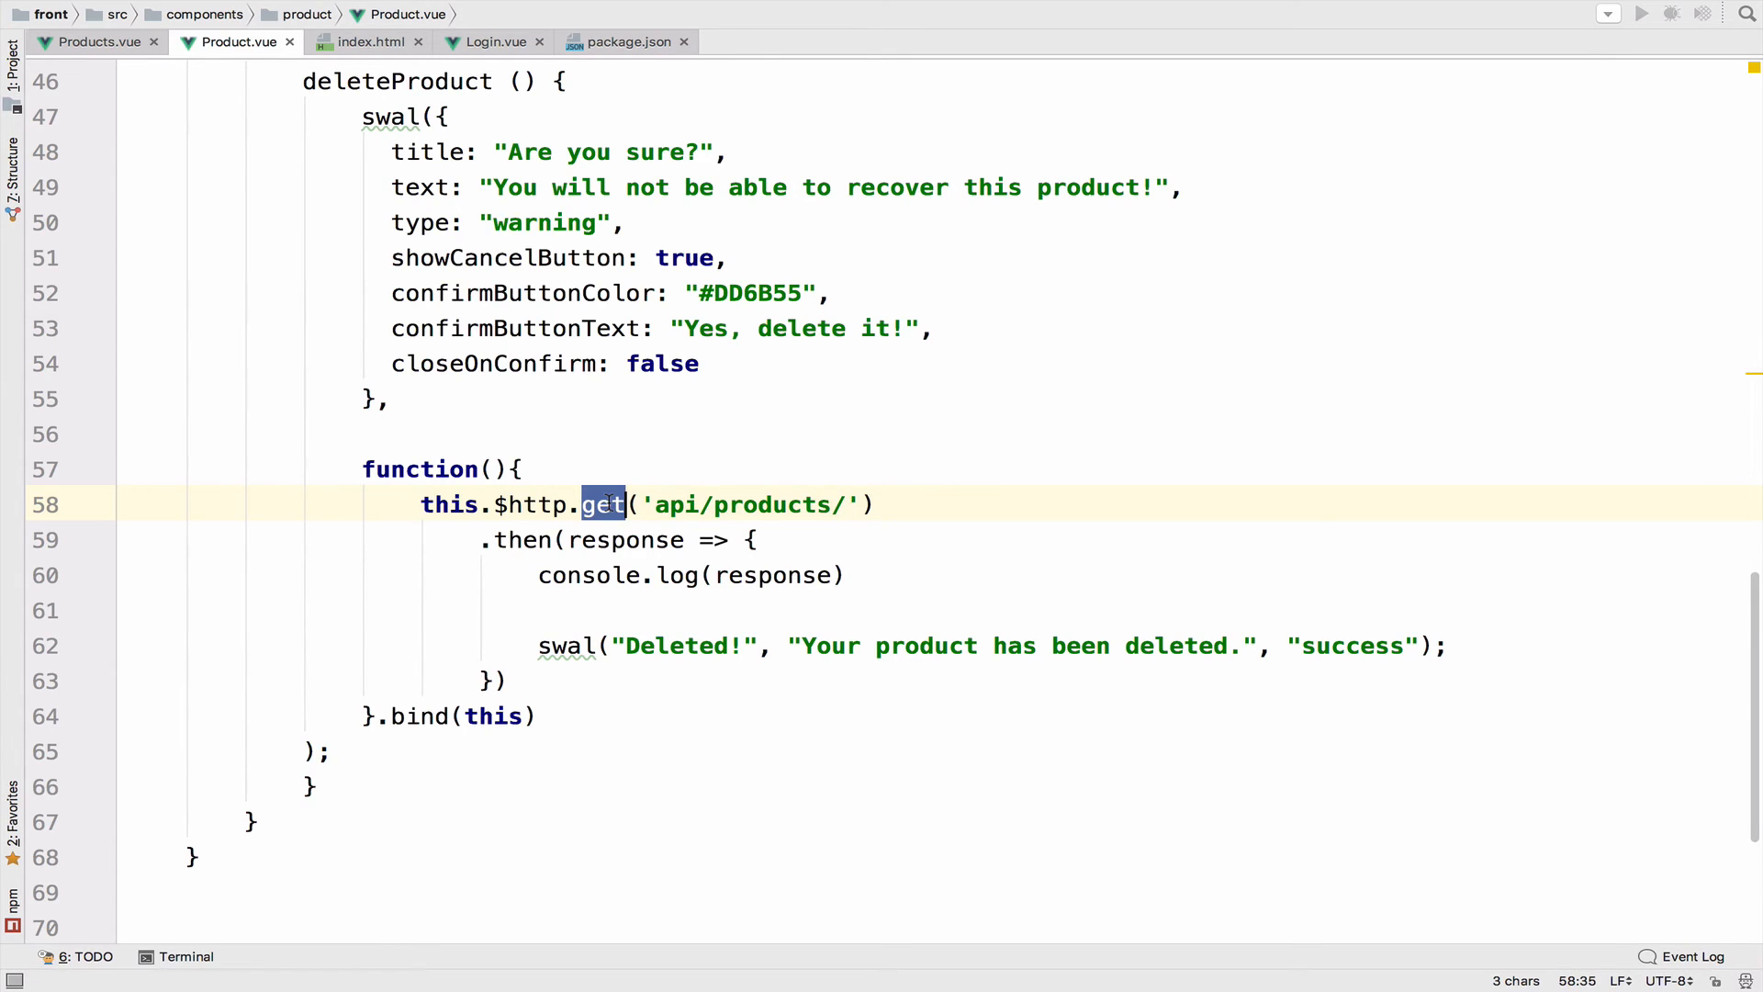
type("de")
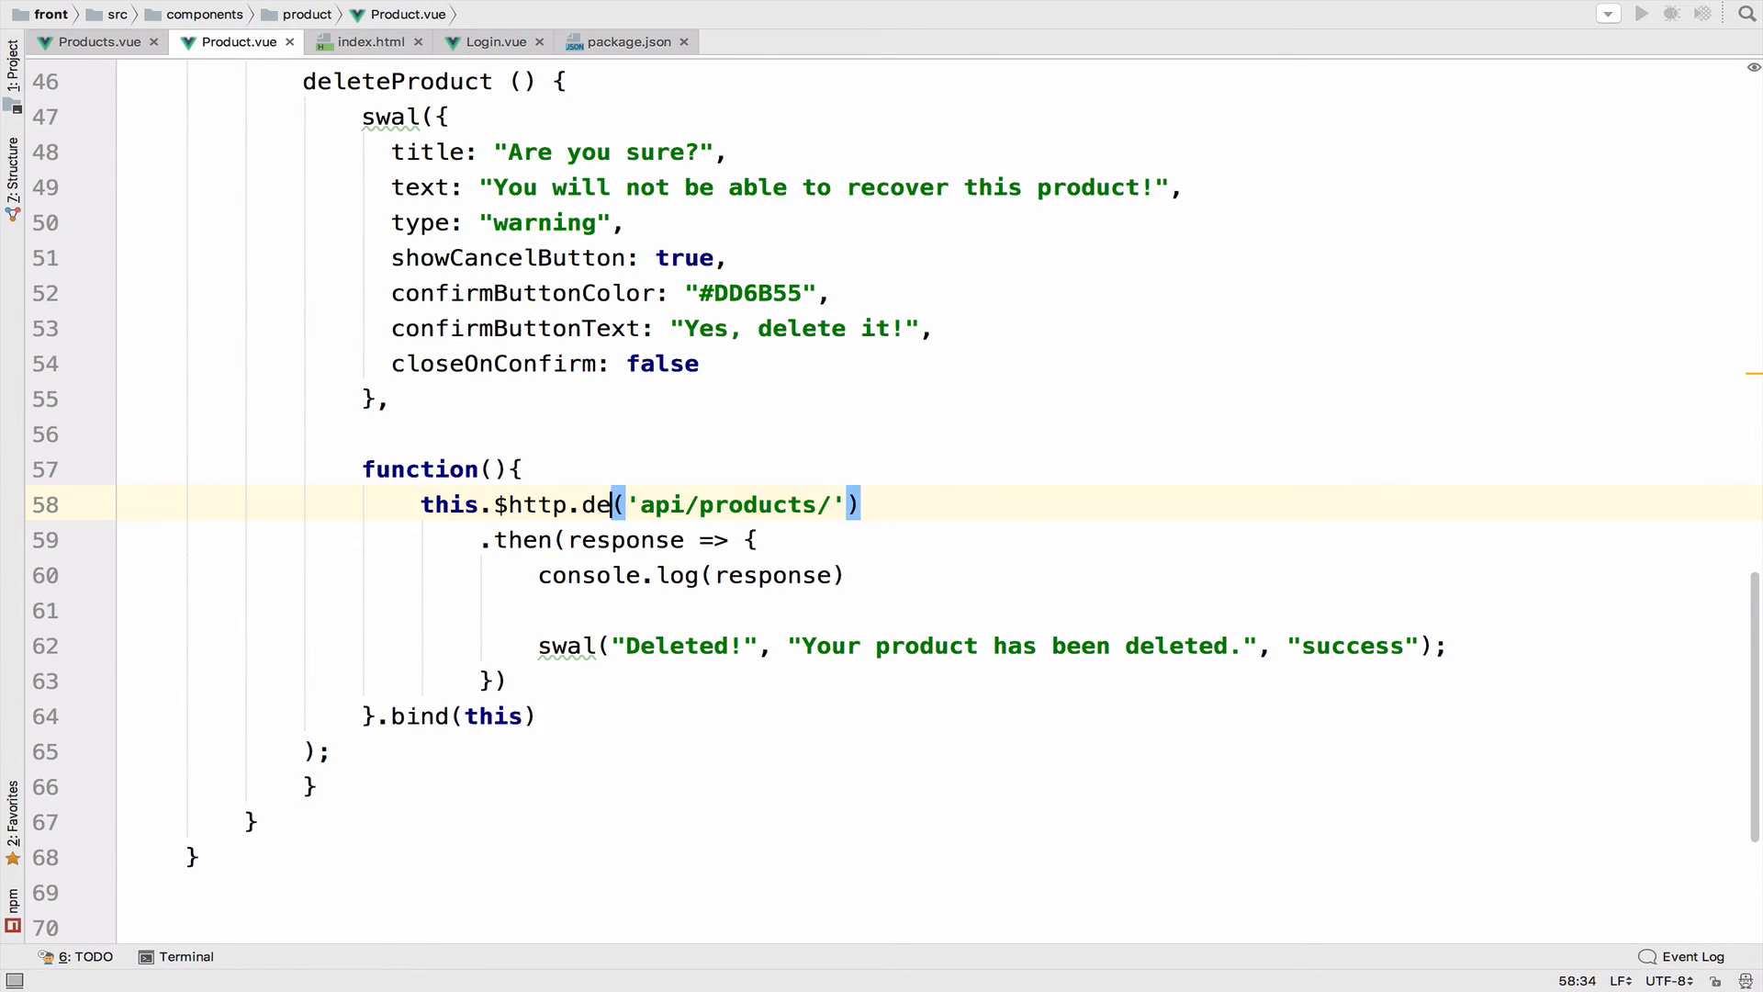
type("lete")
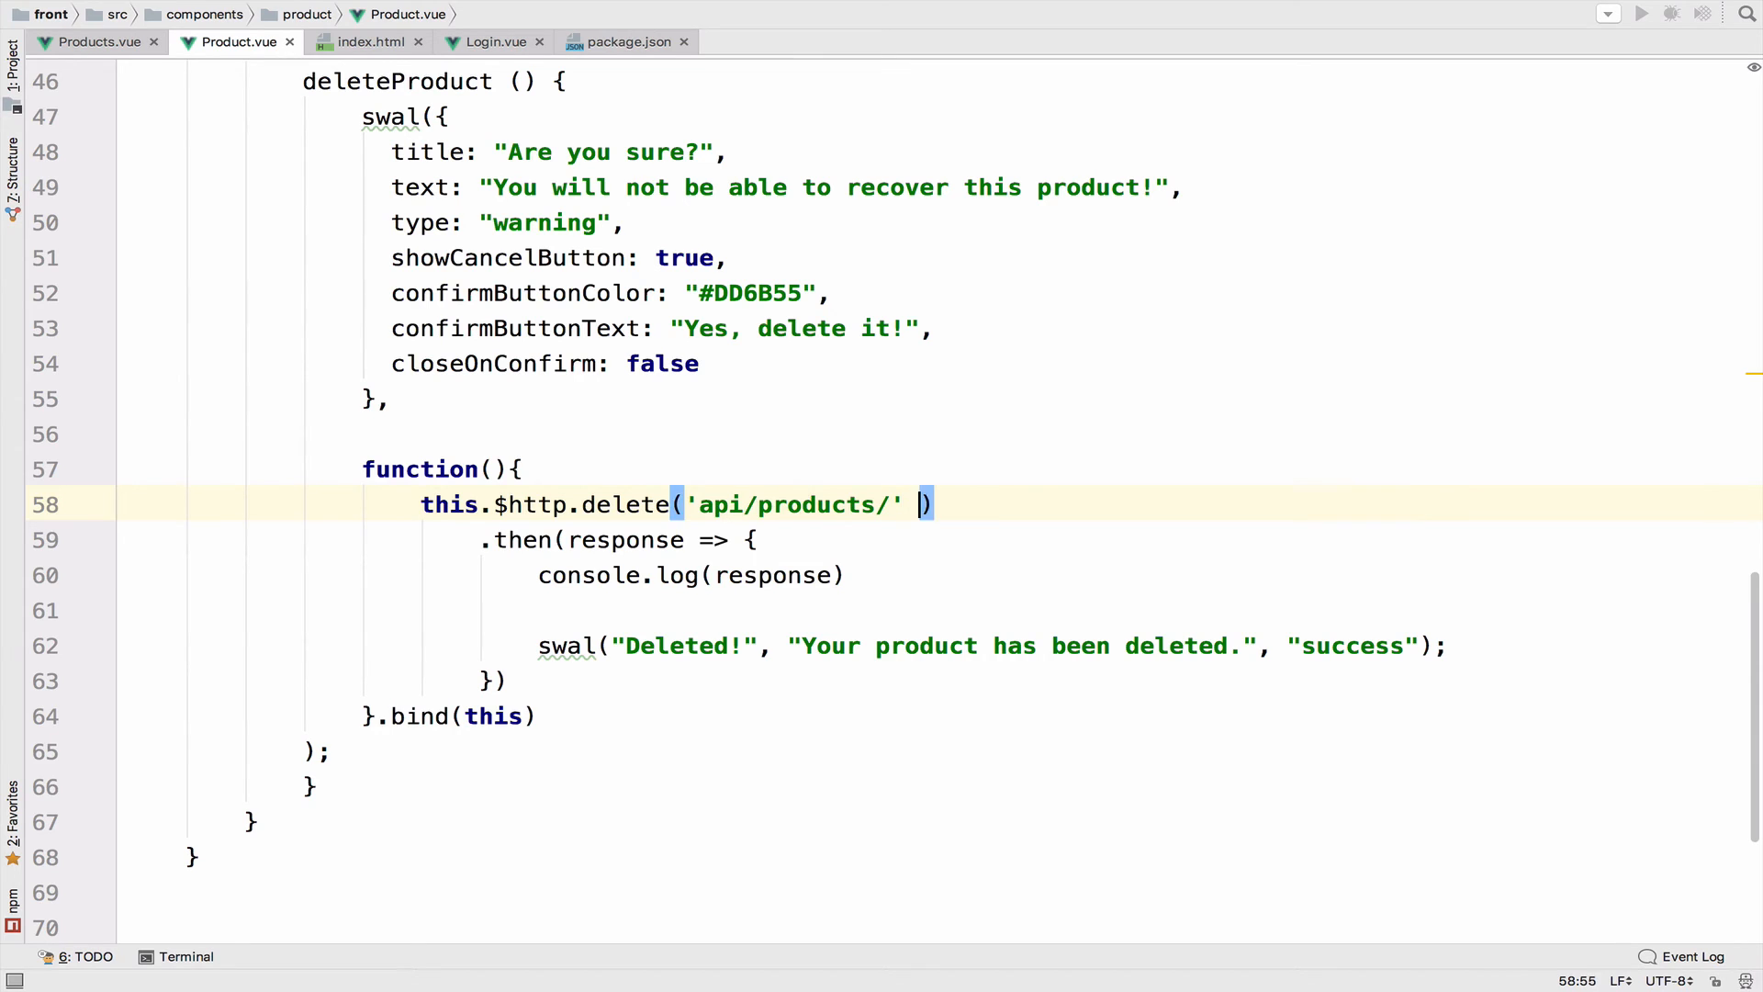
type("+")
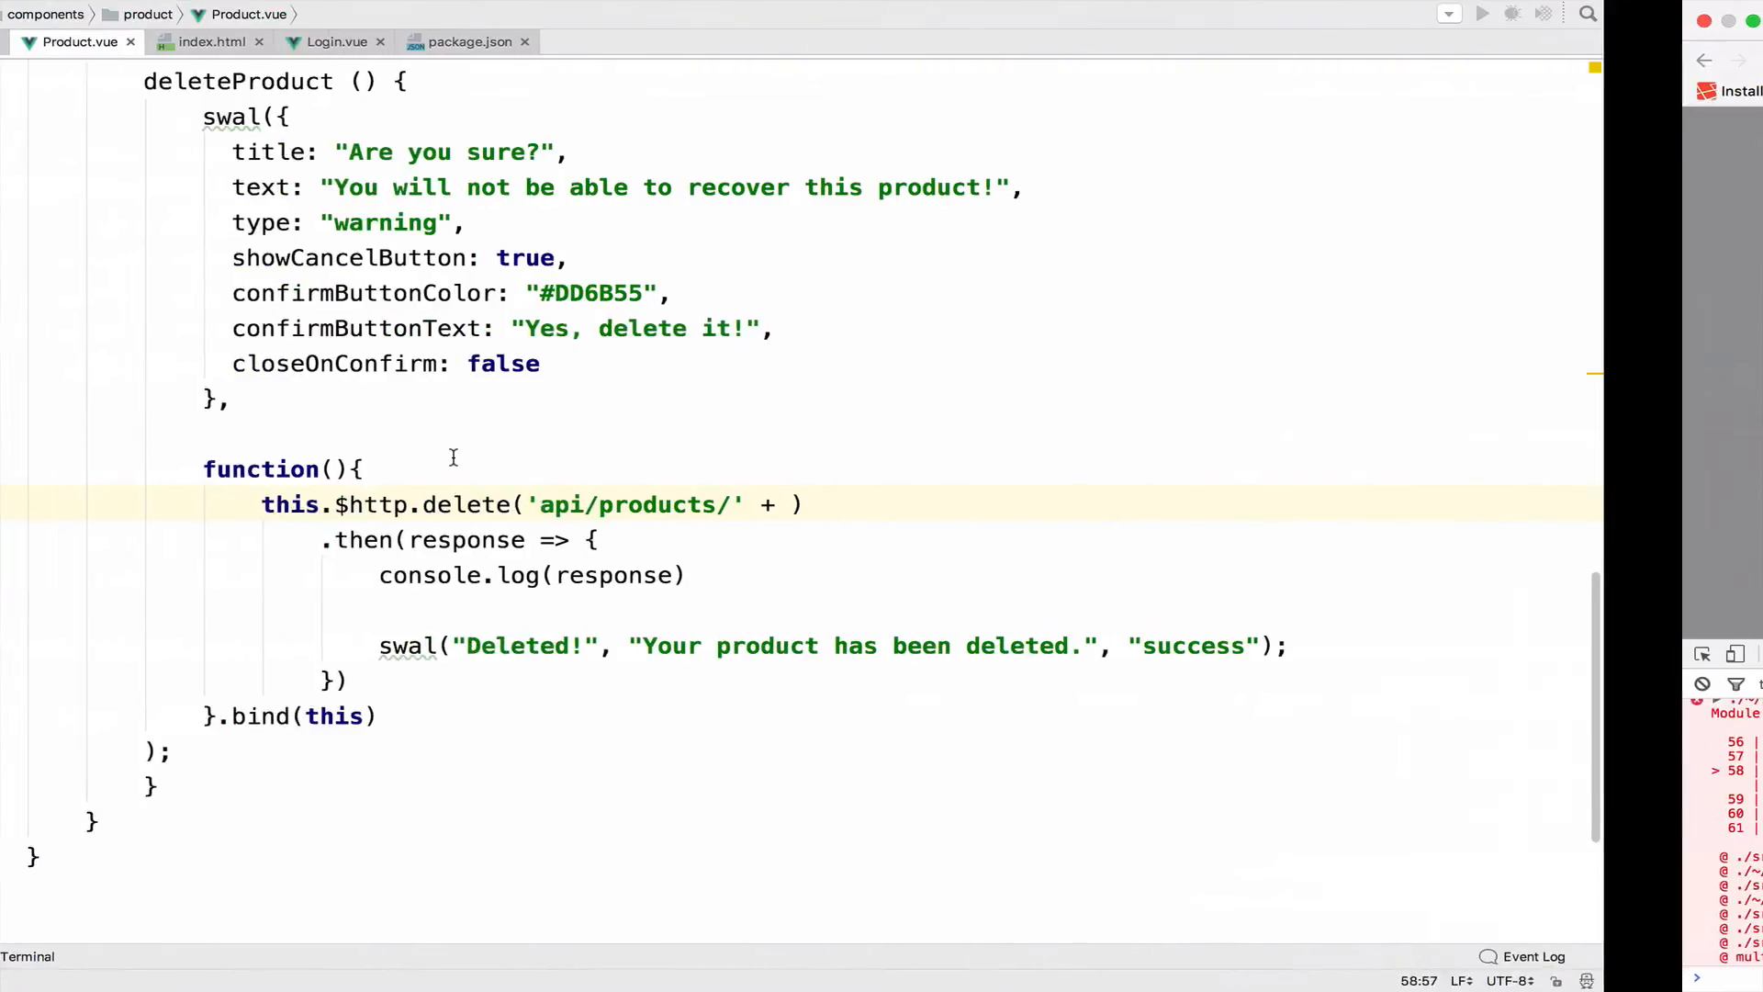
type("this")
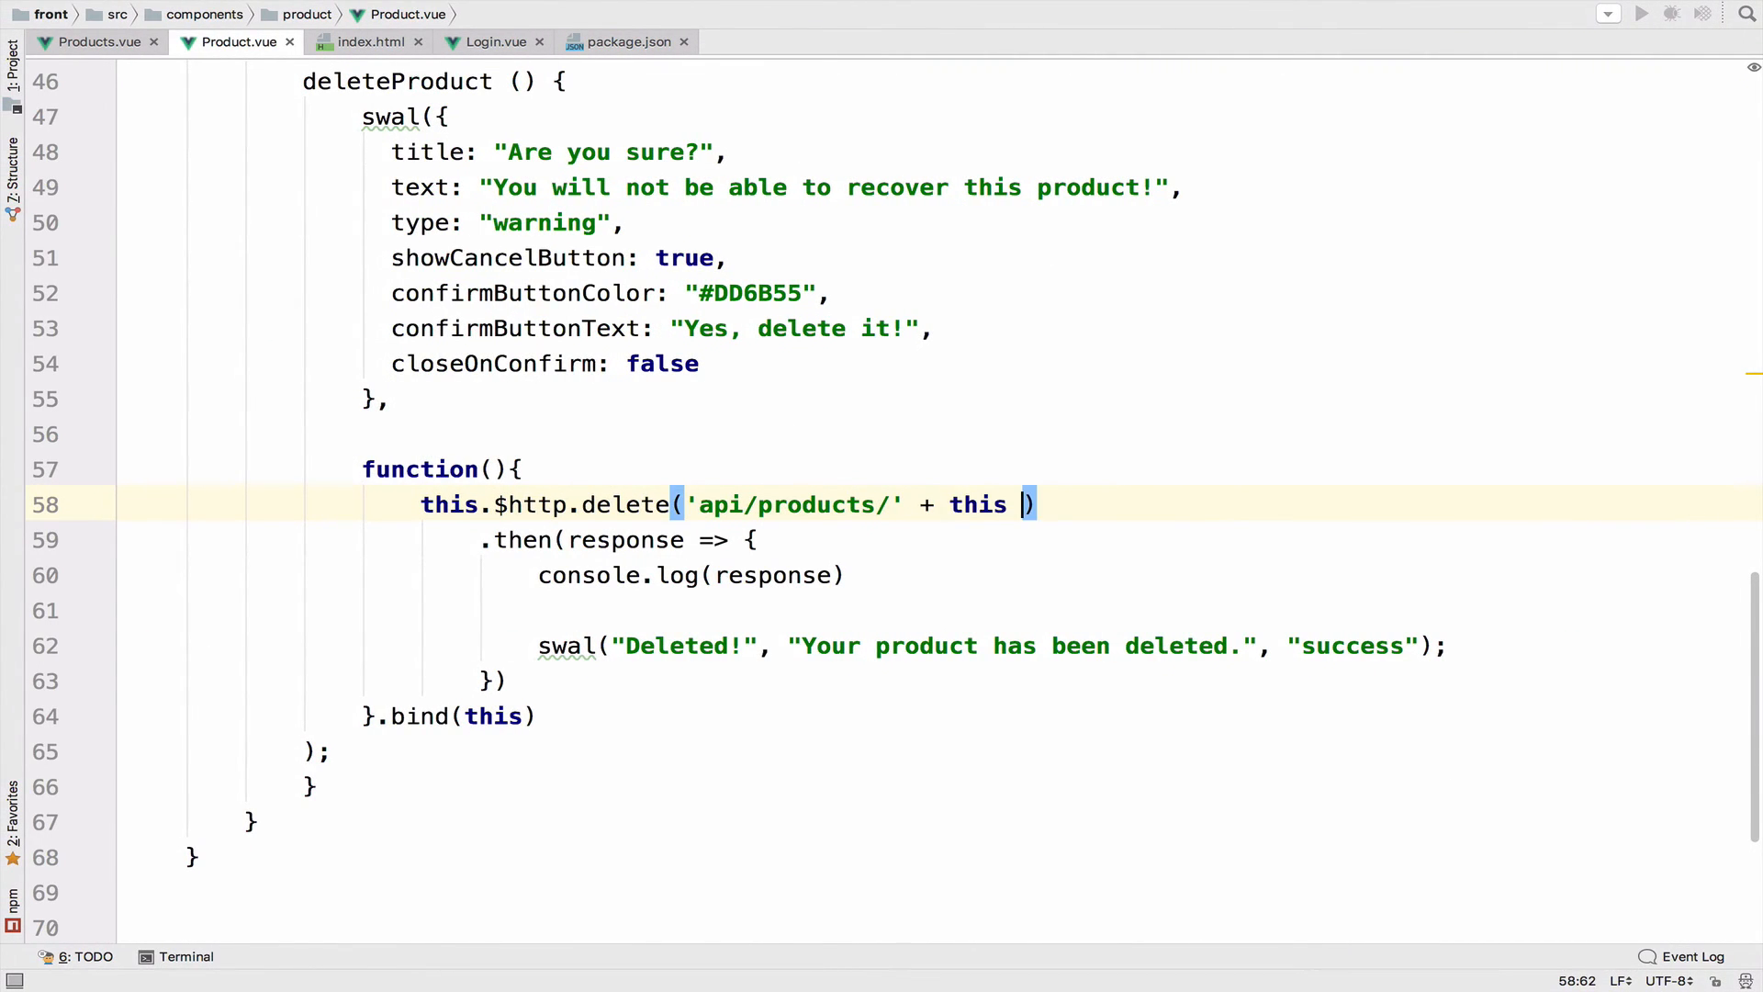
type("product.")
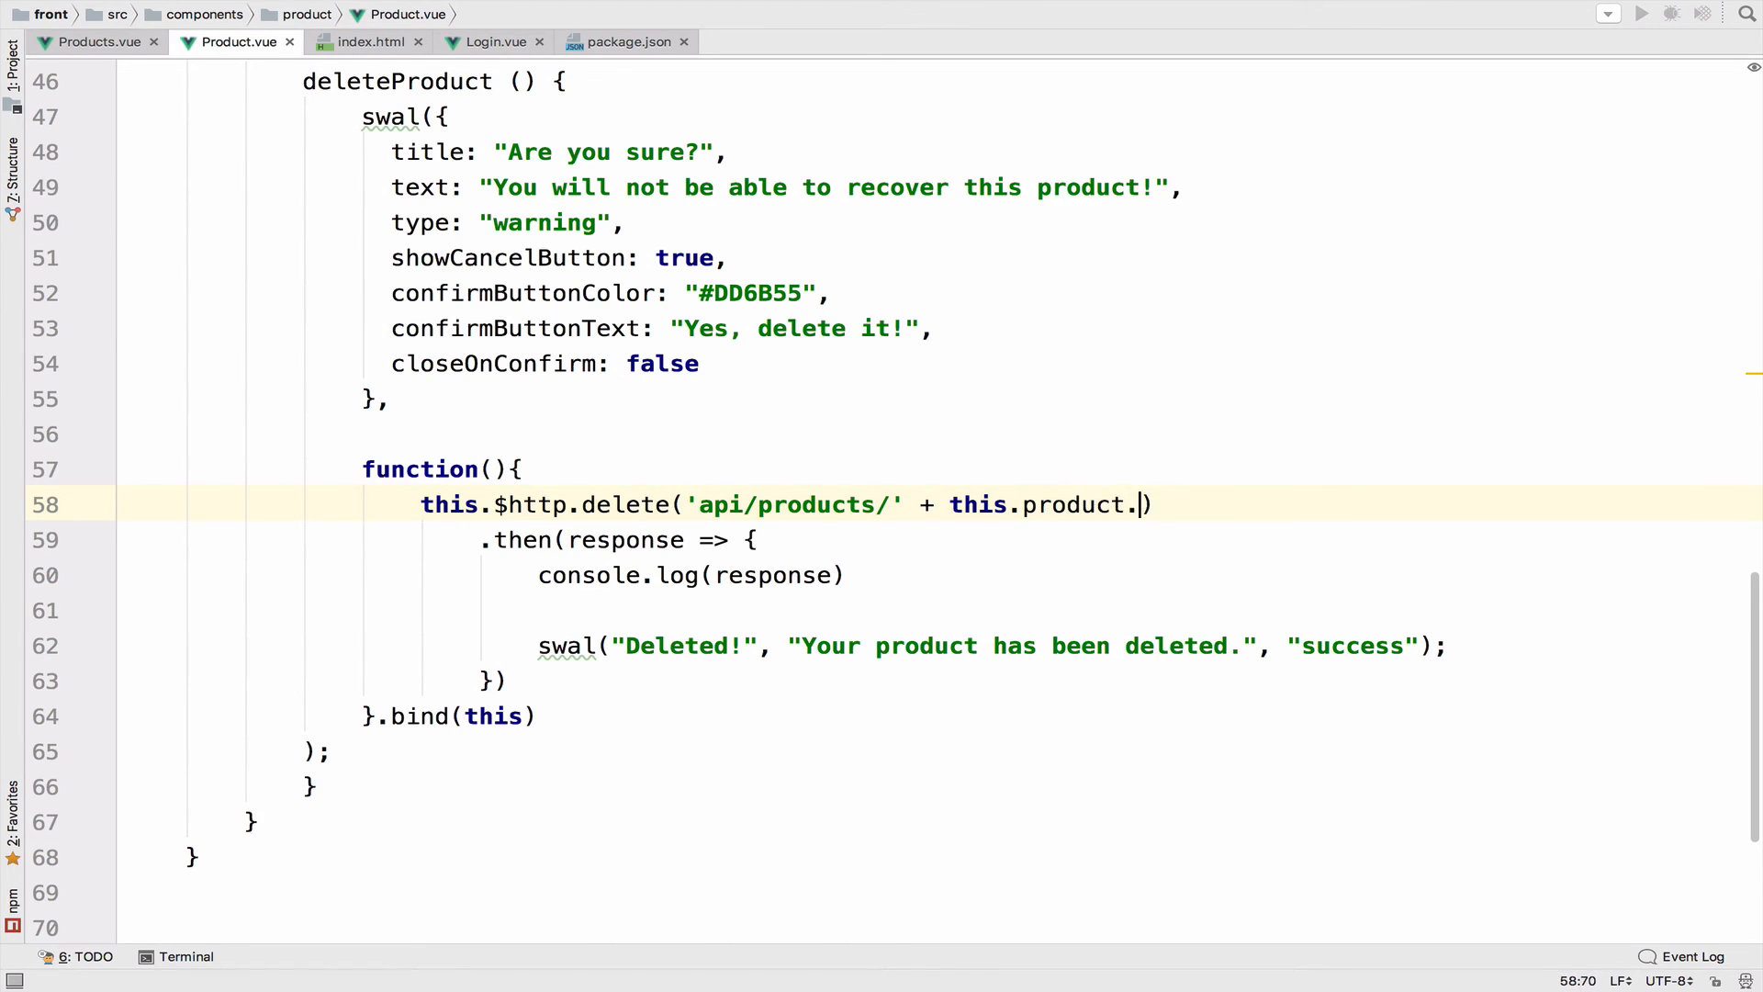
type("id")
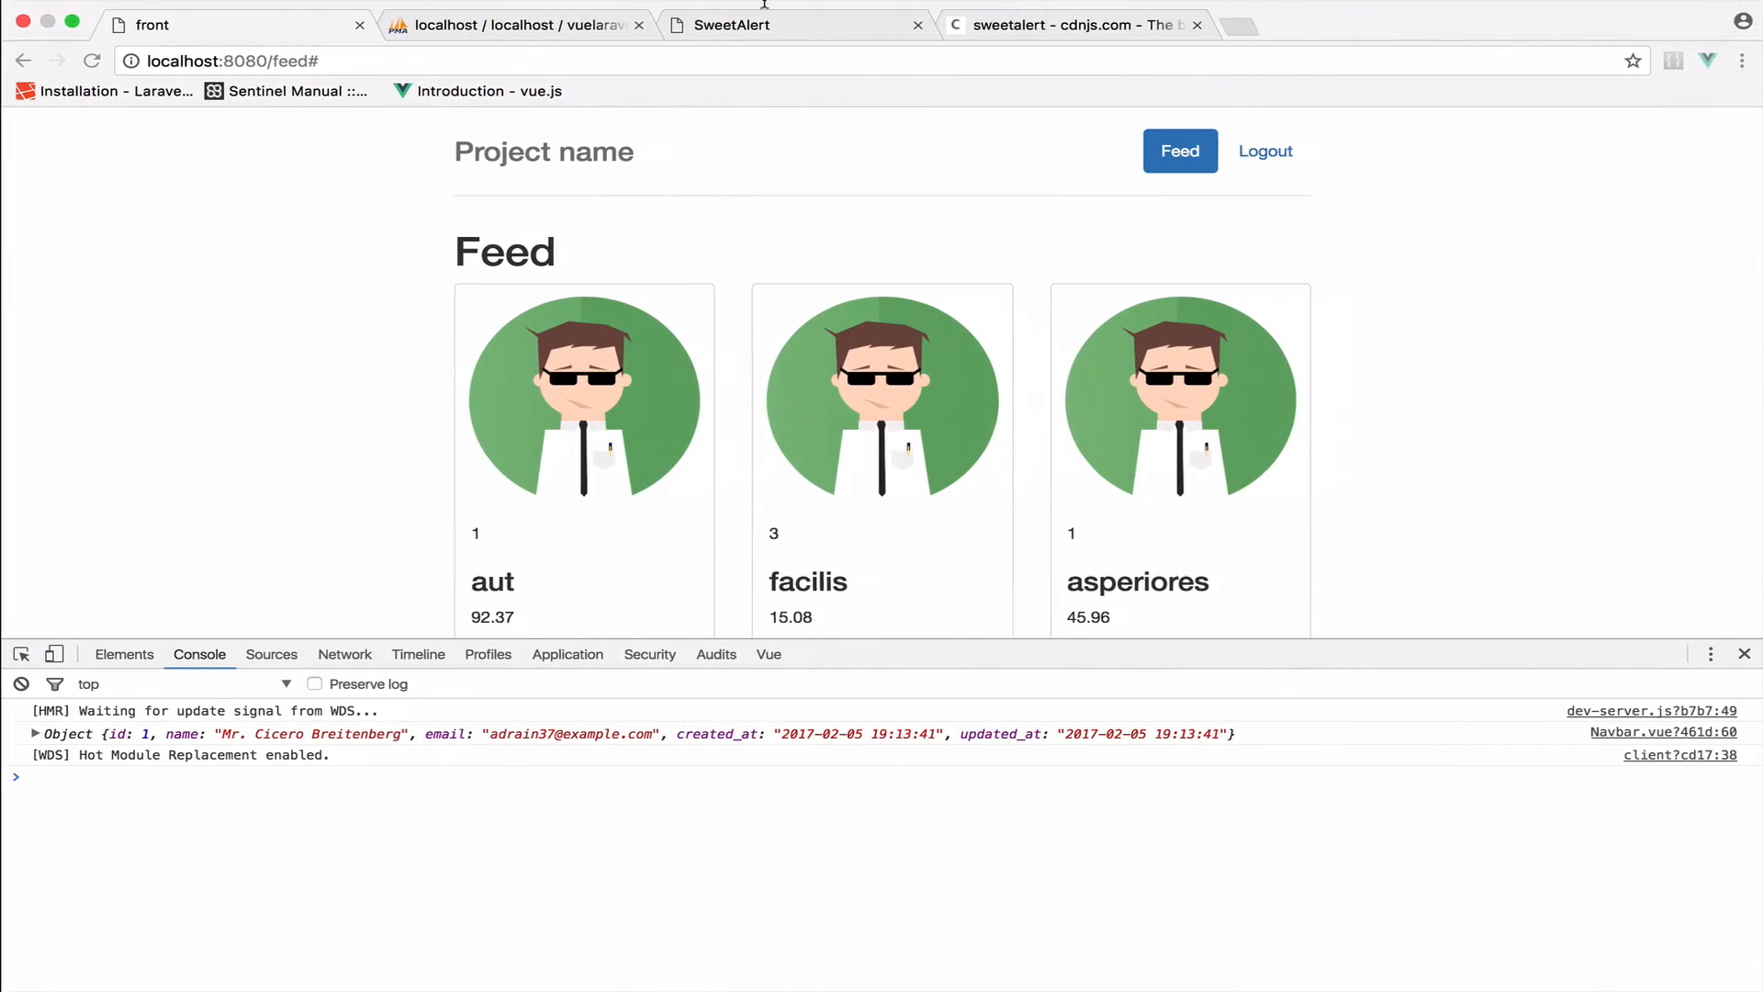
Step: Check the users table, then delete the 'aut' product from the feed
left_click(514, 25)
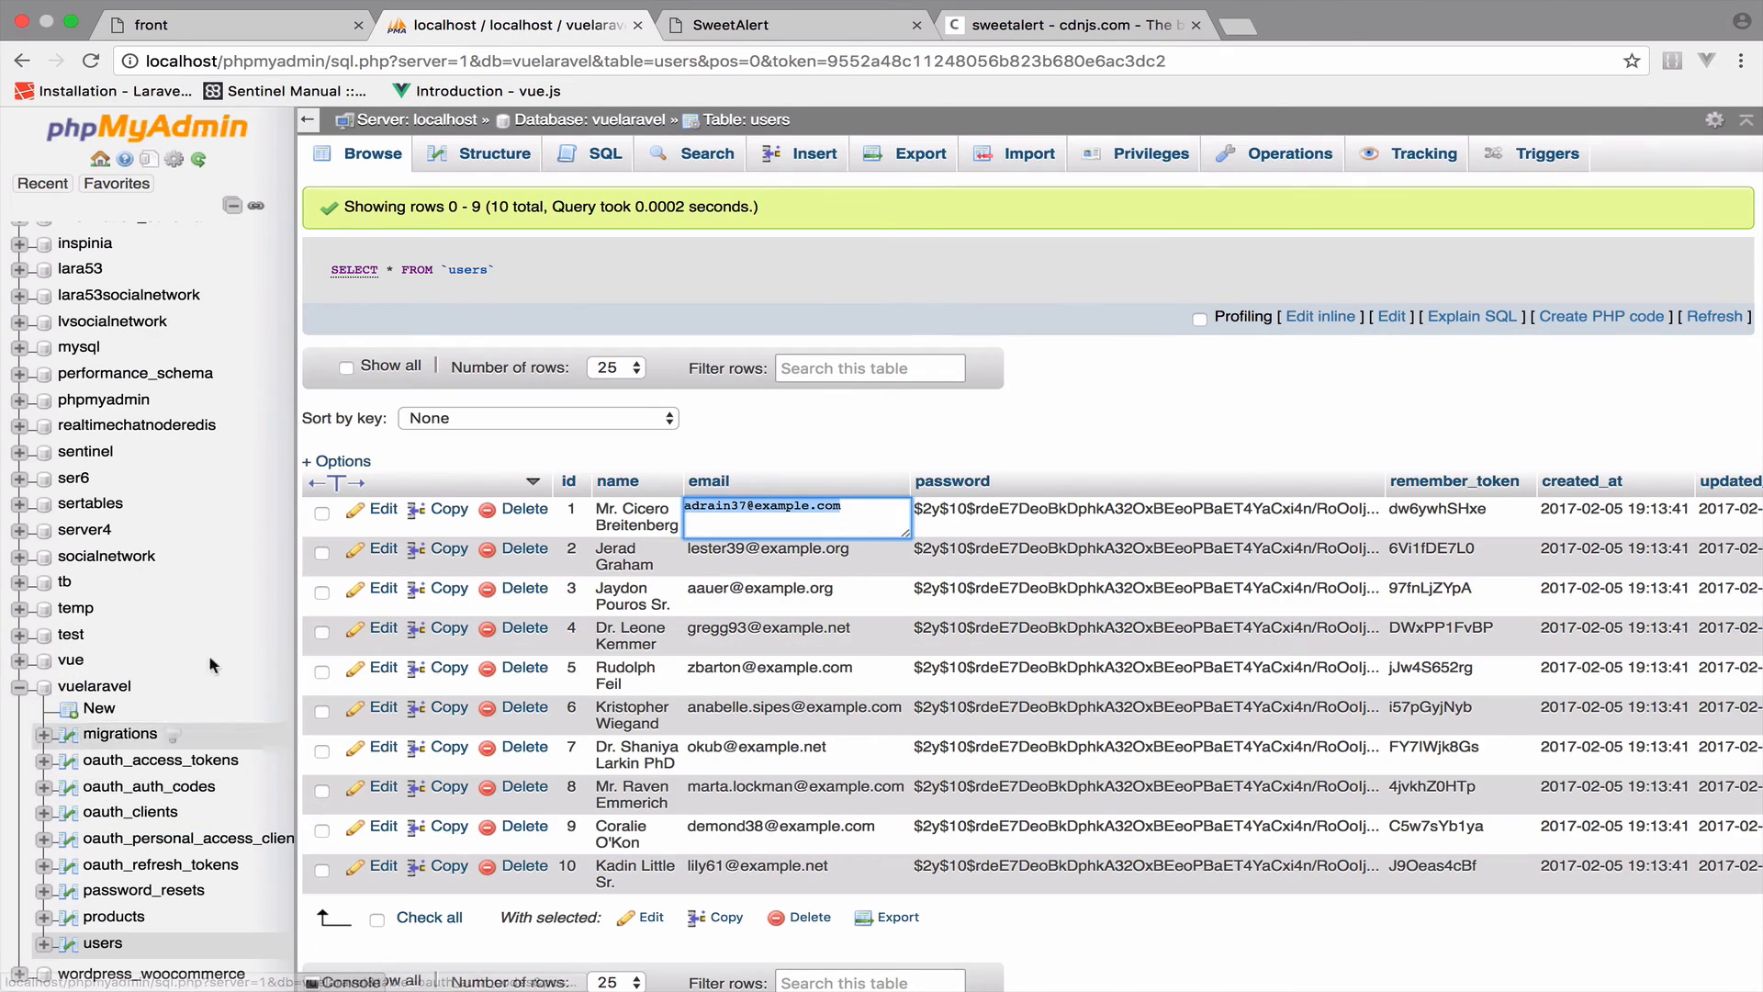
left_click(113, 915)
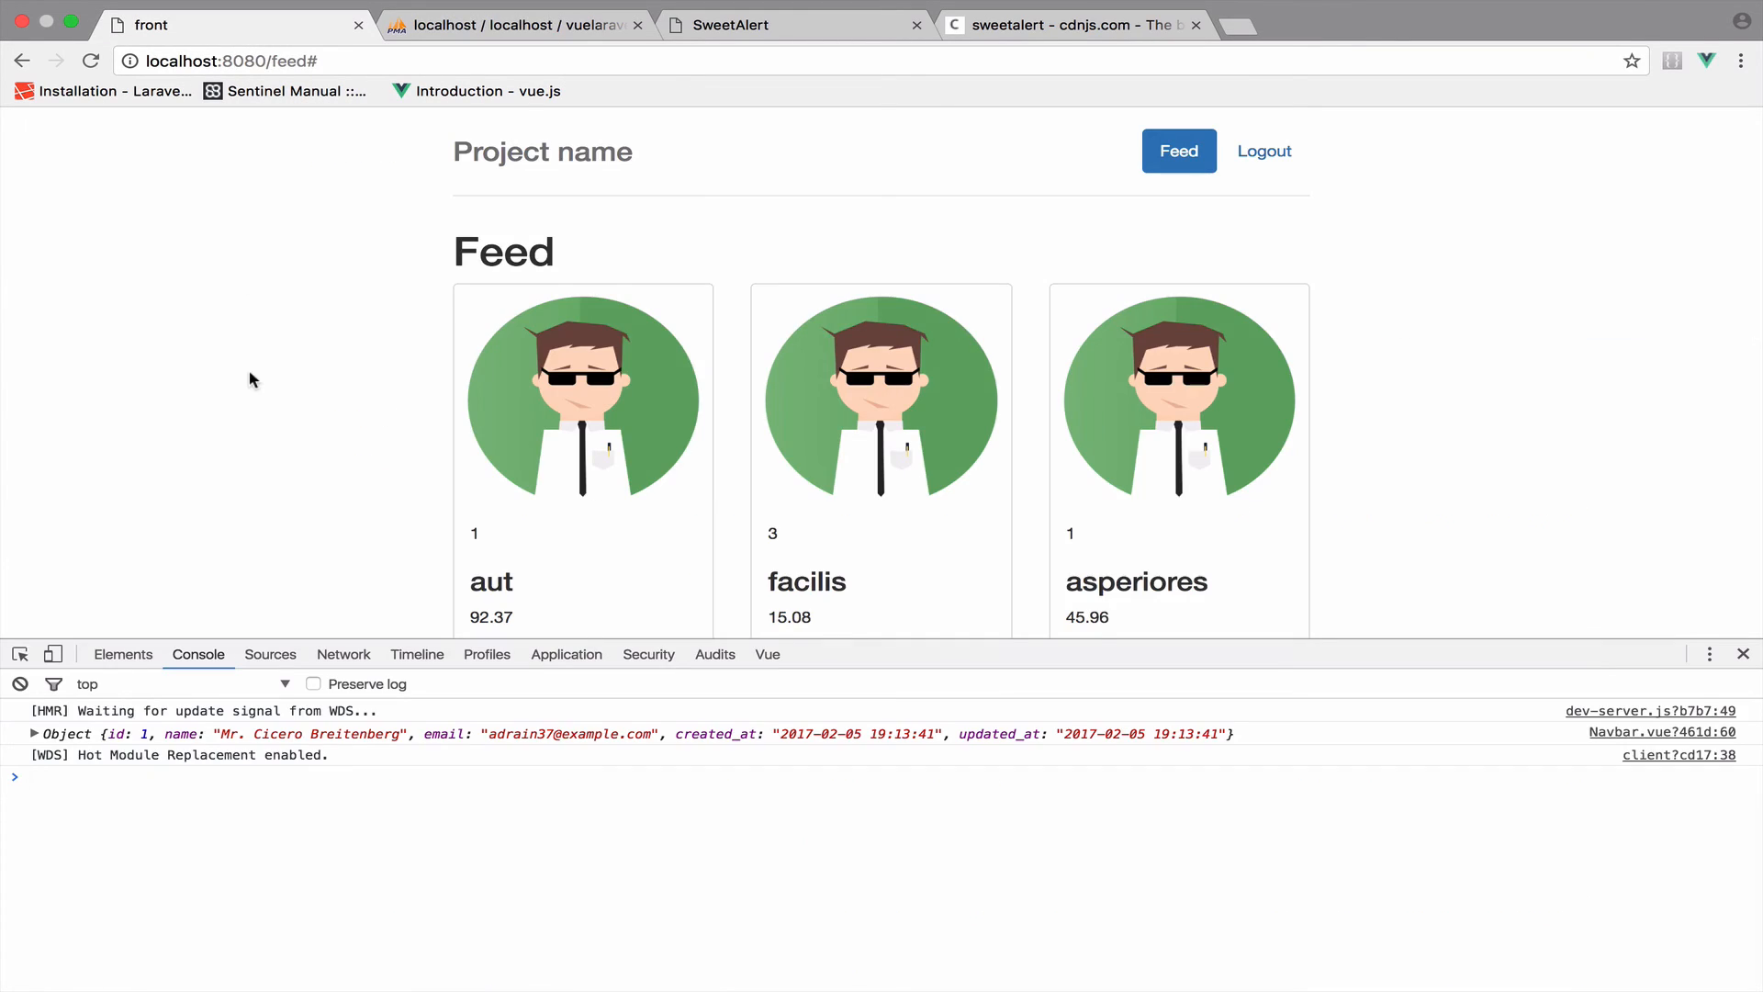
scroll("down", 3)
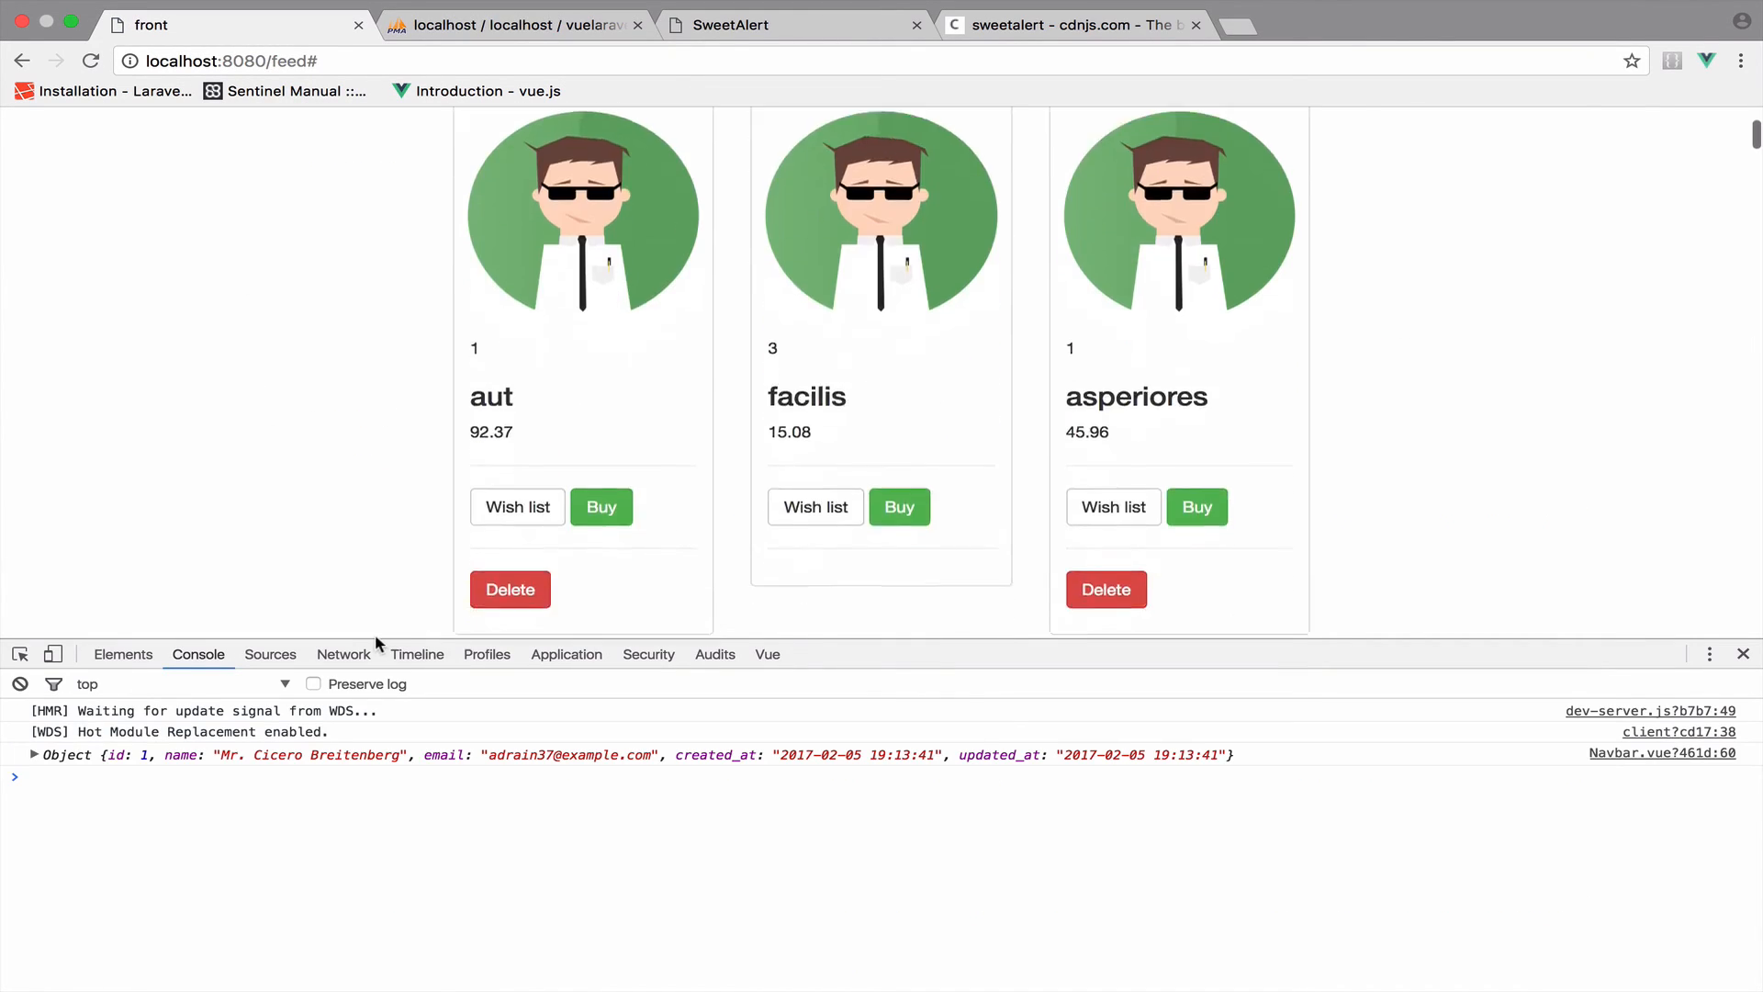
left_click(510, 589)
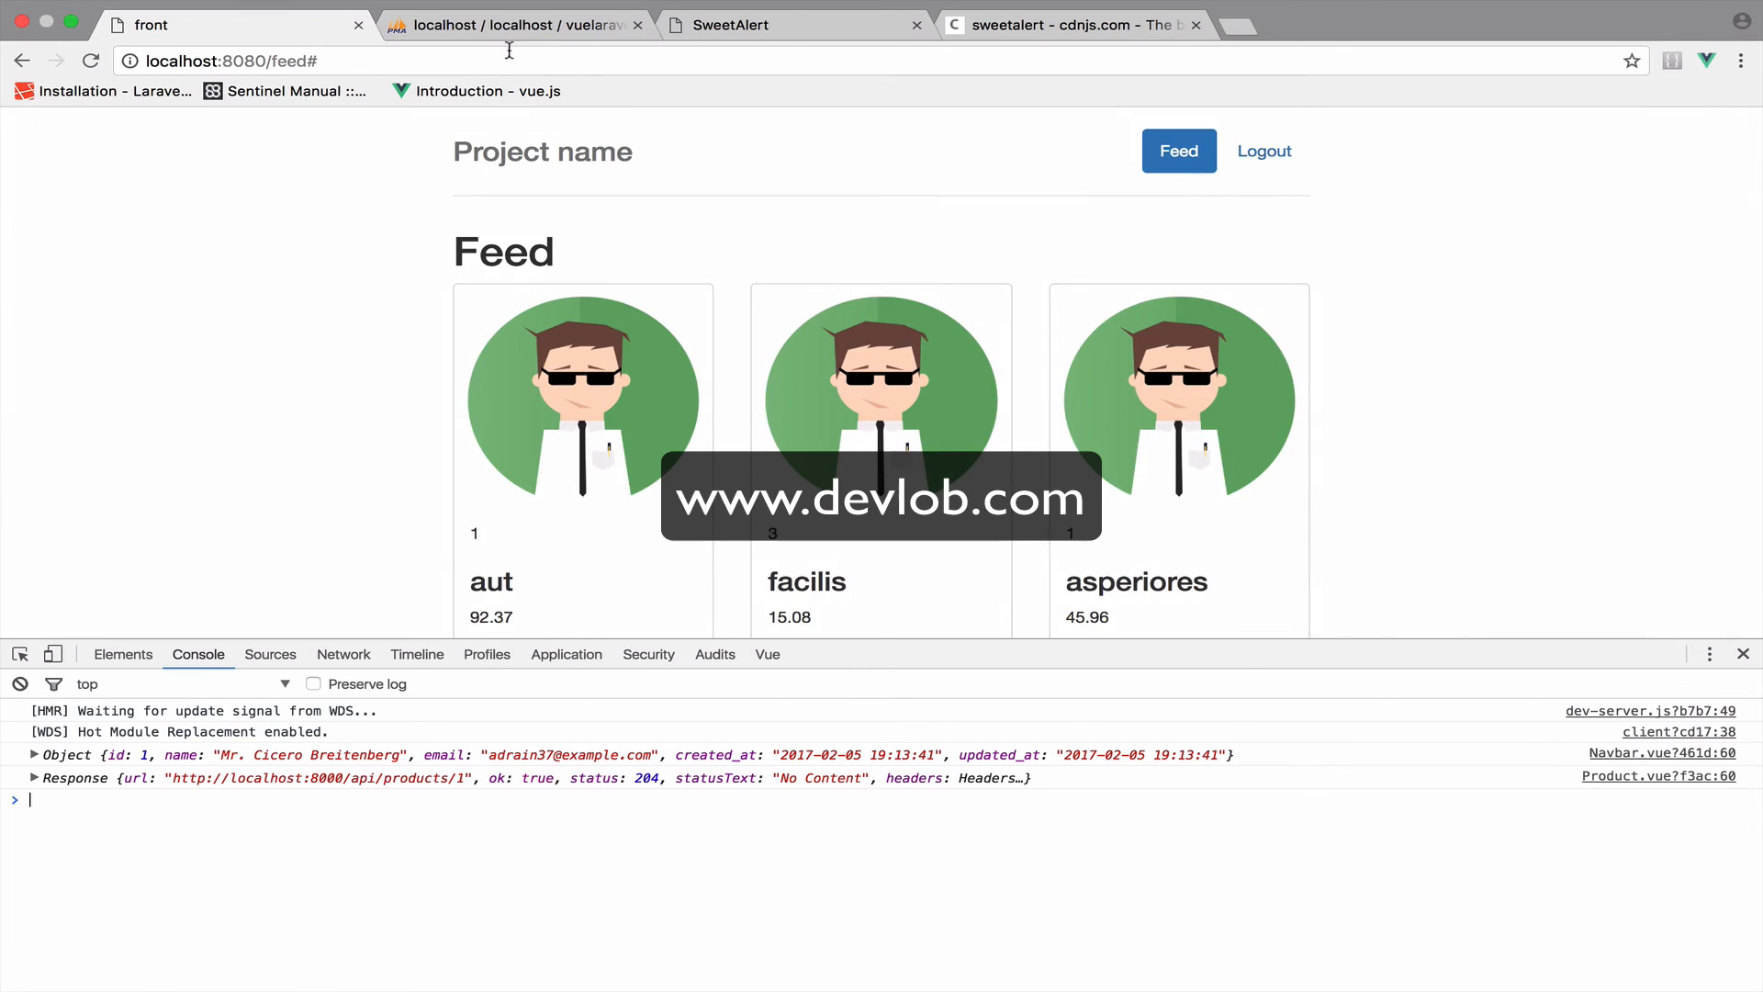
Step: Reload the phpMyAdmin products table to confirm 45 rows, then return to the feed
left_click(513, 25)
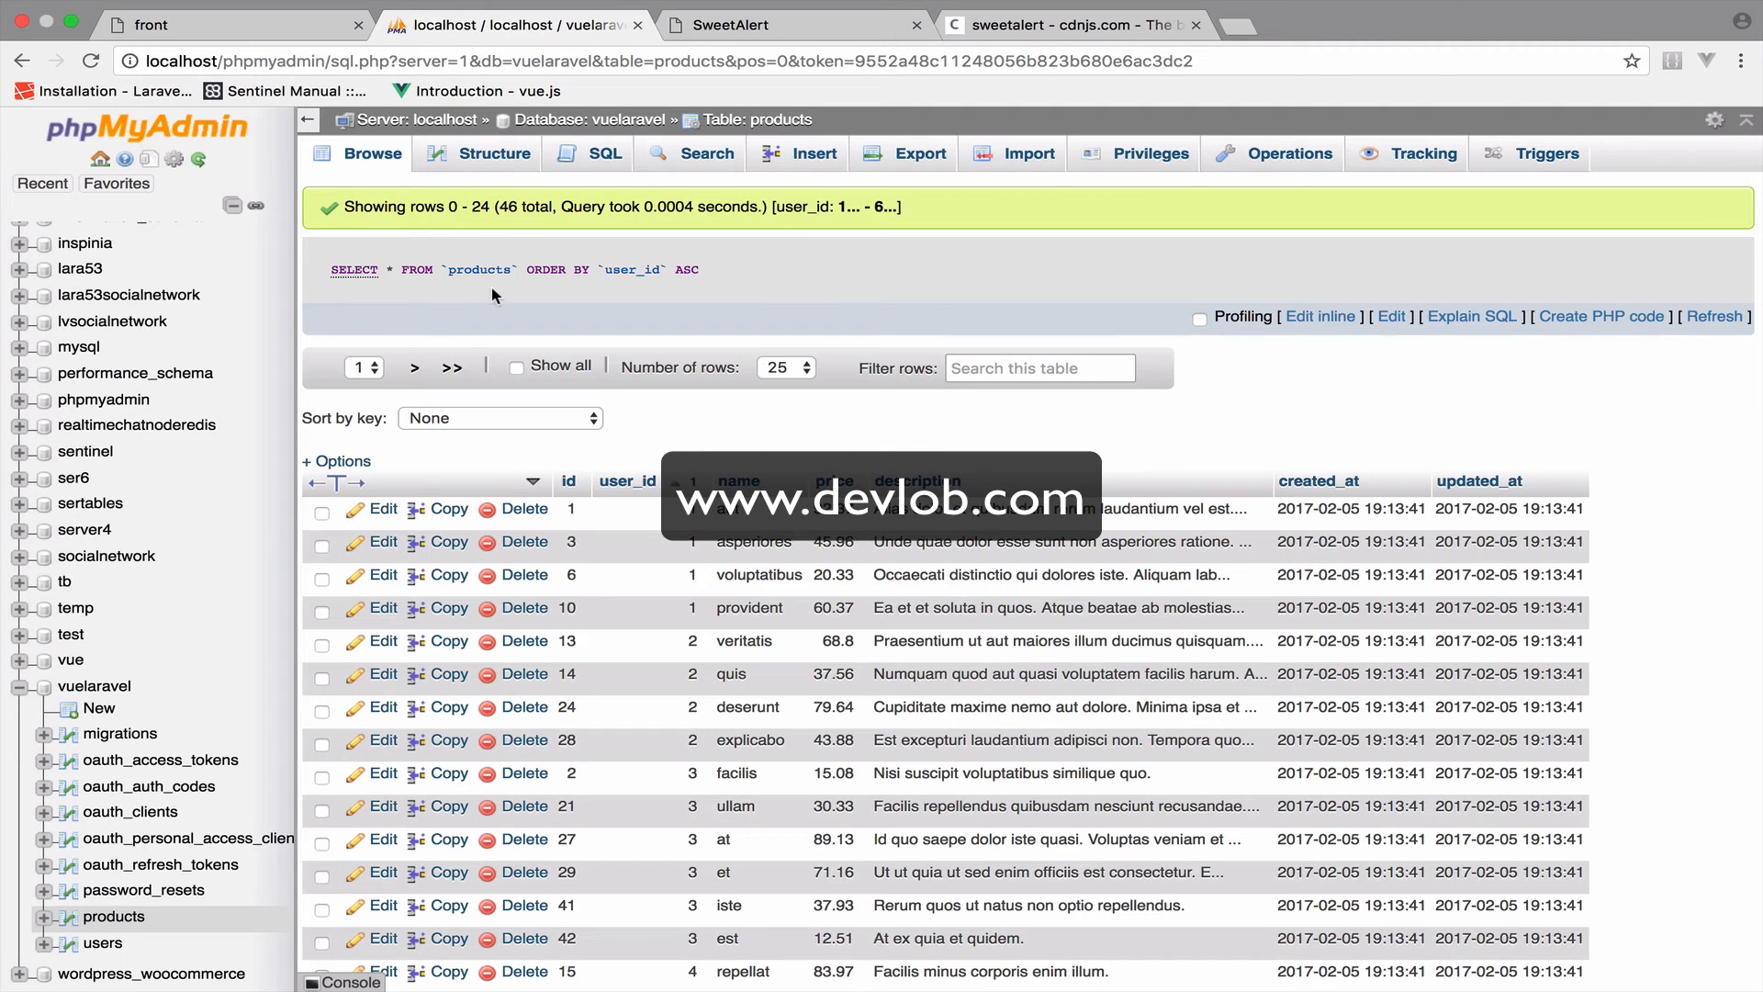
left_click(524, 507)
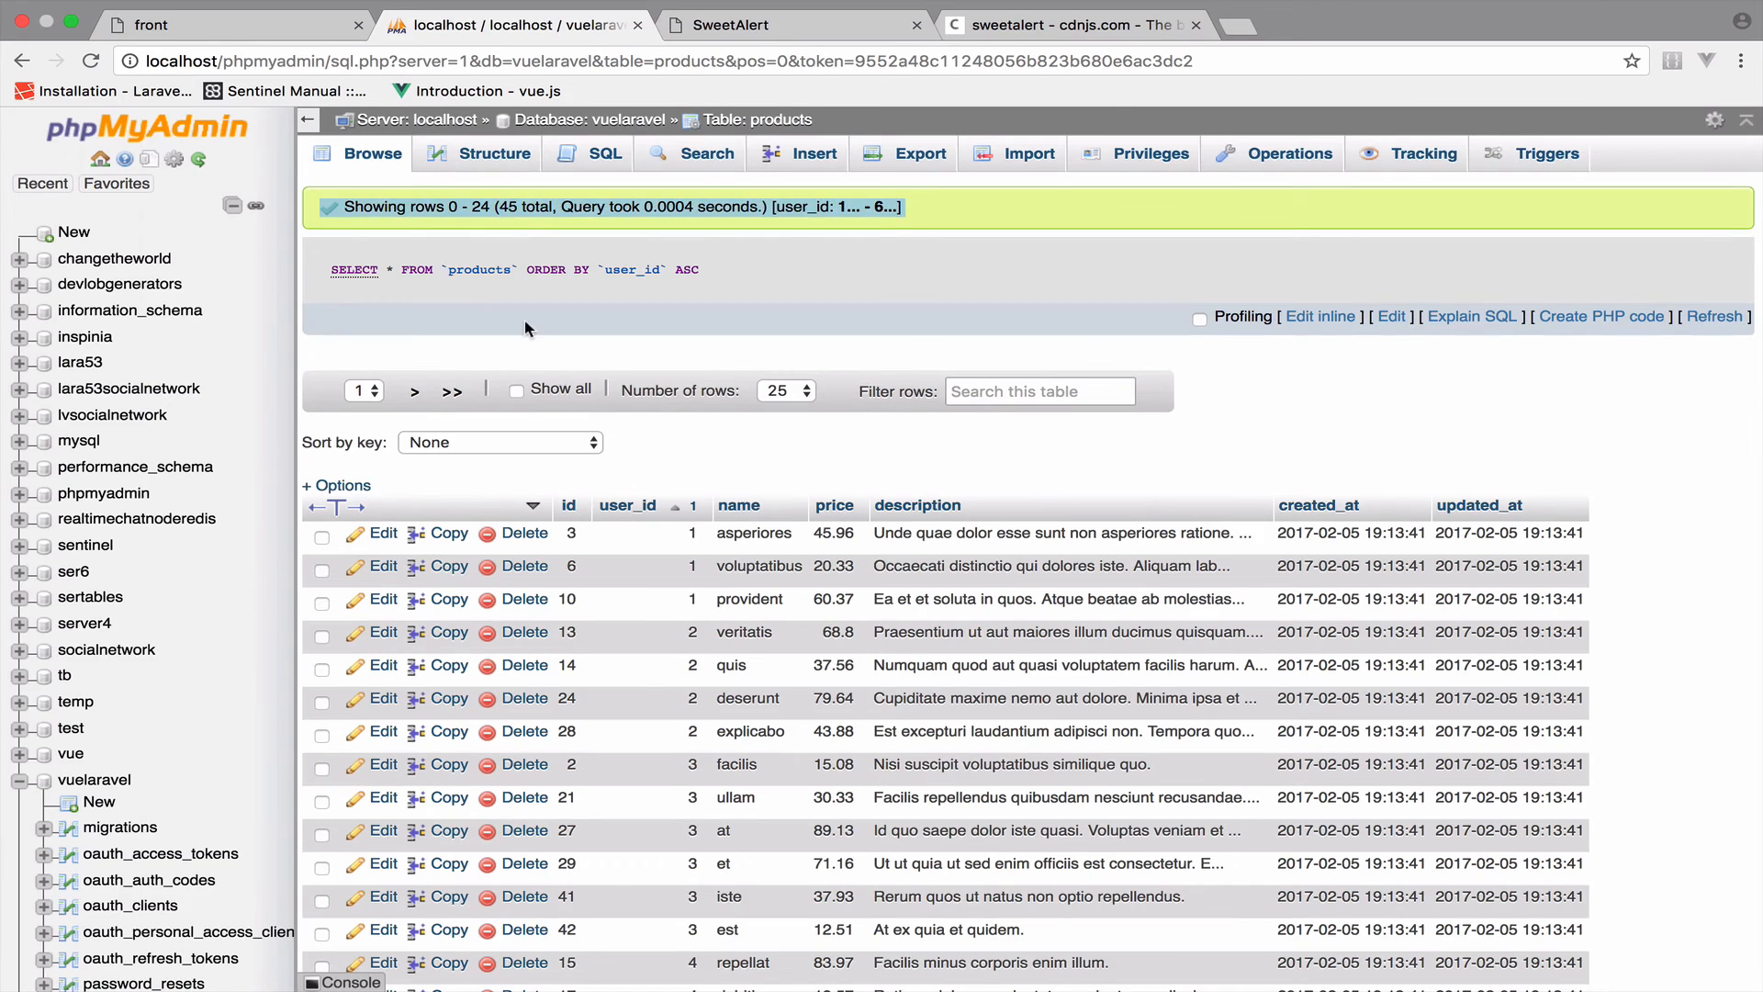
left_click(225, 25)
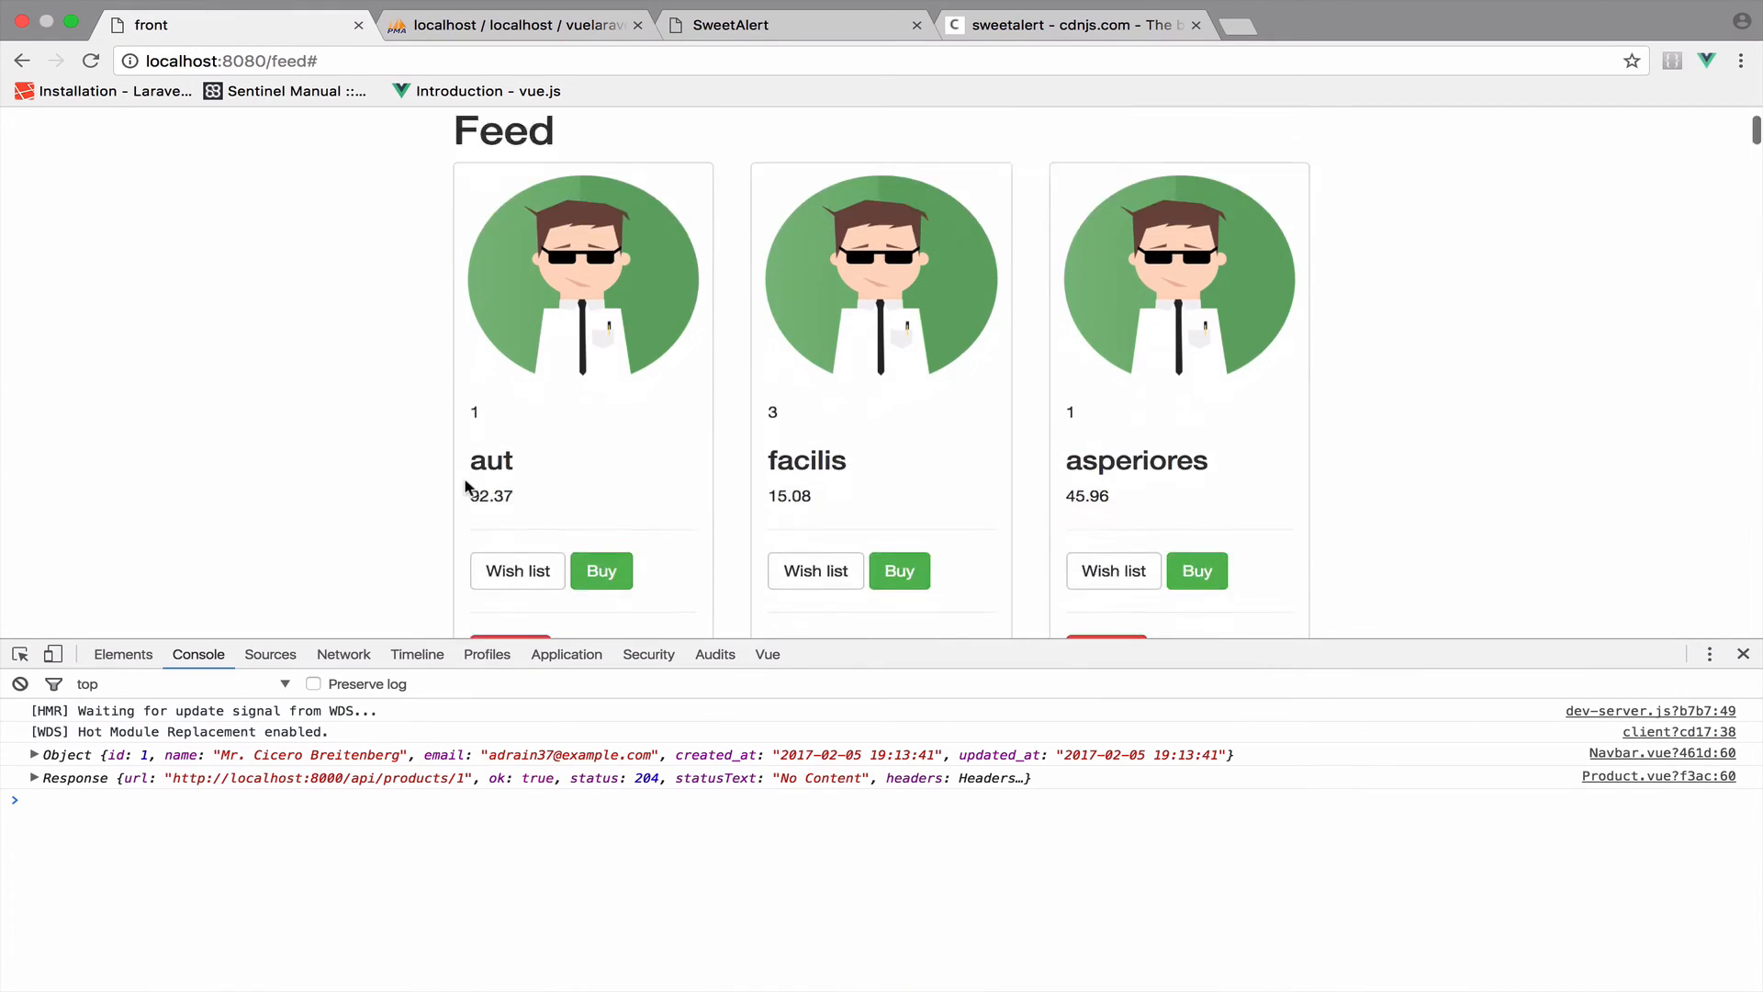
scroll("down", 3)
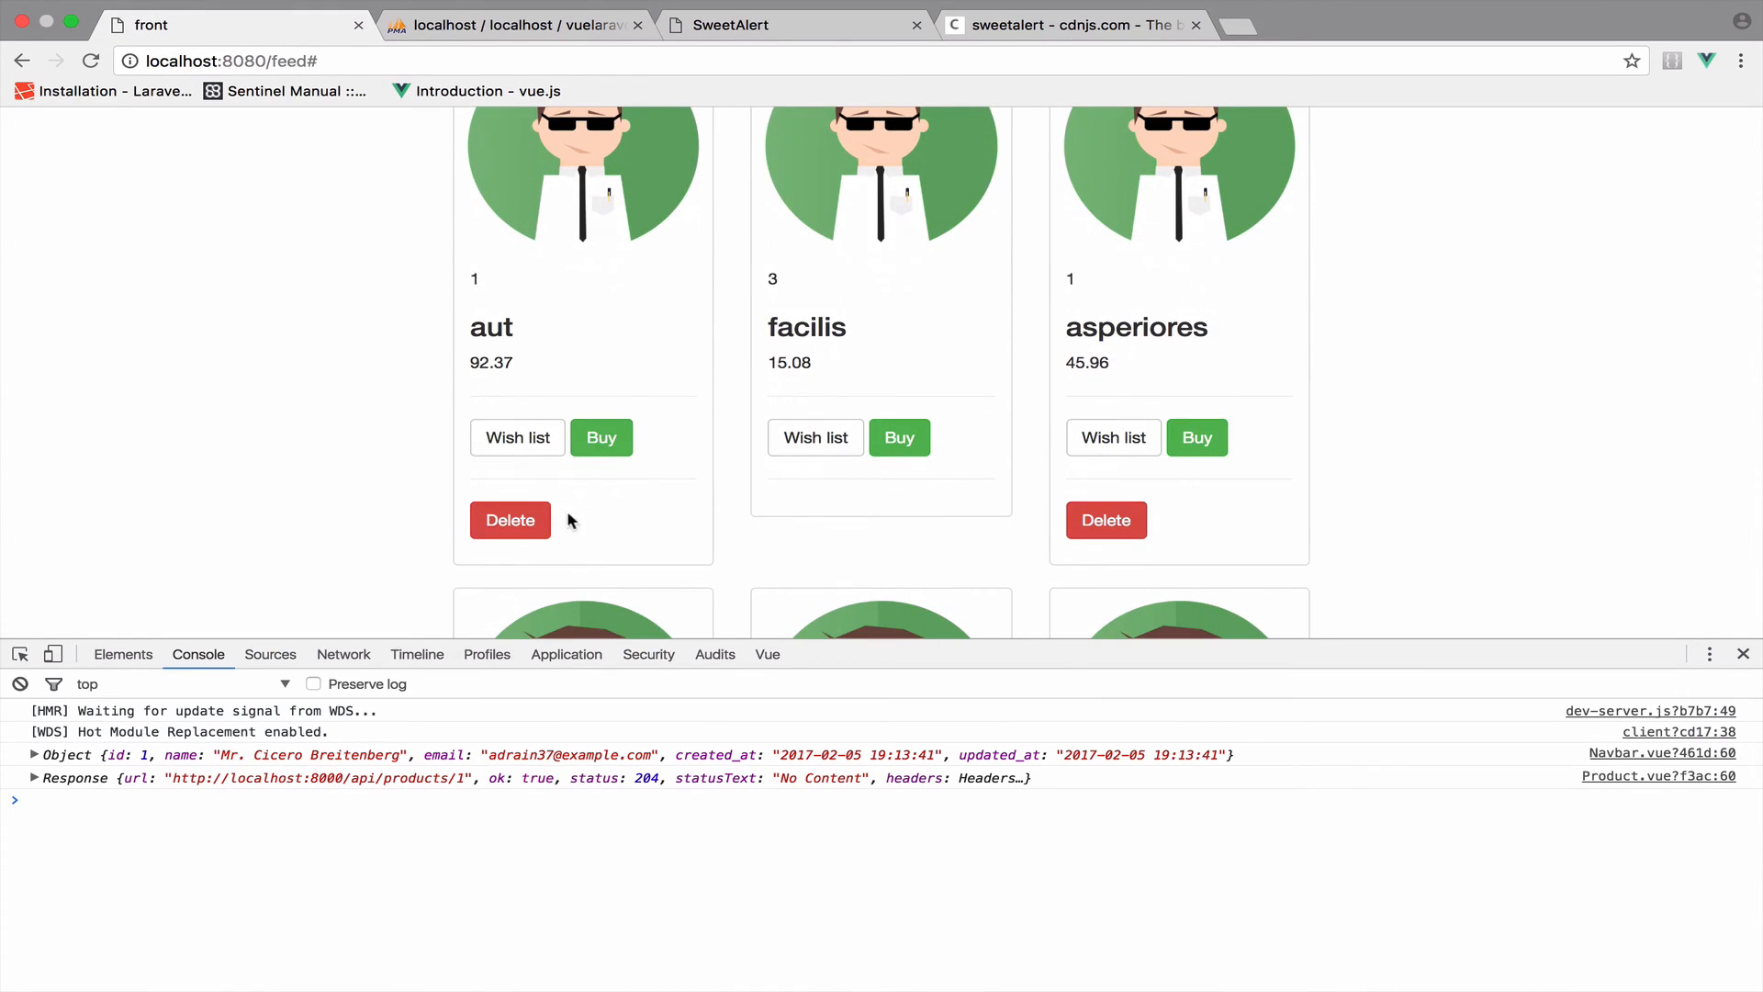
left_click(512, 25)
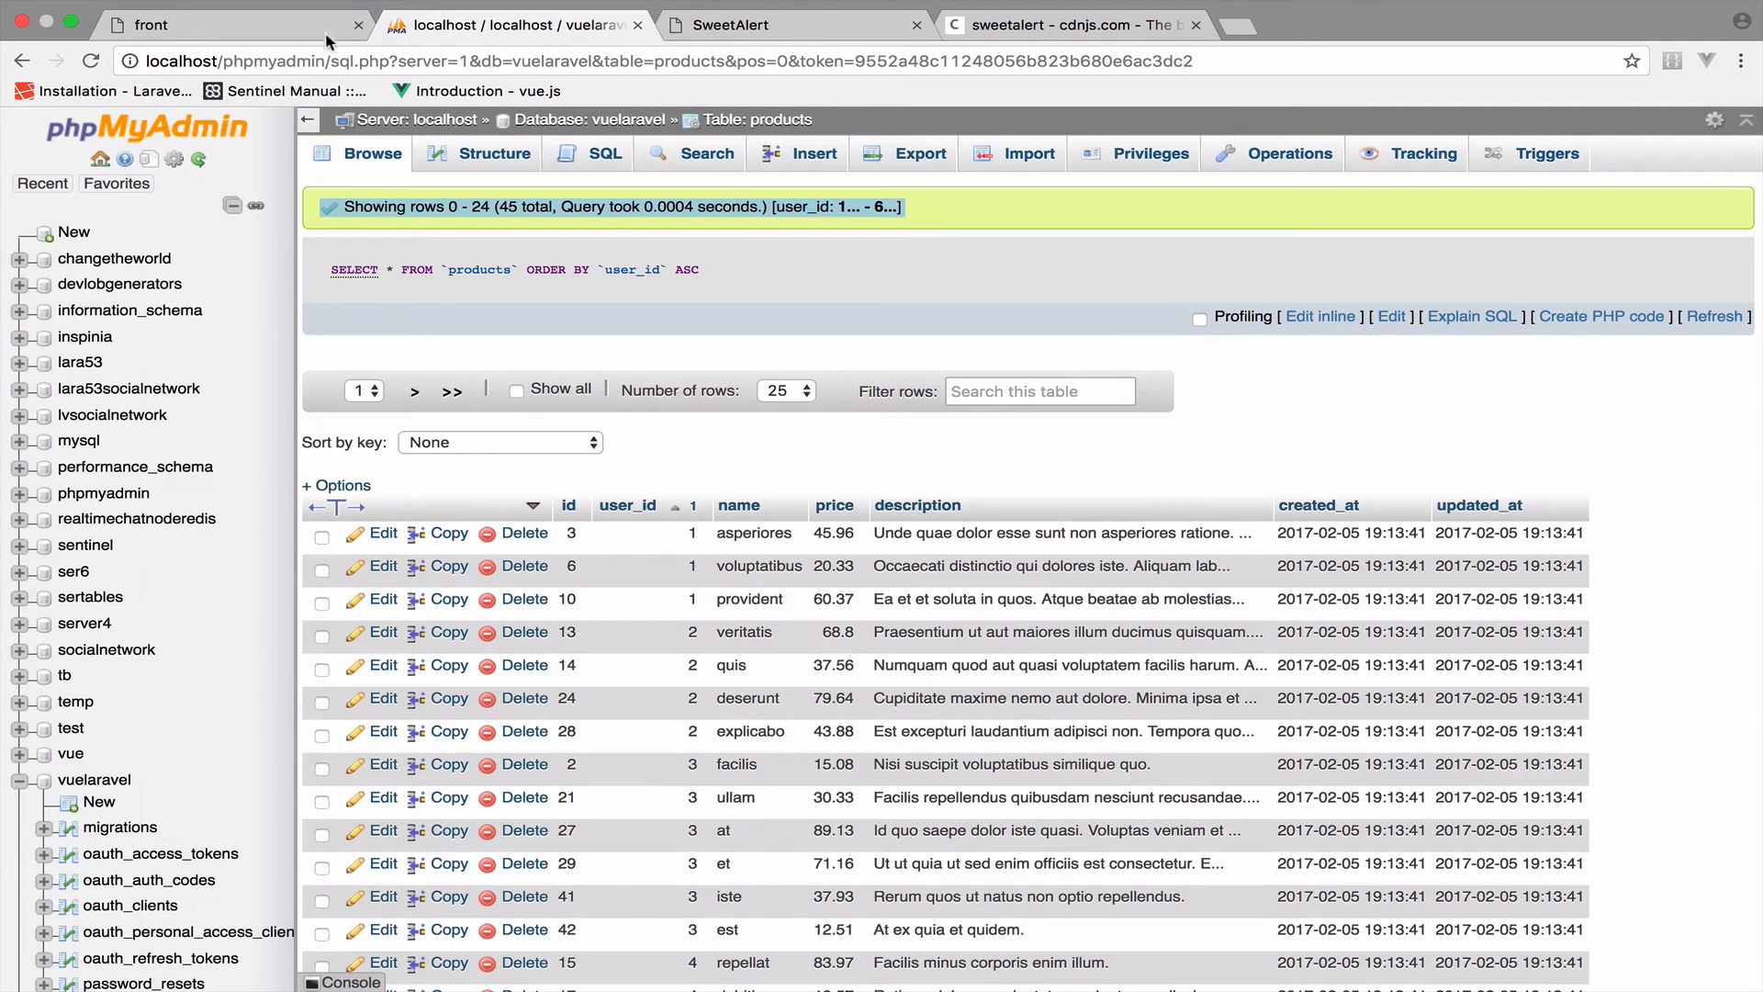
left_click(169, 25)
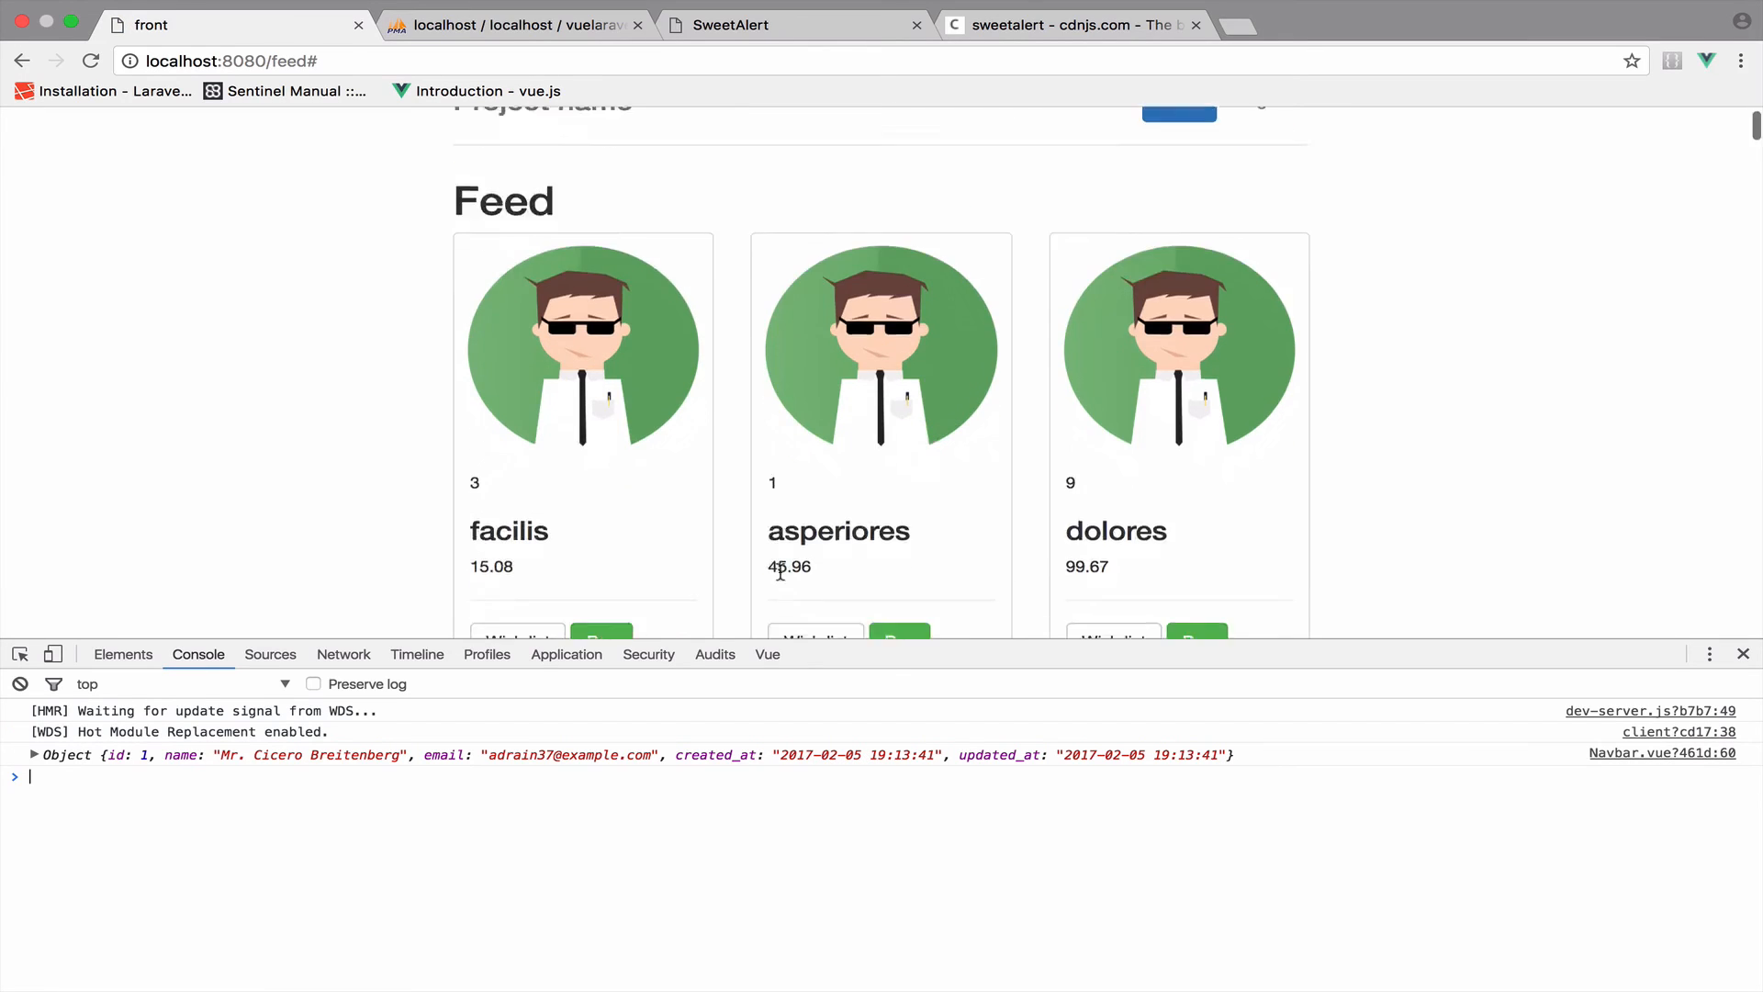
Step: Delete 'asperiores', dismiss the Deleted! alert, and reload the feed to confirm it's gone
scroll("down", 3)
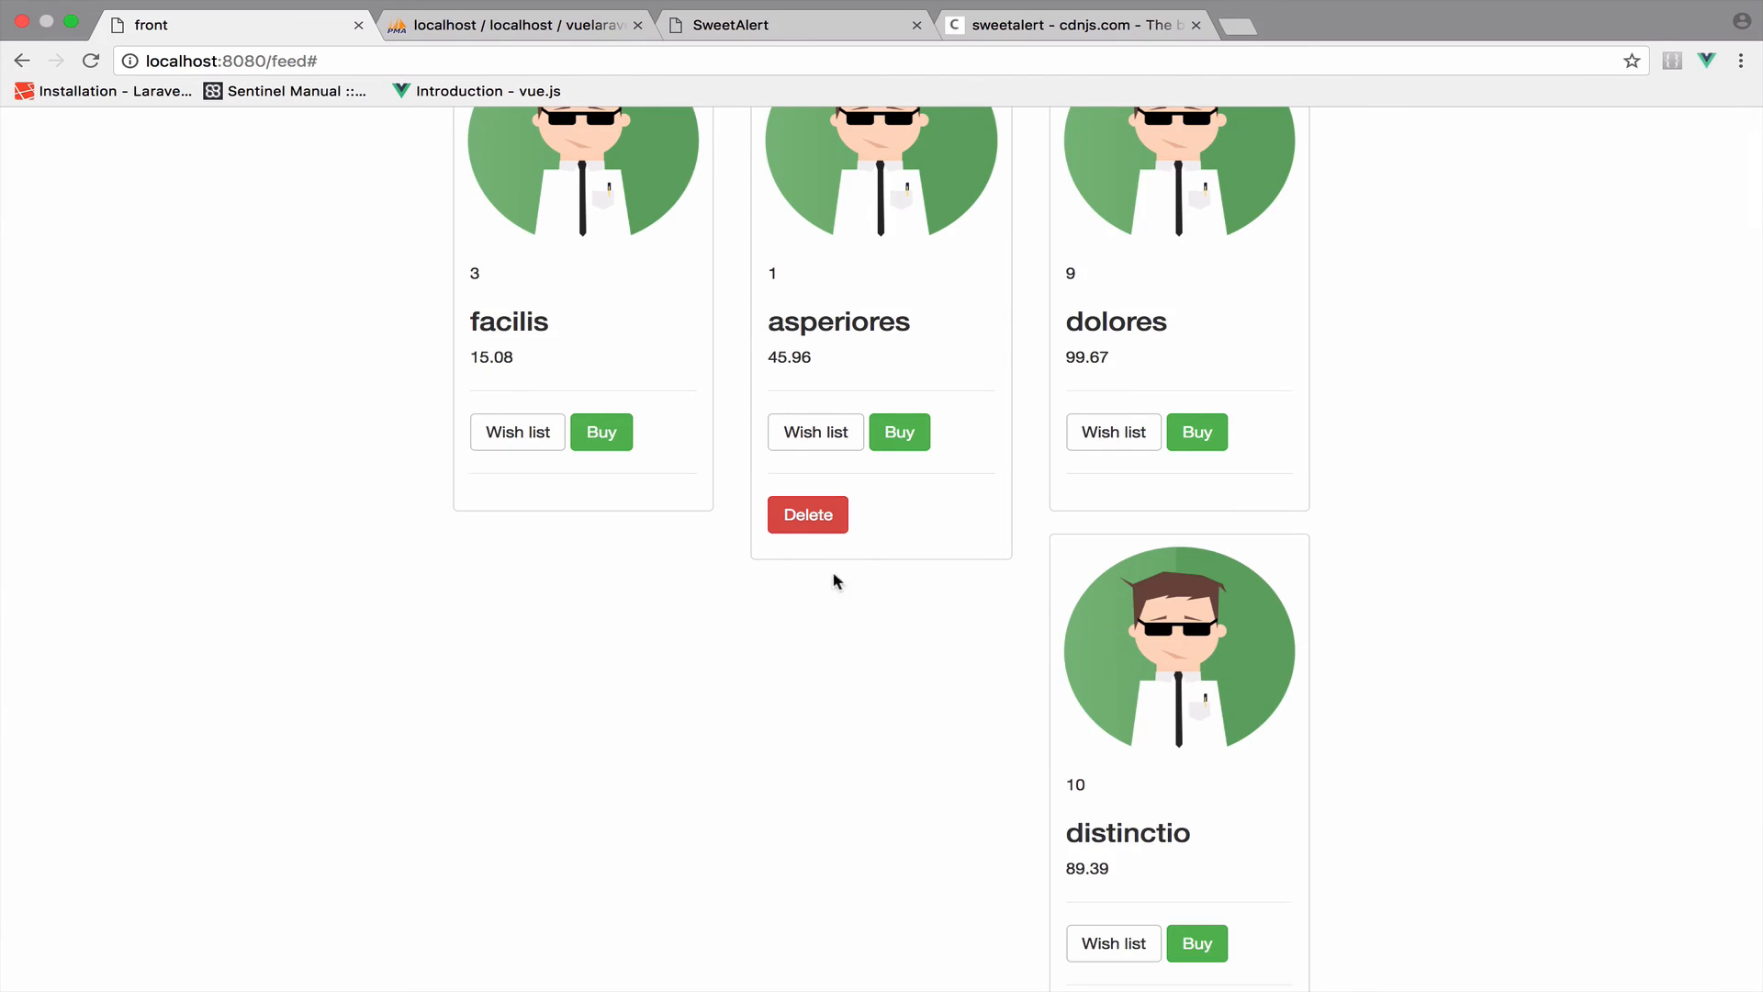
left_click(806, 514)
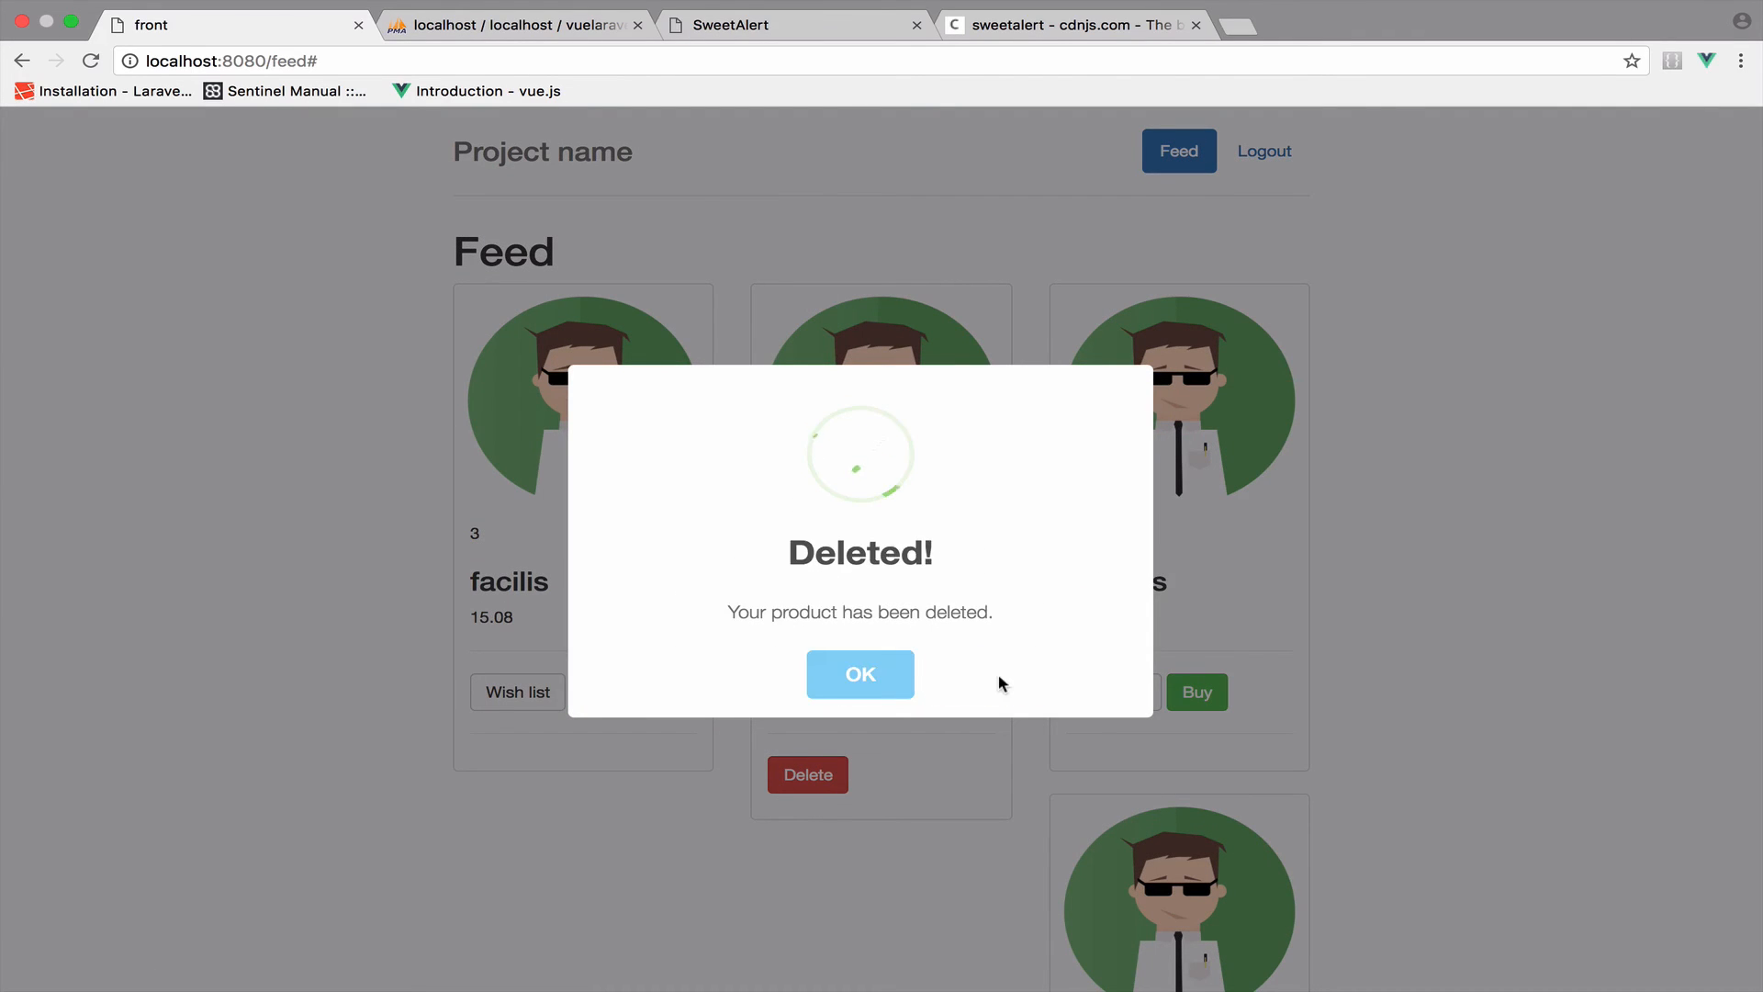
left_click(512, 25)
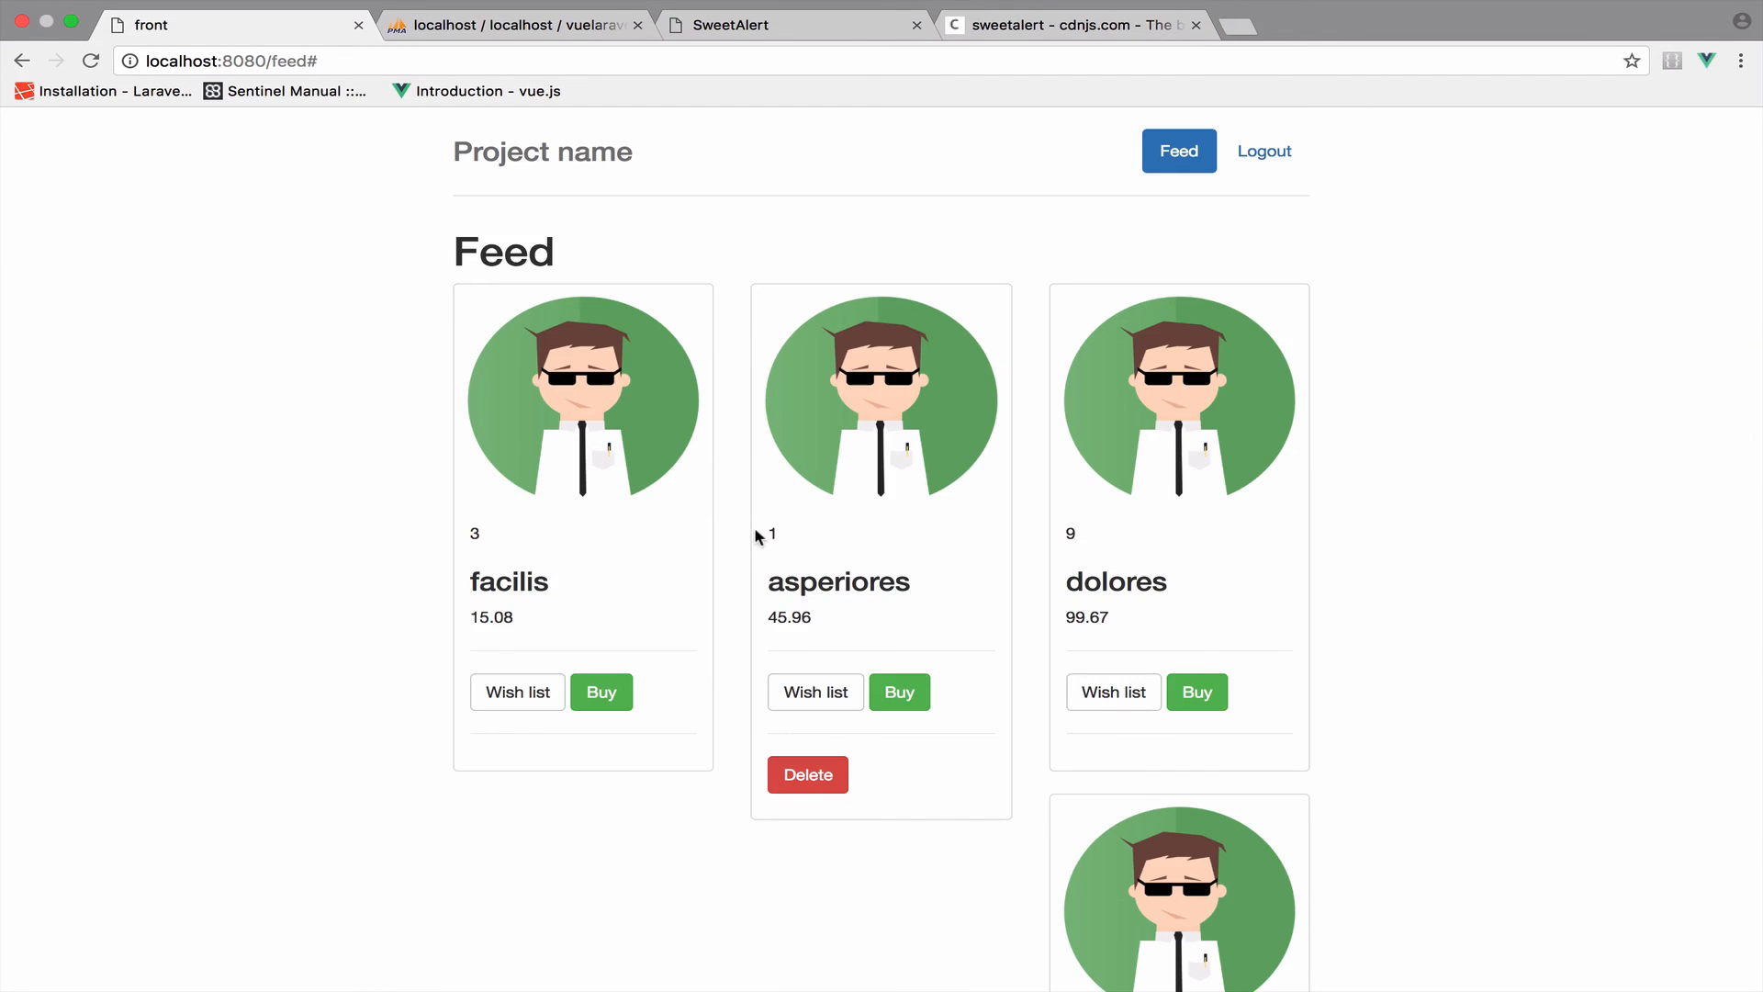
left_click(807, 775)
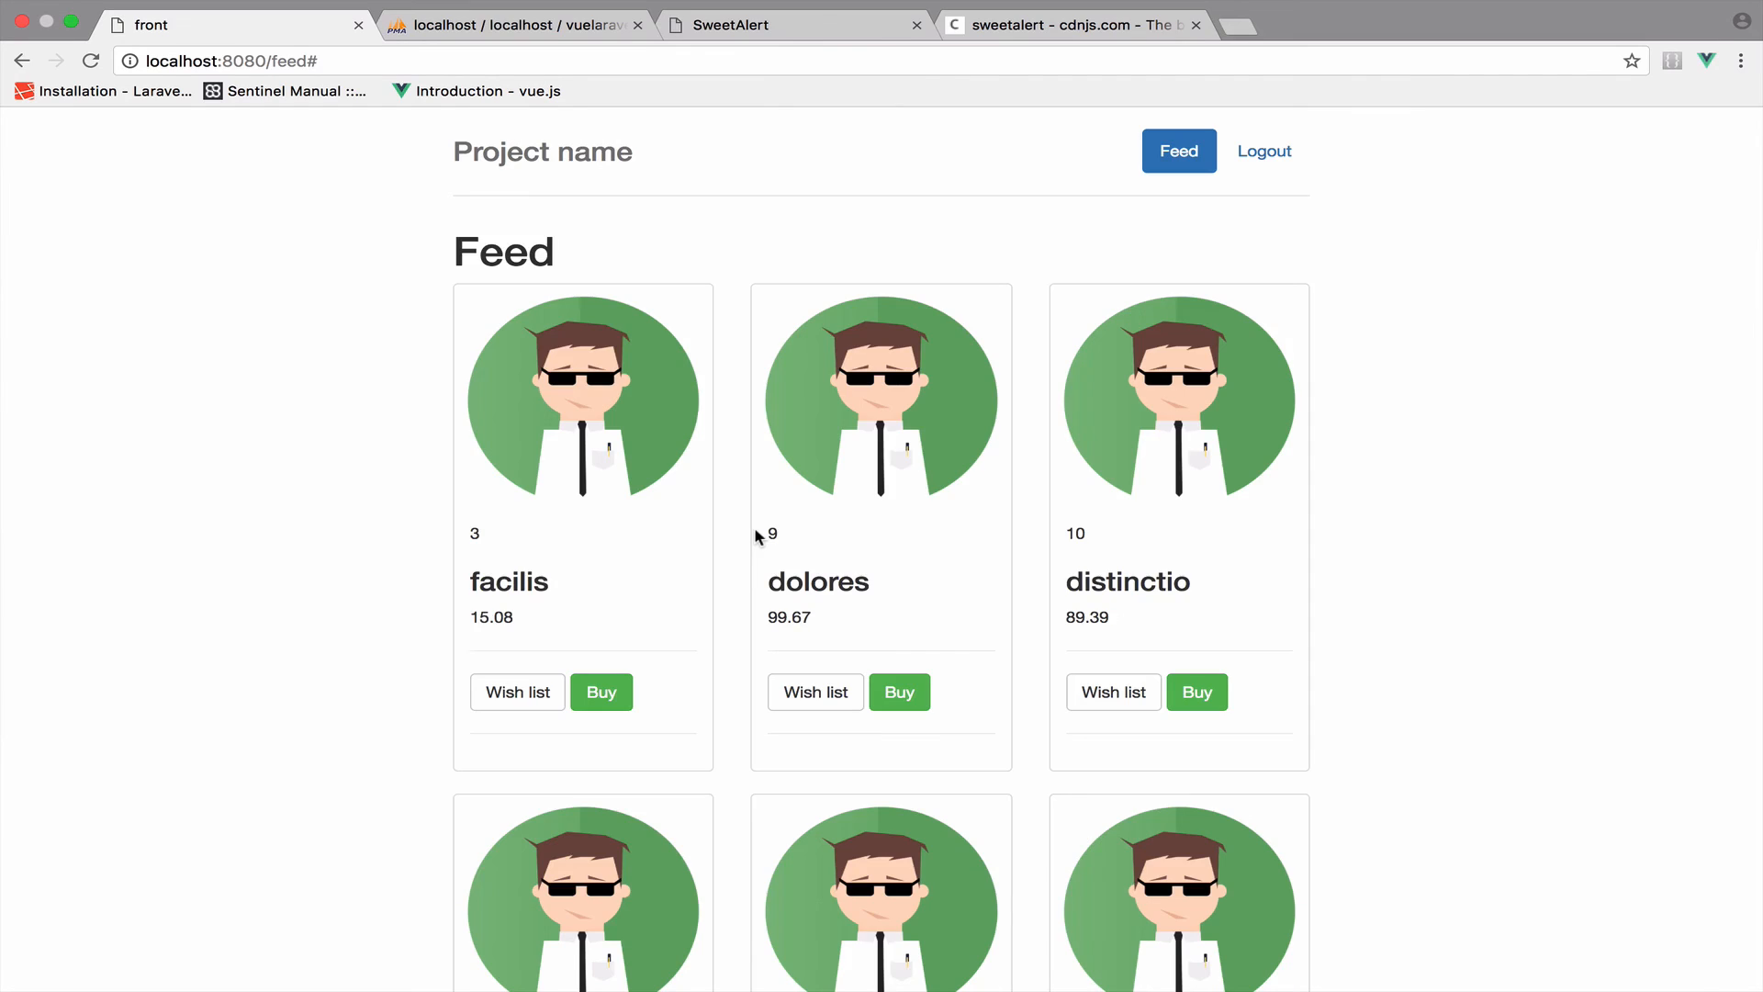
mouse_move(319, 630)
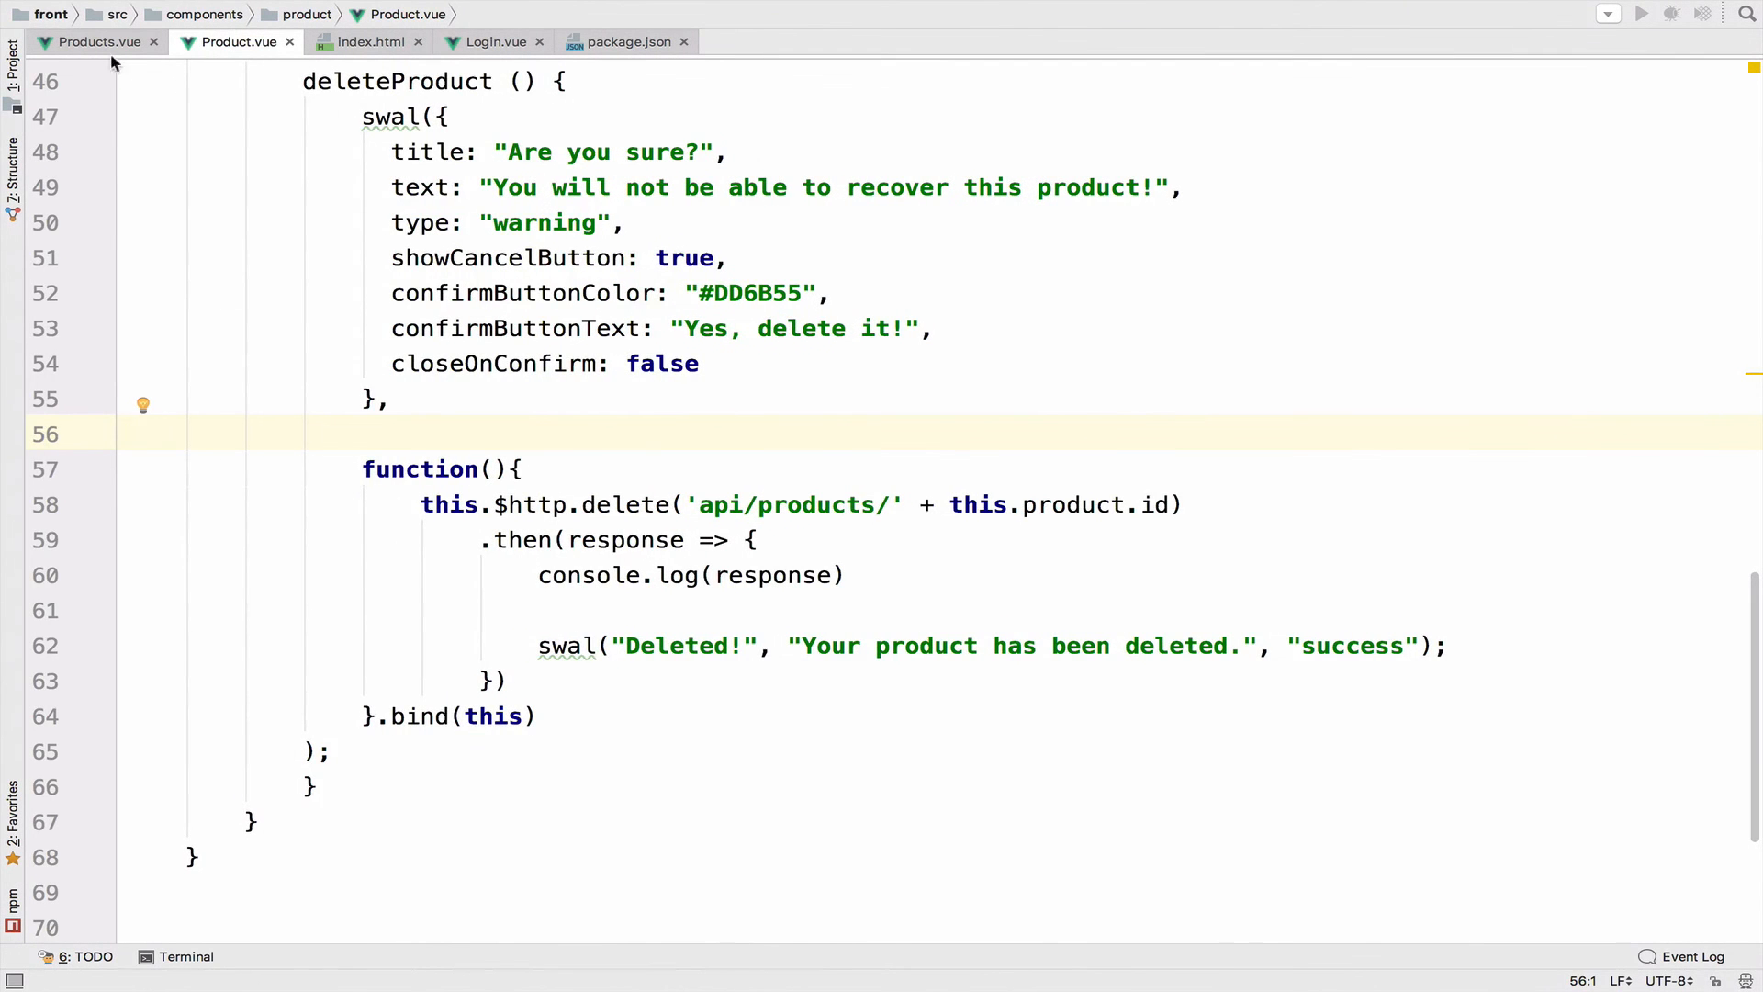
left_click(90, 41)
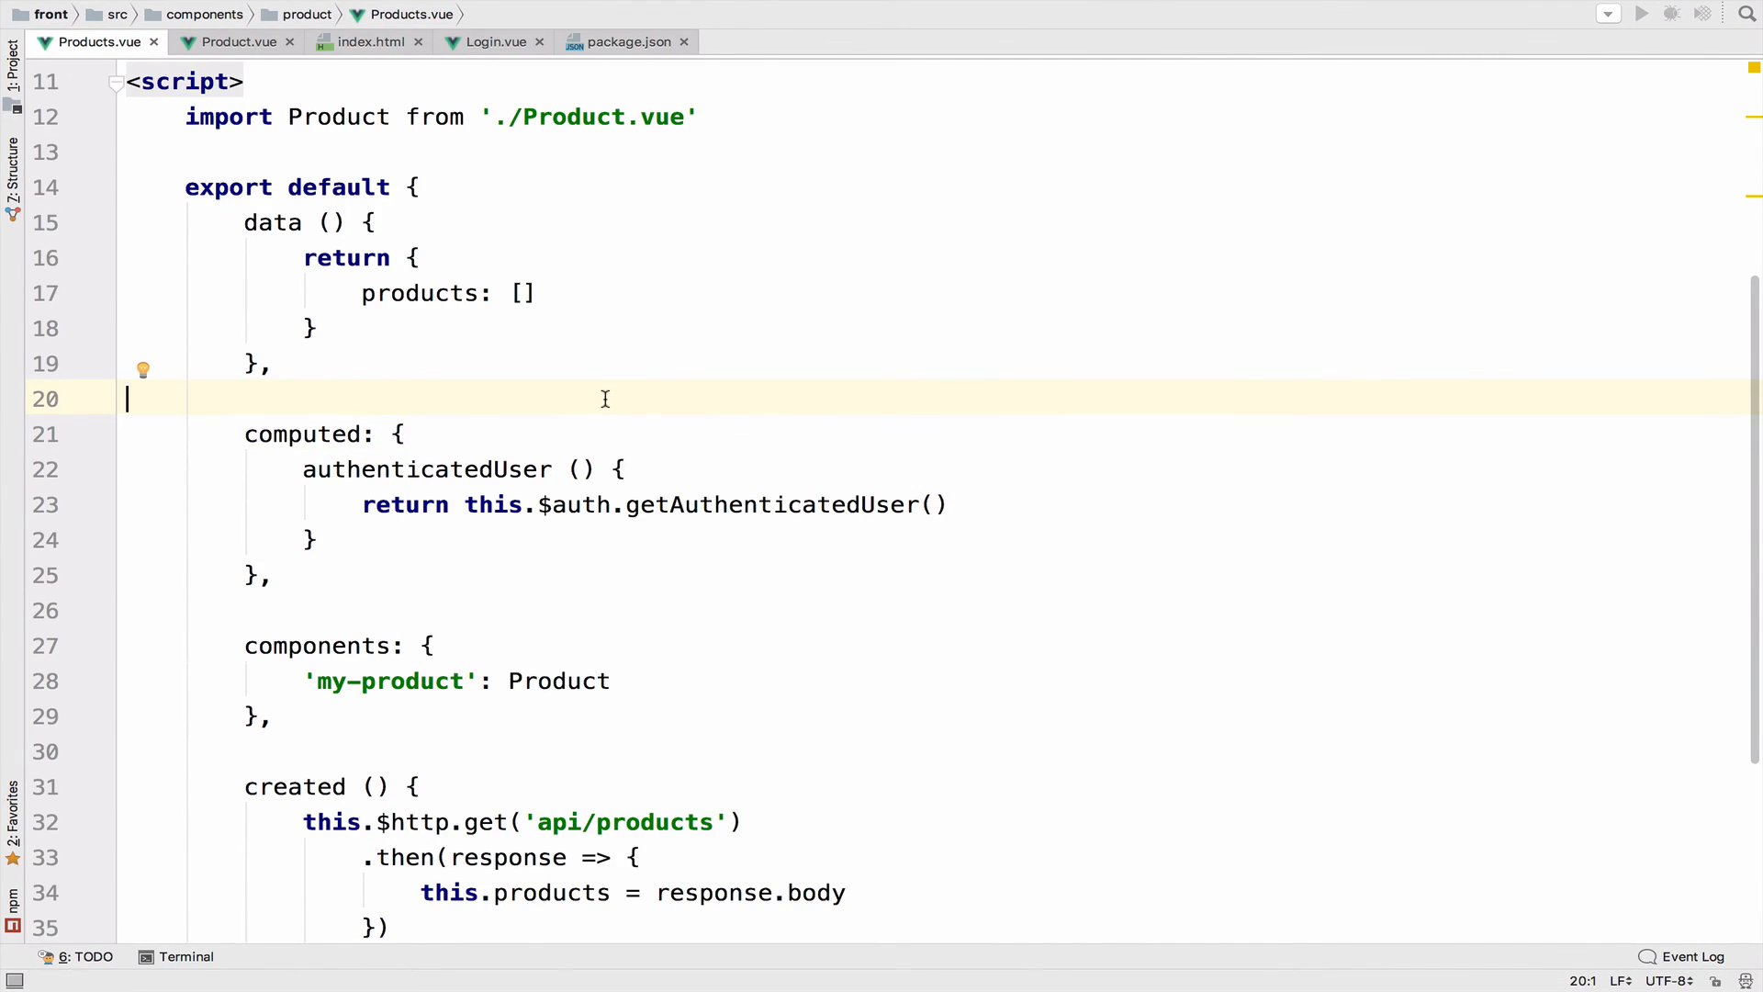
mouse_move(601, 297)
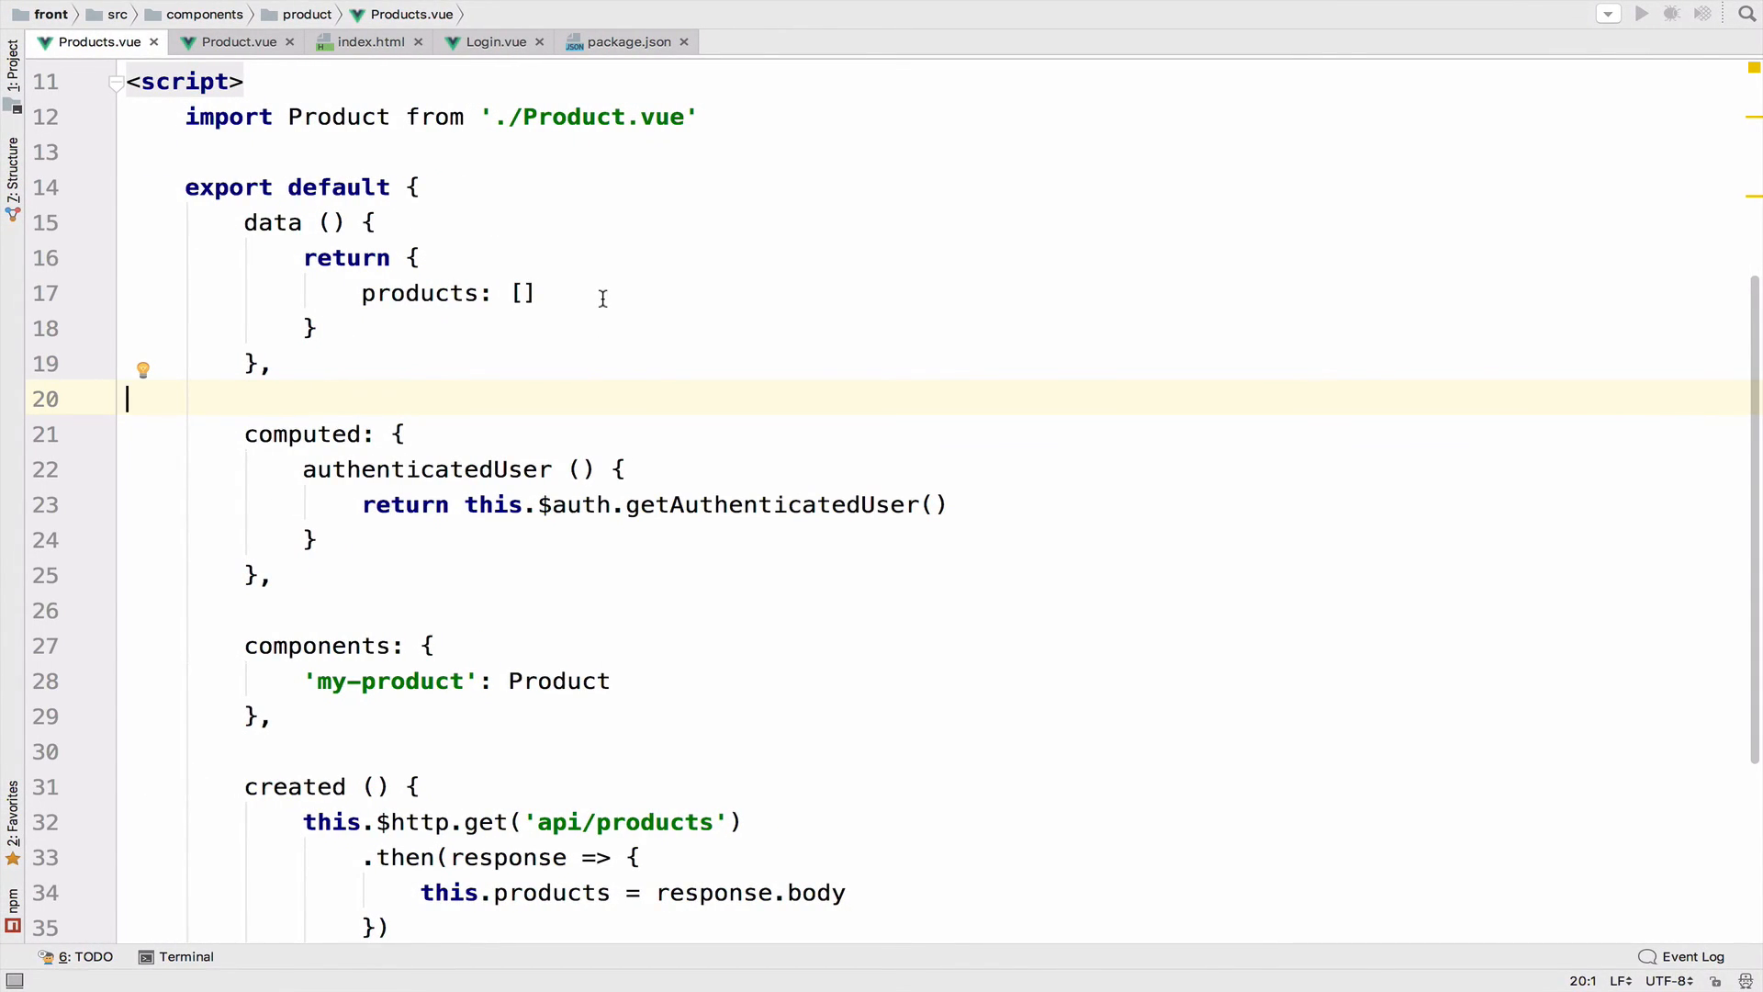
mouse_move(561, 421)
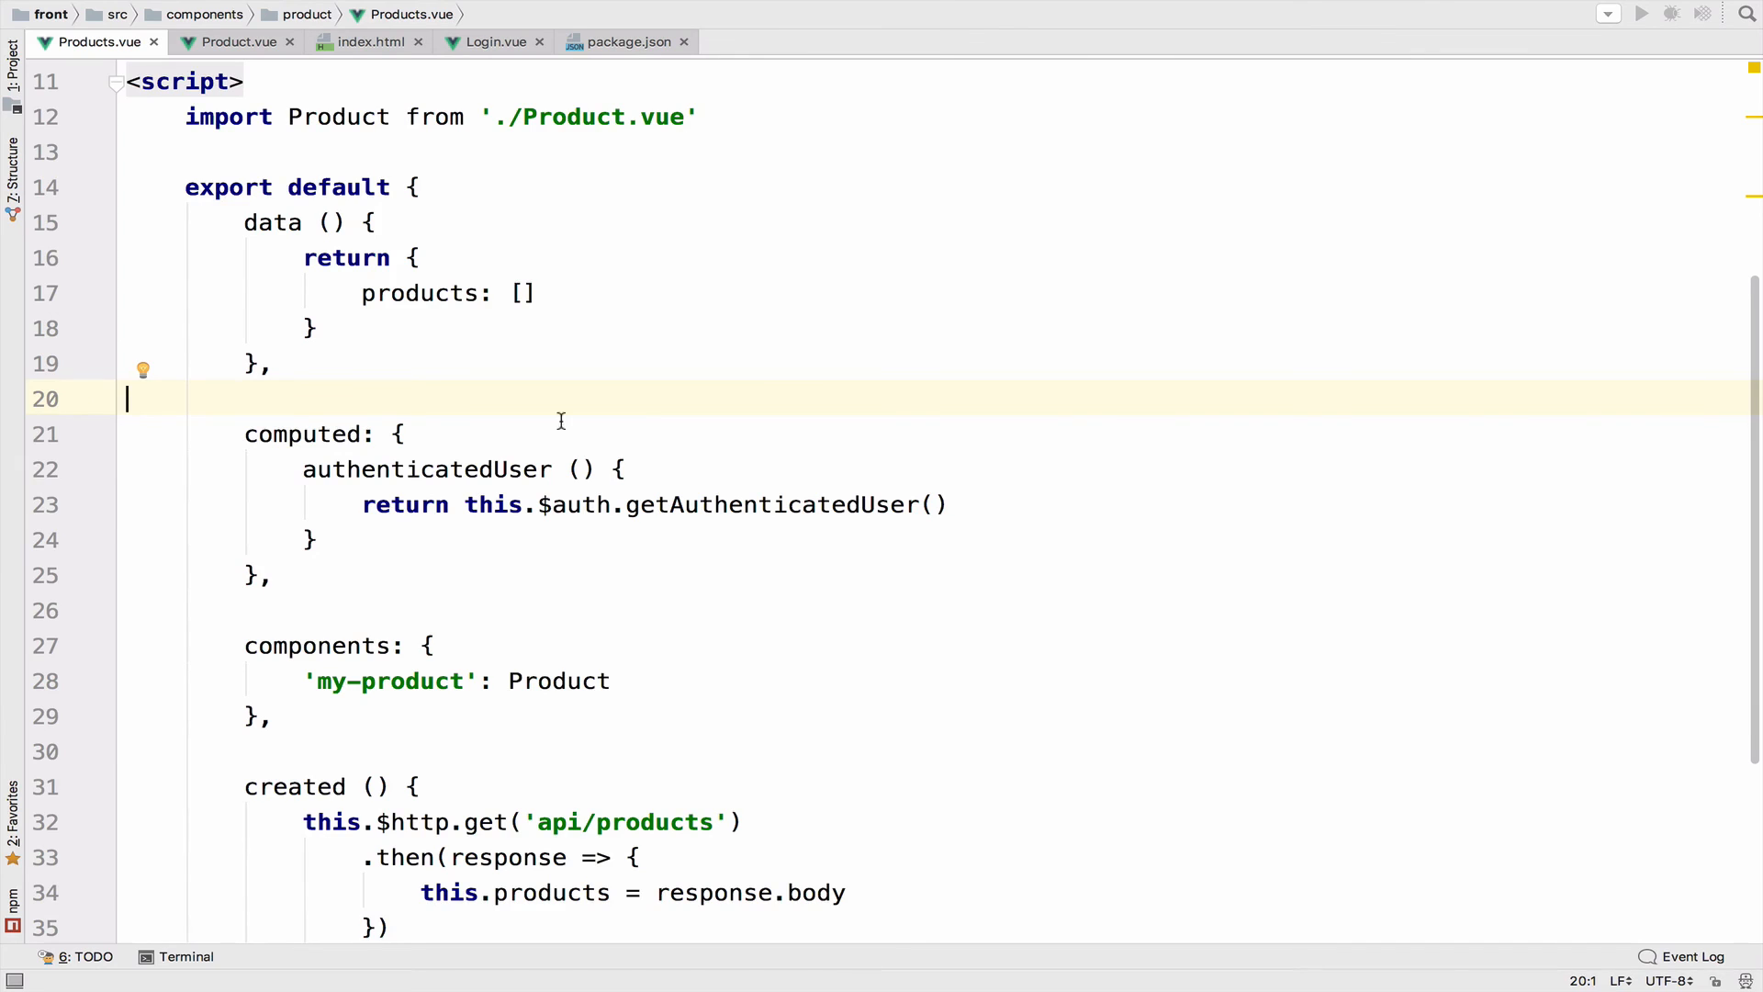
left_click(237, 42)
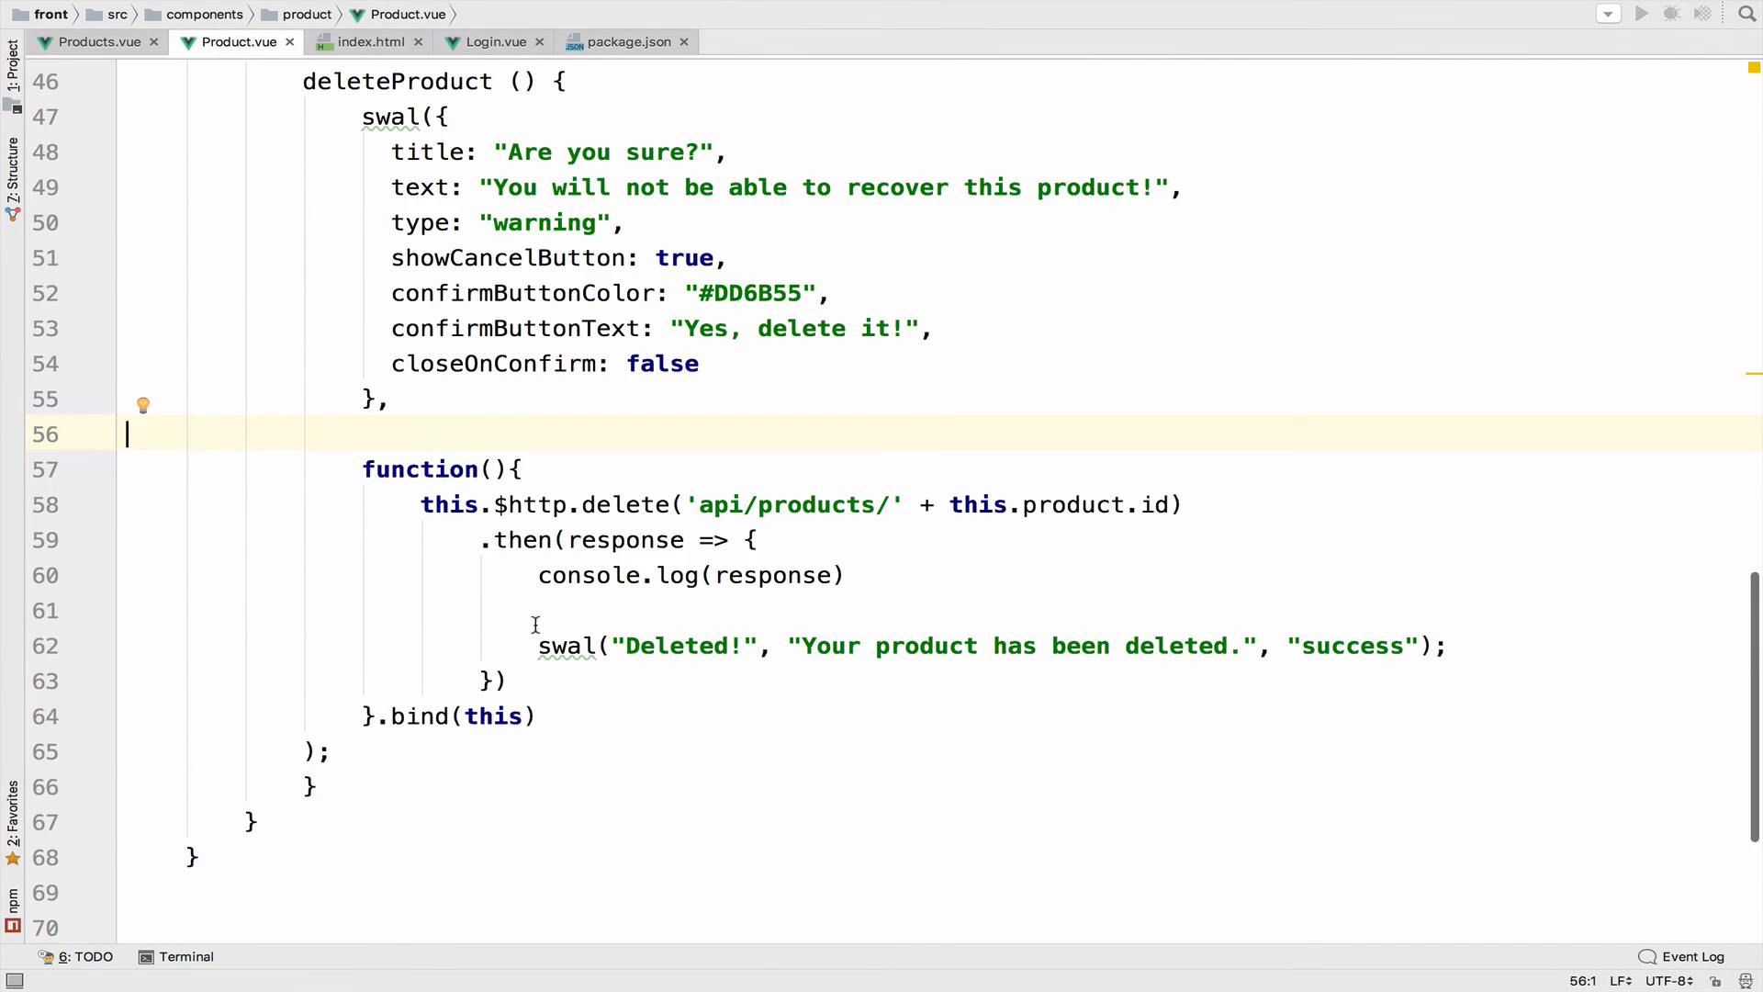